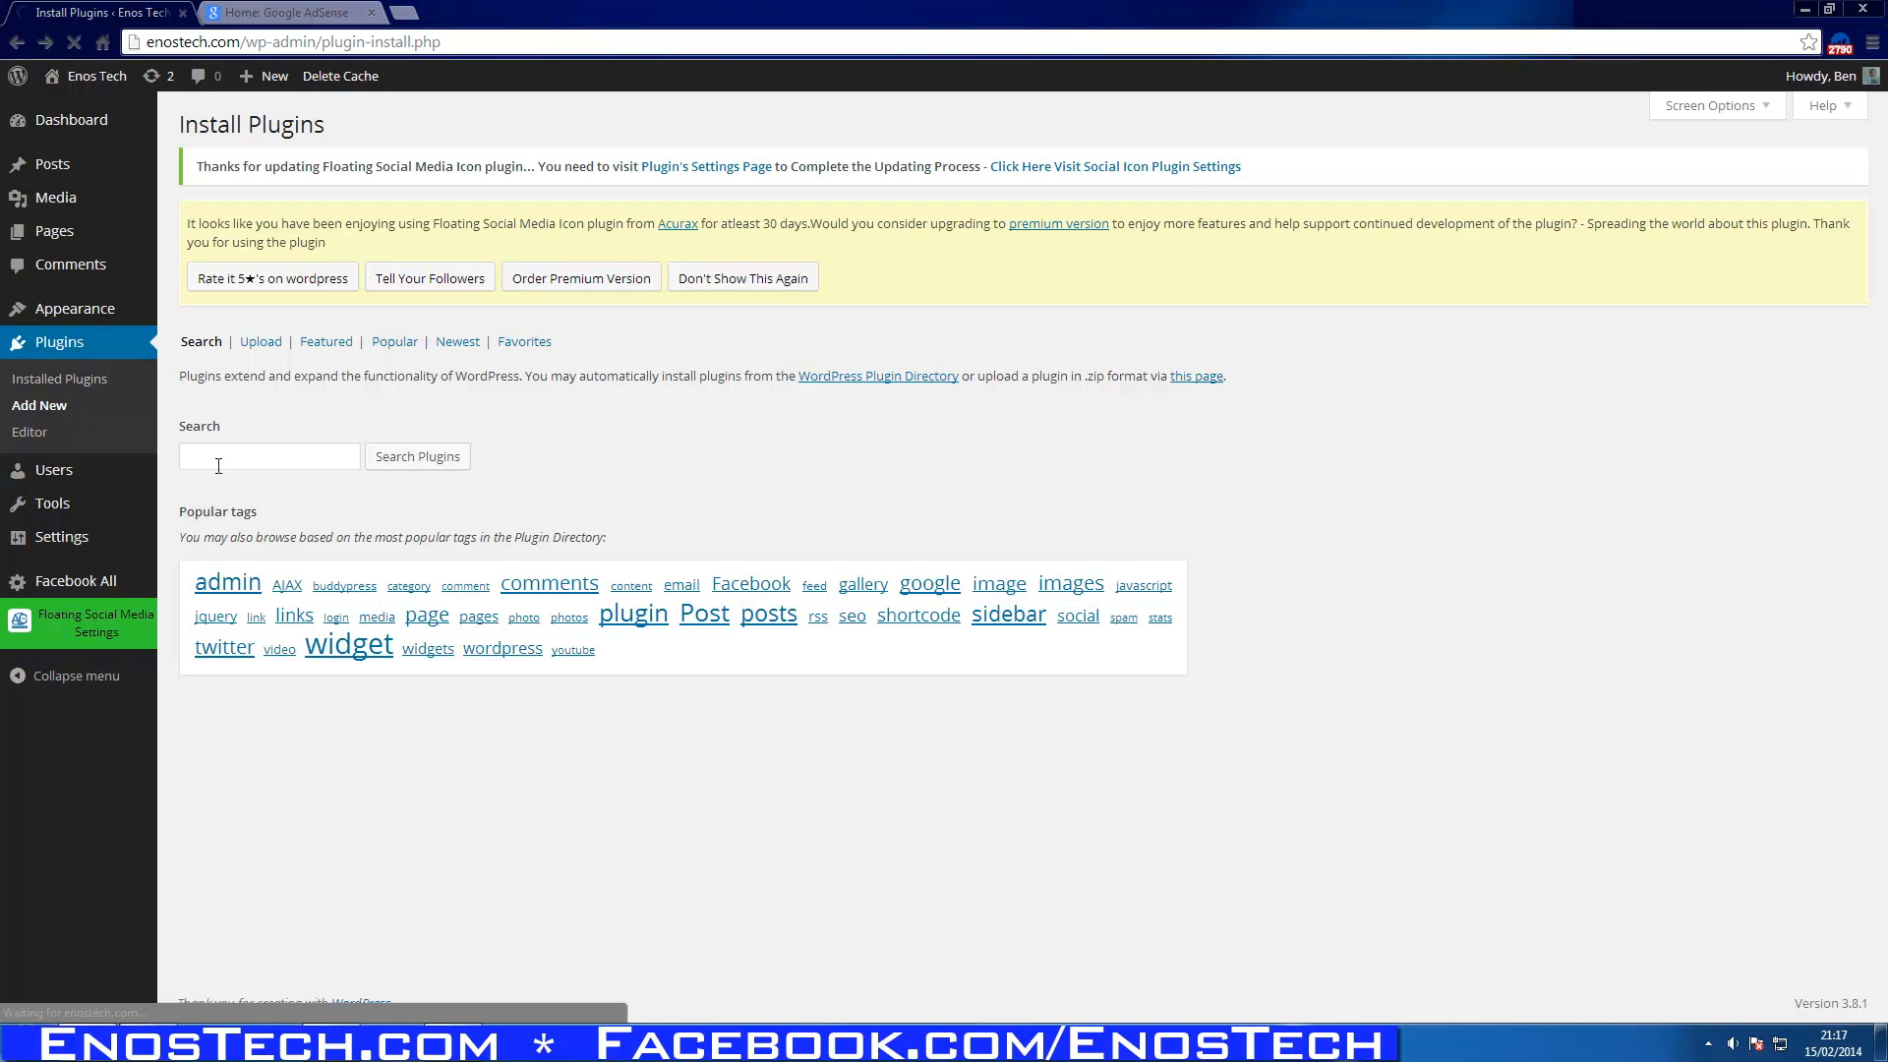
Search the plugin directory for 'adsense explosion', confirm it shows Installed, and return to Installed Plugins.
left_click(61, 378)
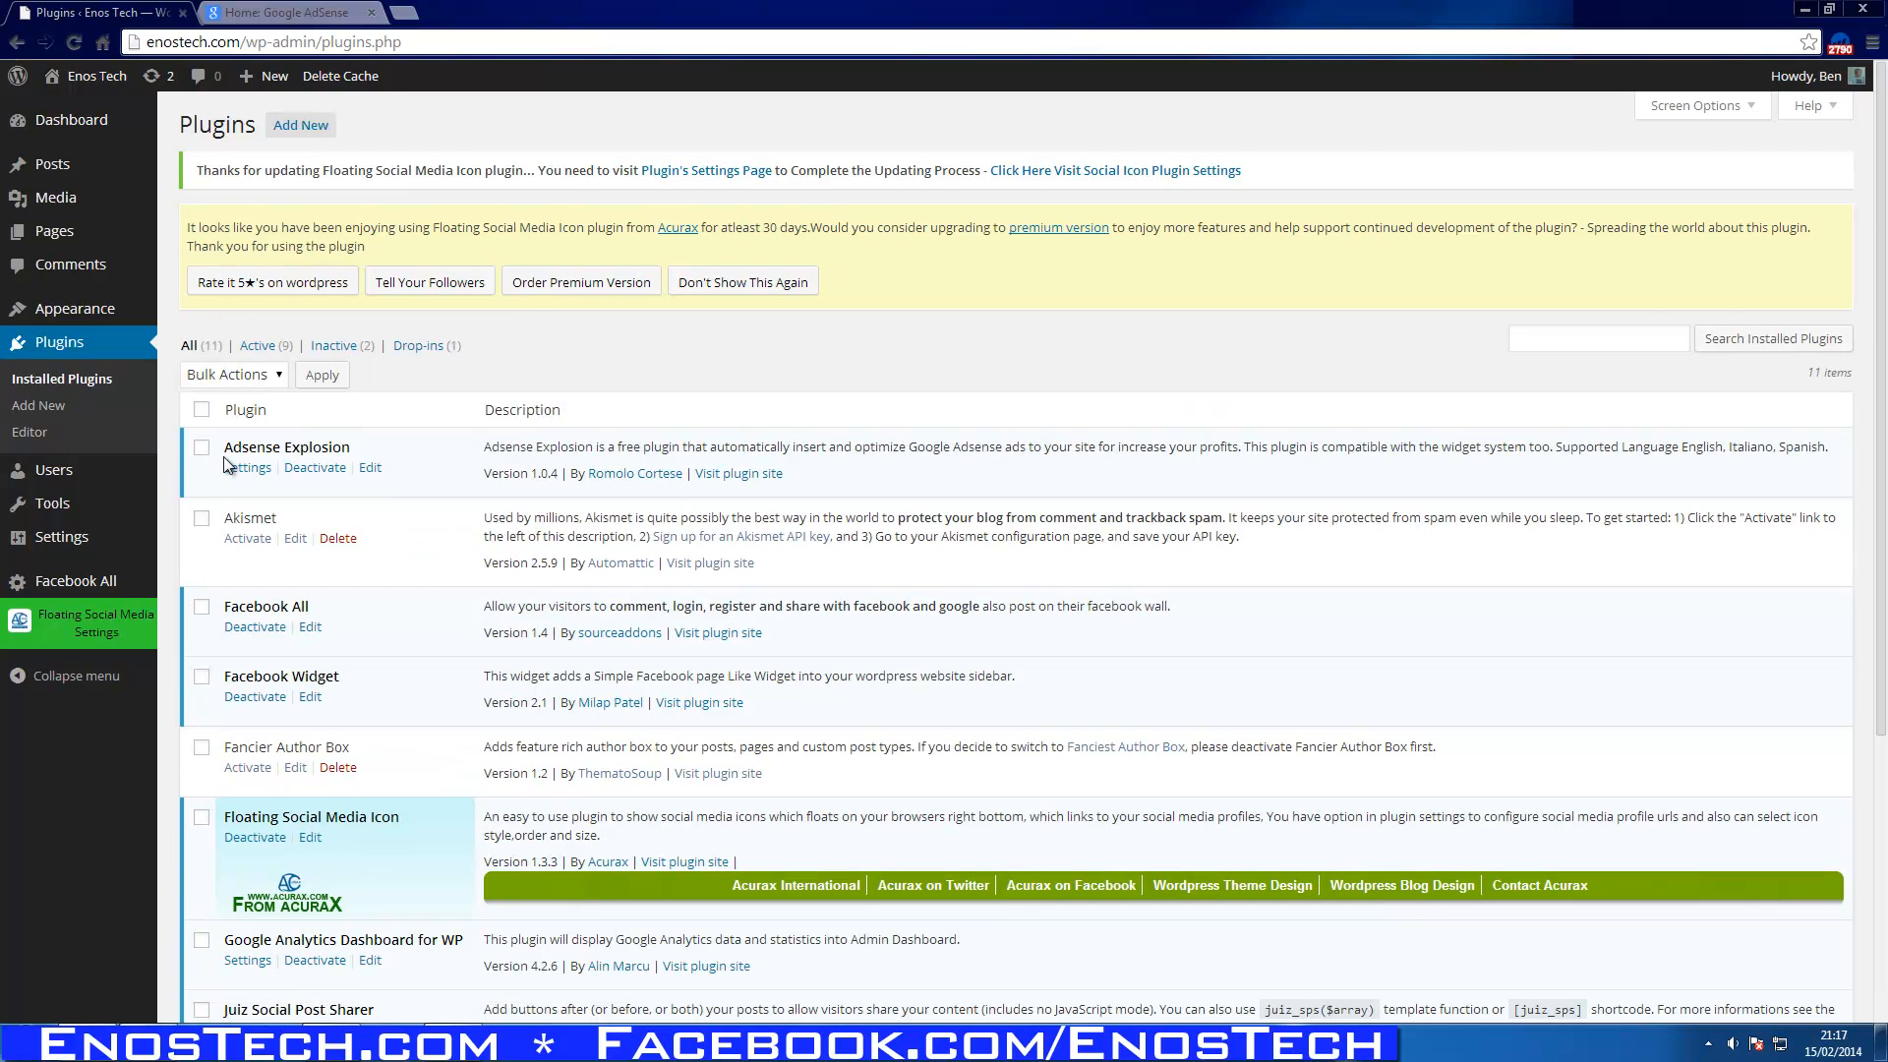
scroll("down", 3)
type("ad")
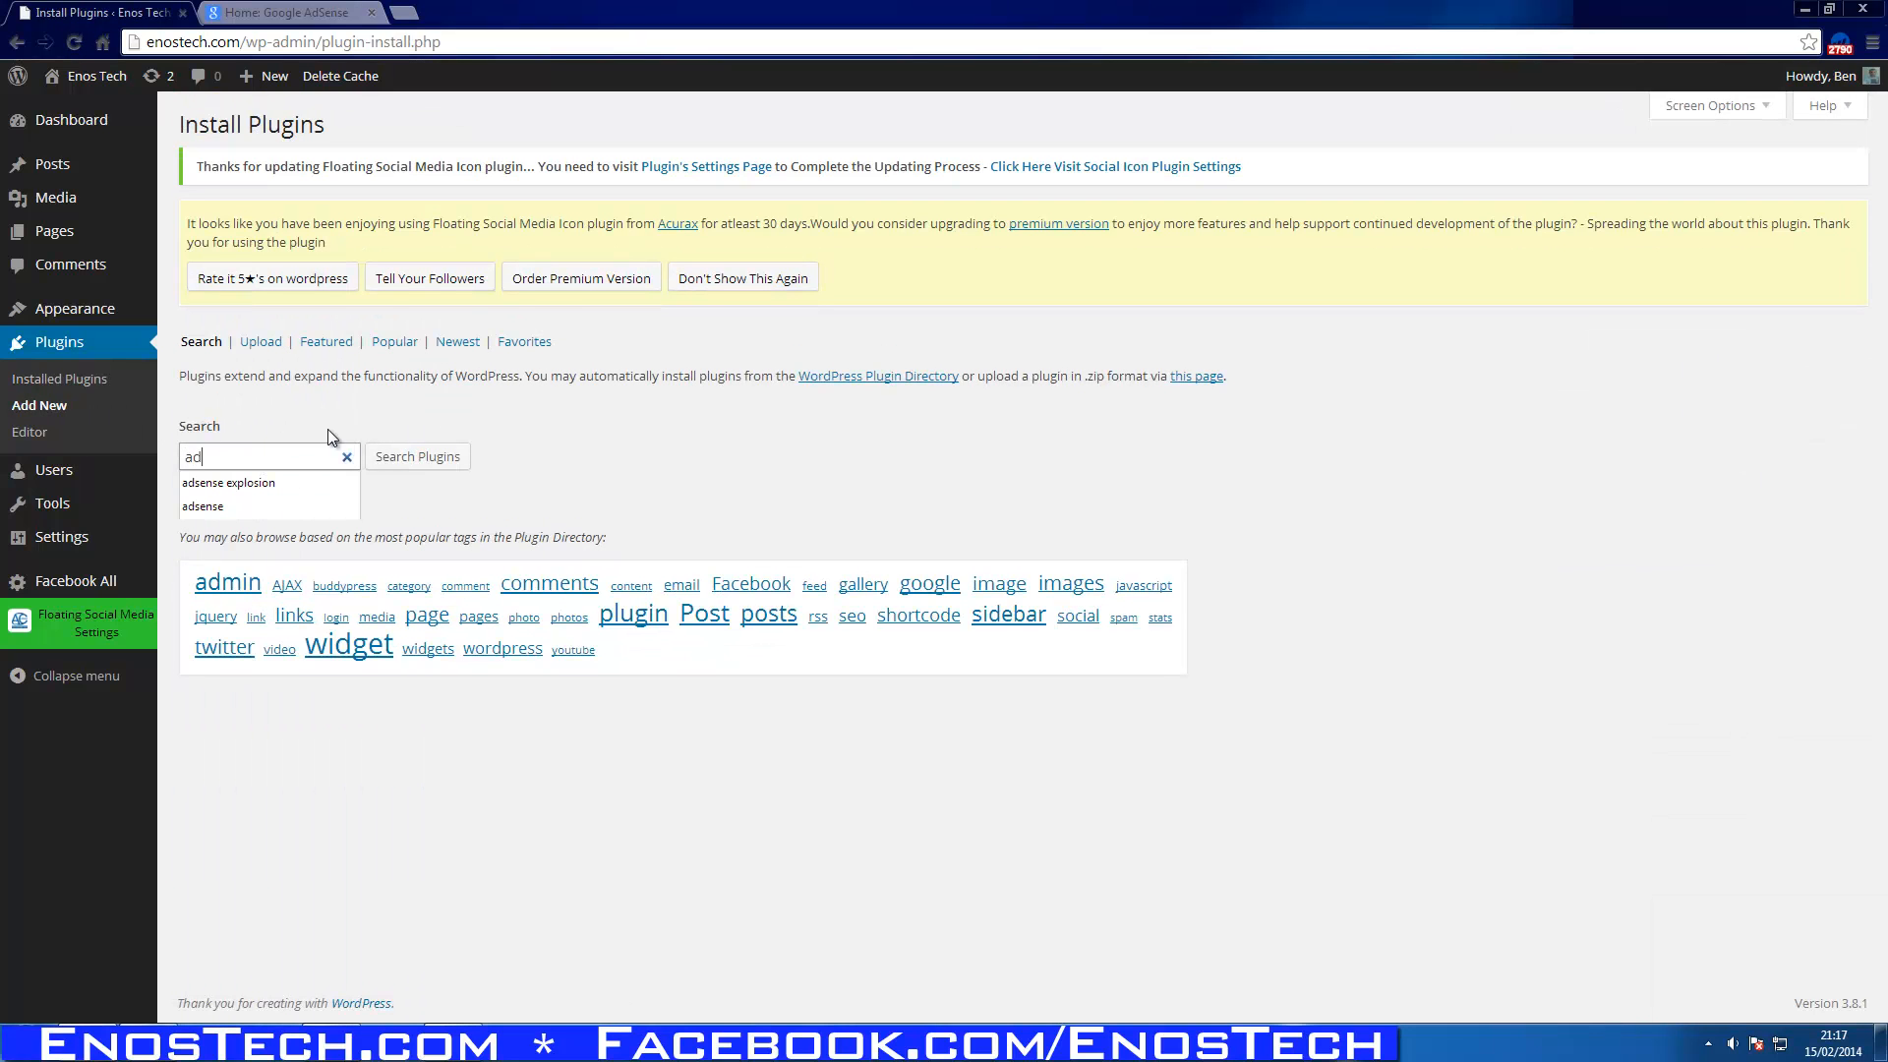
left_click(227, 482)
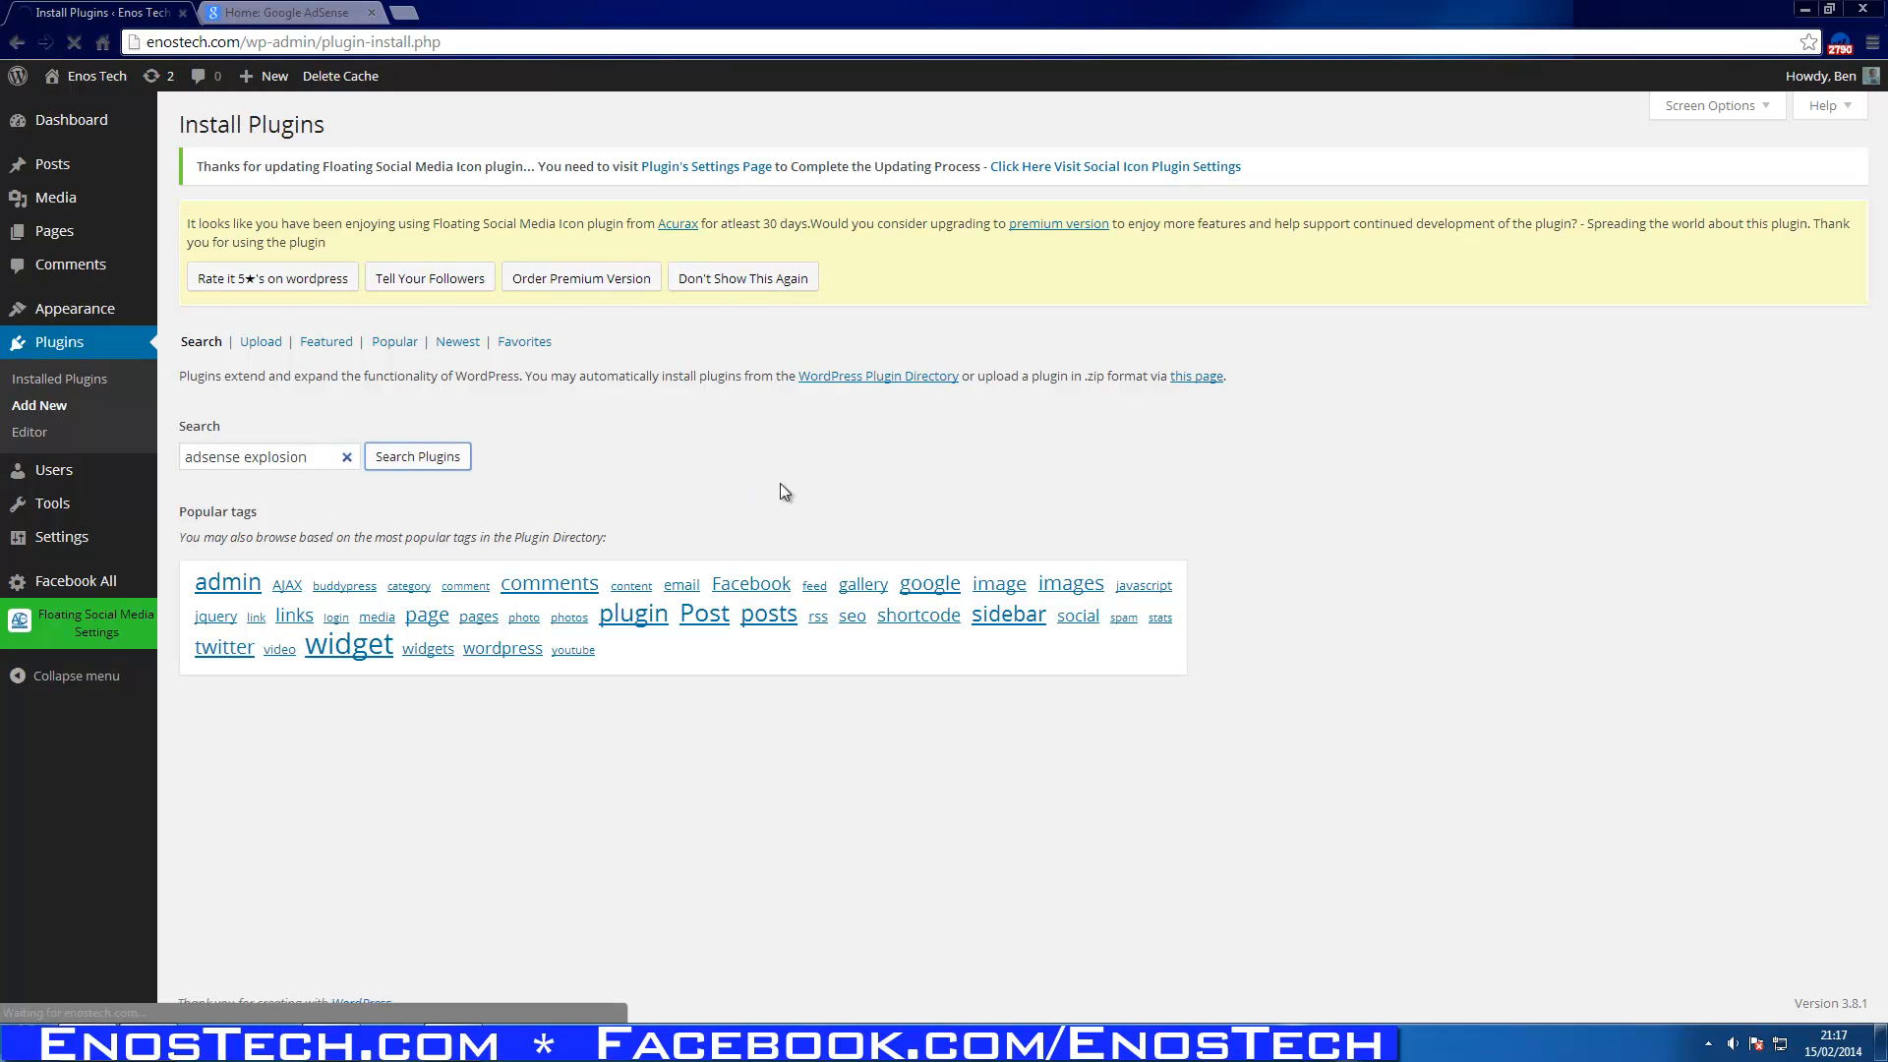
left_click(417, 455)
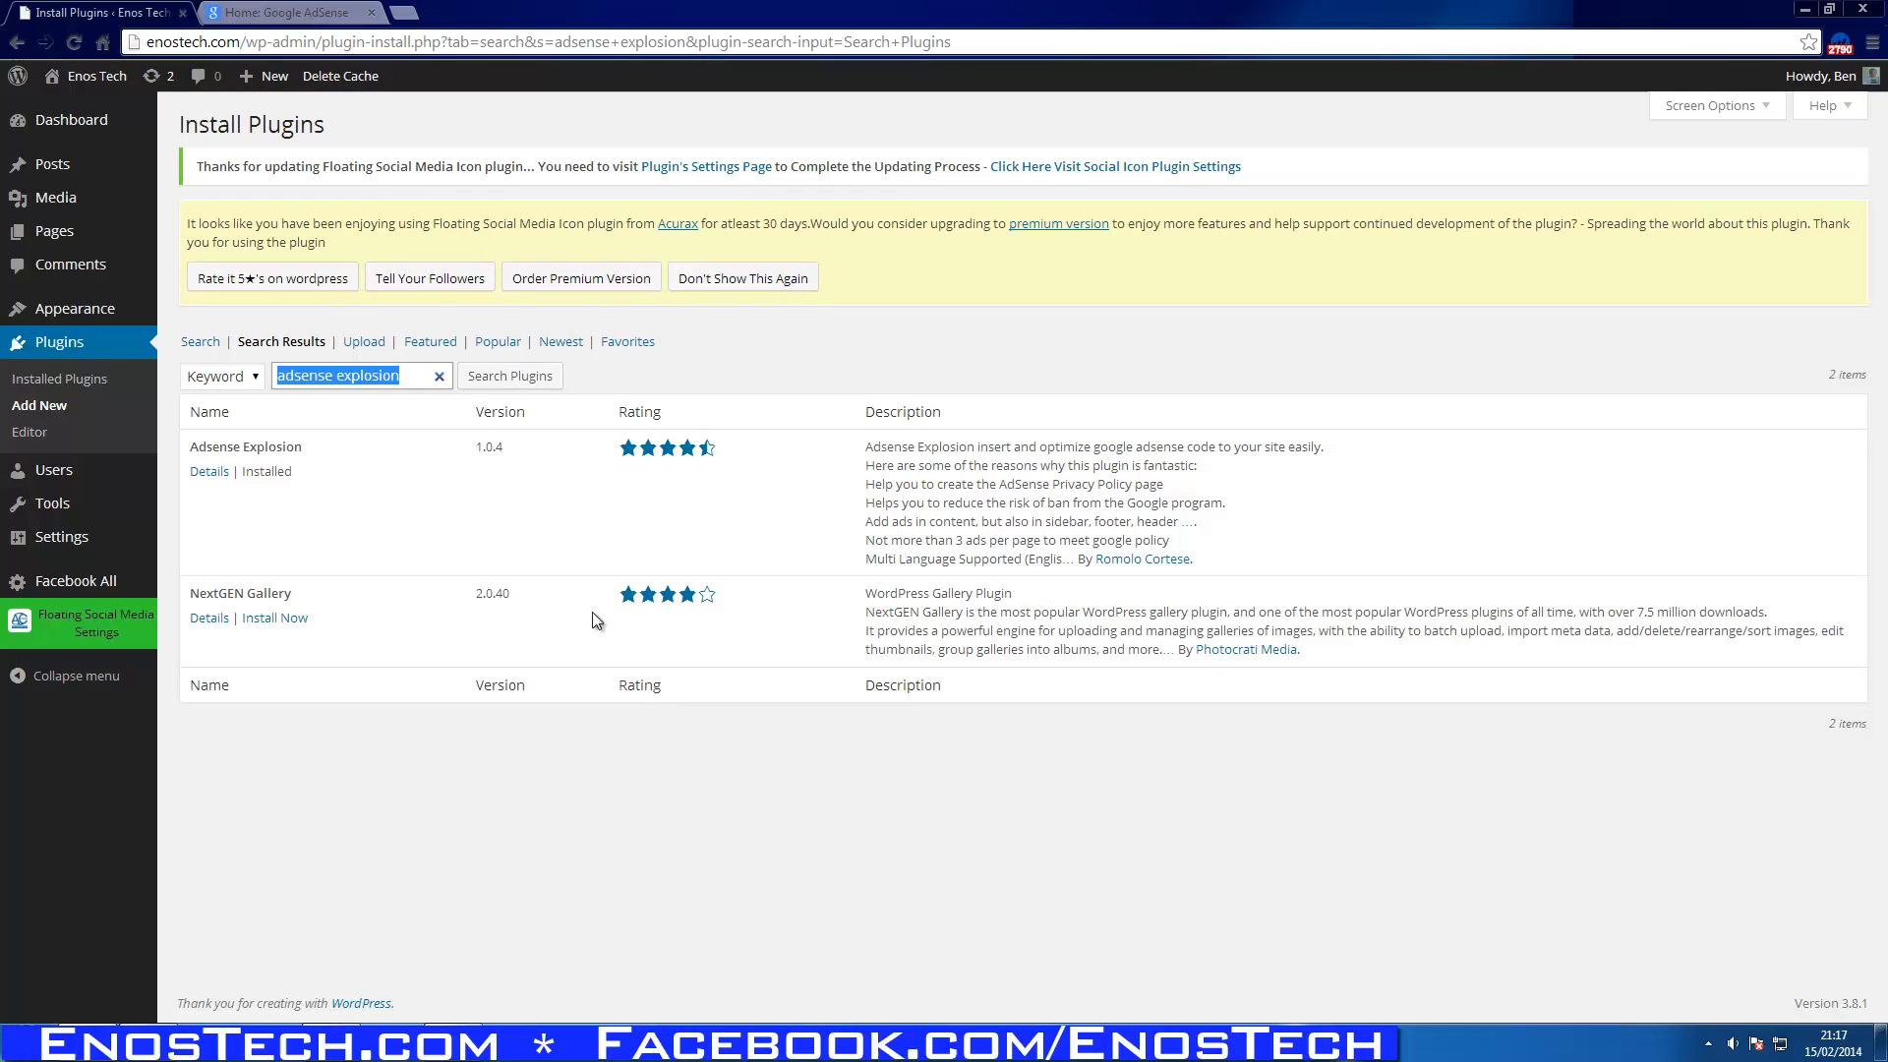
left_click(59, 378)
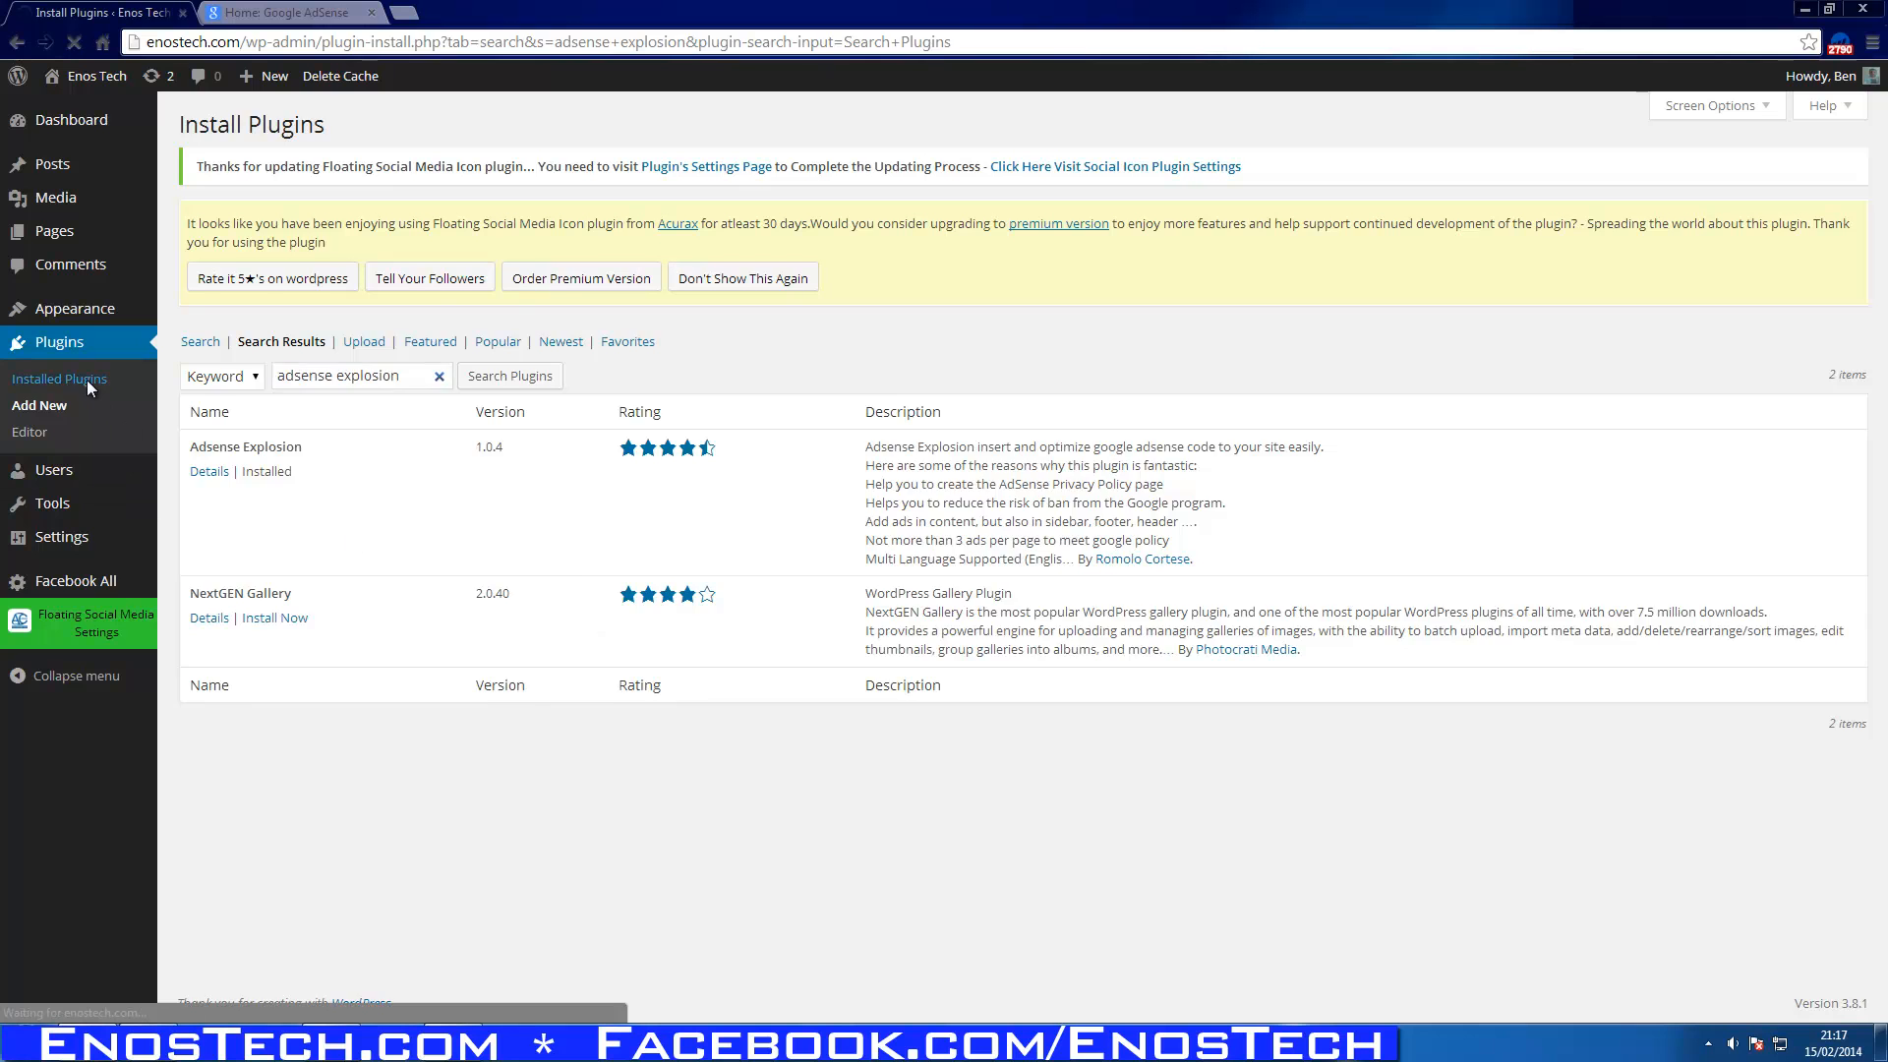
left_click(60, 377)
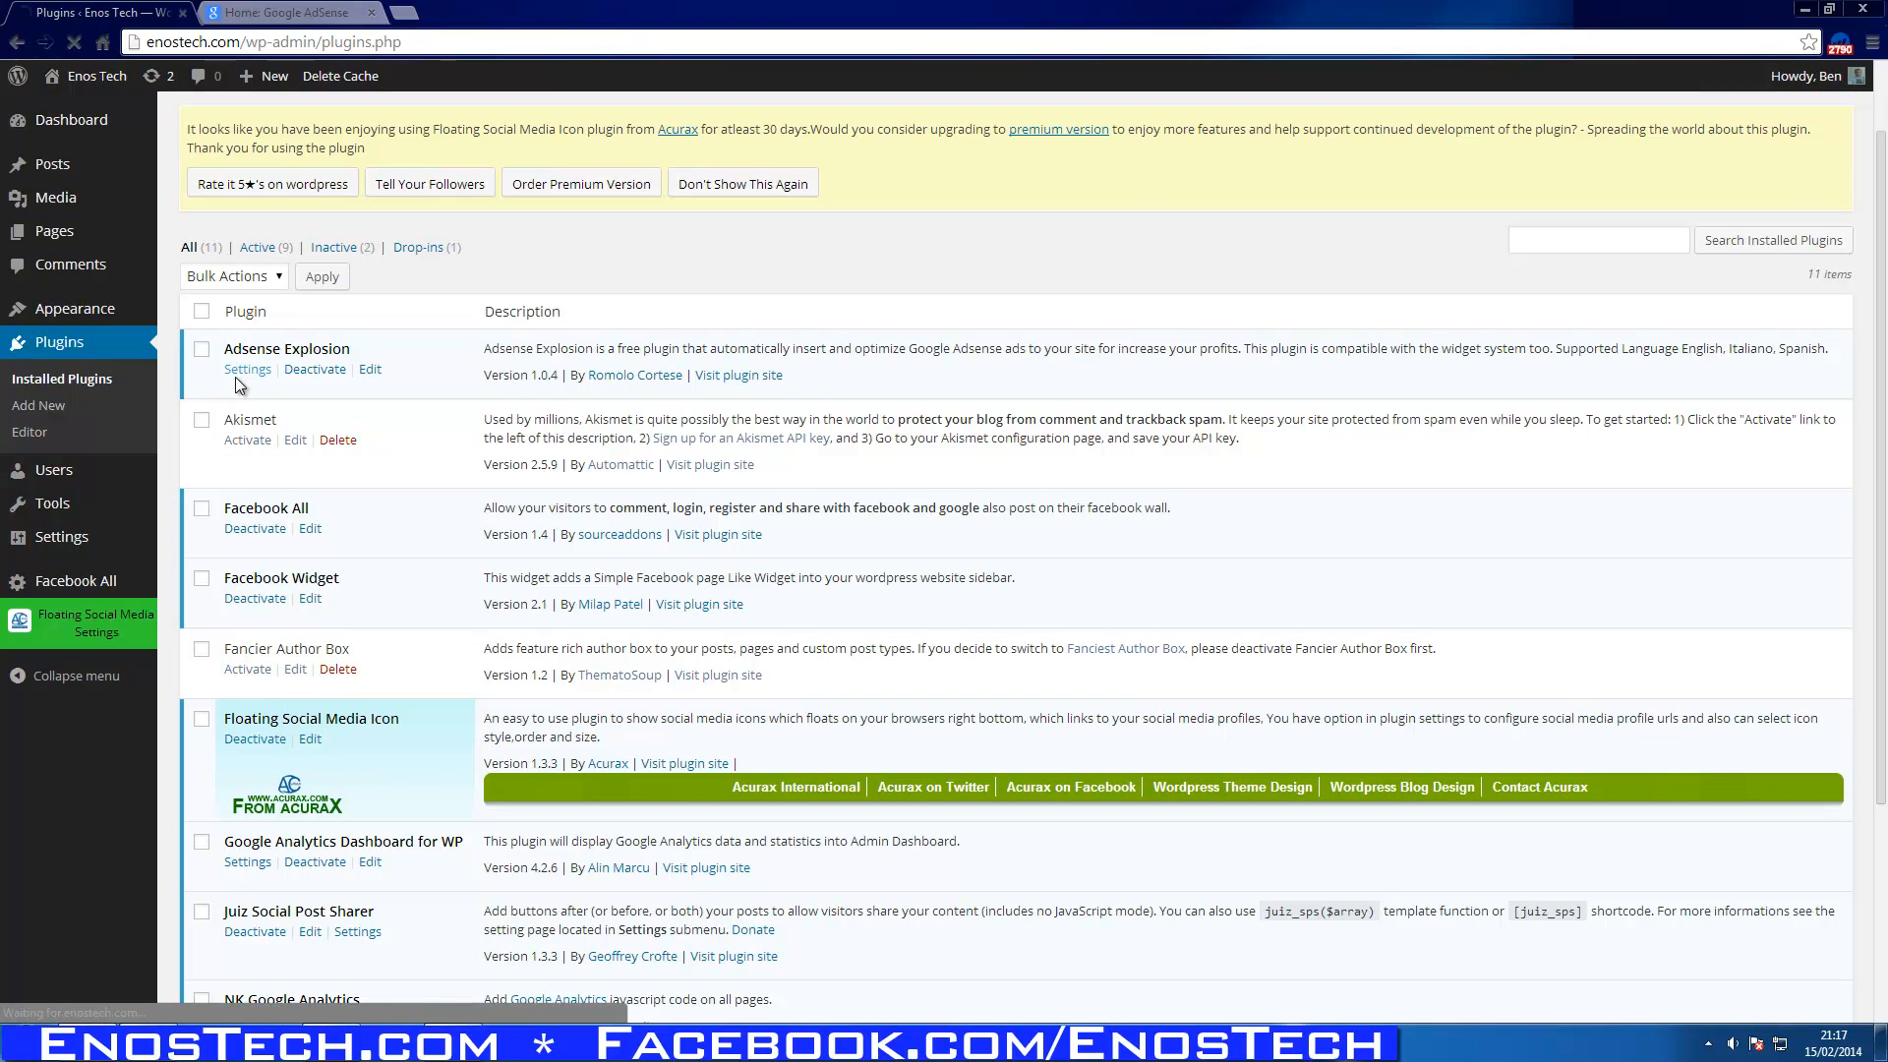
Open the Settings link under Adsense Explosion in the plugins list.
left_click(246, 369)
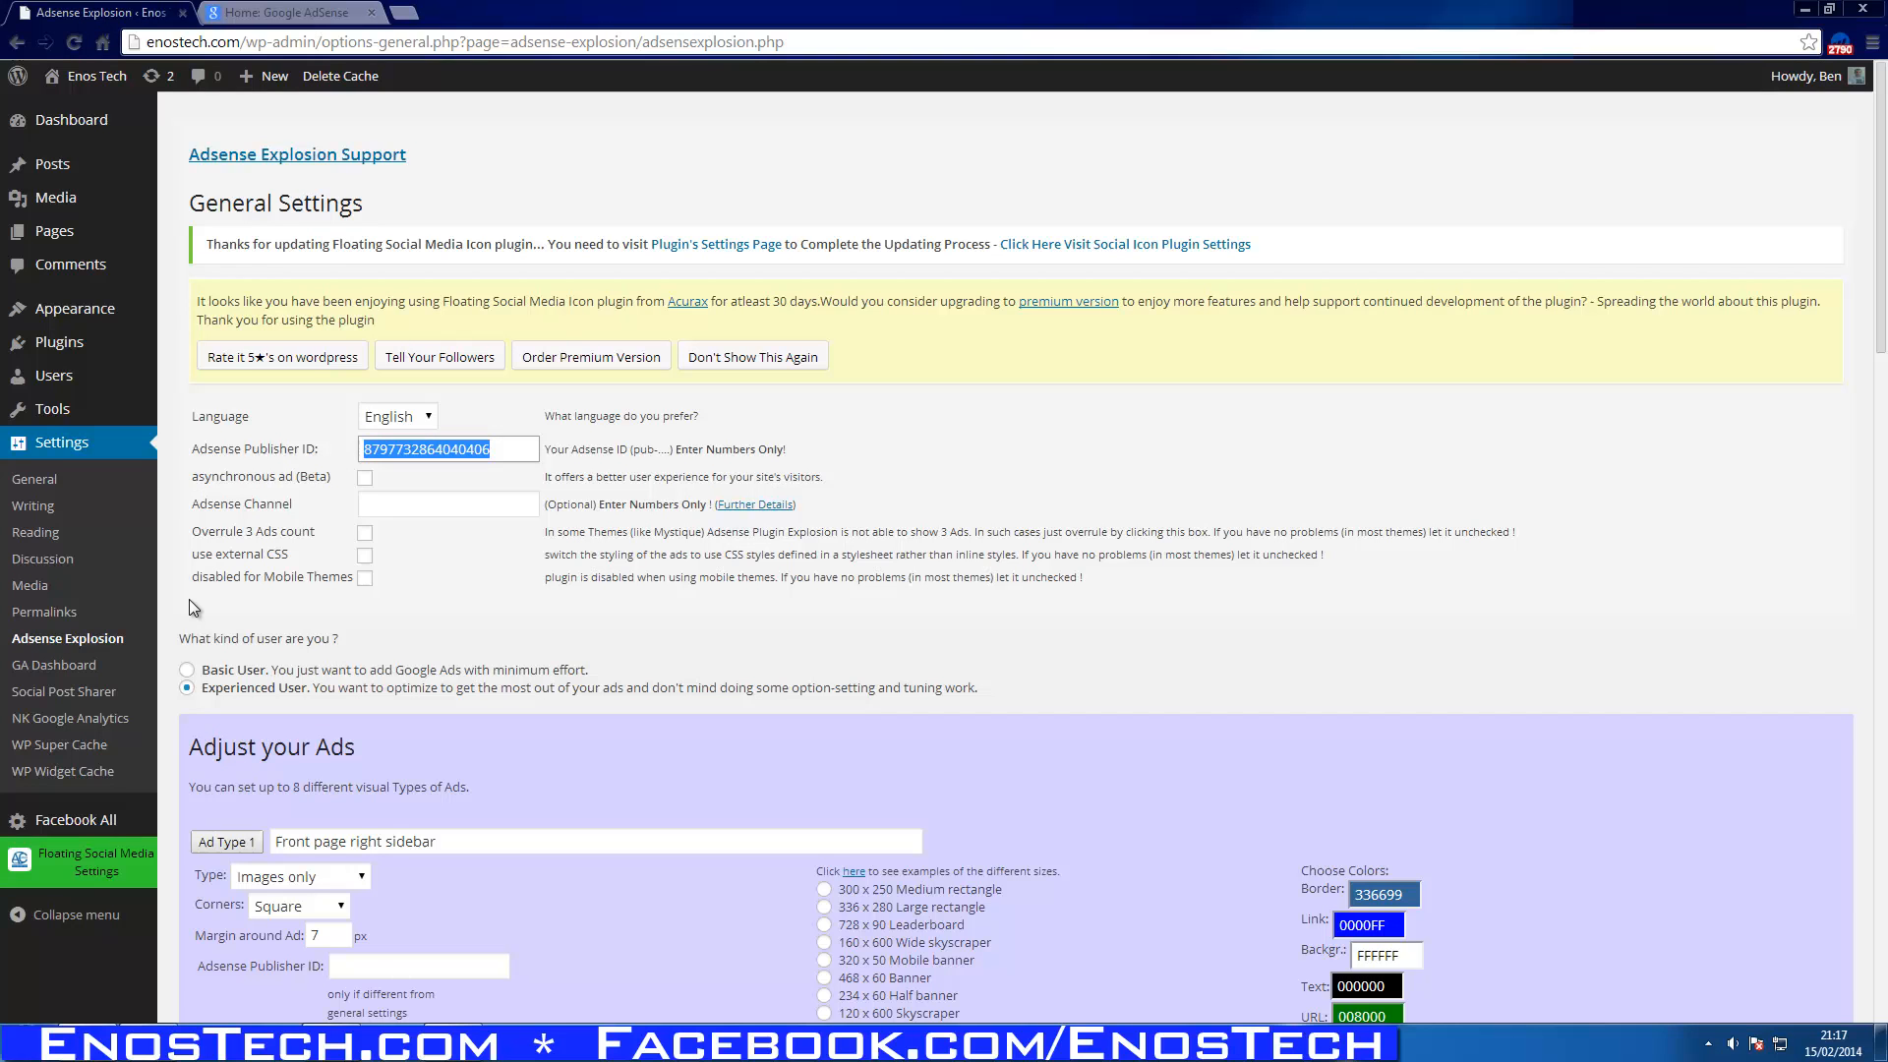
mouse_move(181, 585)
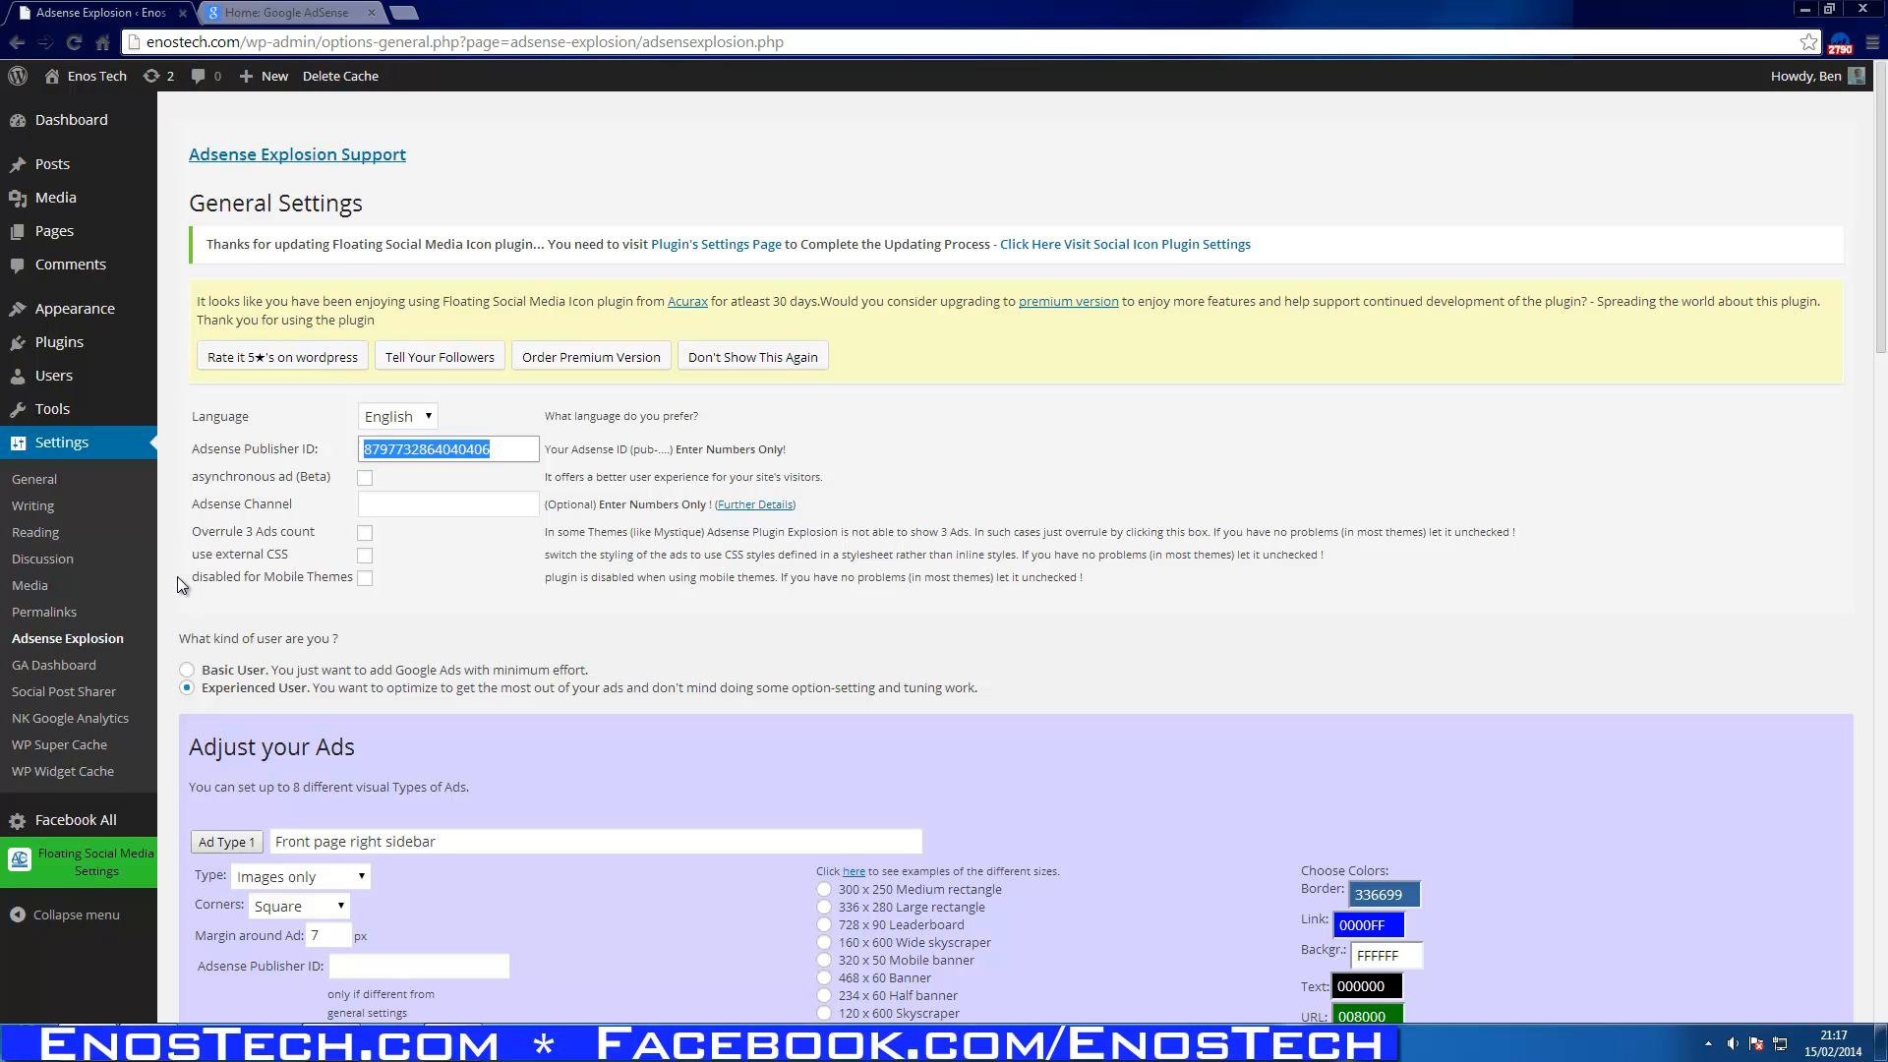
View the publisher ID in the Google AdSense account menu, then close the menu.
left_click(289, 13)
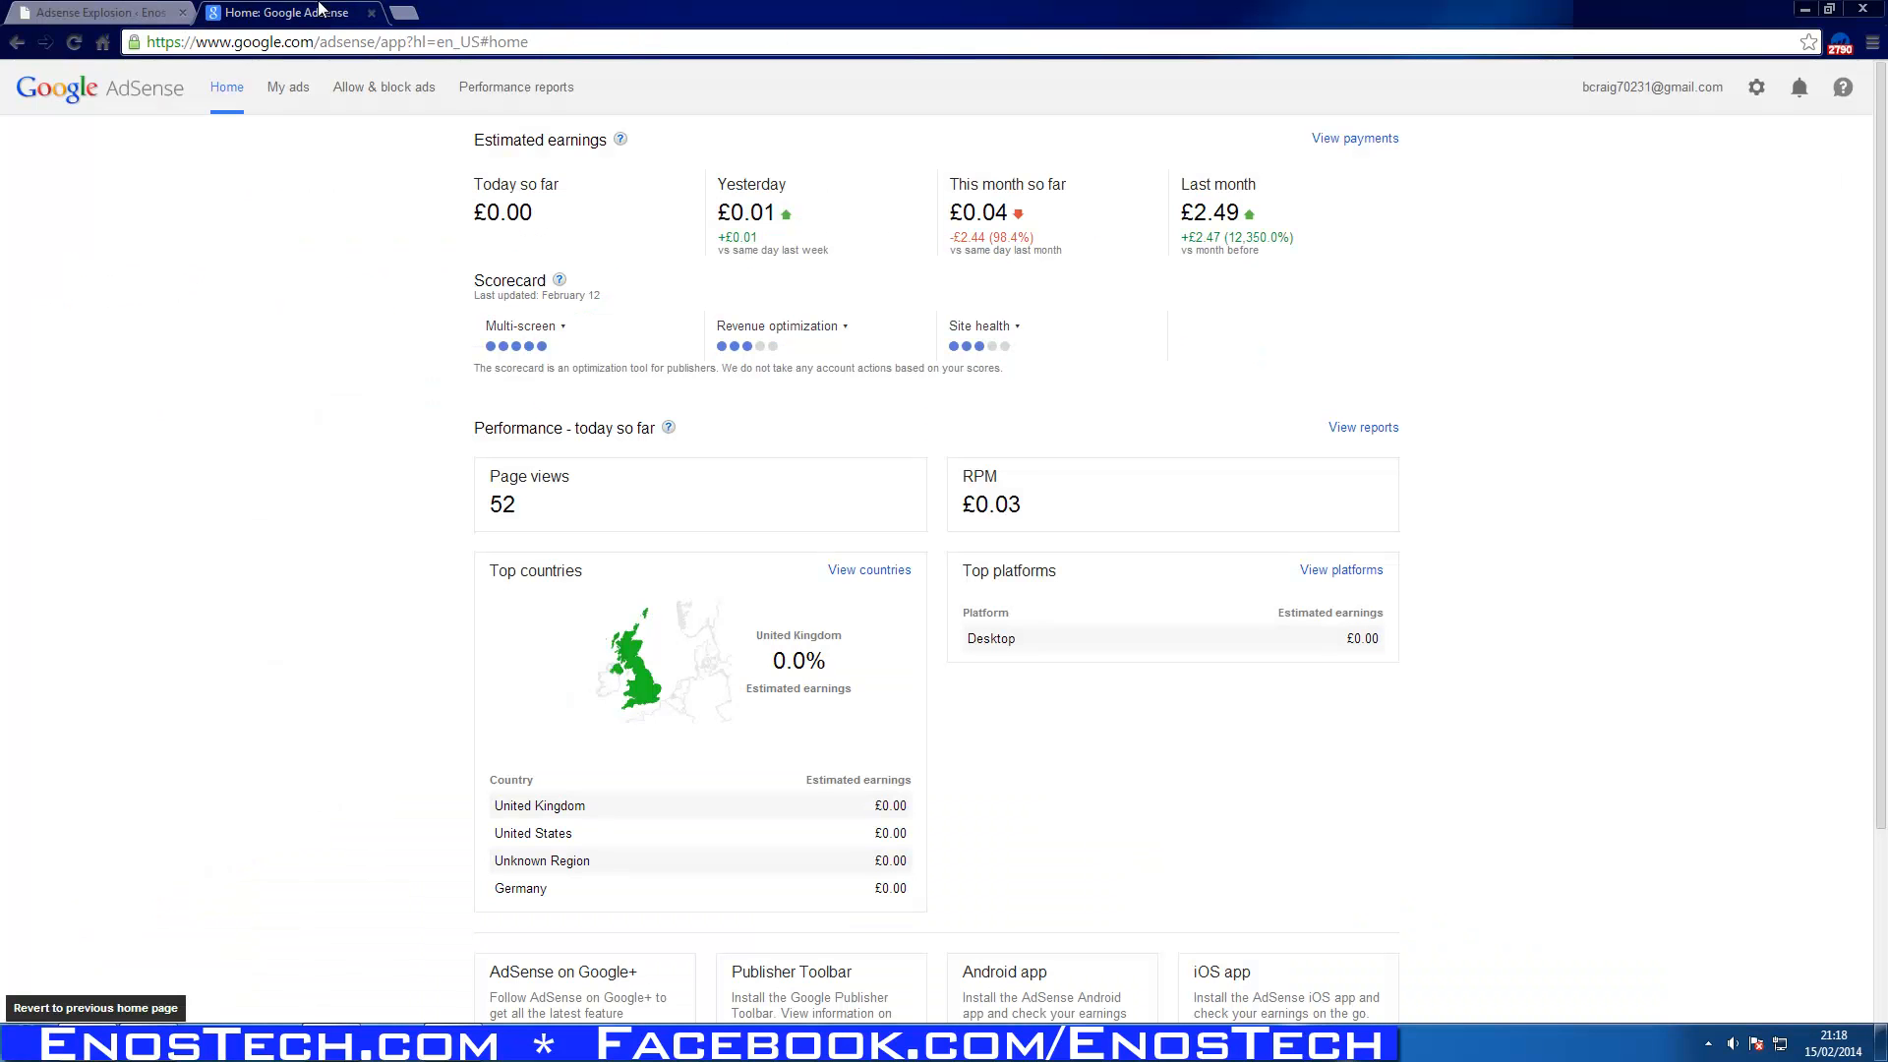
mouse_move(140, 581)
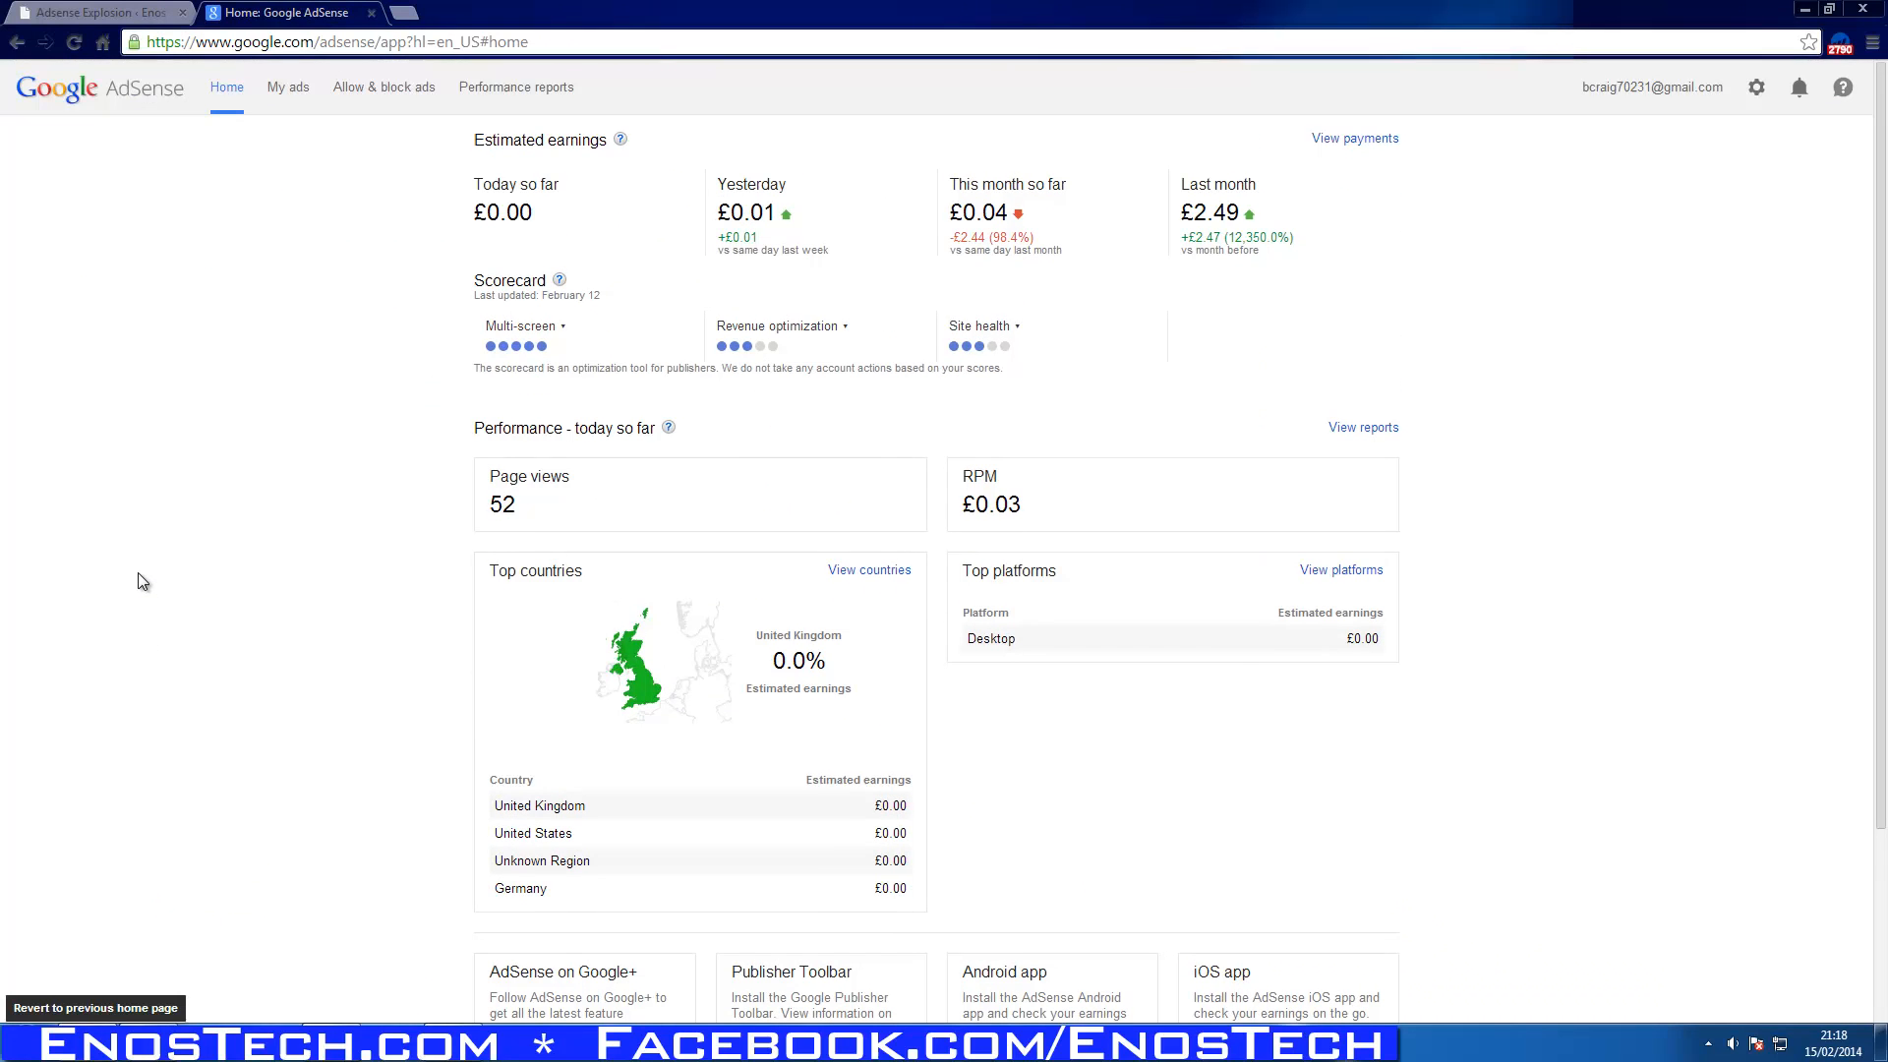
mouse_move(297, 63)
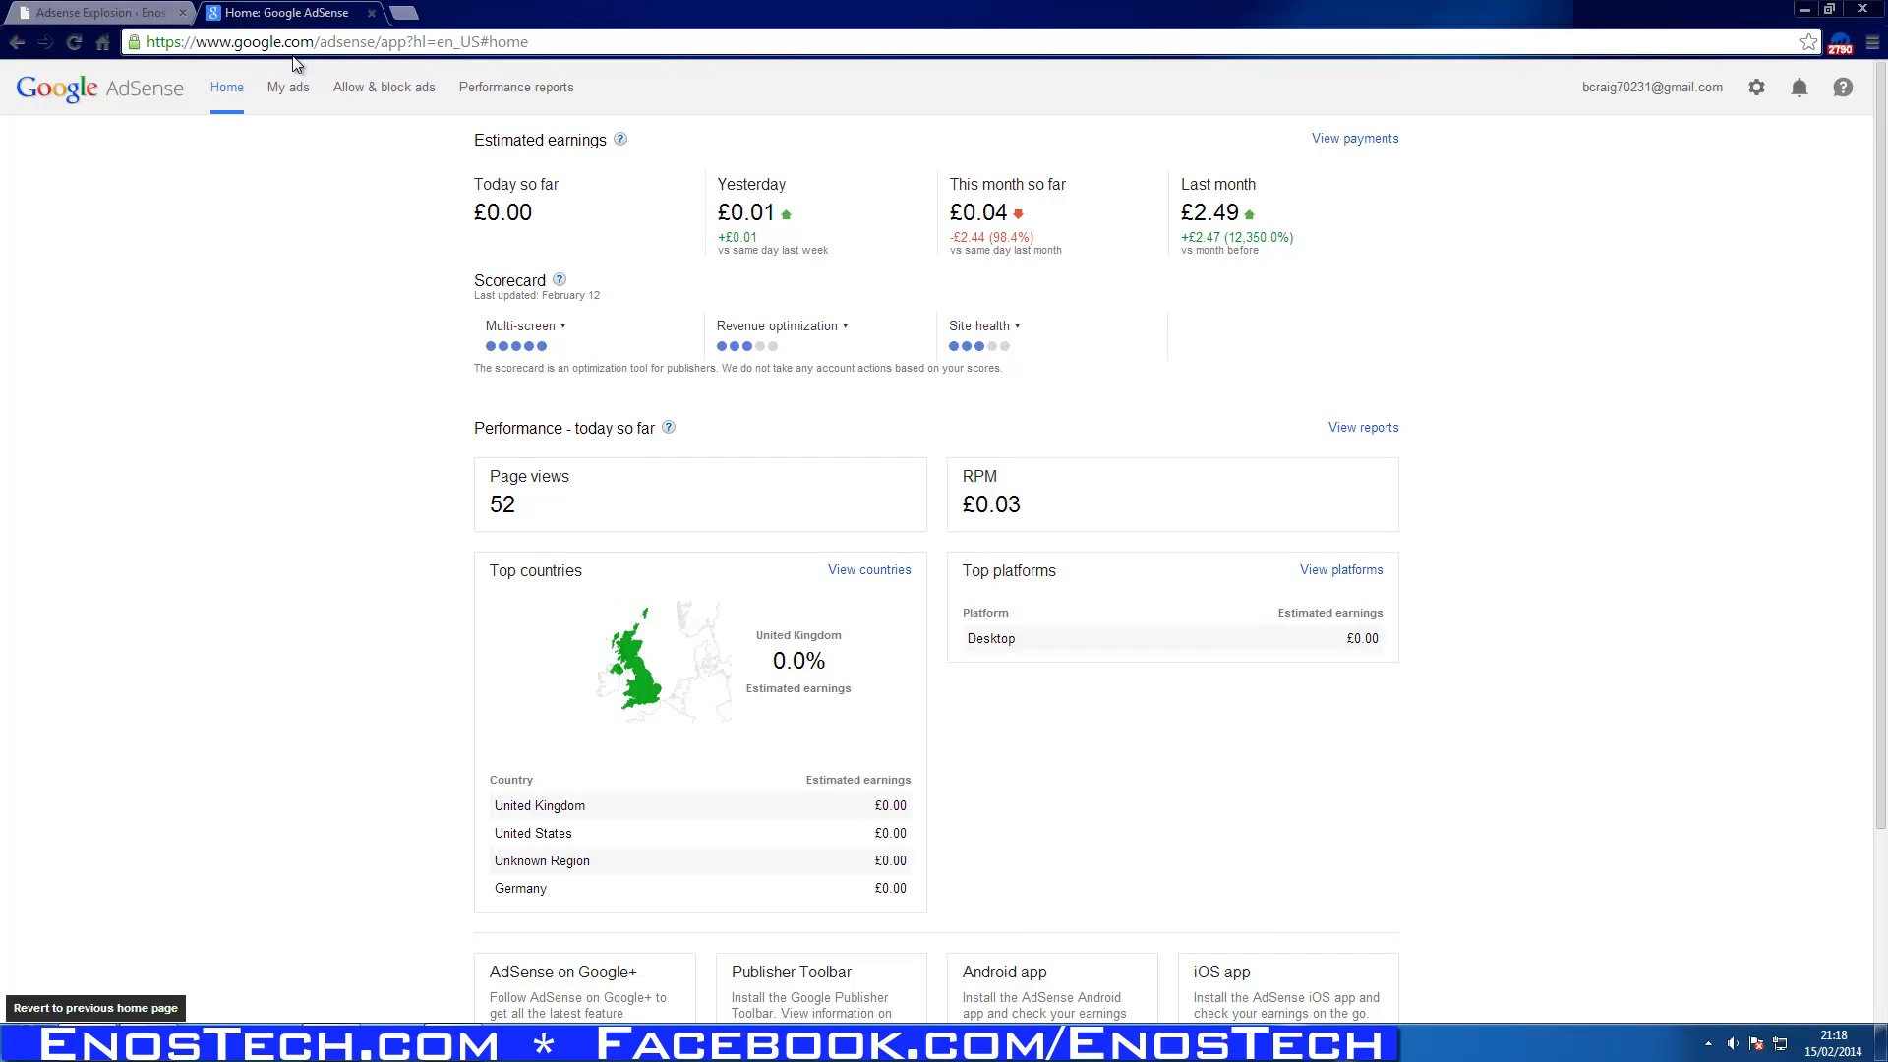
mouse_move(322, 333)
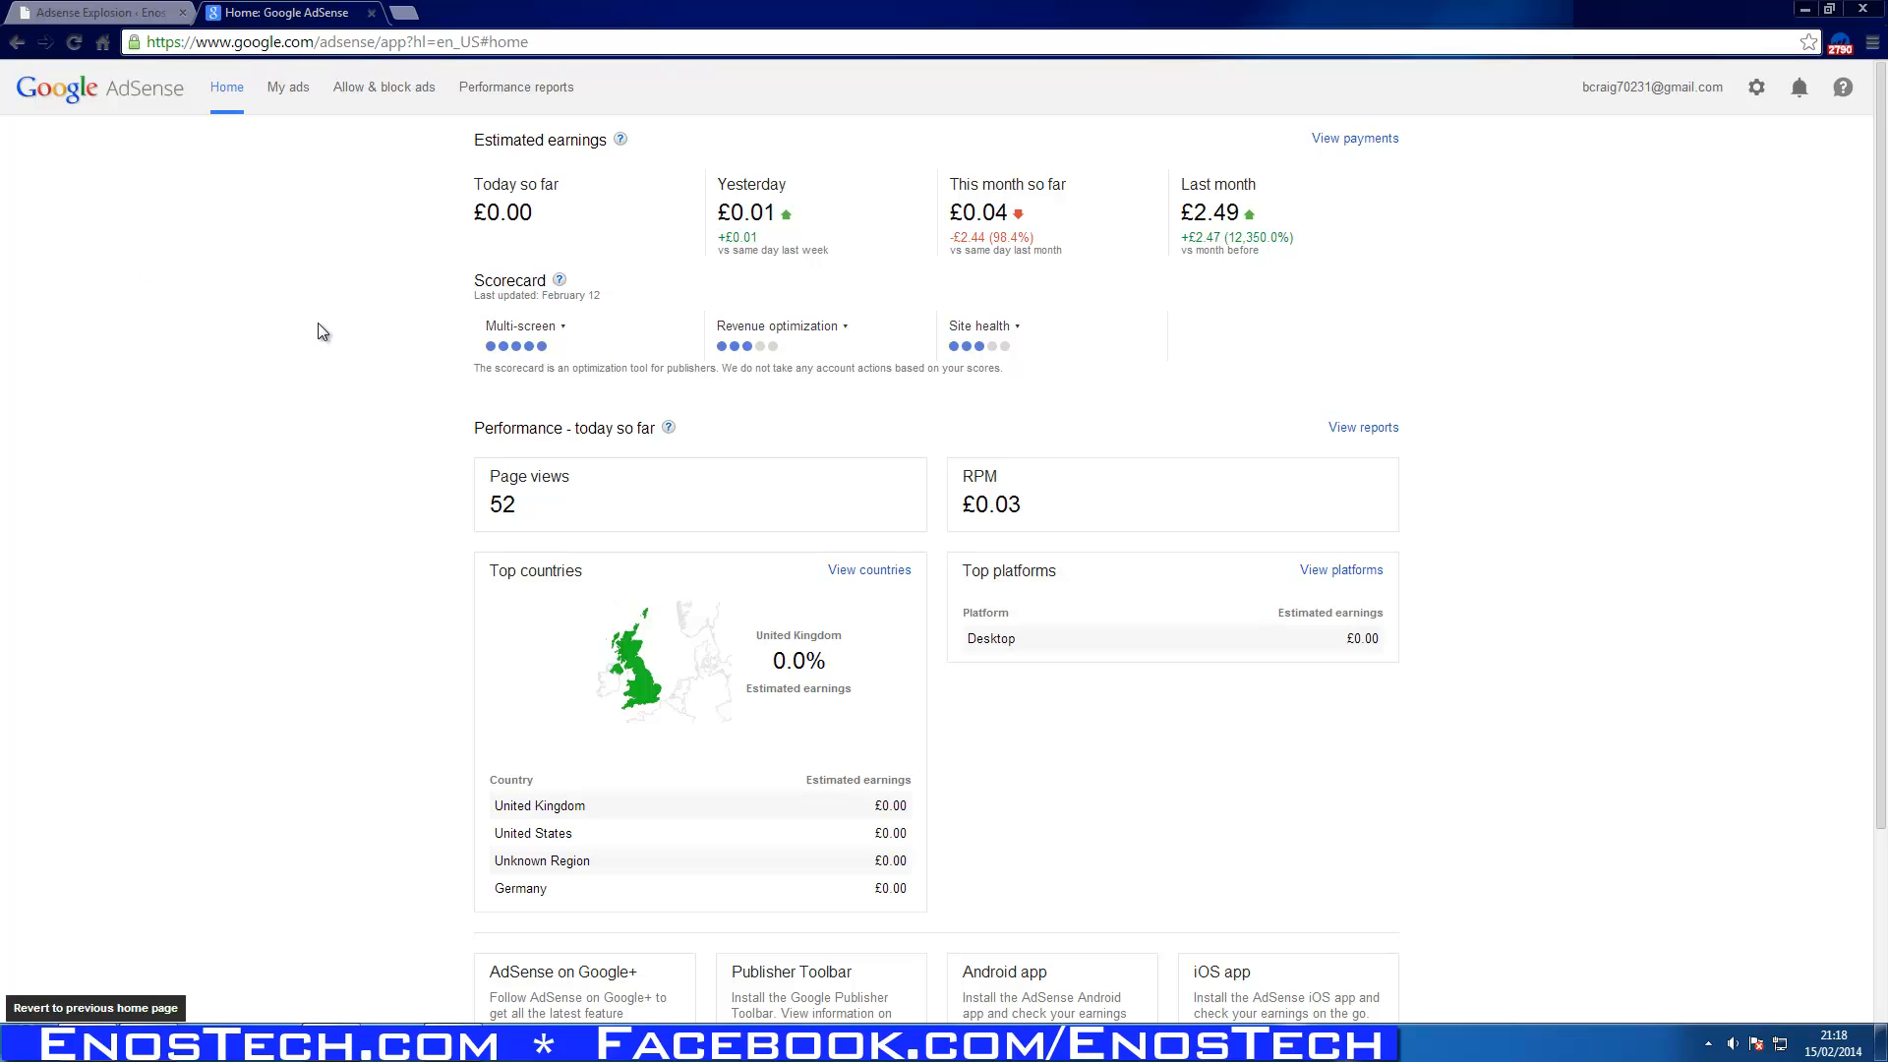
mouse_move(286, 182)
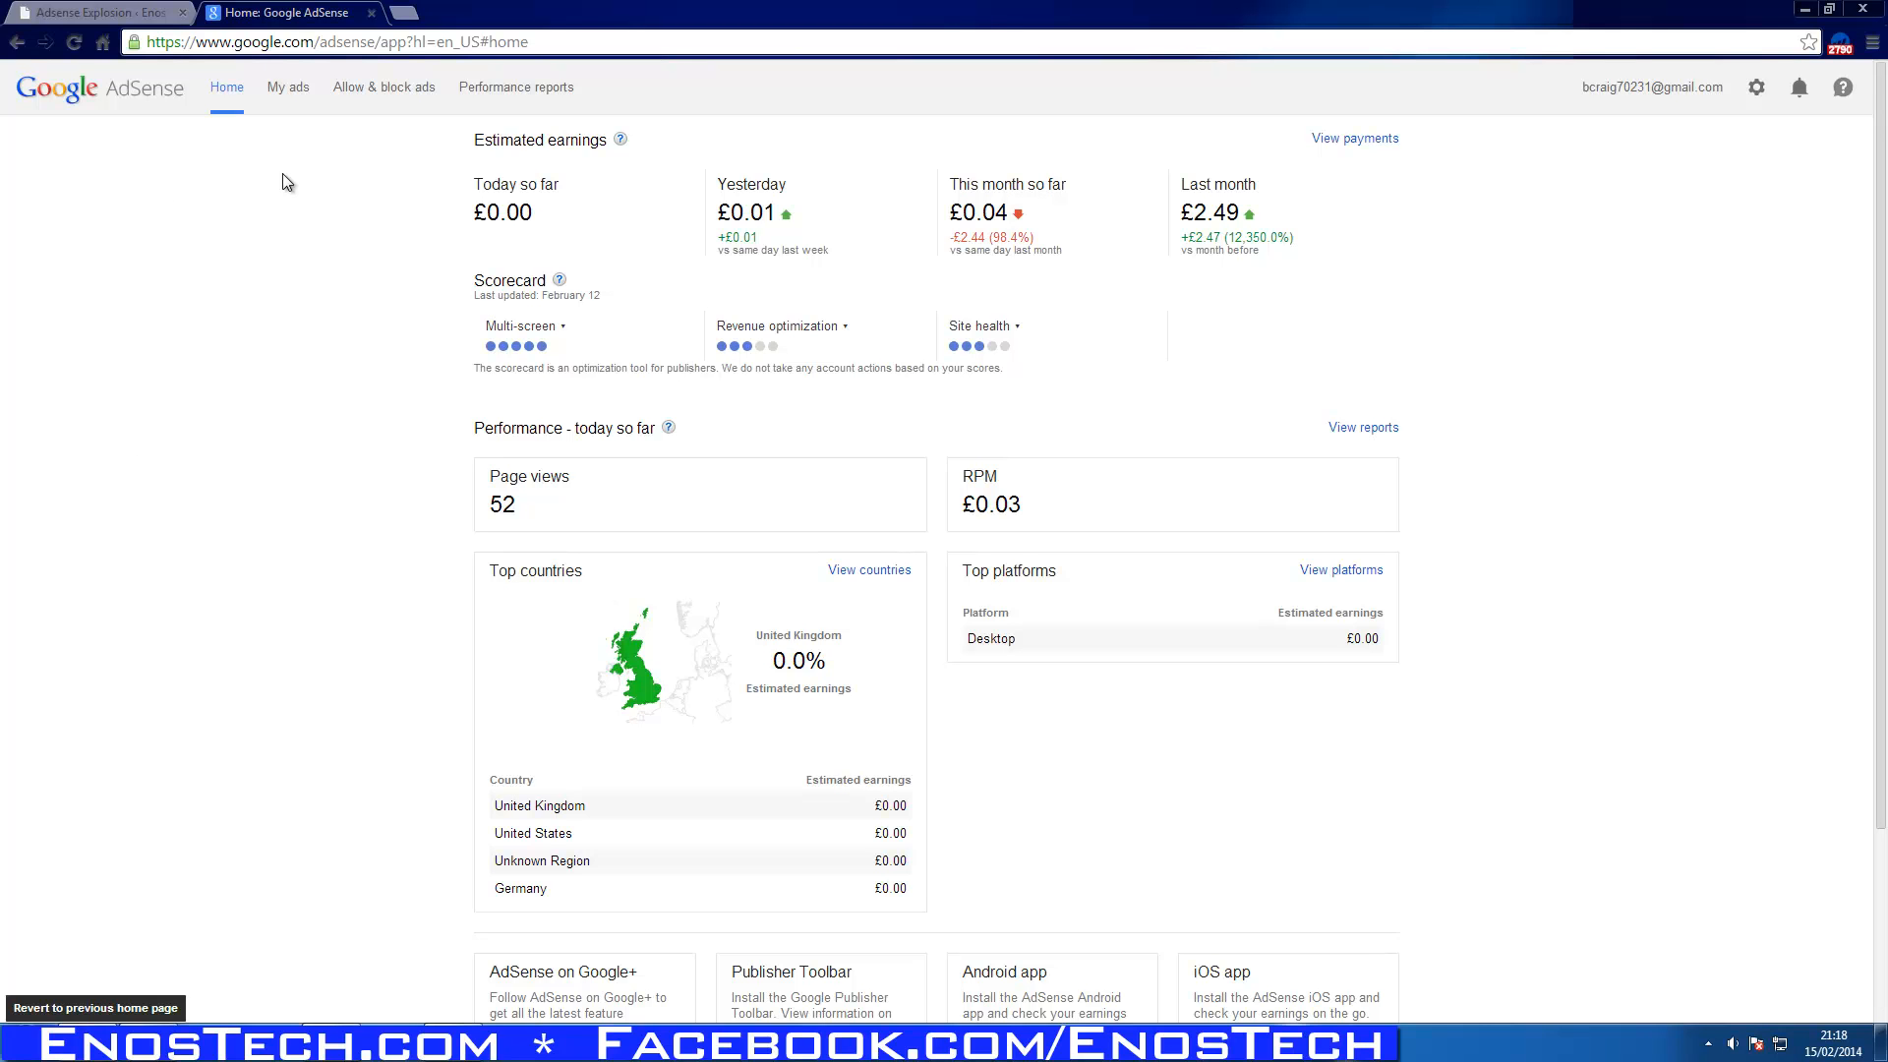
mouse_move(1044, 119)
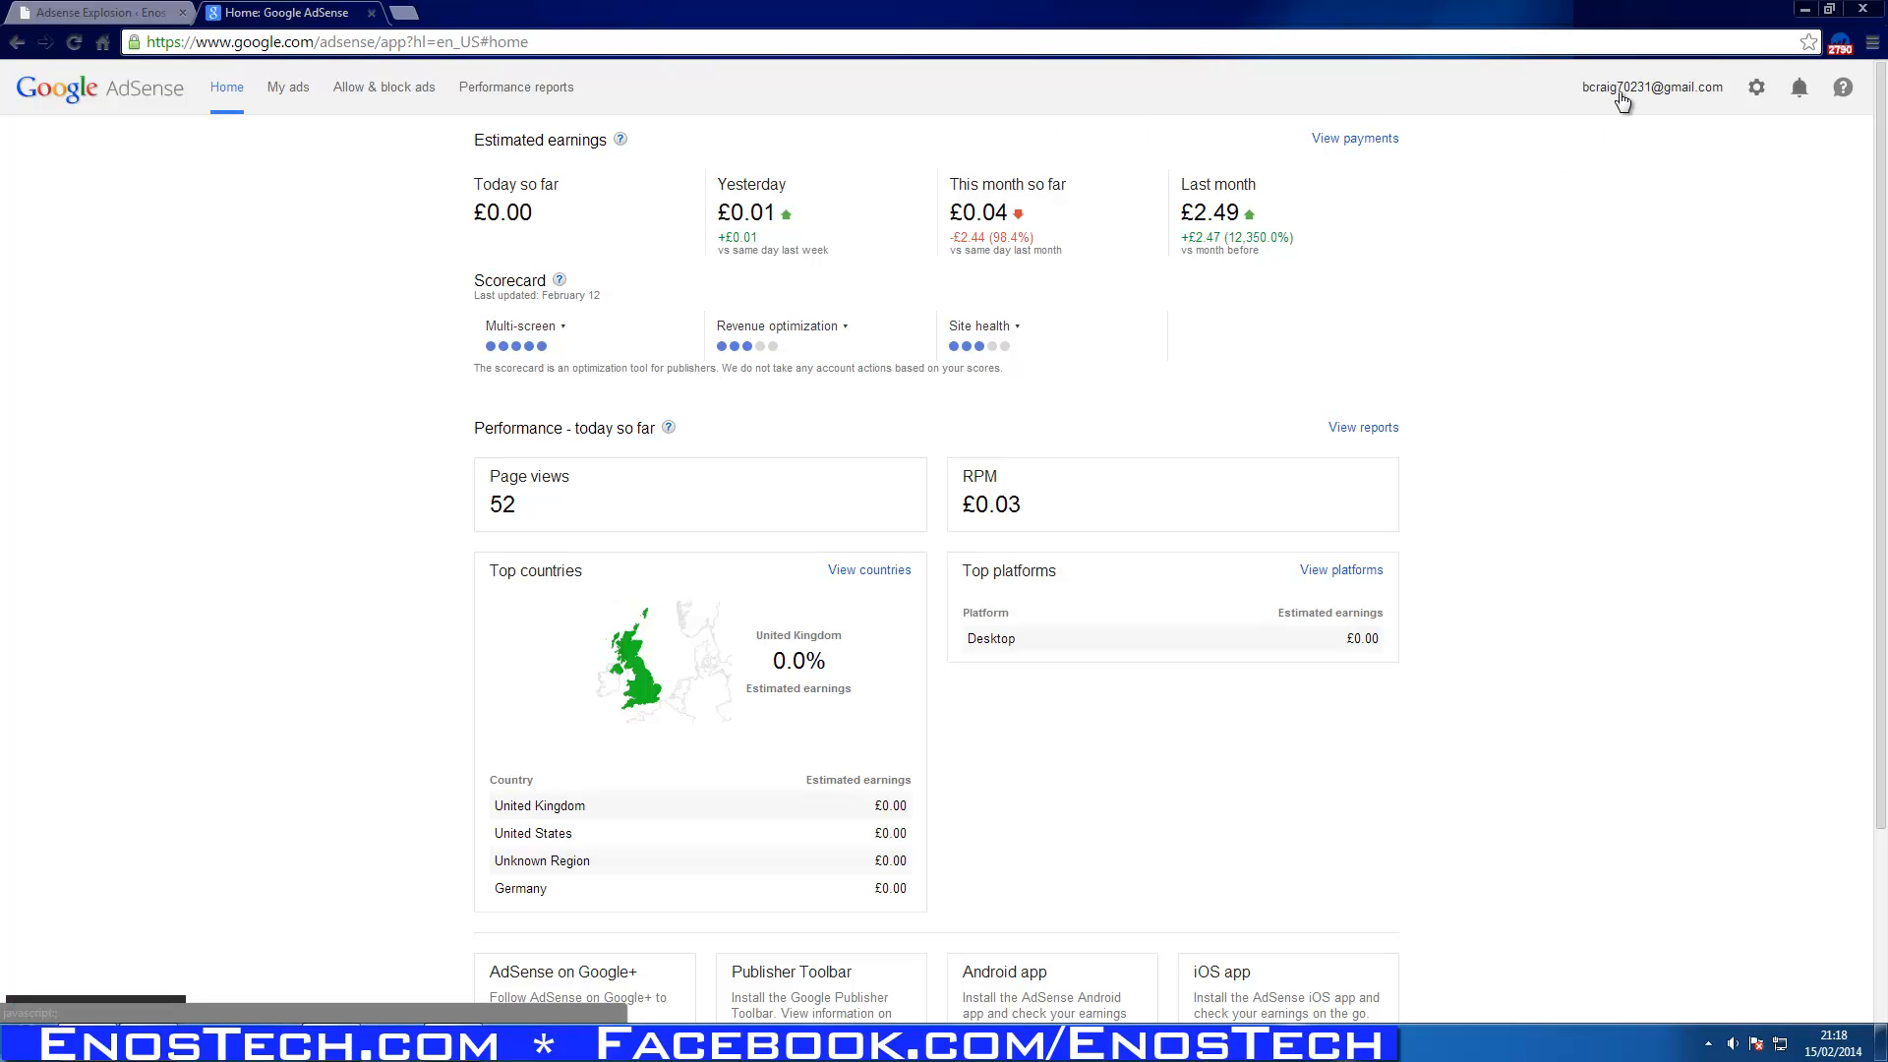
left_click(1652, 86)
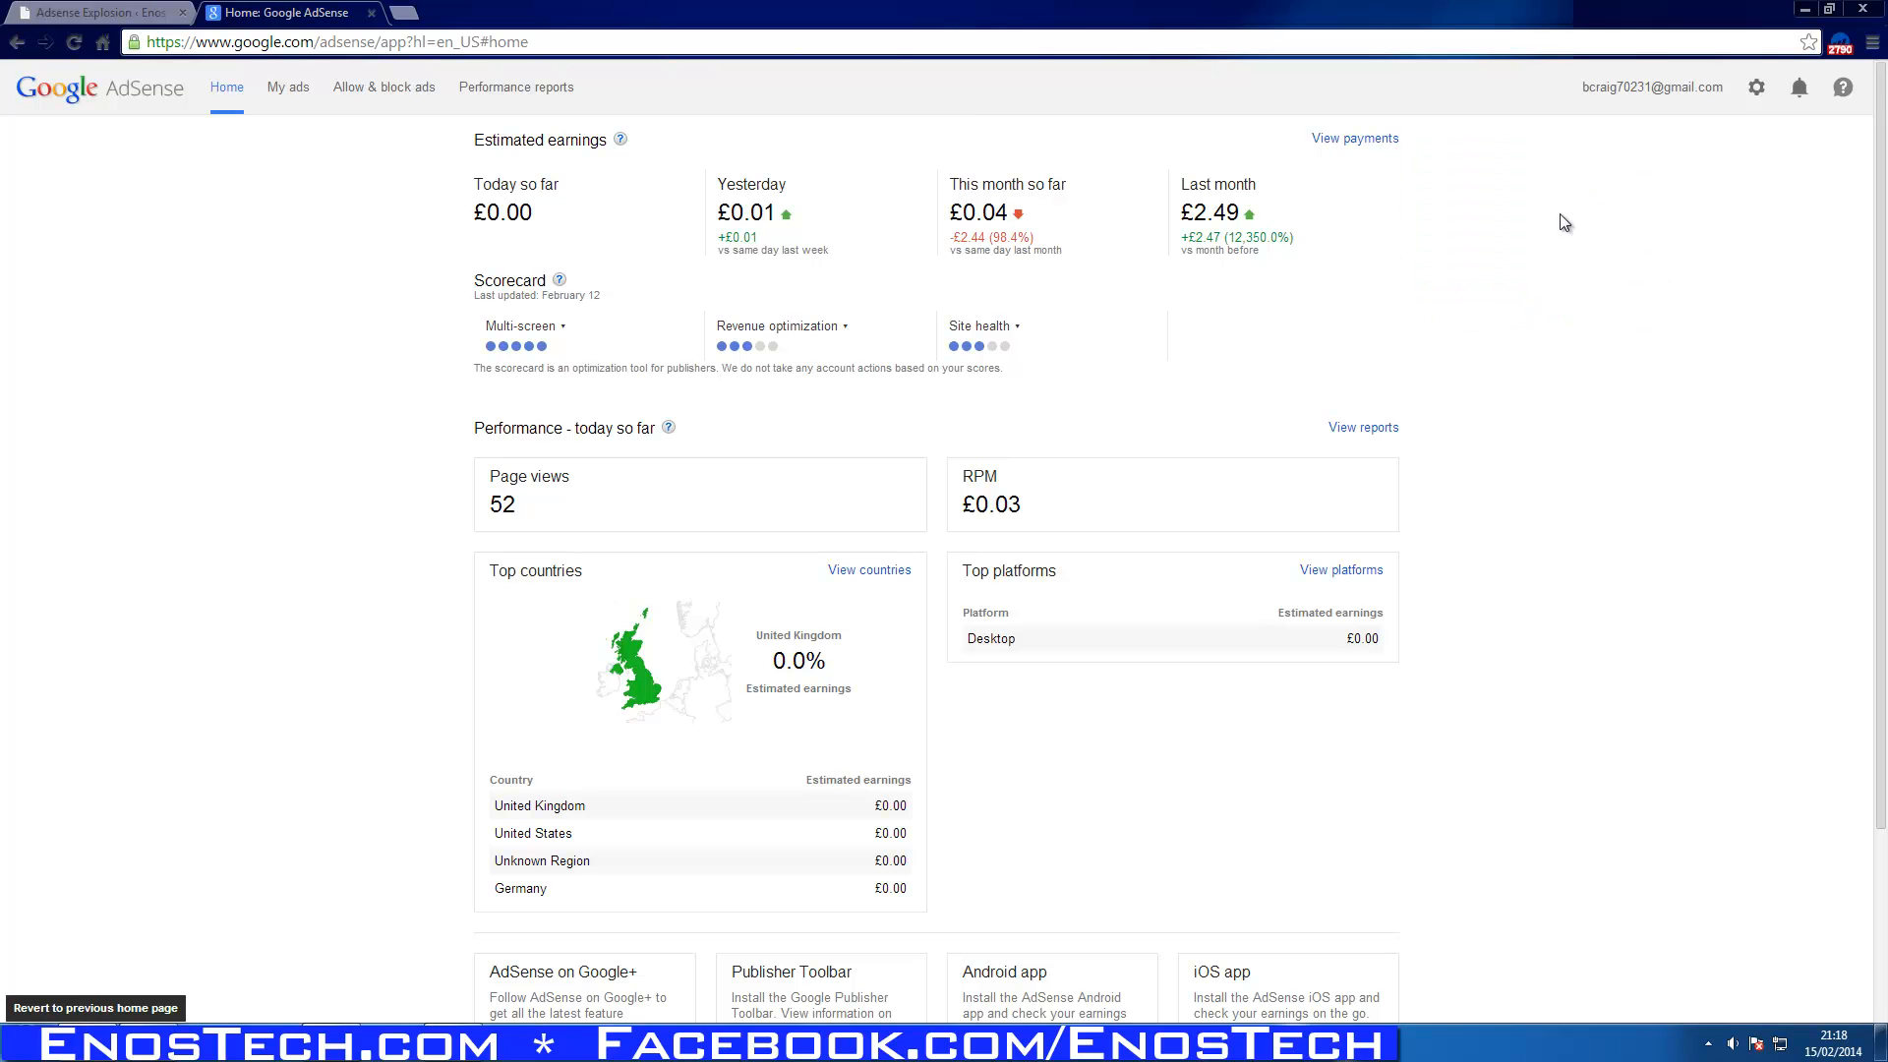
left_click(1652, 86)
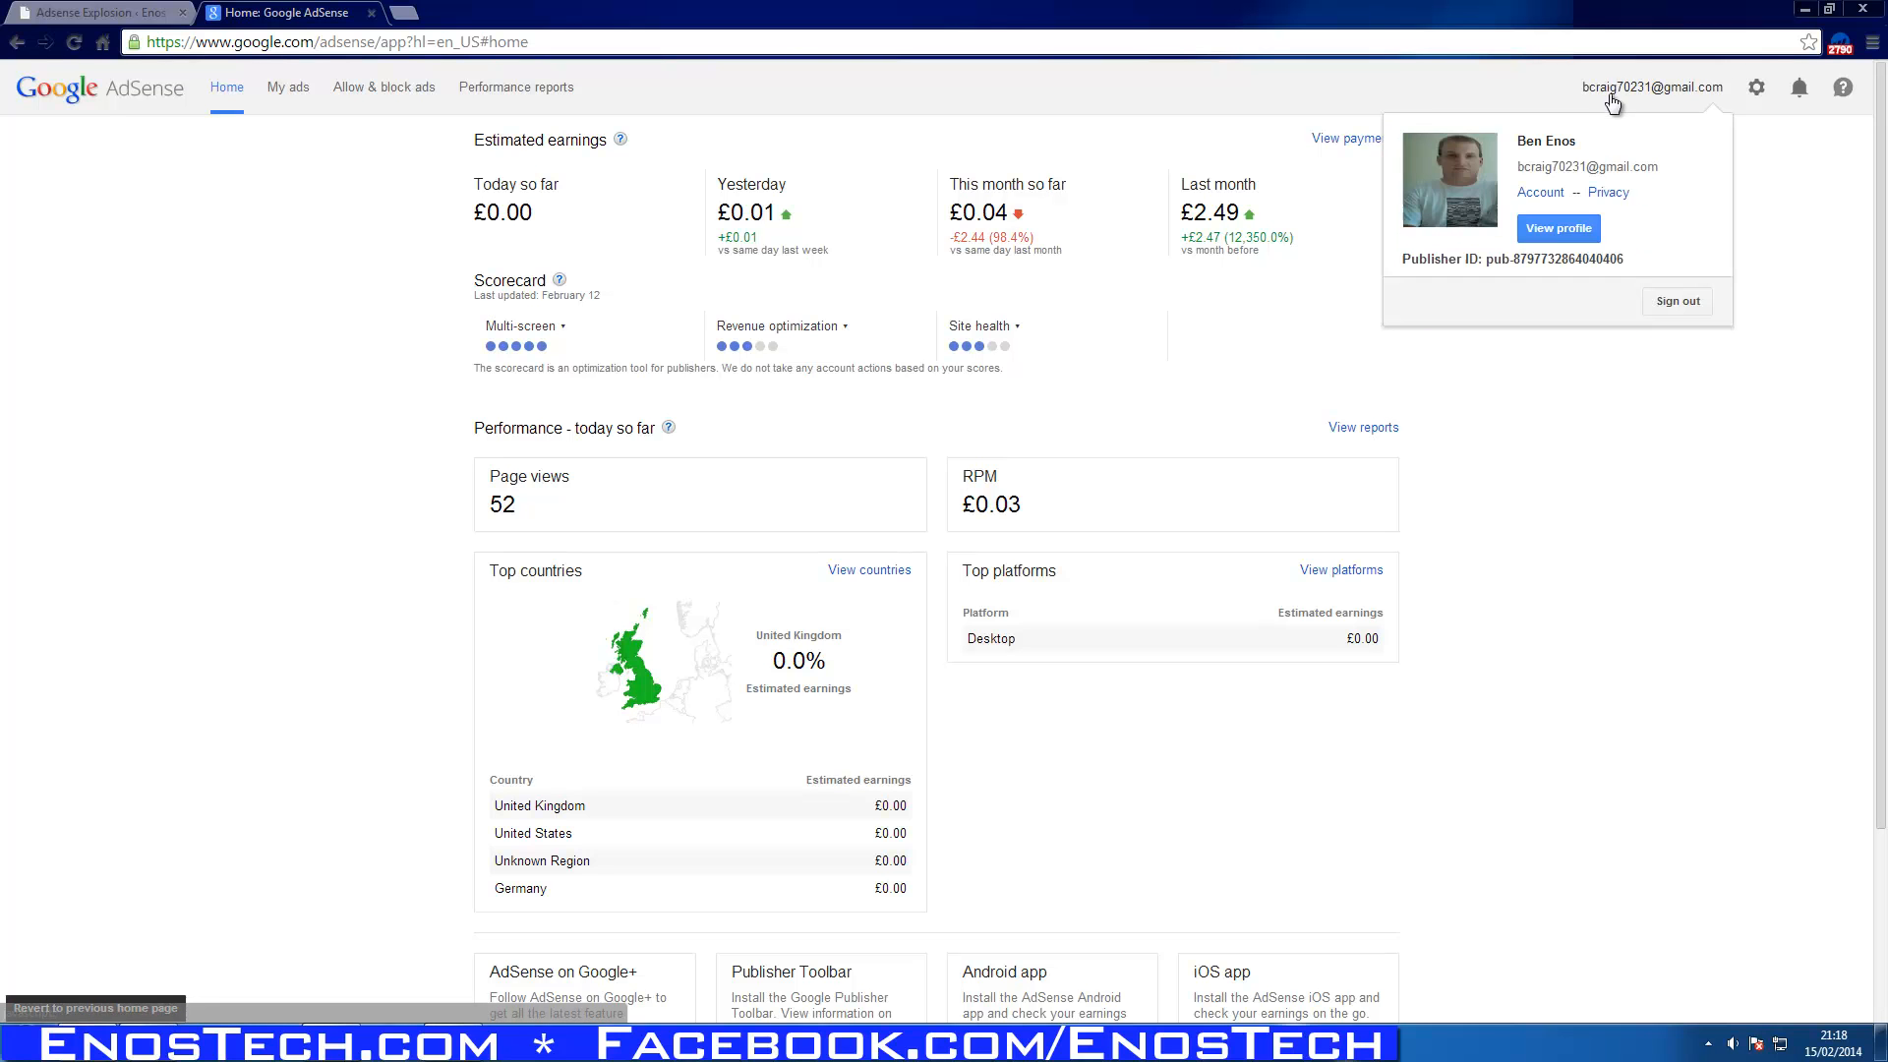
left_click(1552, 266)
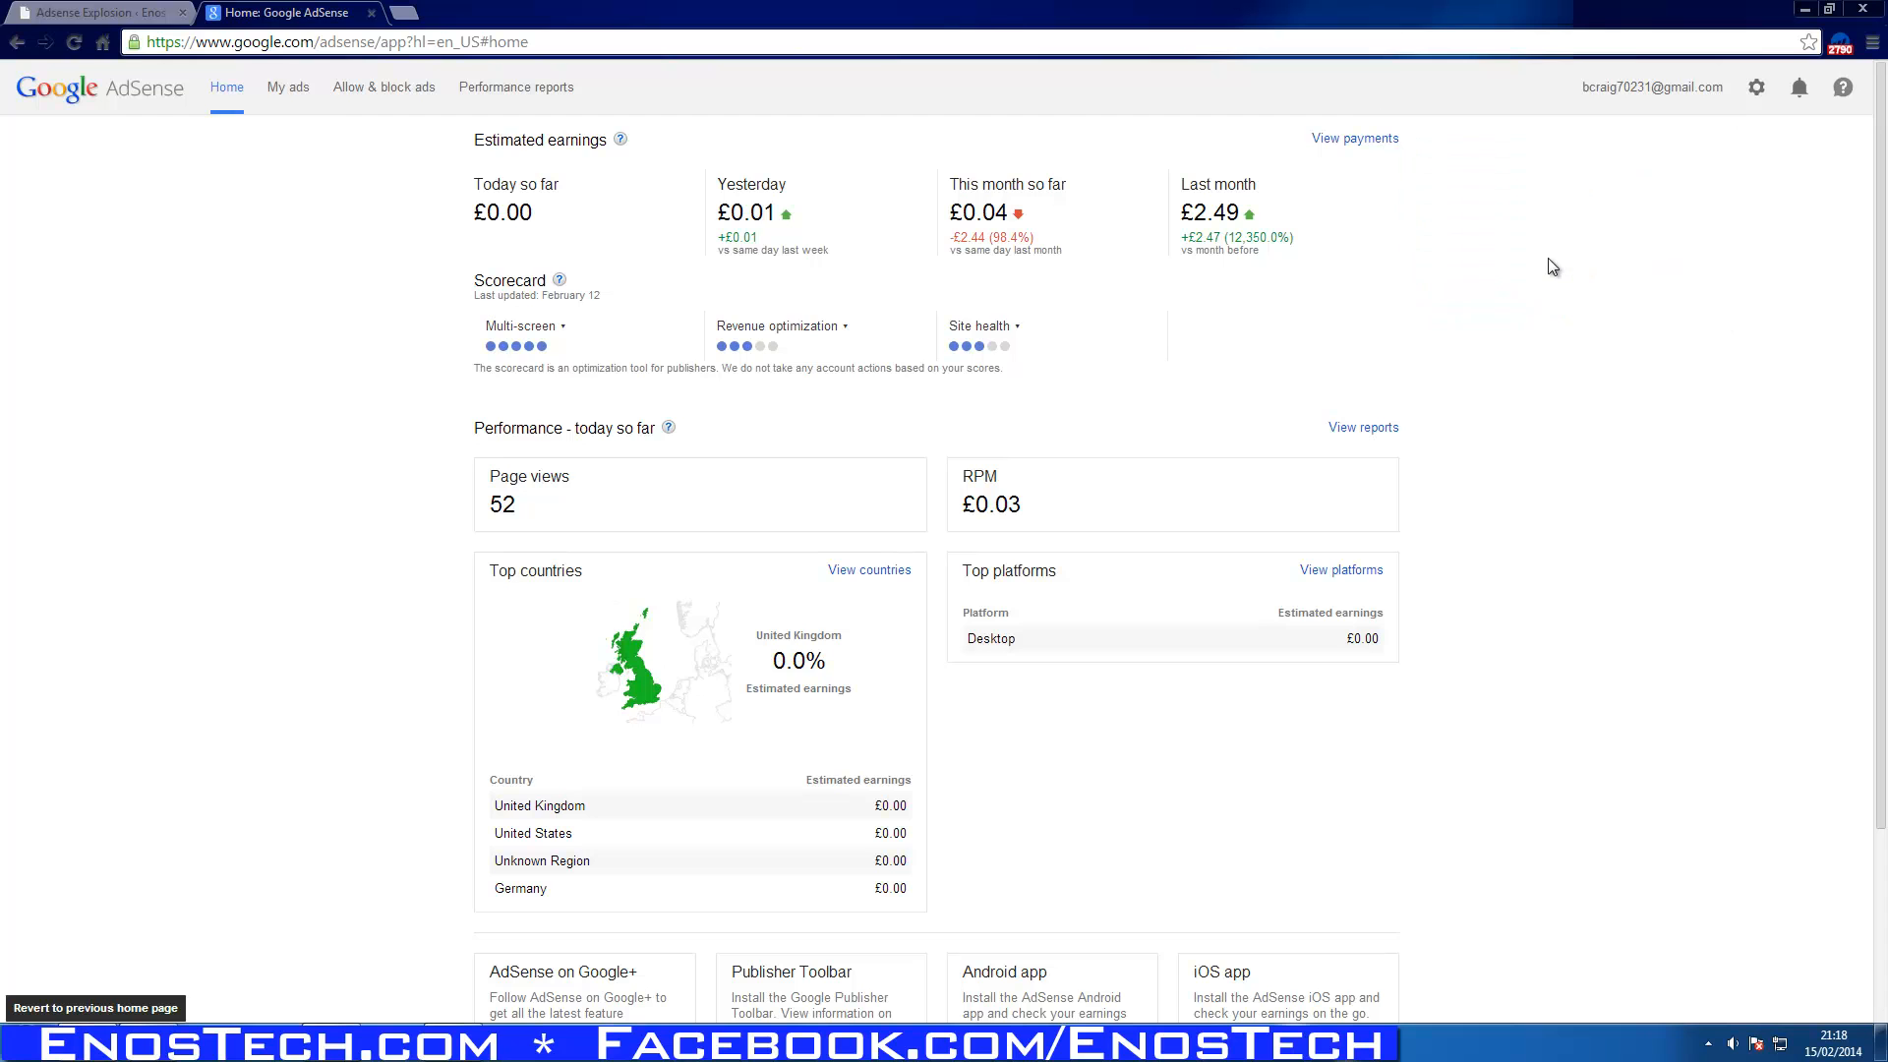
Tick 'asynchronous ad (Beta)' in the Adsense Explosion General Settings.
left_click(97, 13)
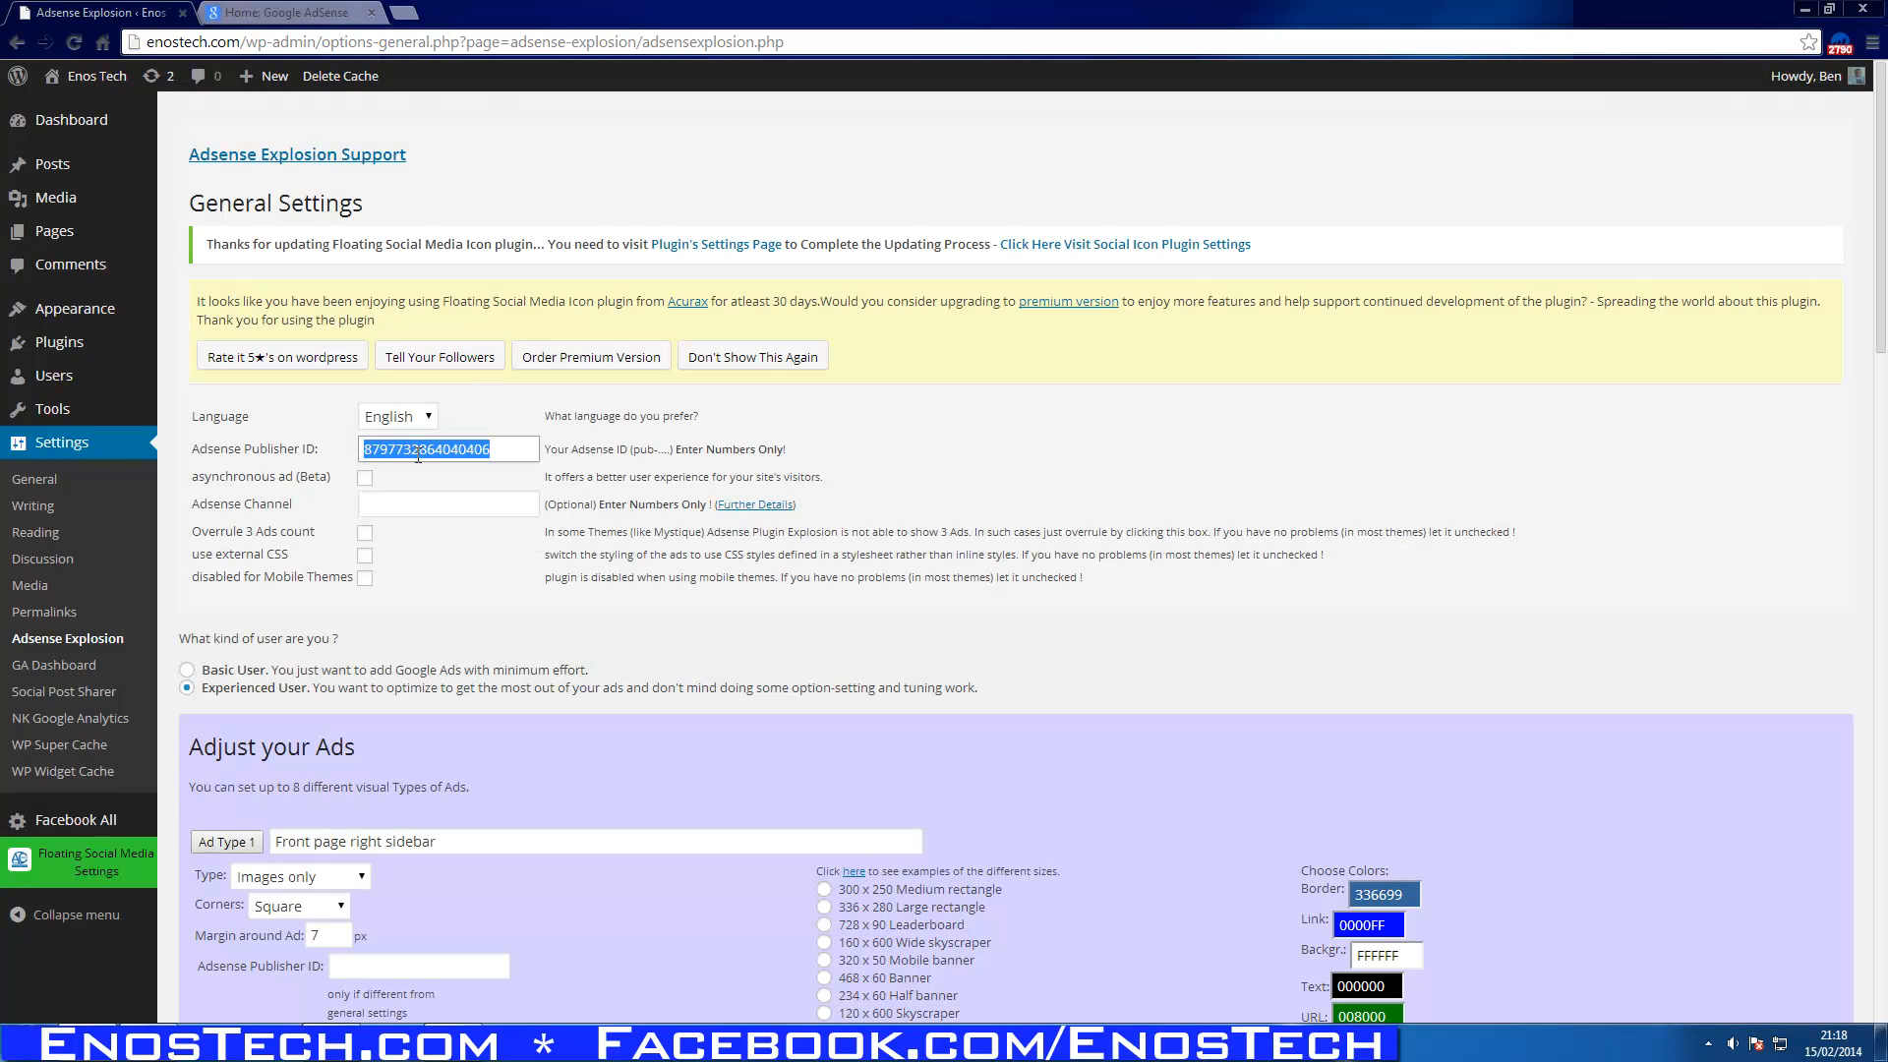
scroll("down", 3)
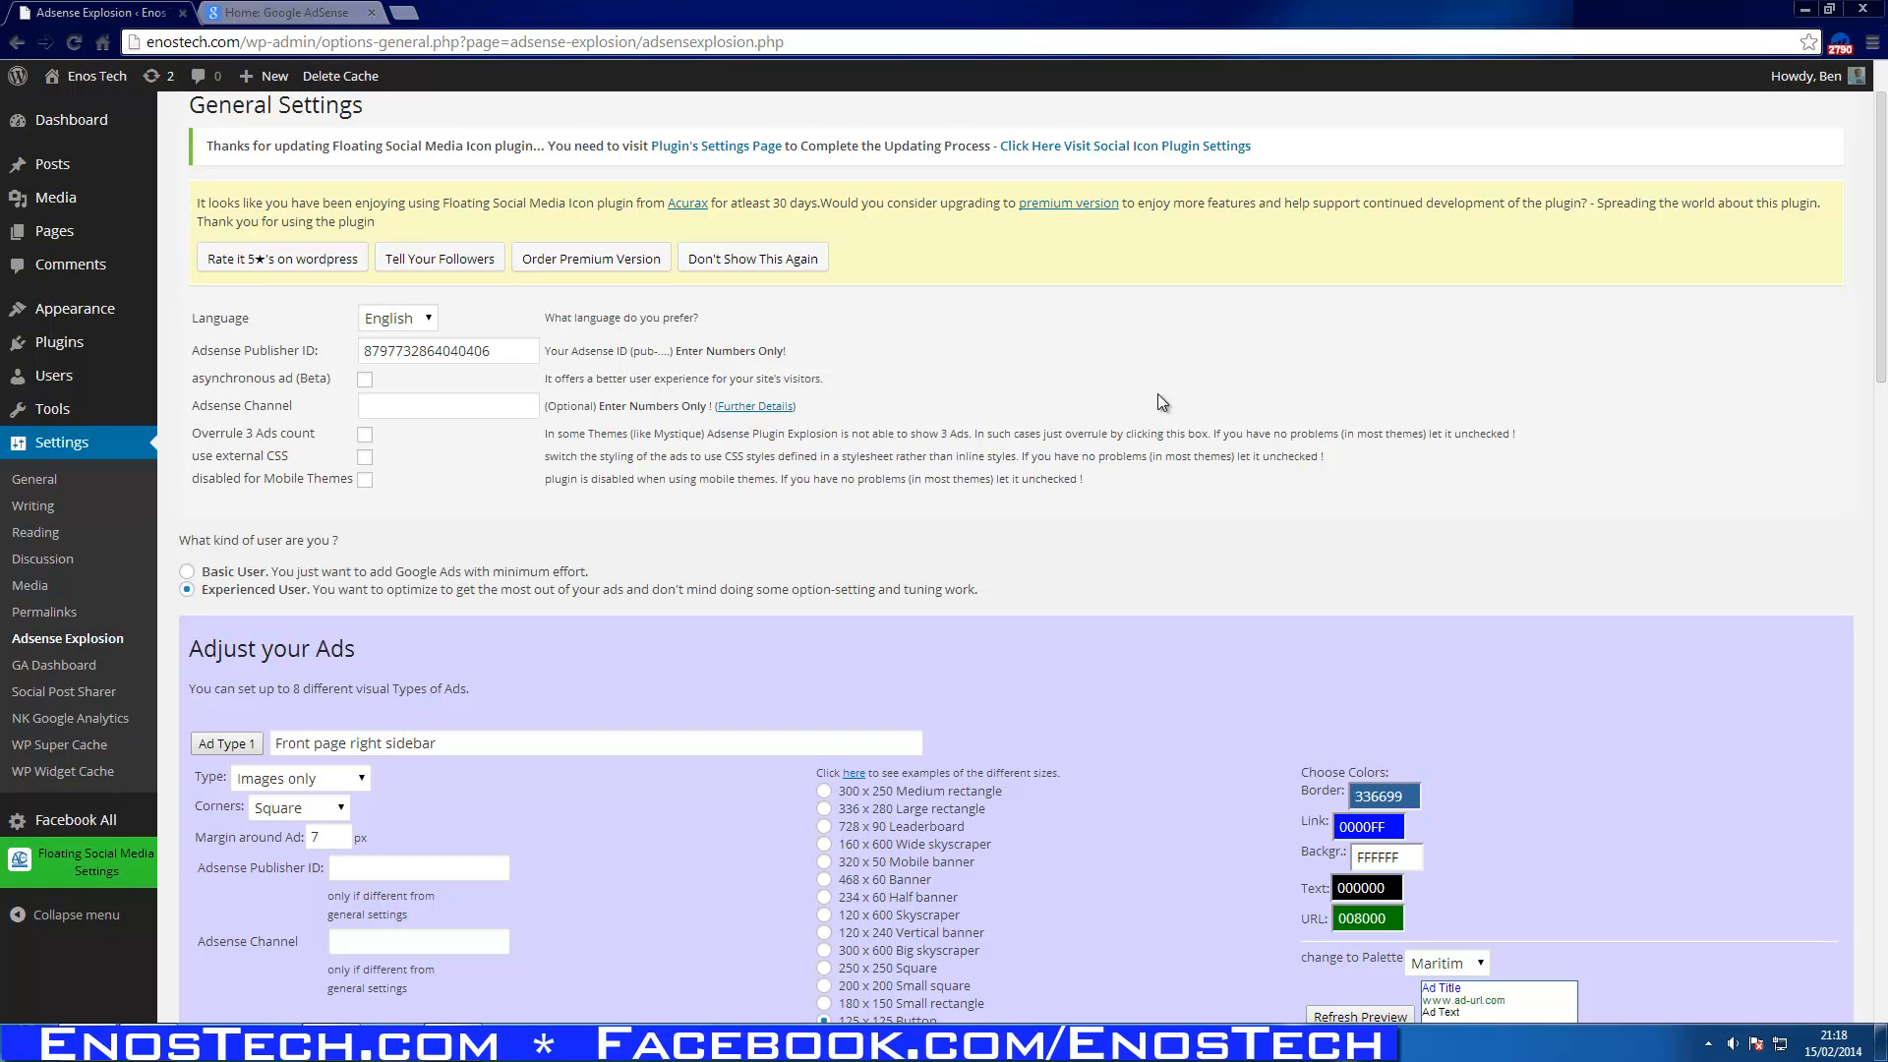
mouse_move(590, 257)
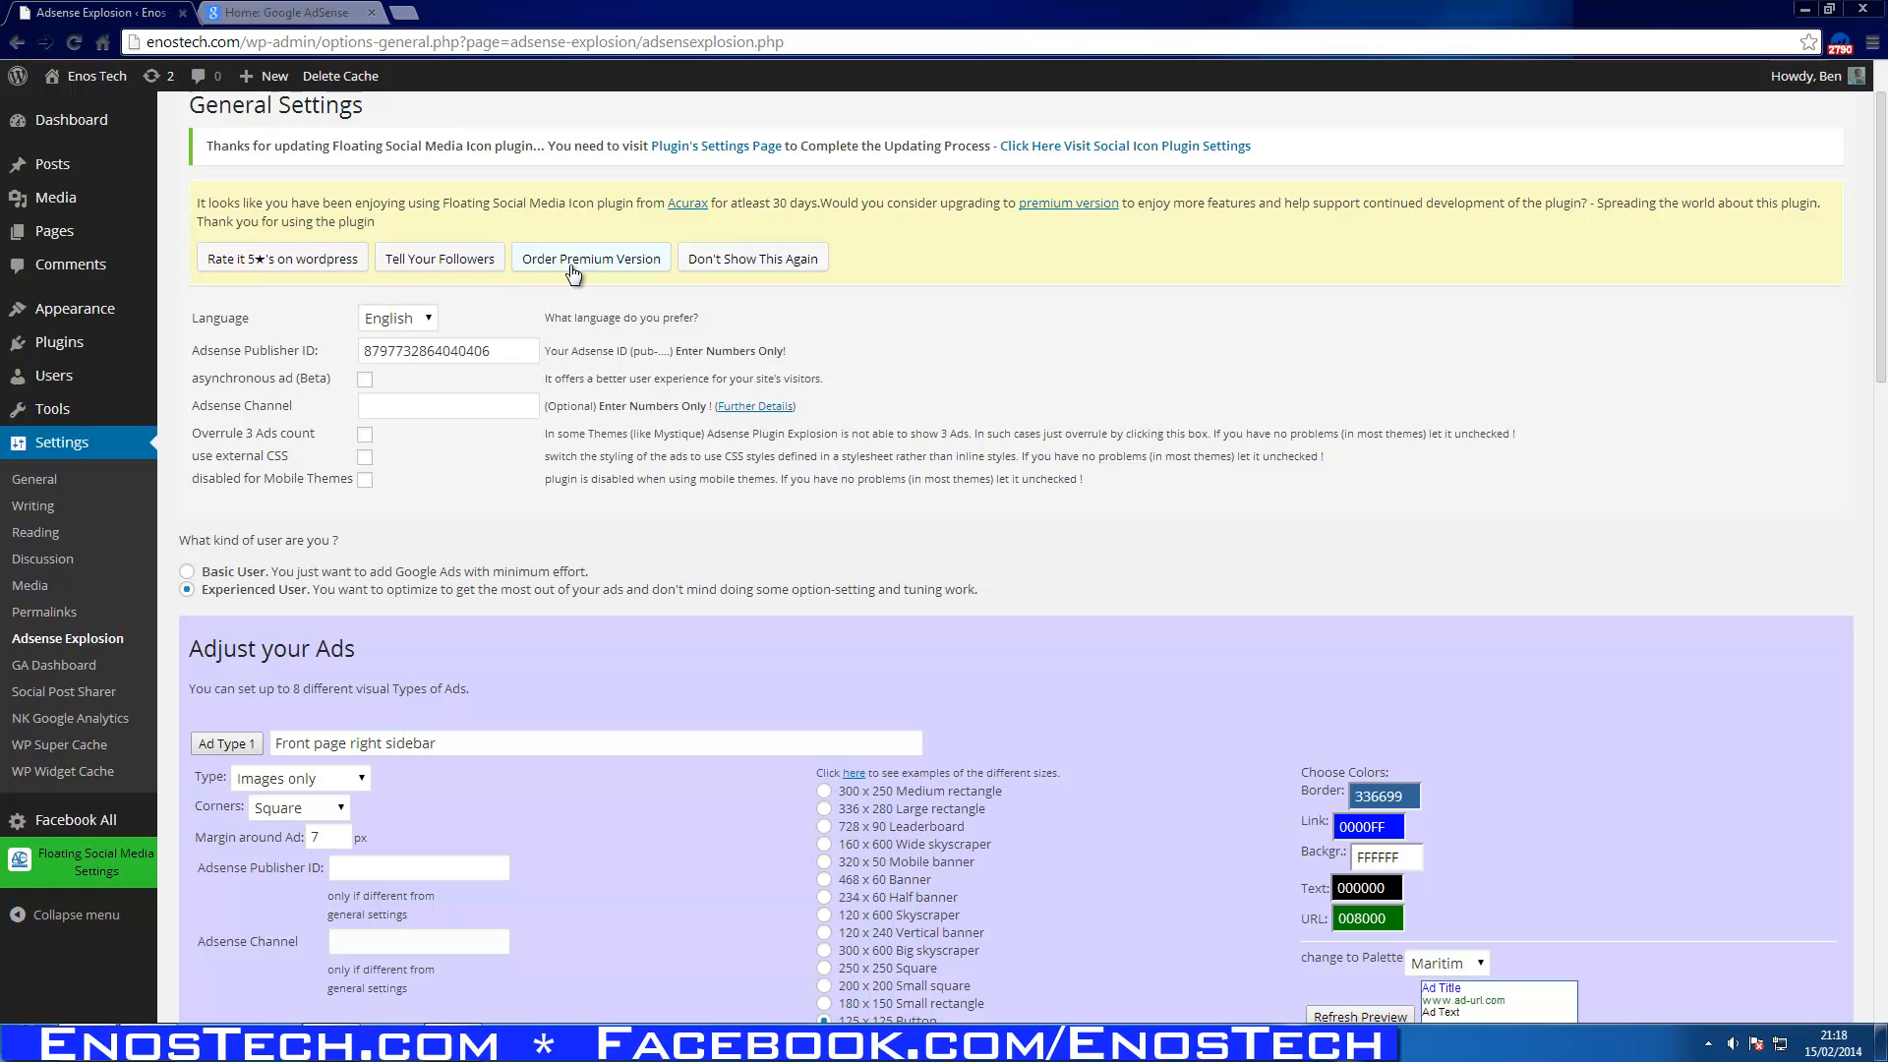
mouse_move(365, 390)
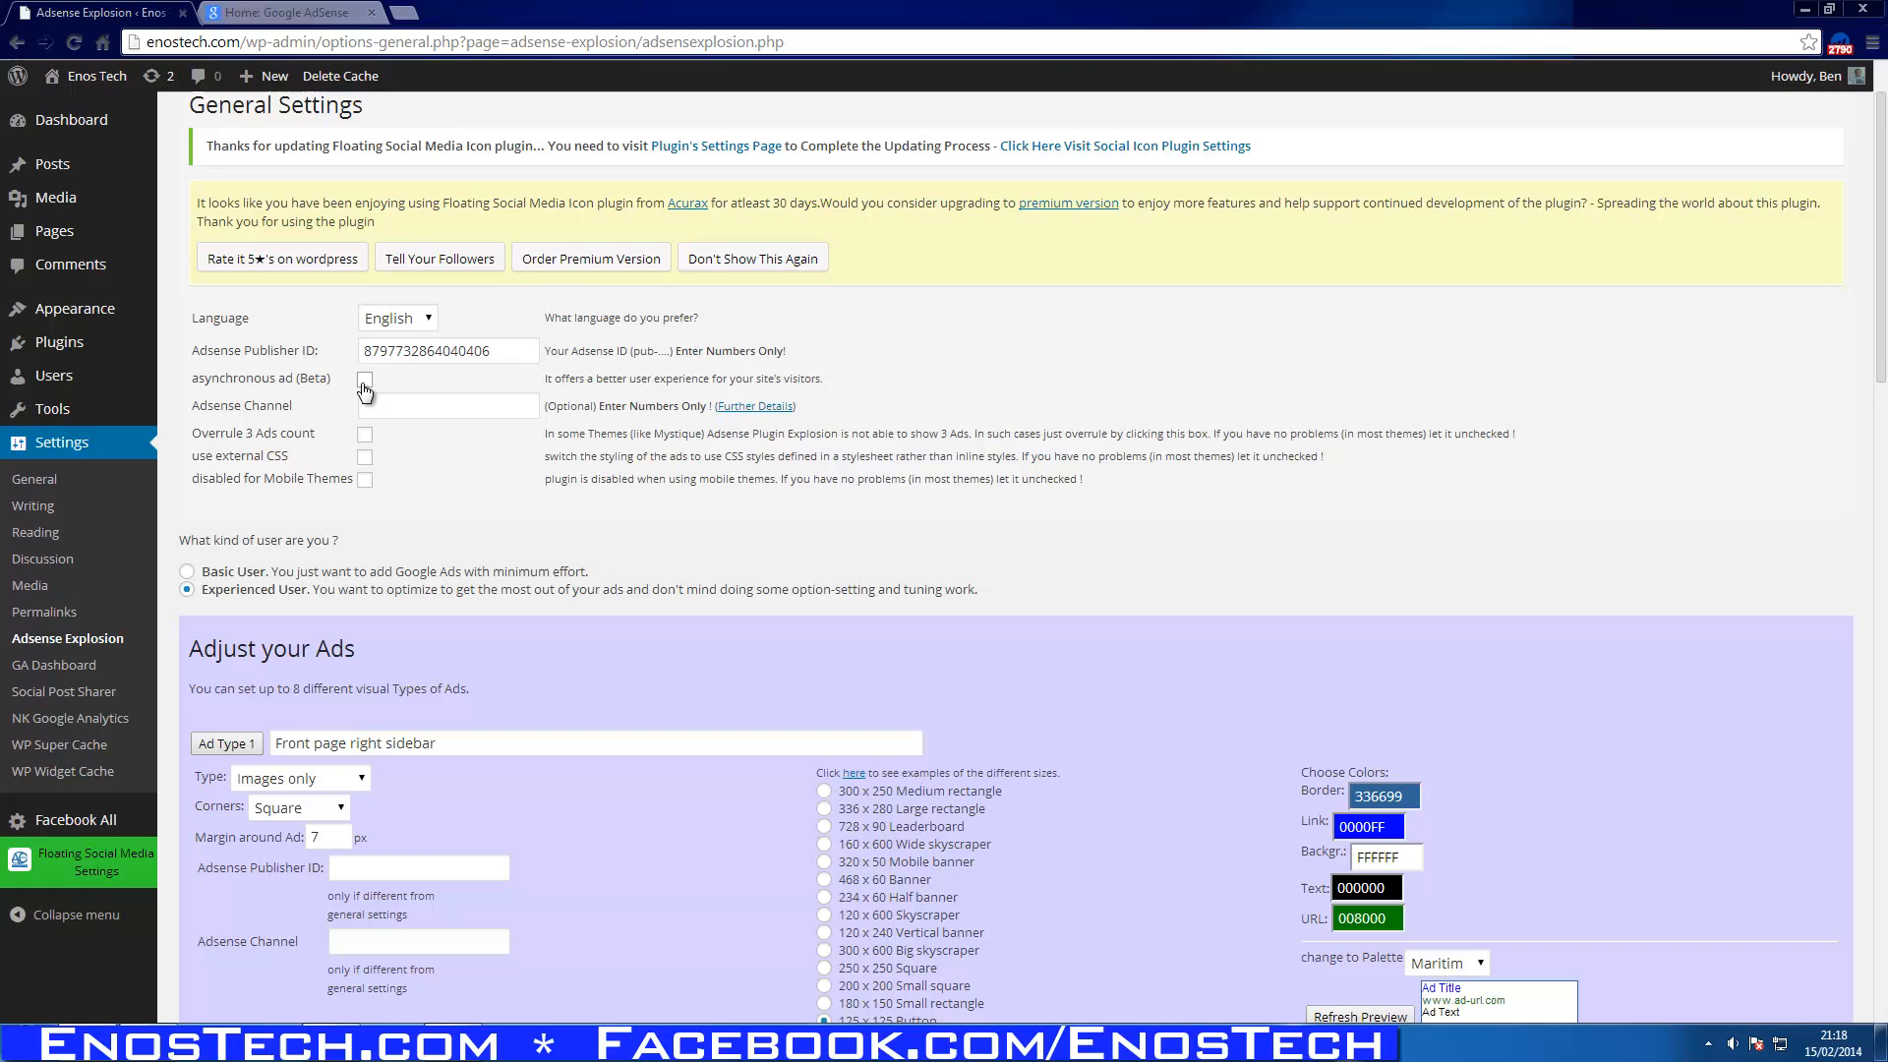
left_click(365, 378)
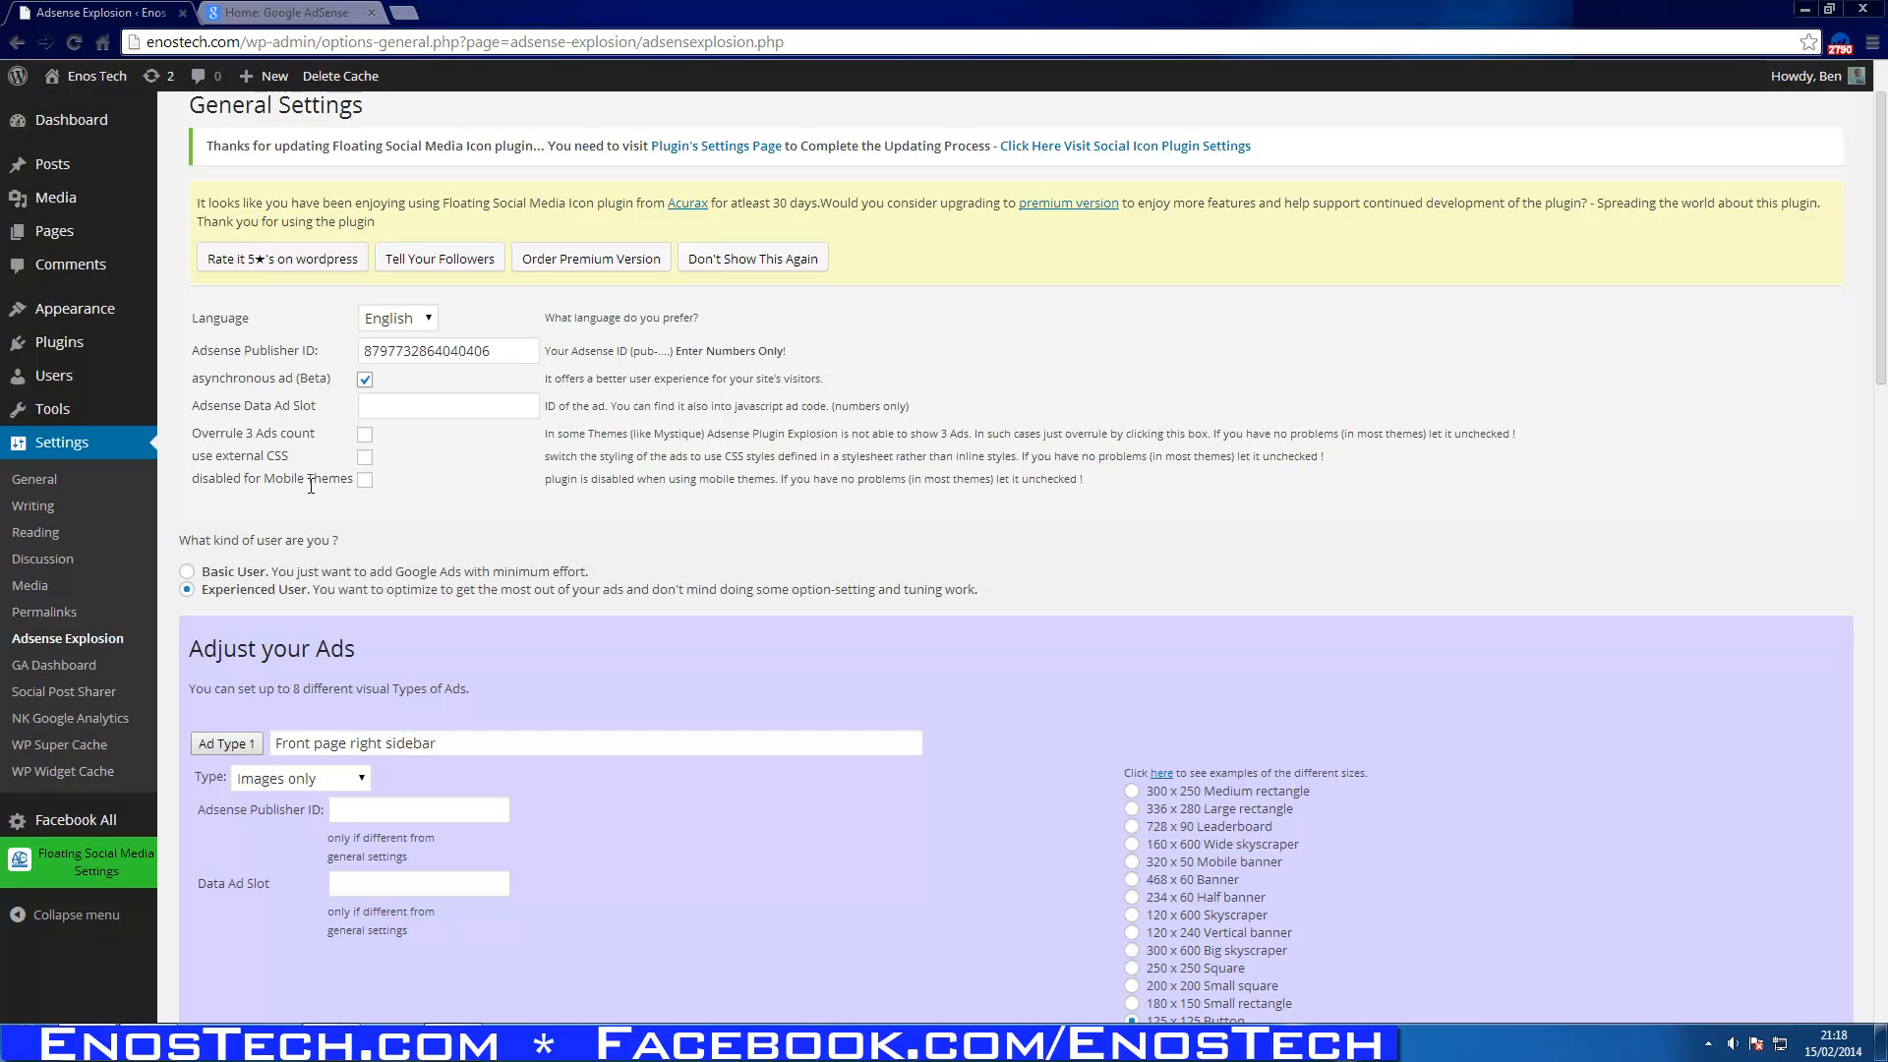
scroll("down", 3)
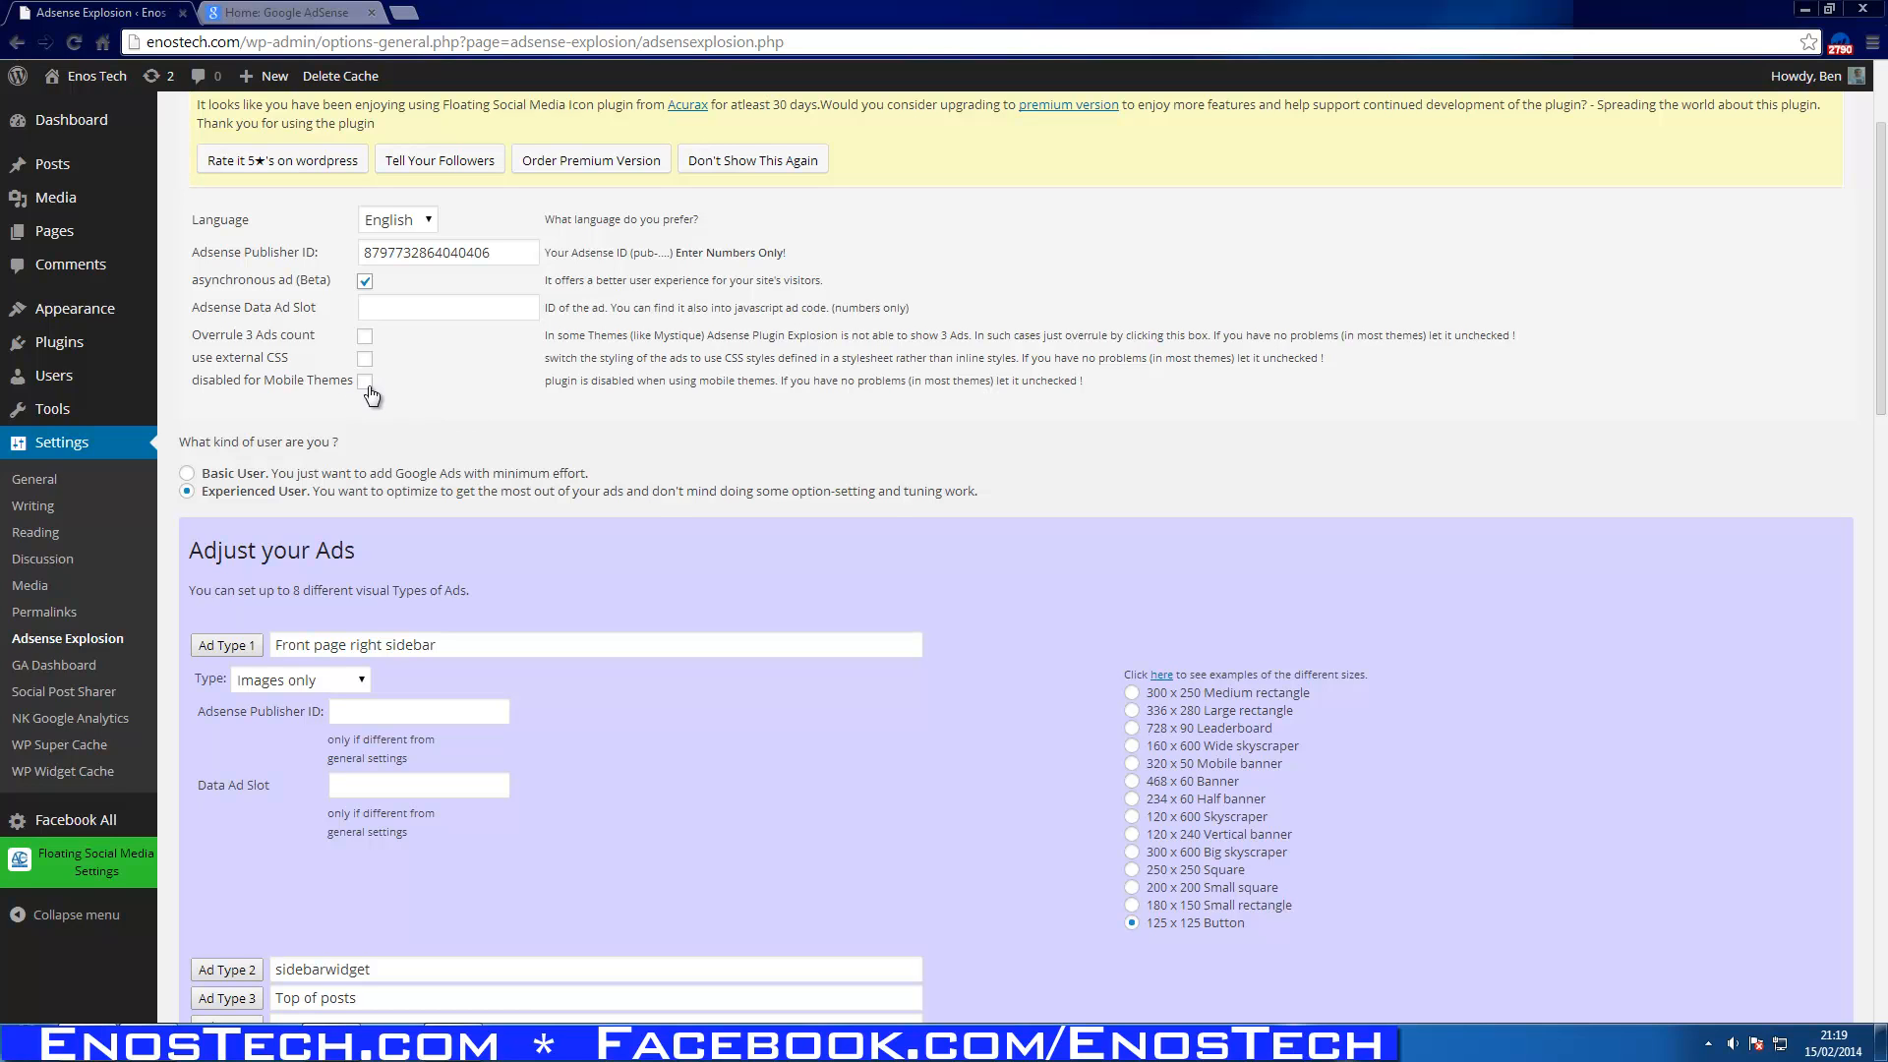
mouse_move(474, 404)
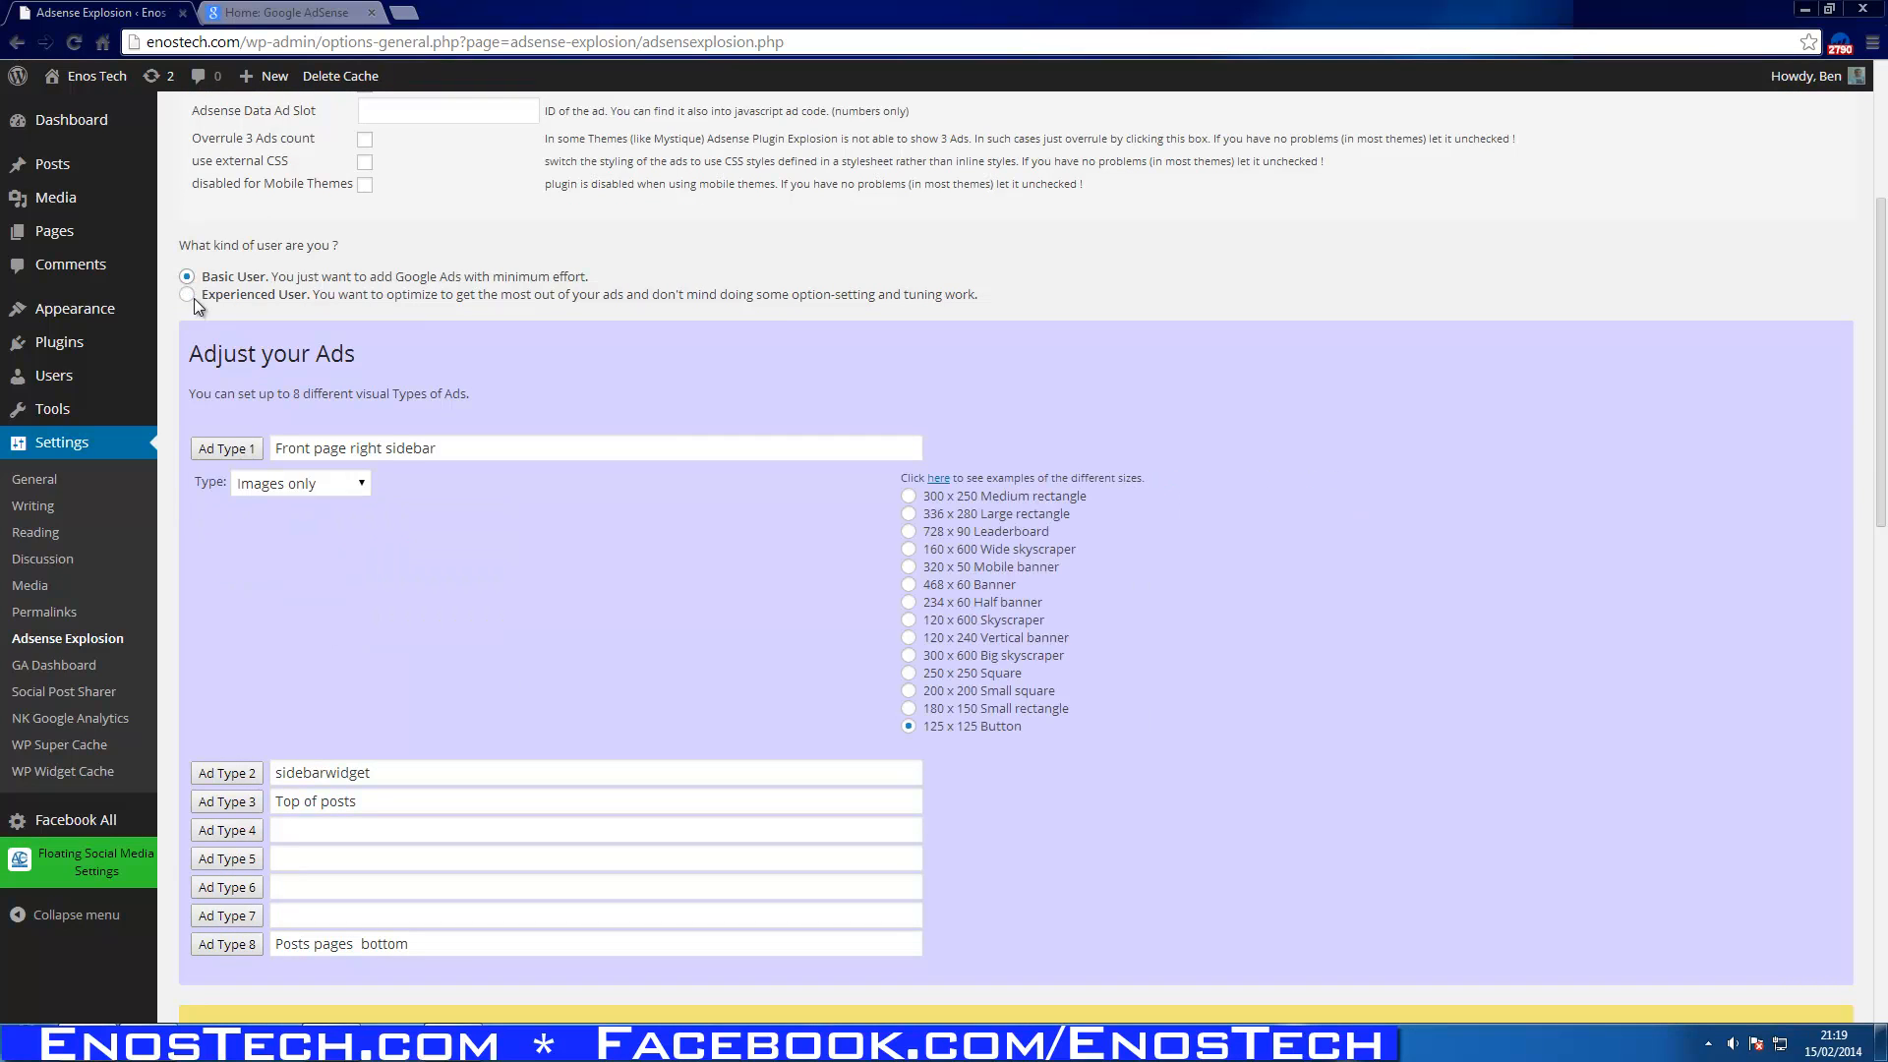
Switch the Adsense Explosion user mode from Experienced User to Basic User.
left_click(187, 294)
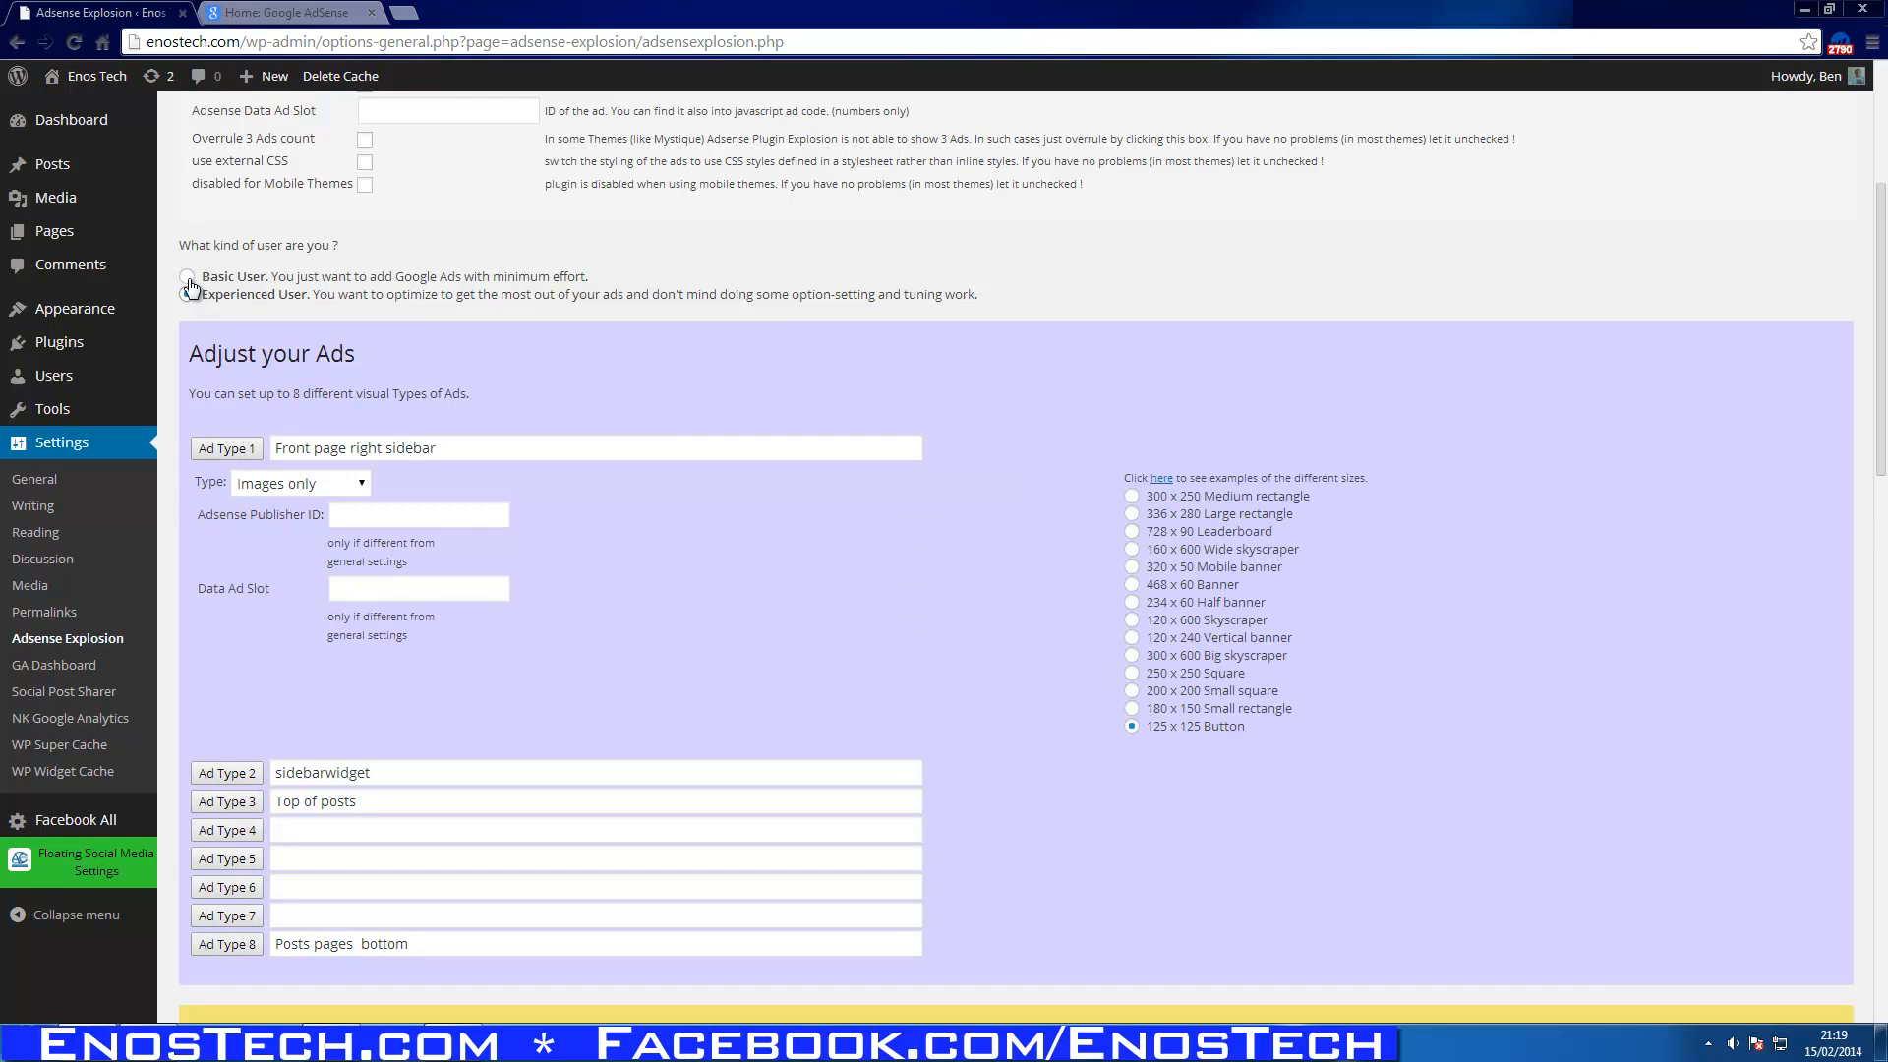
left_click(187, 278)
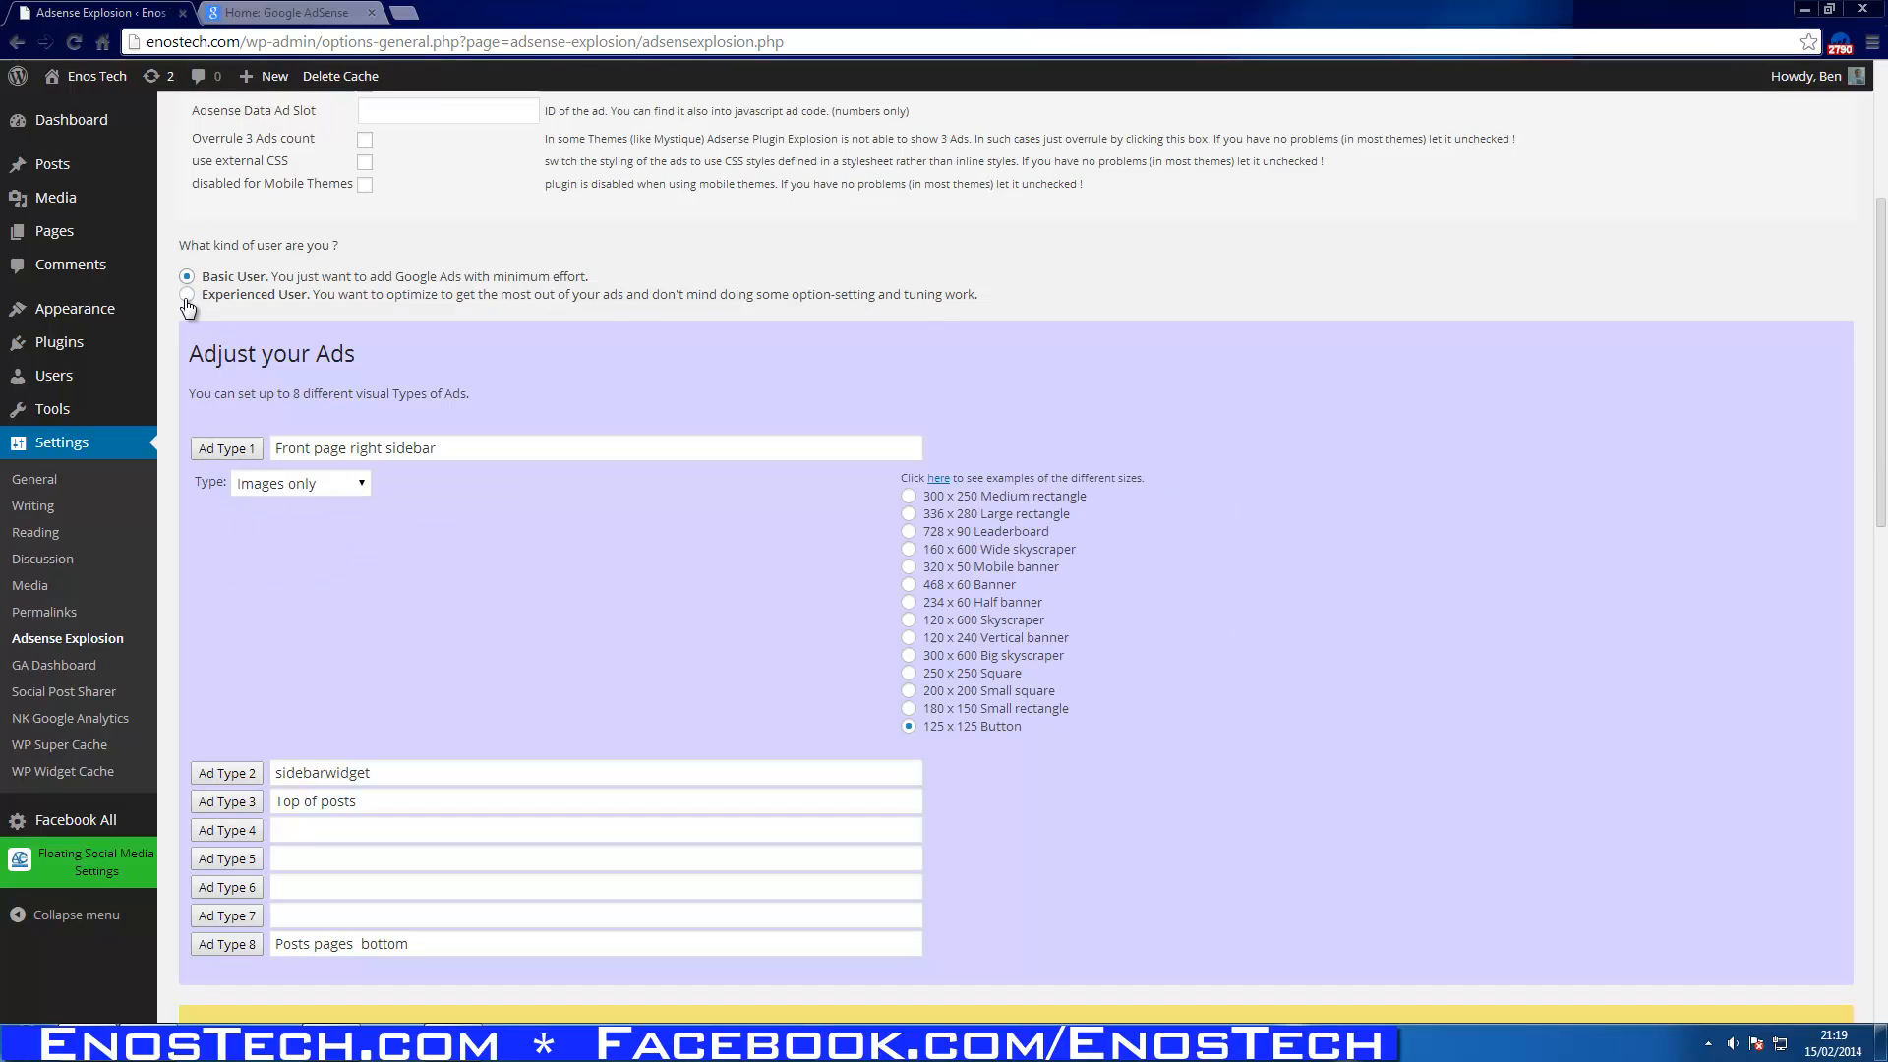
left_click(187, 295)
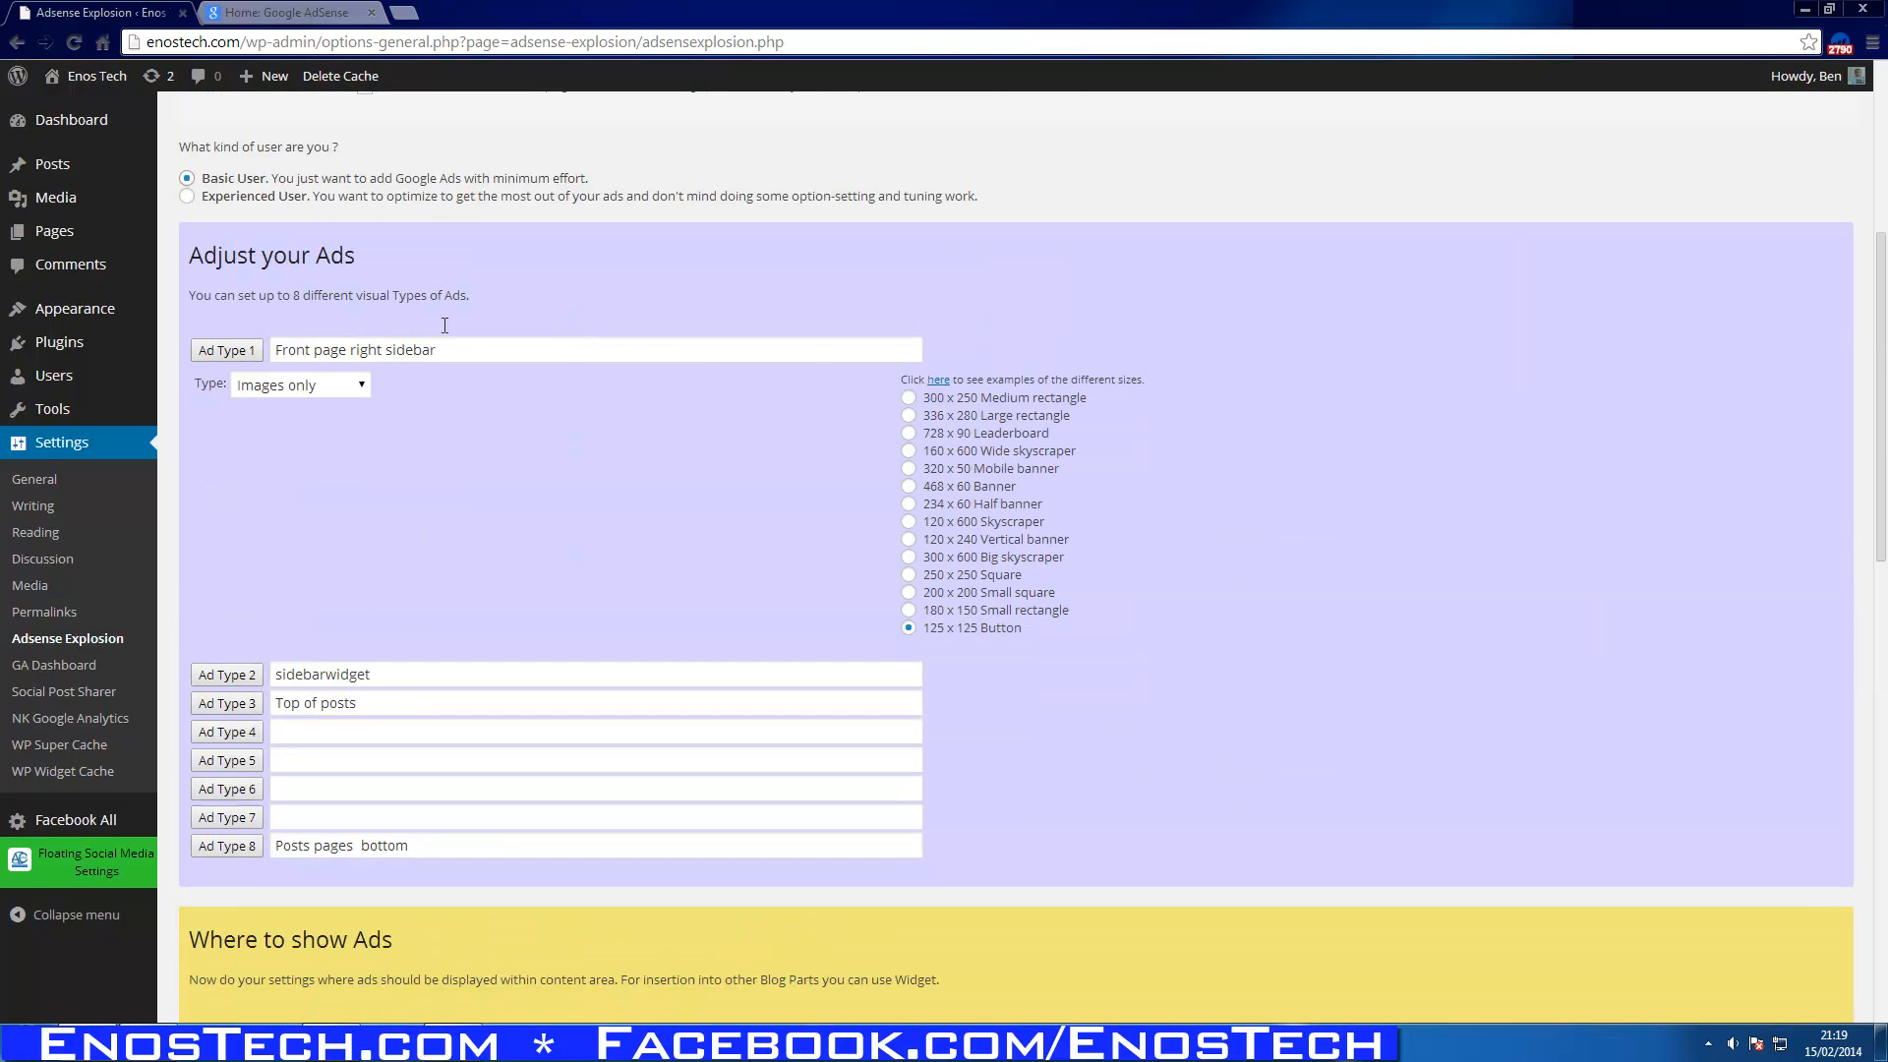
mouse_move(535, 387)
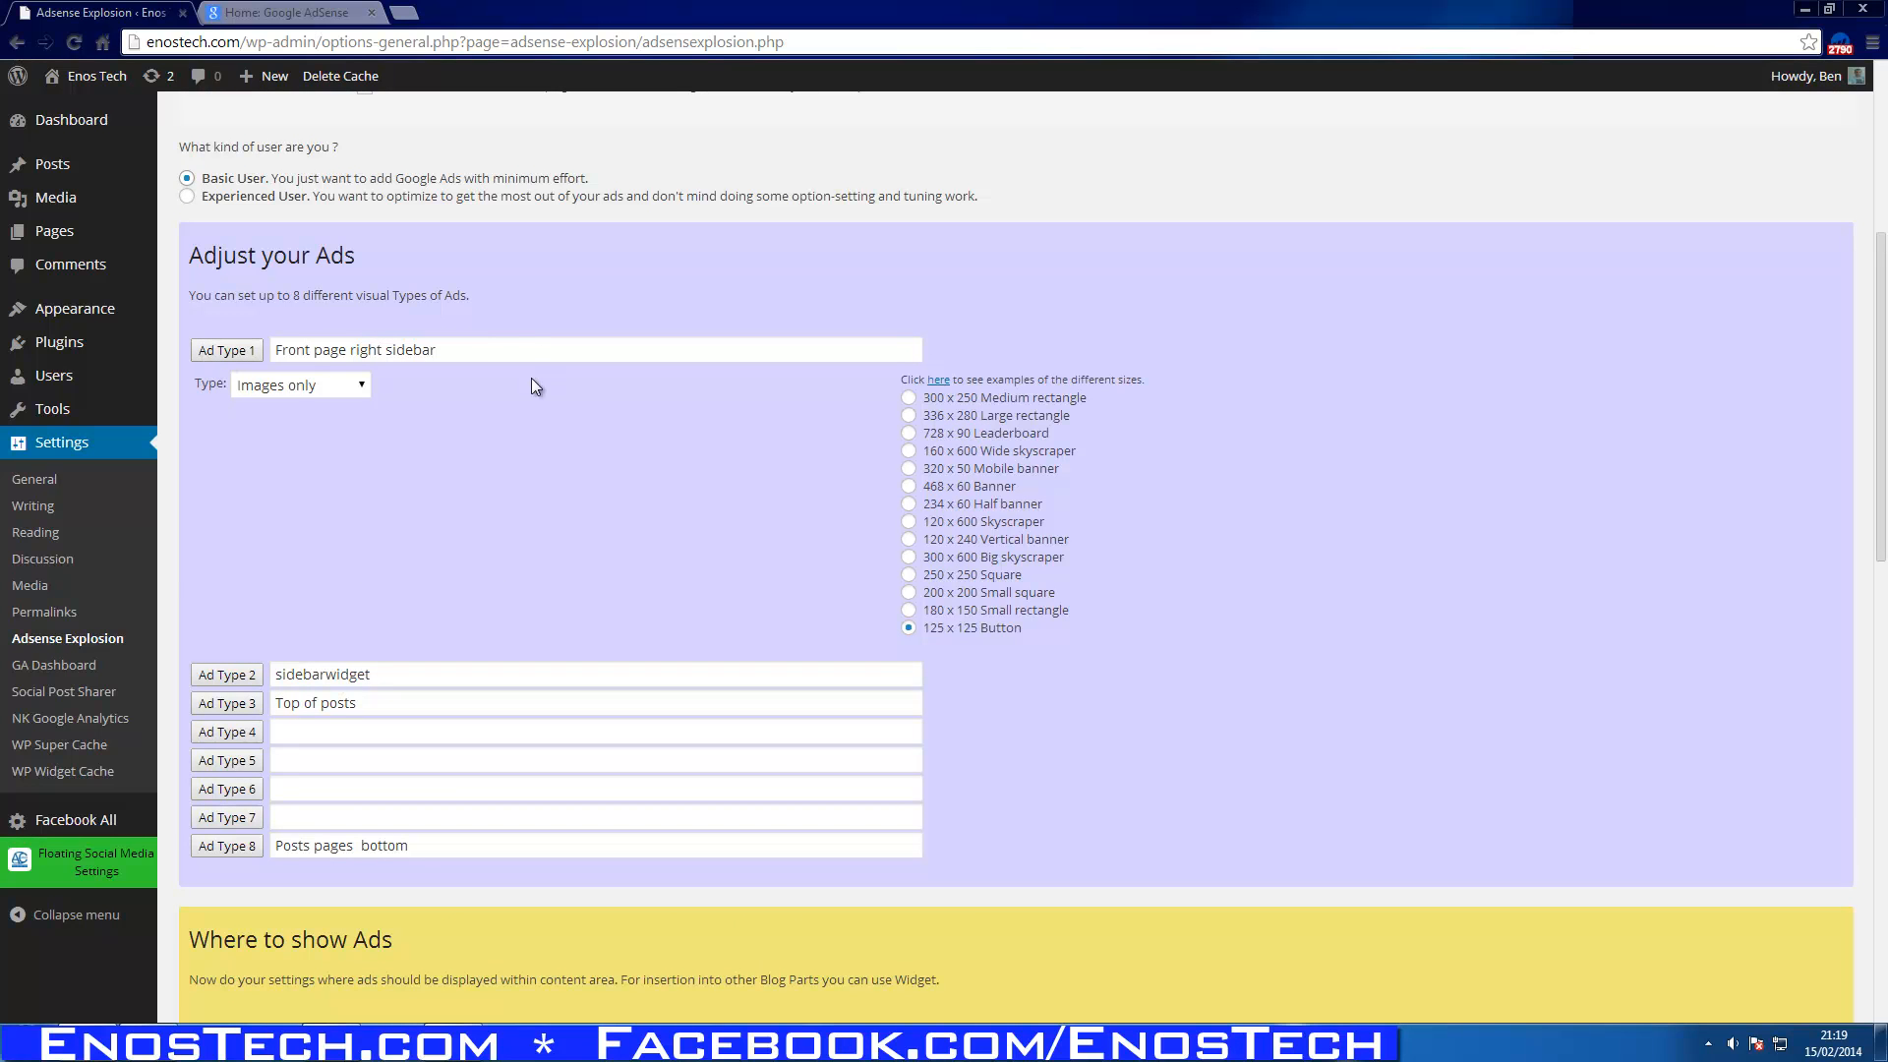
mouse_move(557, 515)
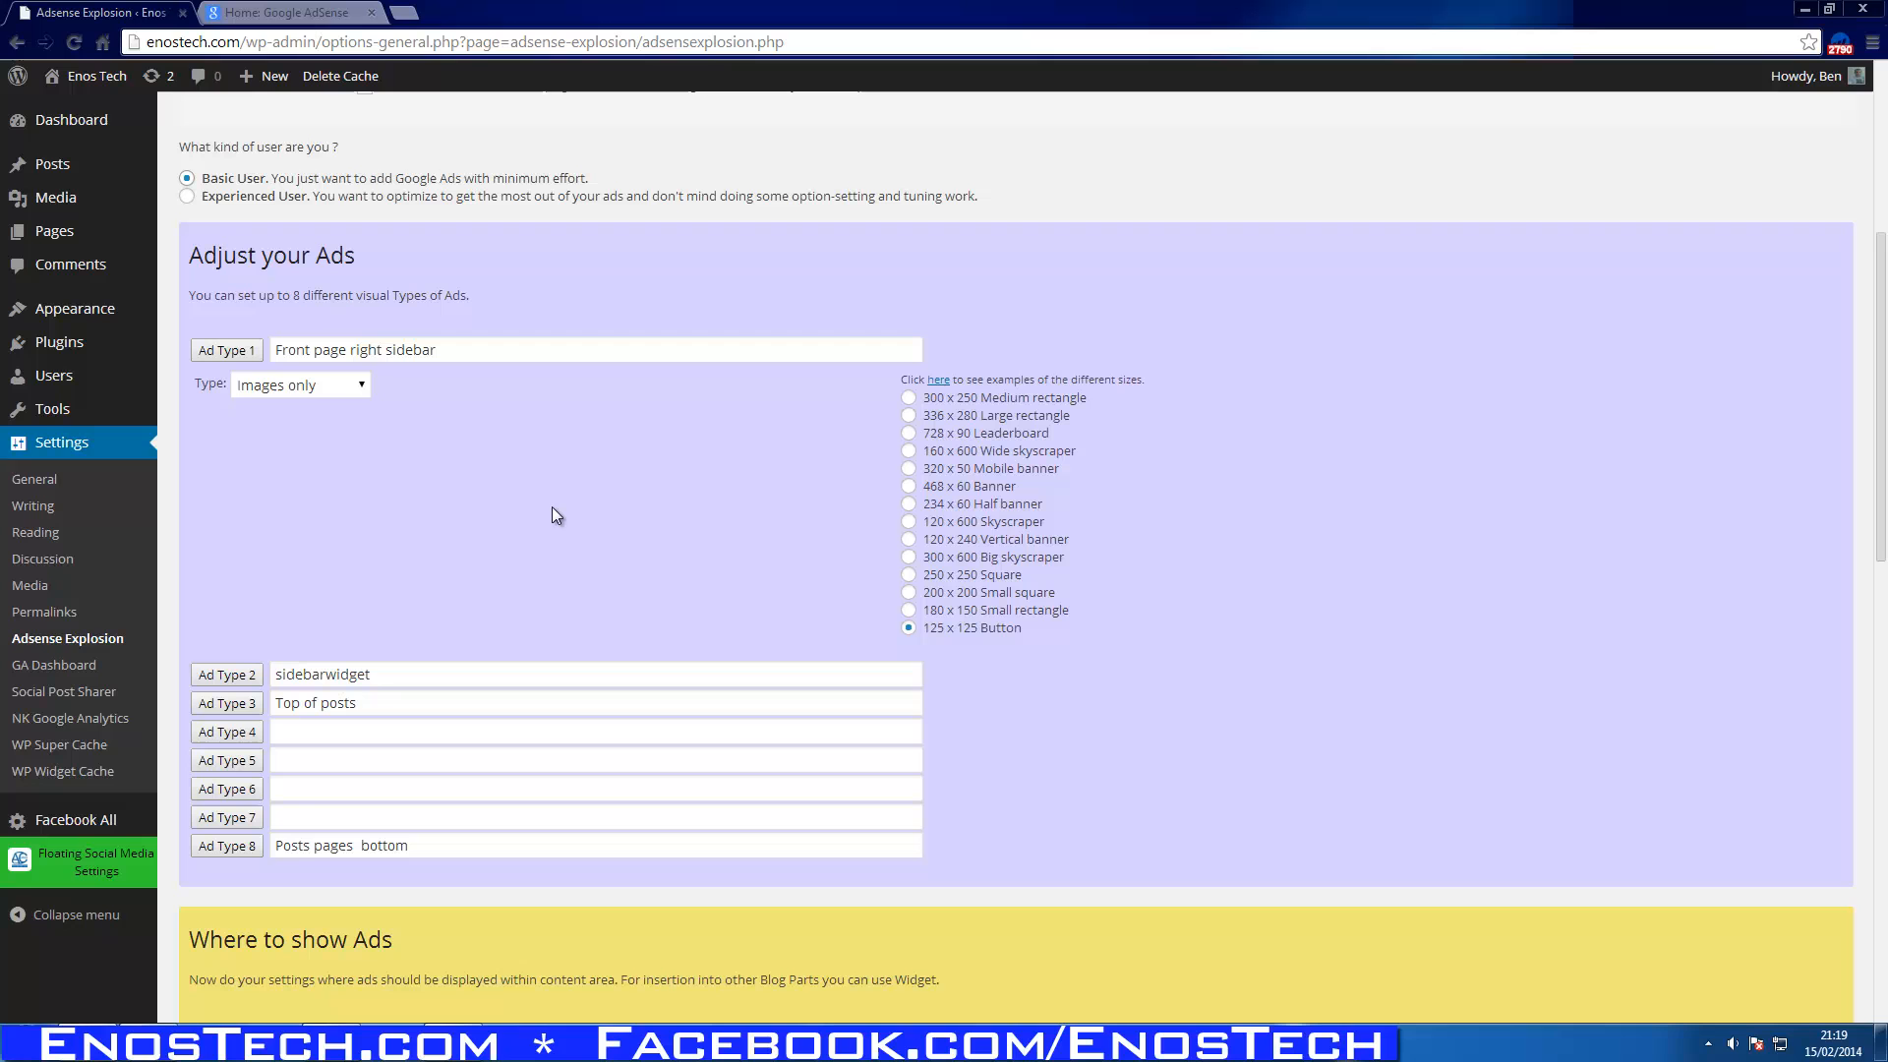
mouse_move(290, 382)
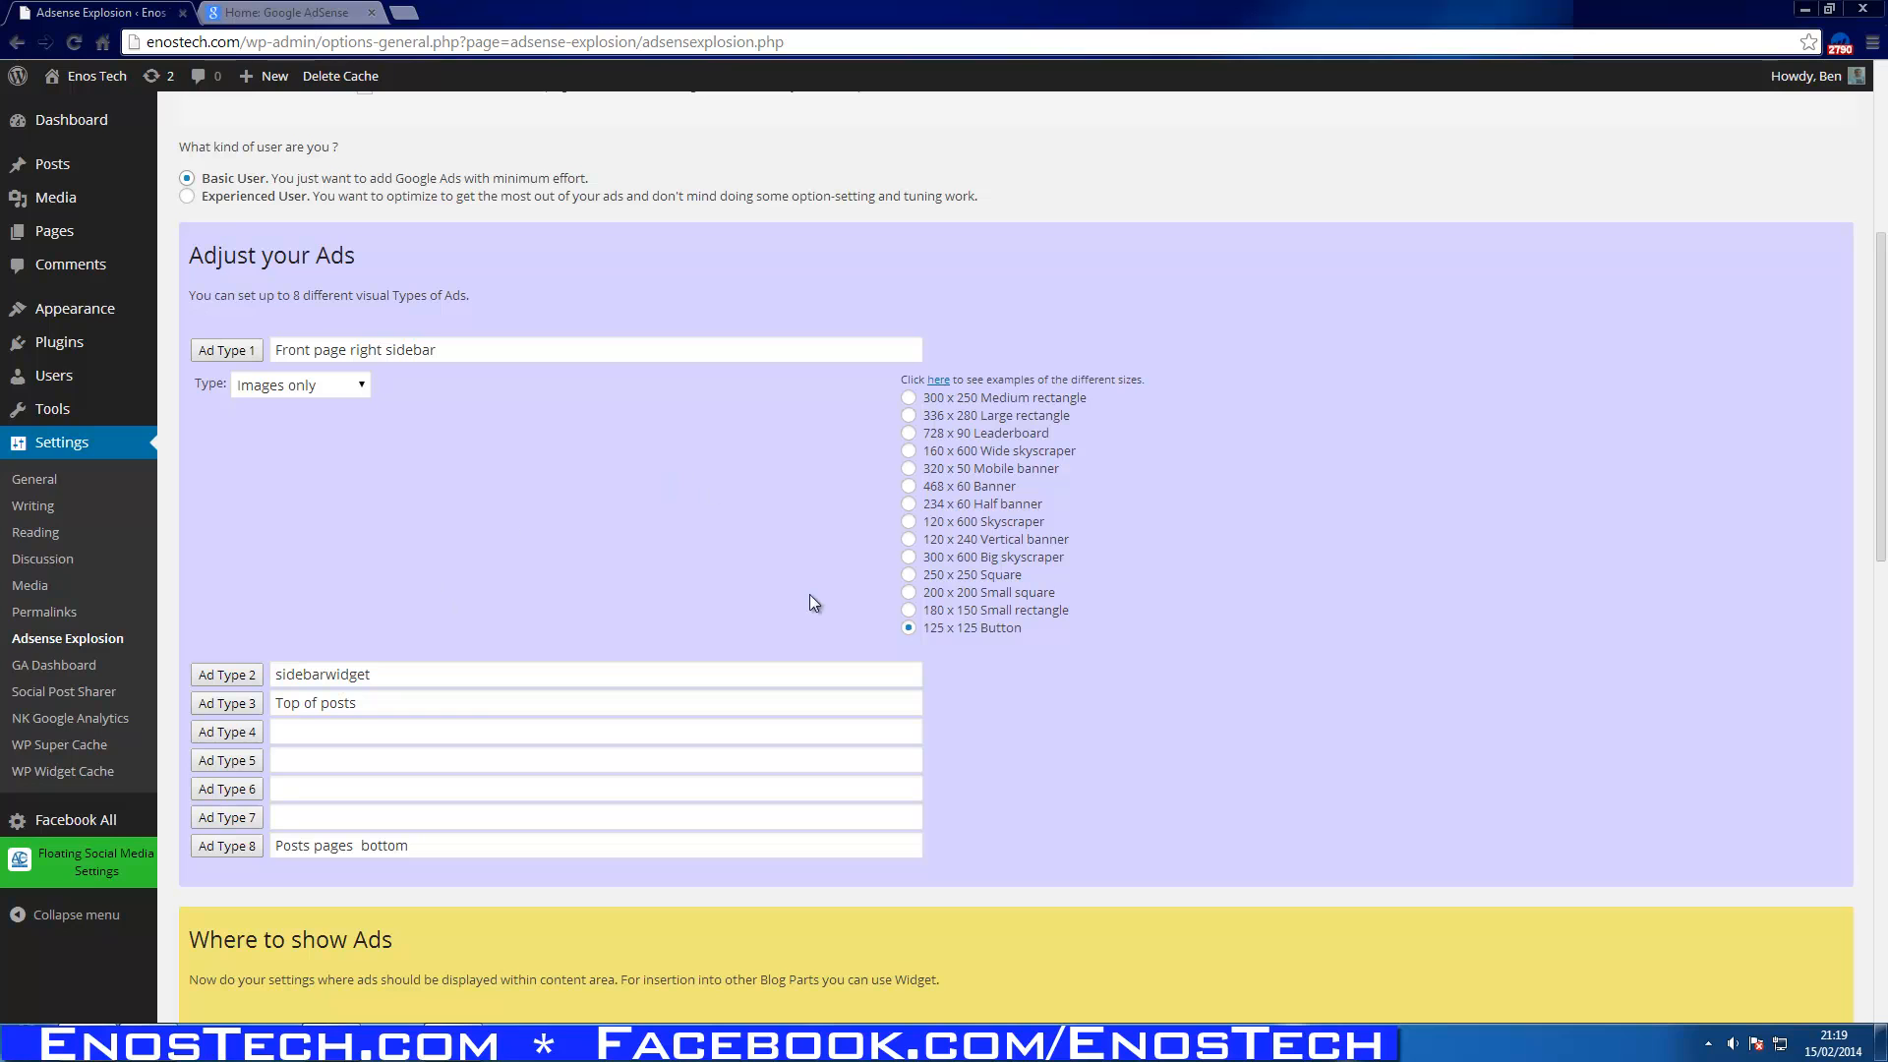
mouse_move(970, 647)
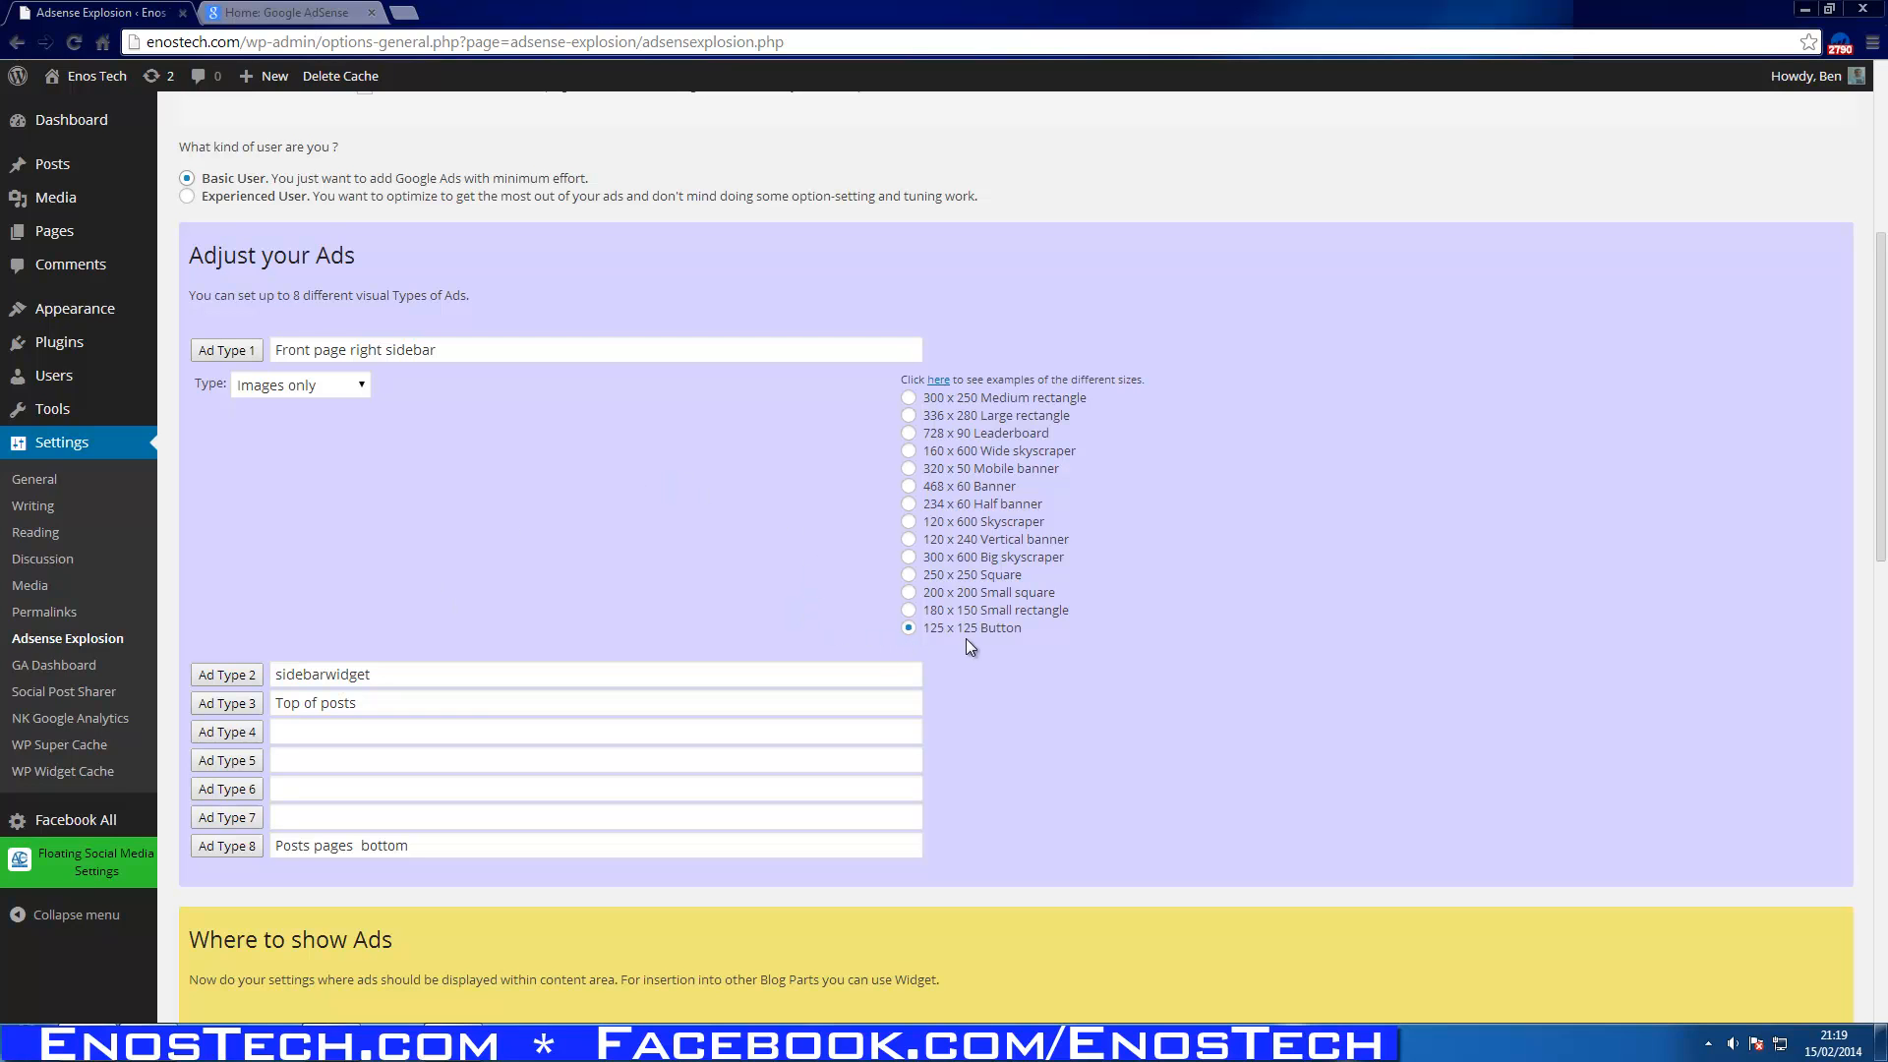
mouse_move(977, 647)
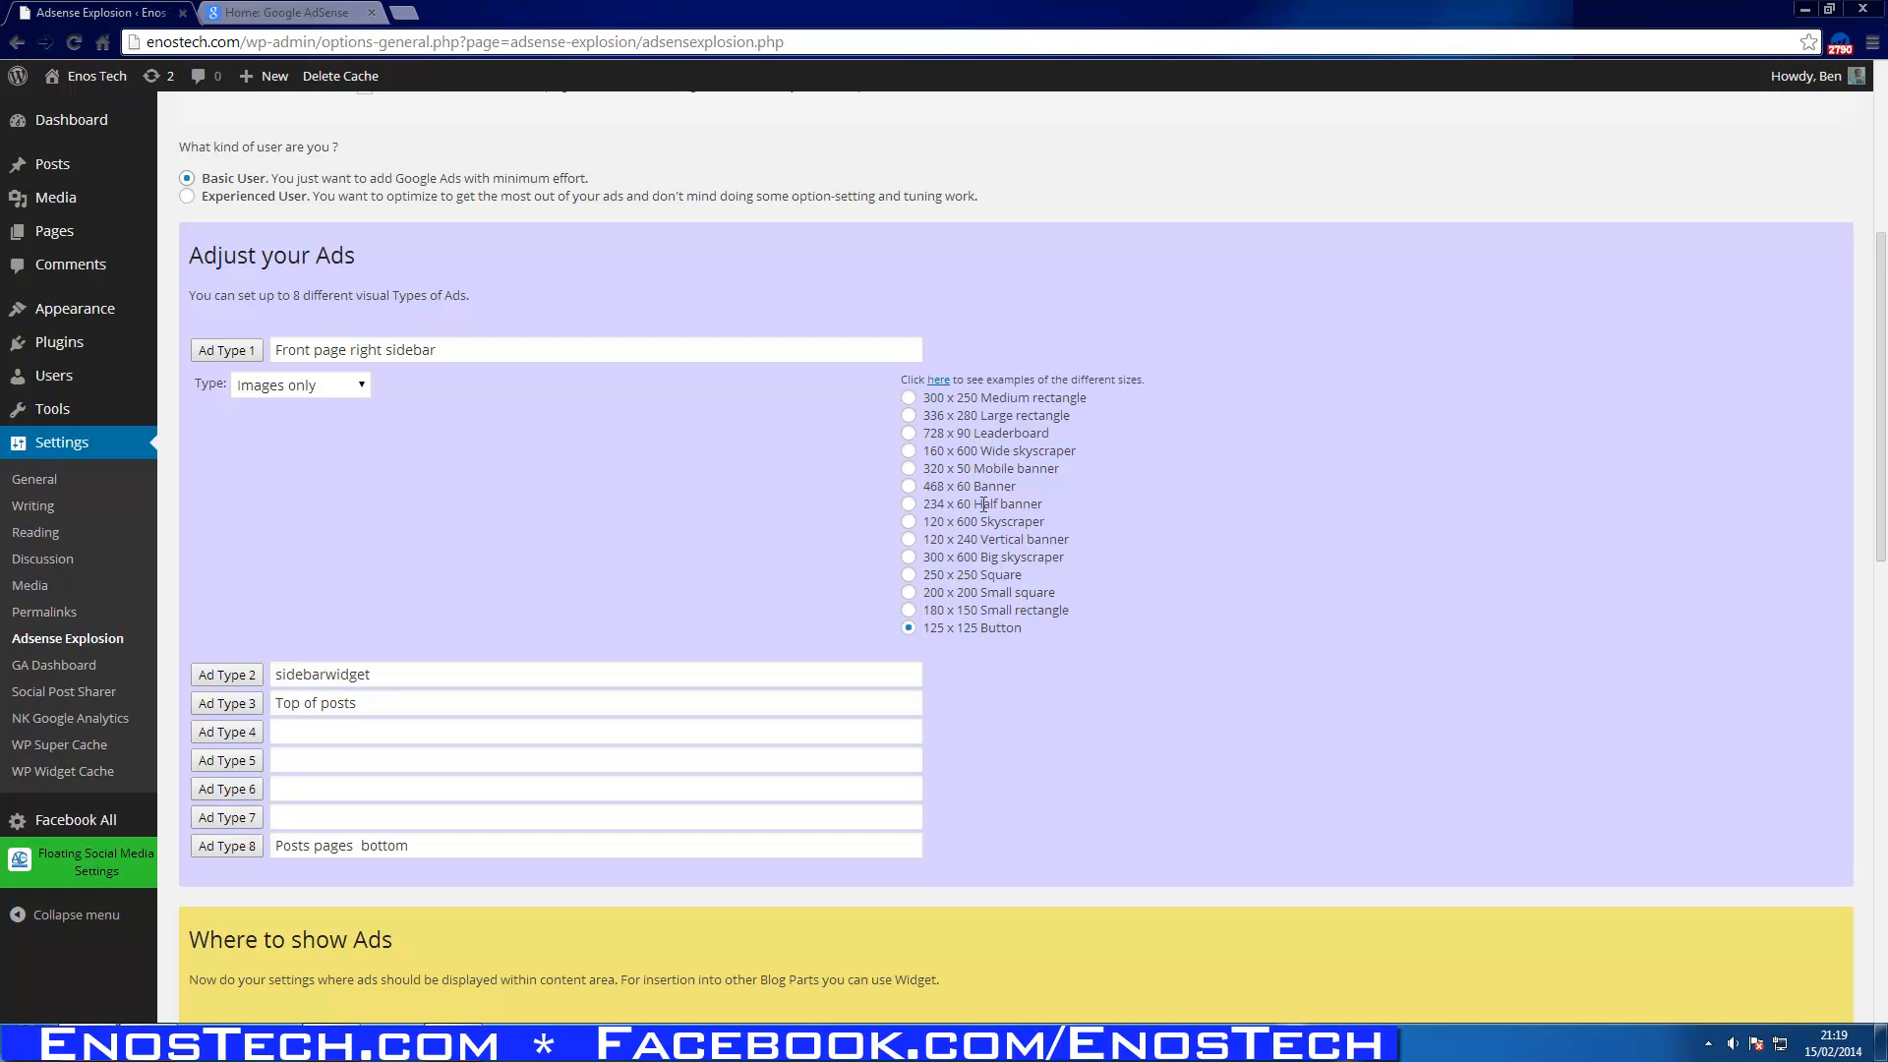
mouse_move(1017, 521)
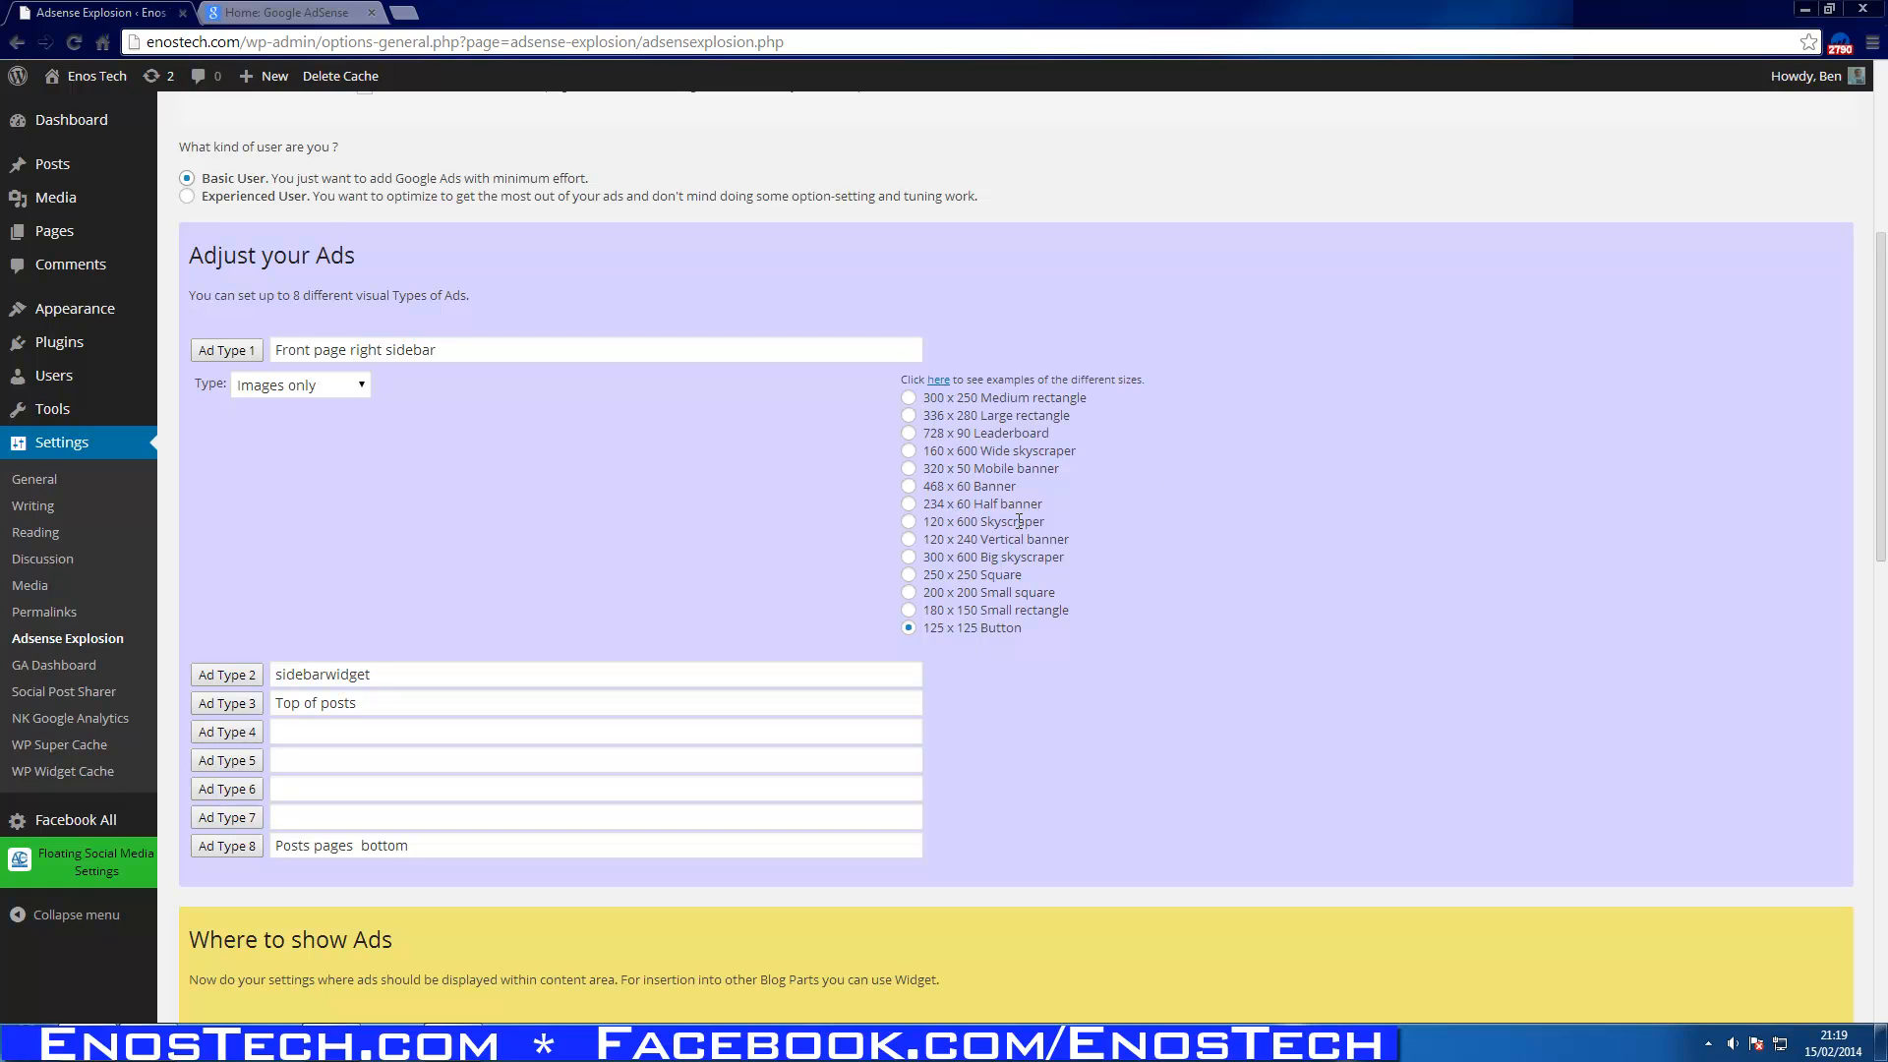
mouse_move(1182, 586)
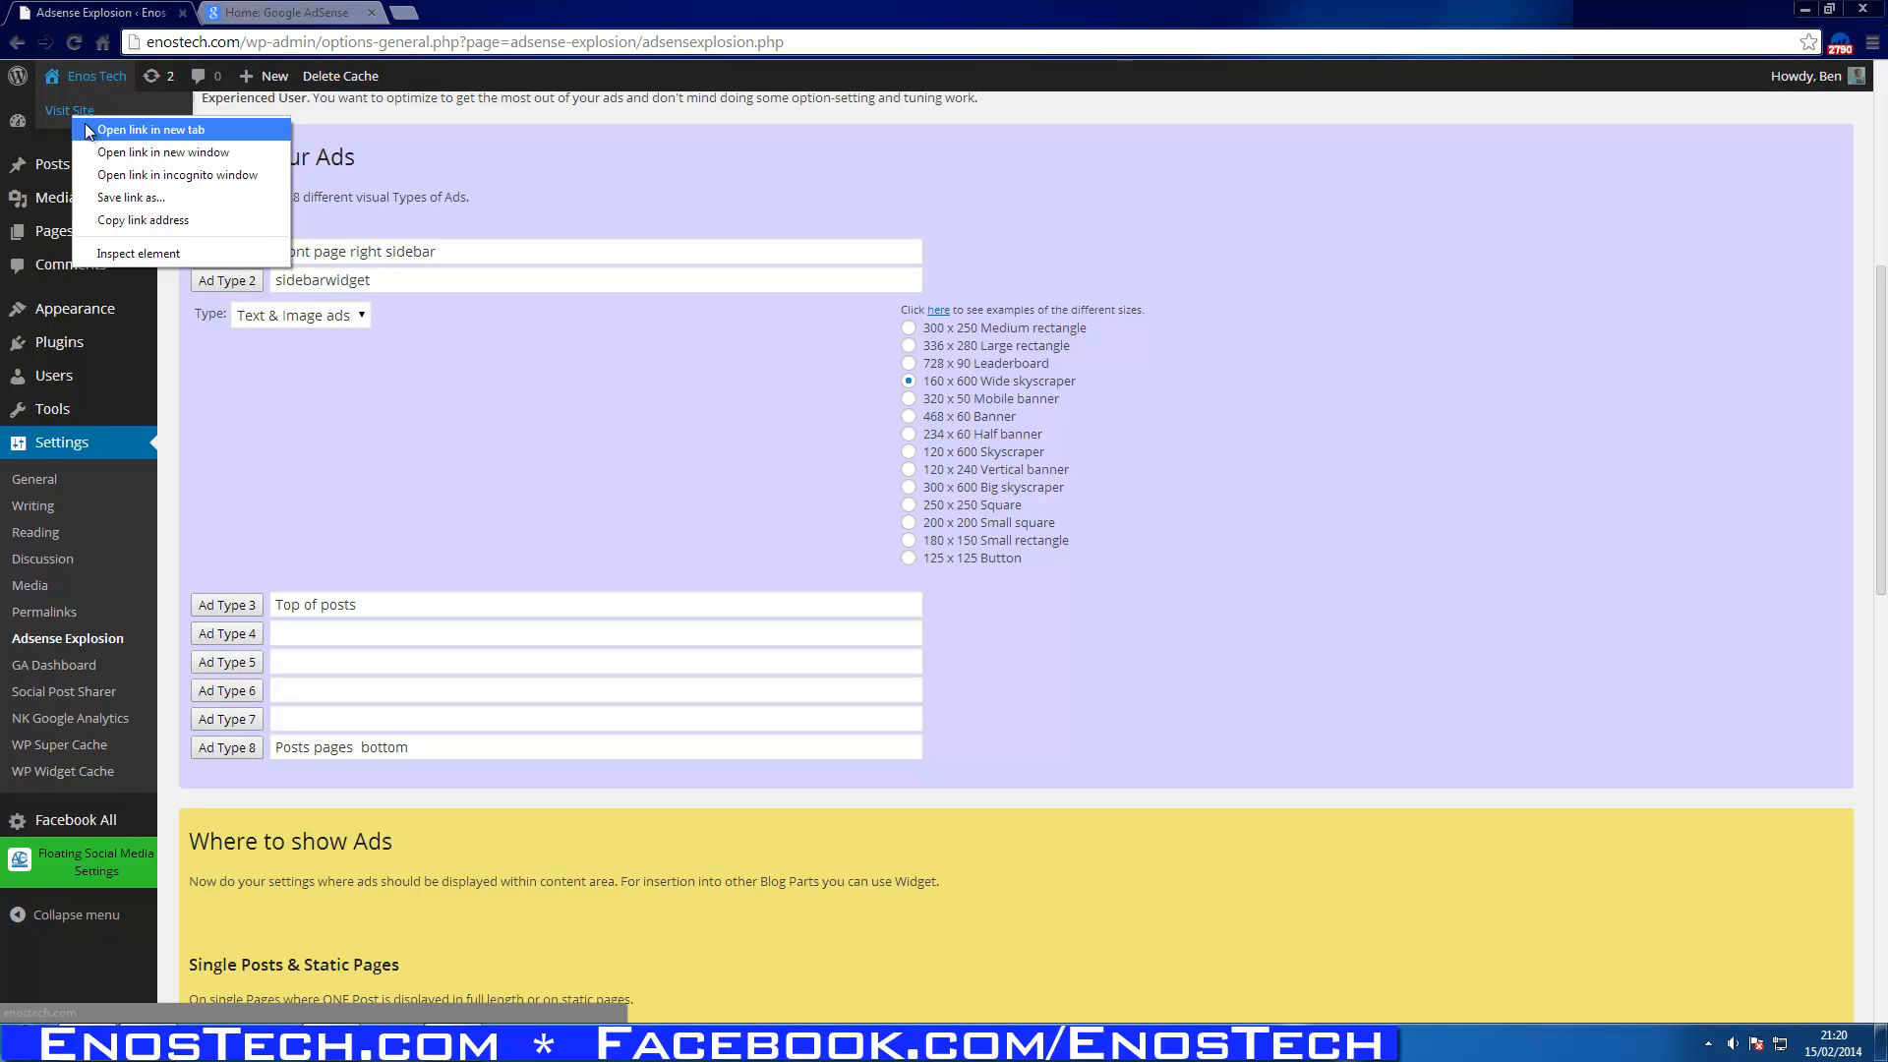
Open the Enos Tech front page in a new tab and scroll to the Google sidebar ad.
left_click(150, 129)
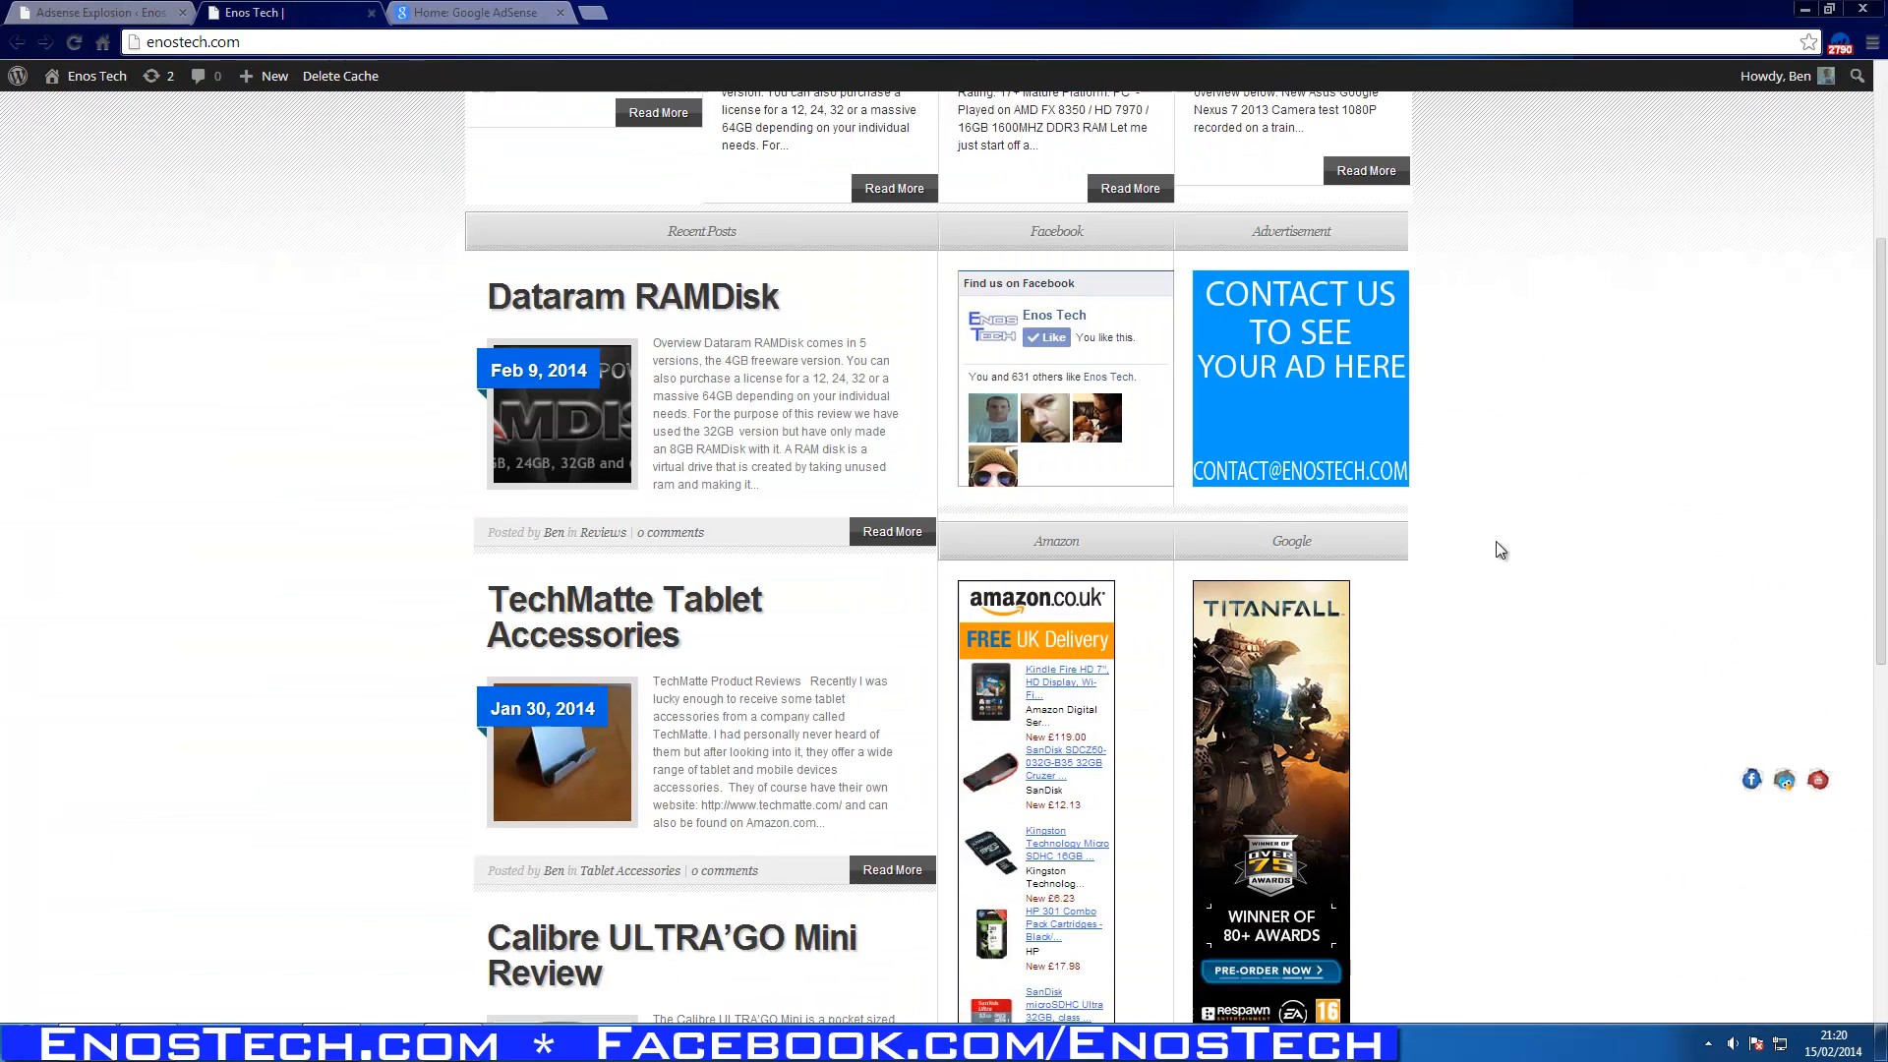
scroll("down", 3)
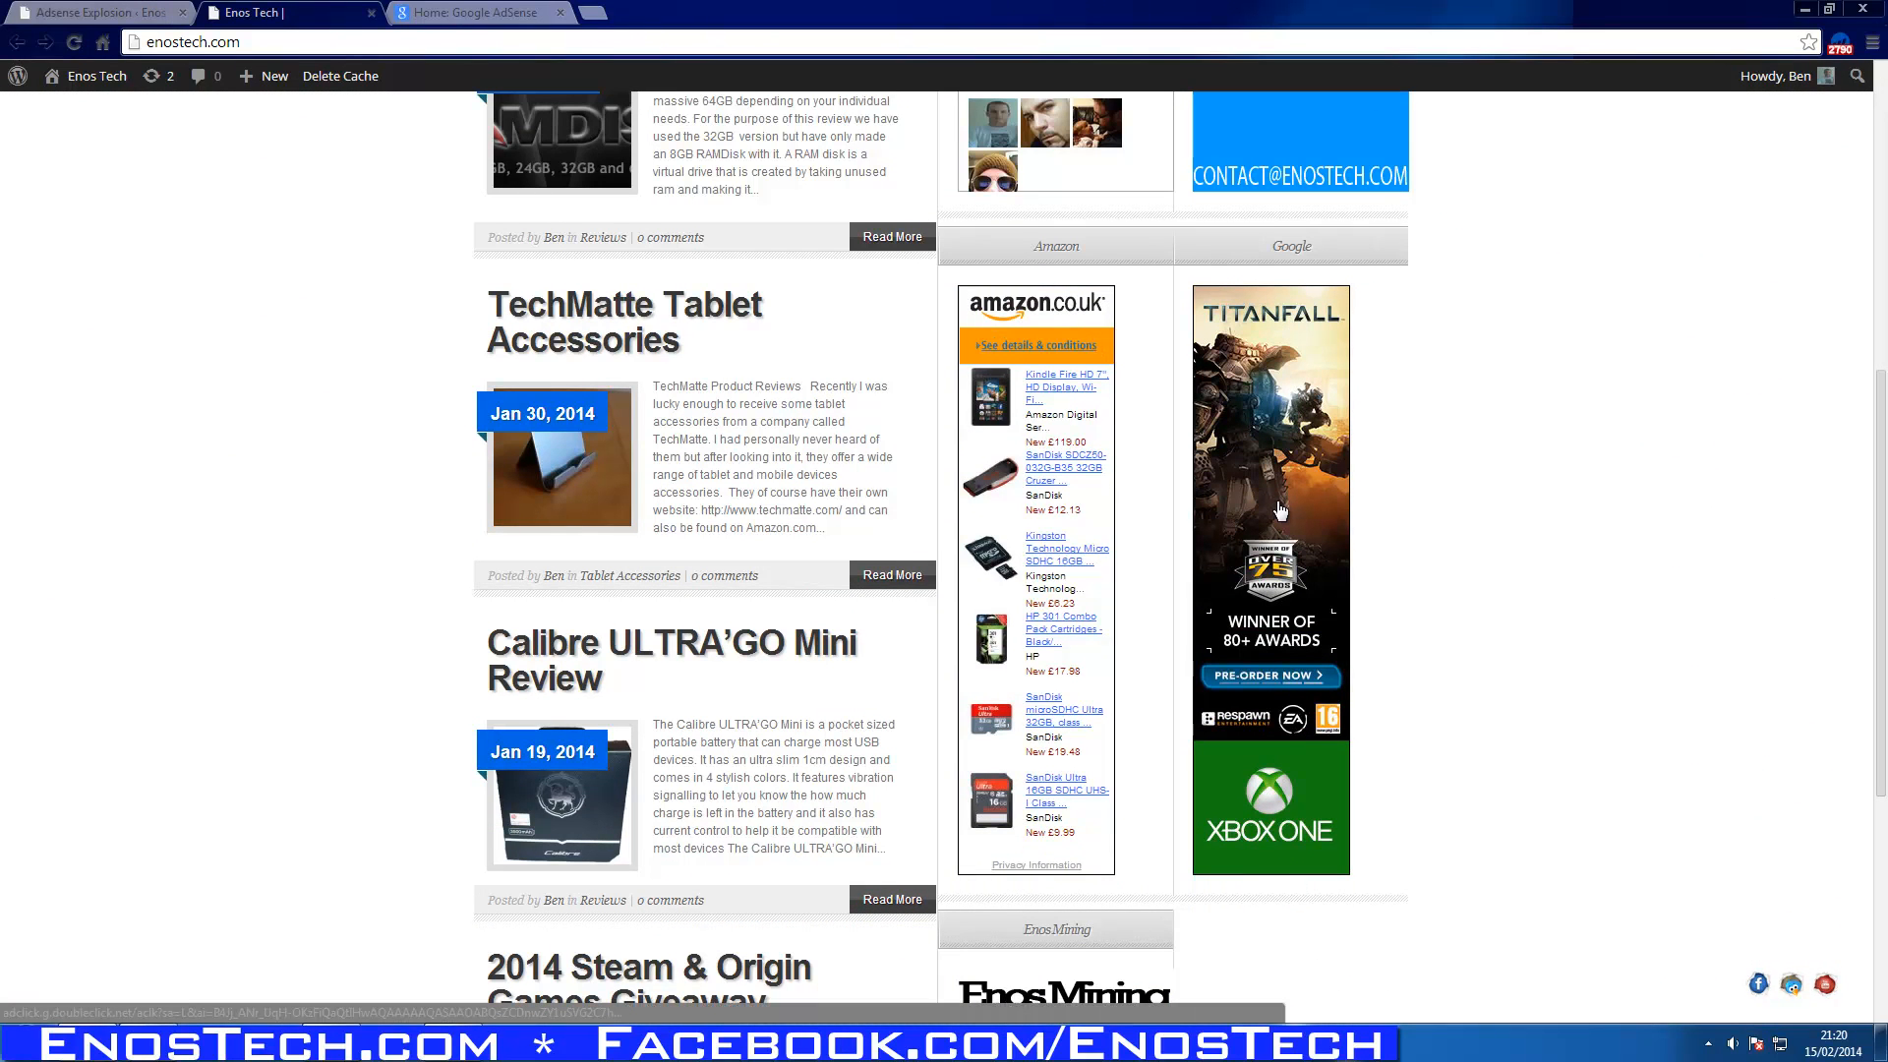
Compare the plugin's ad types with ads on the Reviews listing and the Dataram RAMDisk post.
scroll("up", 3)
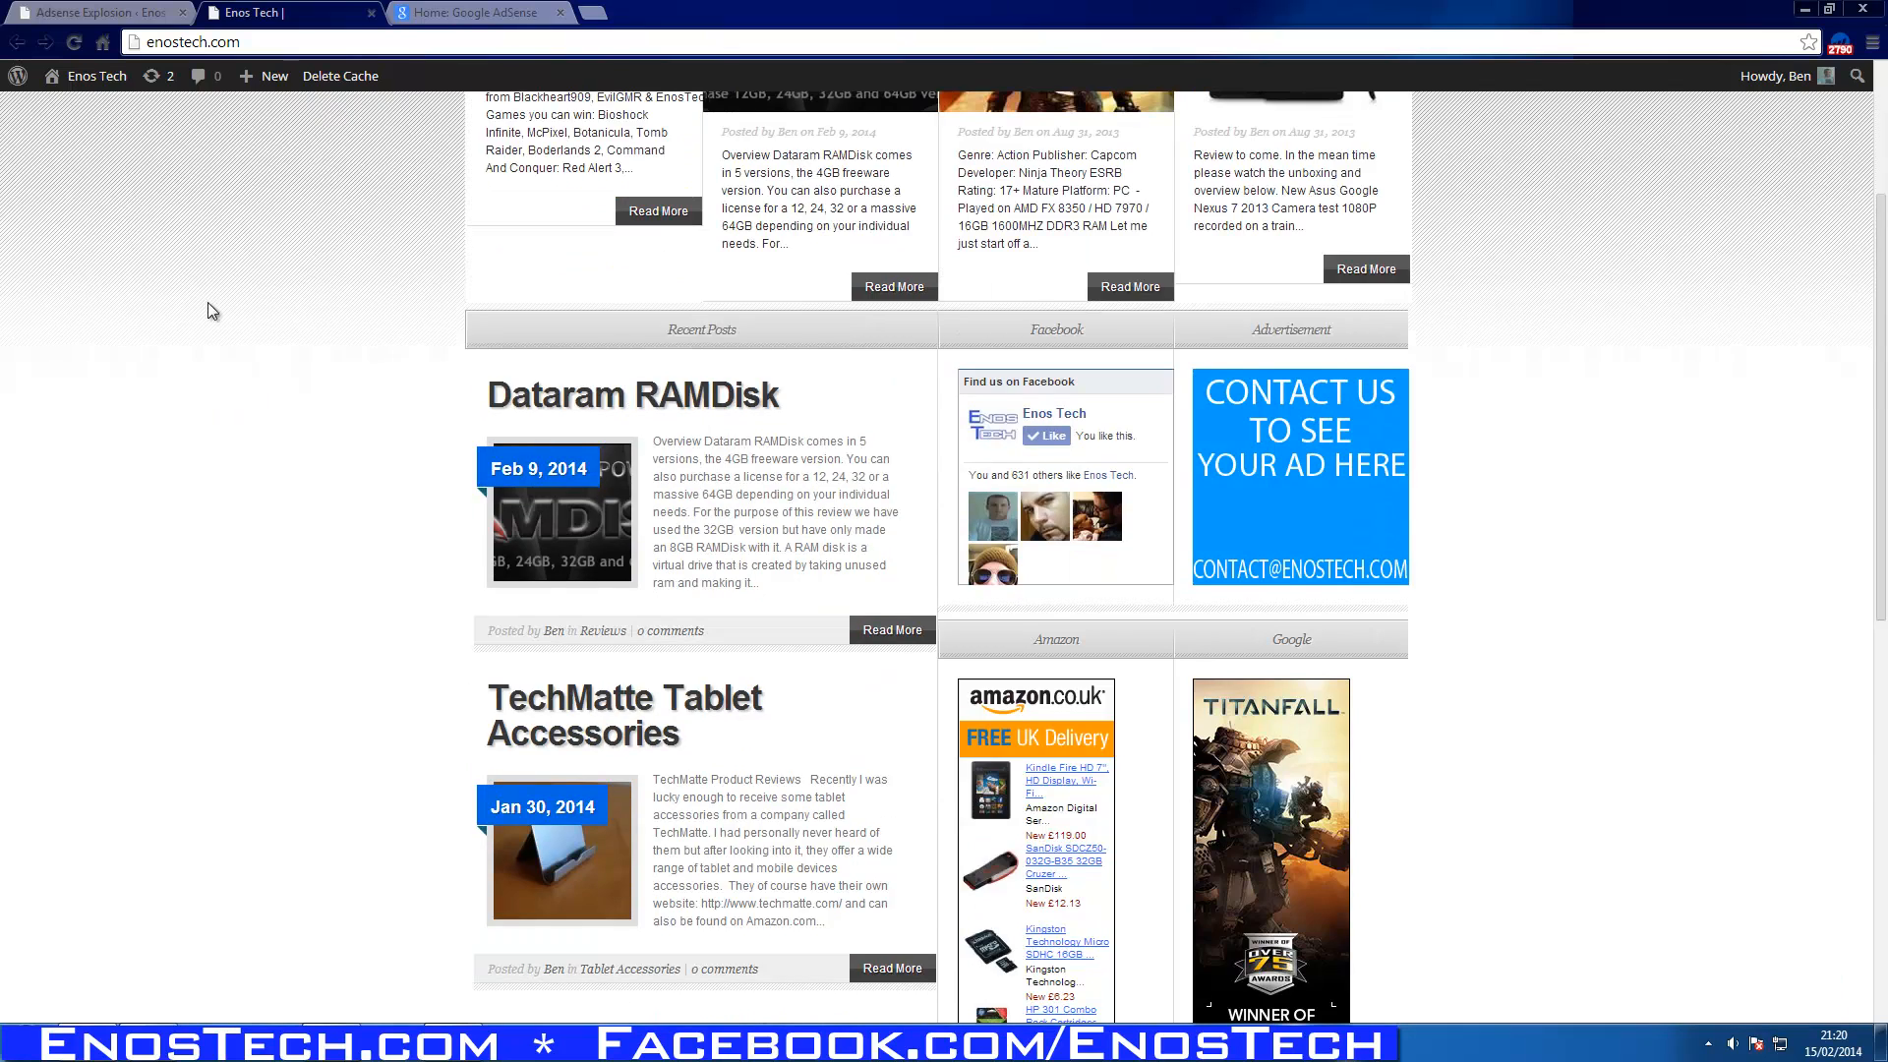
left_click(96, 12)
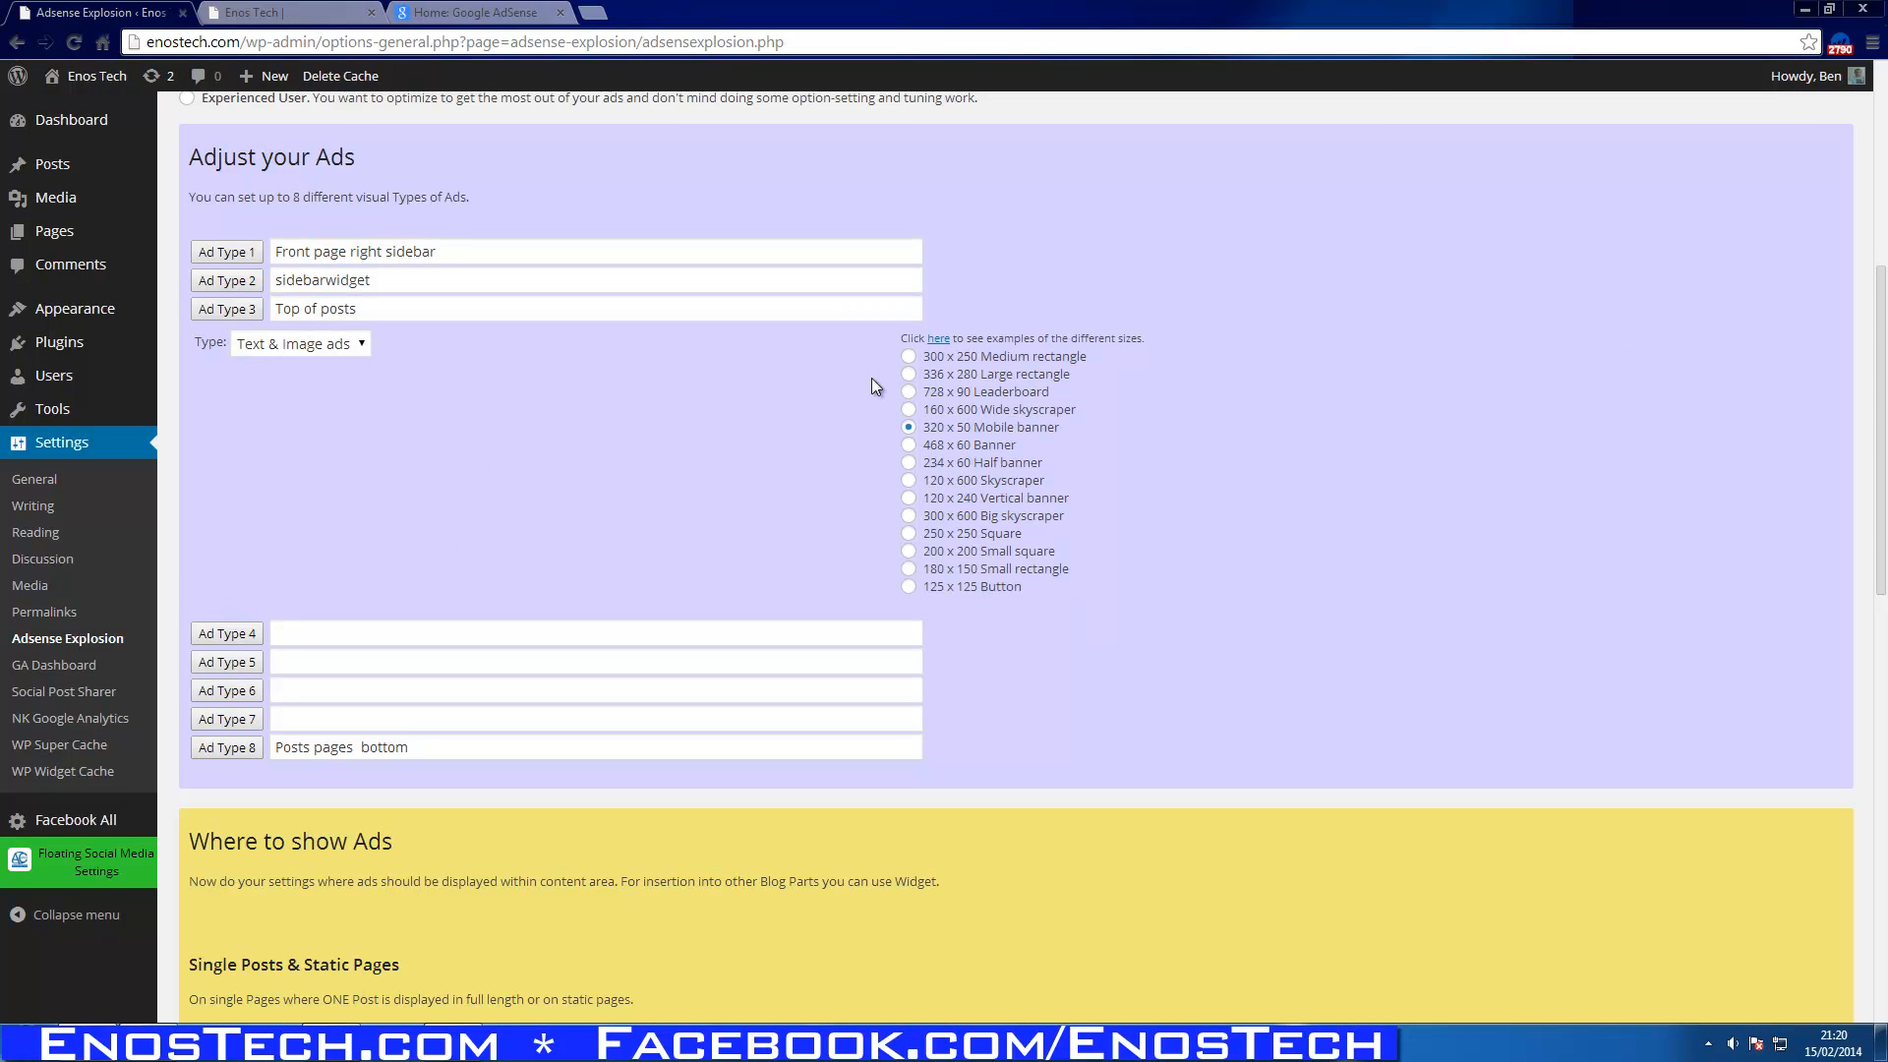
left_click(289, 12)
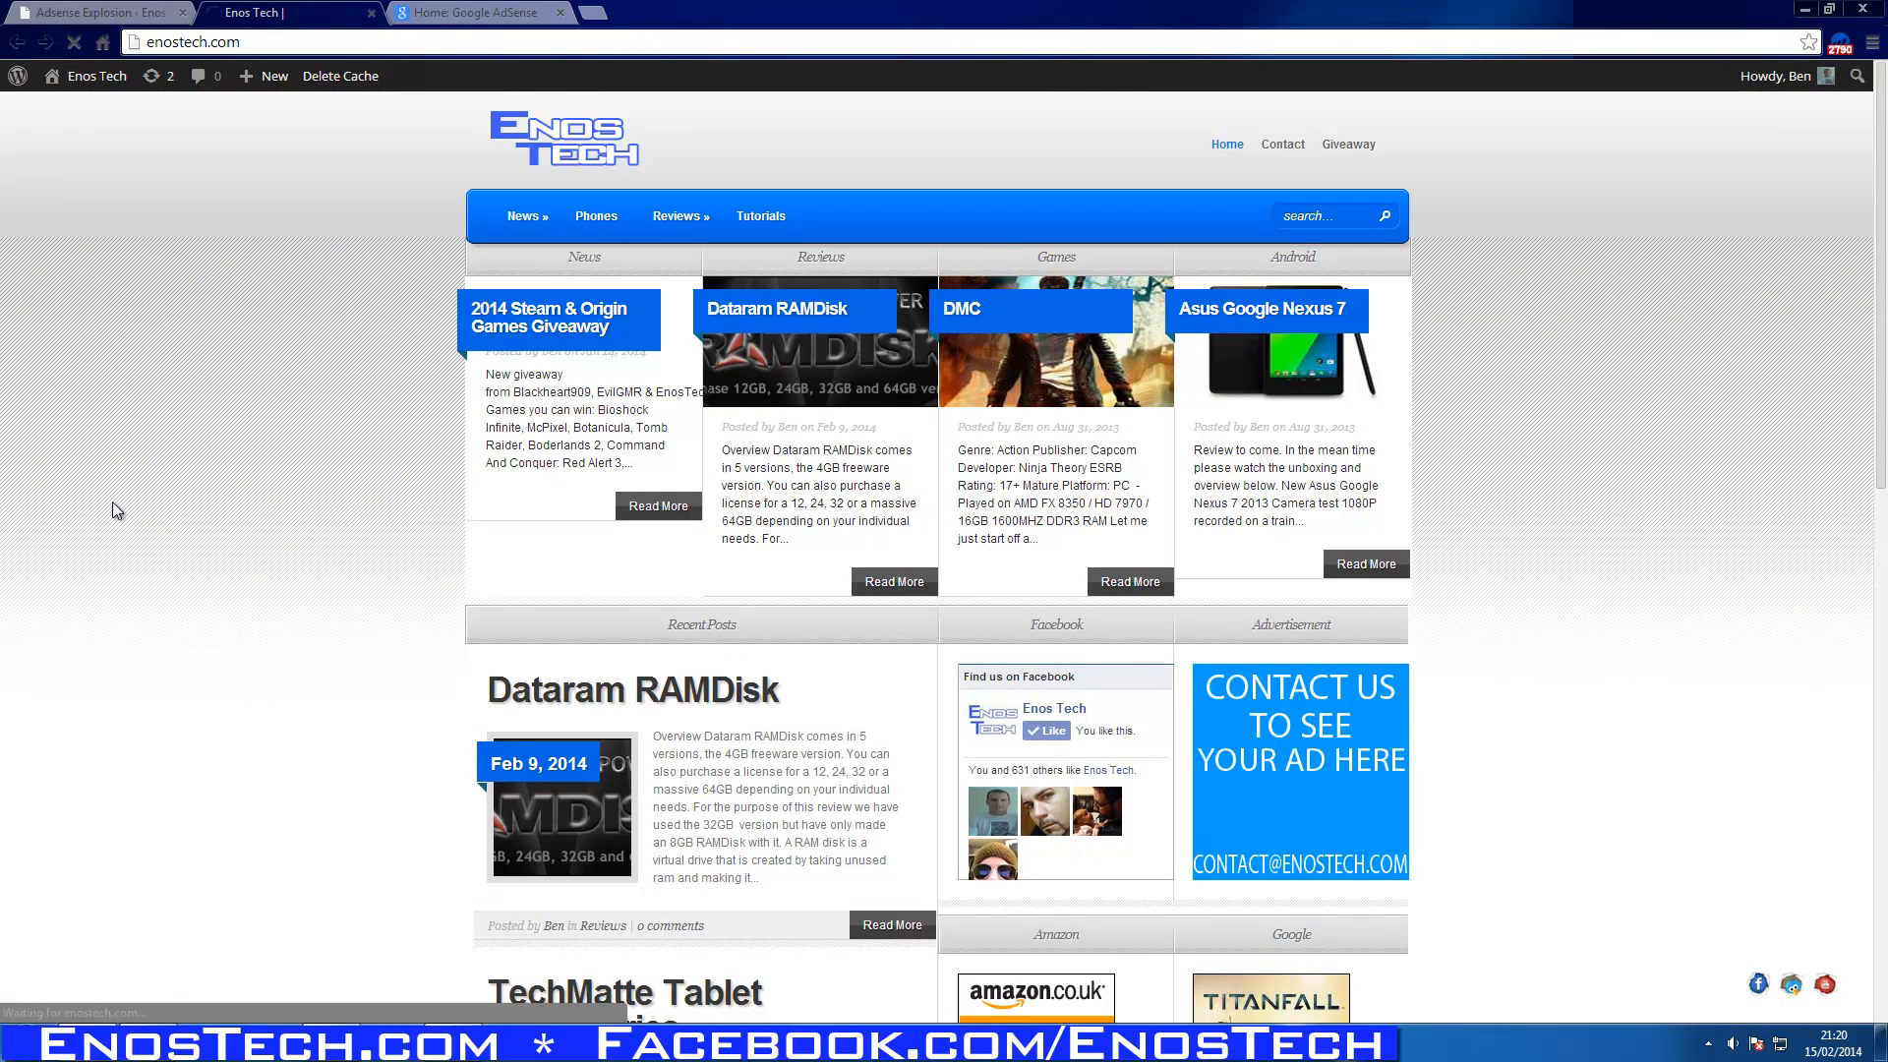
left_click(677, 216)
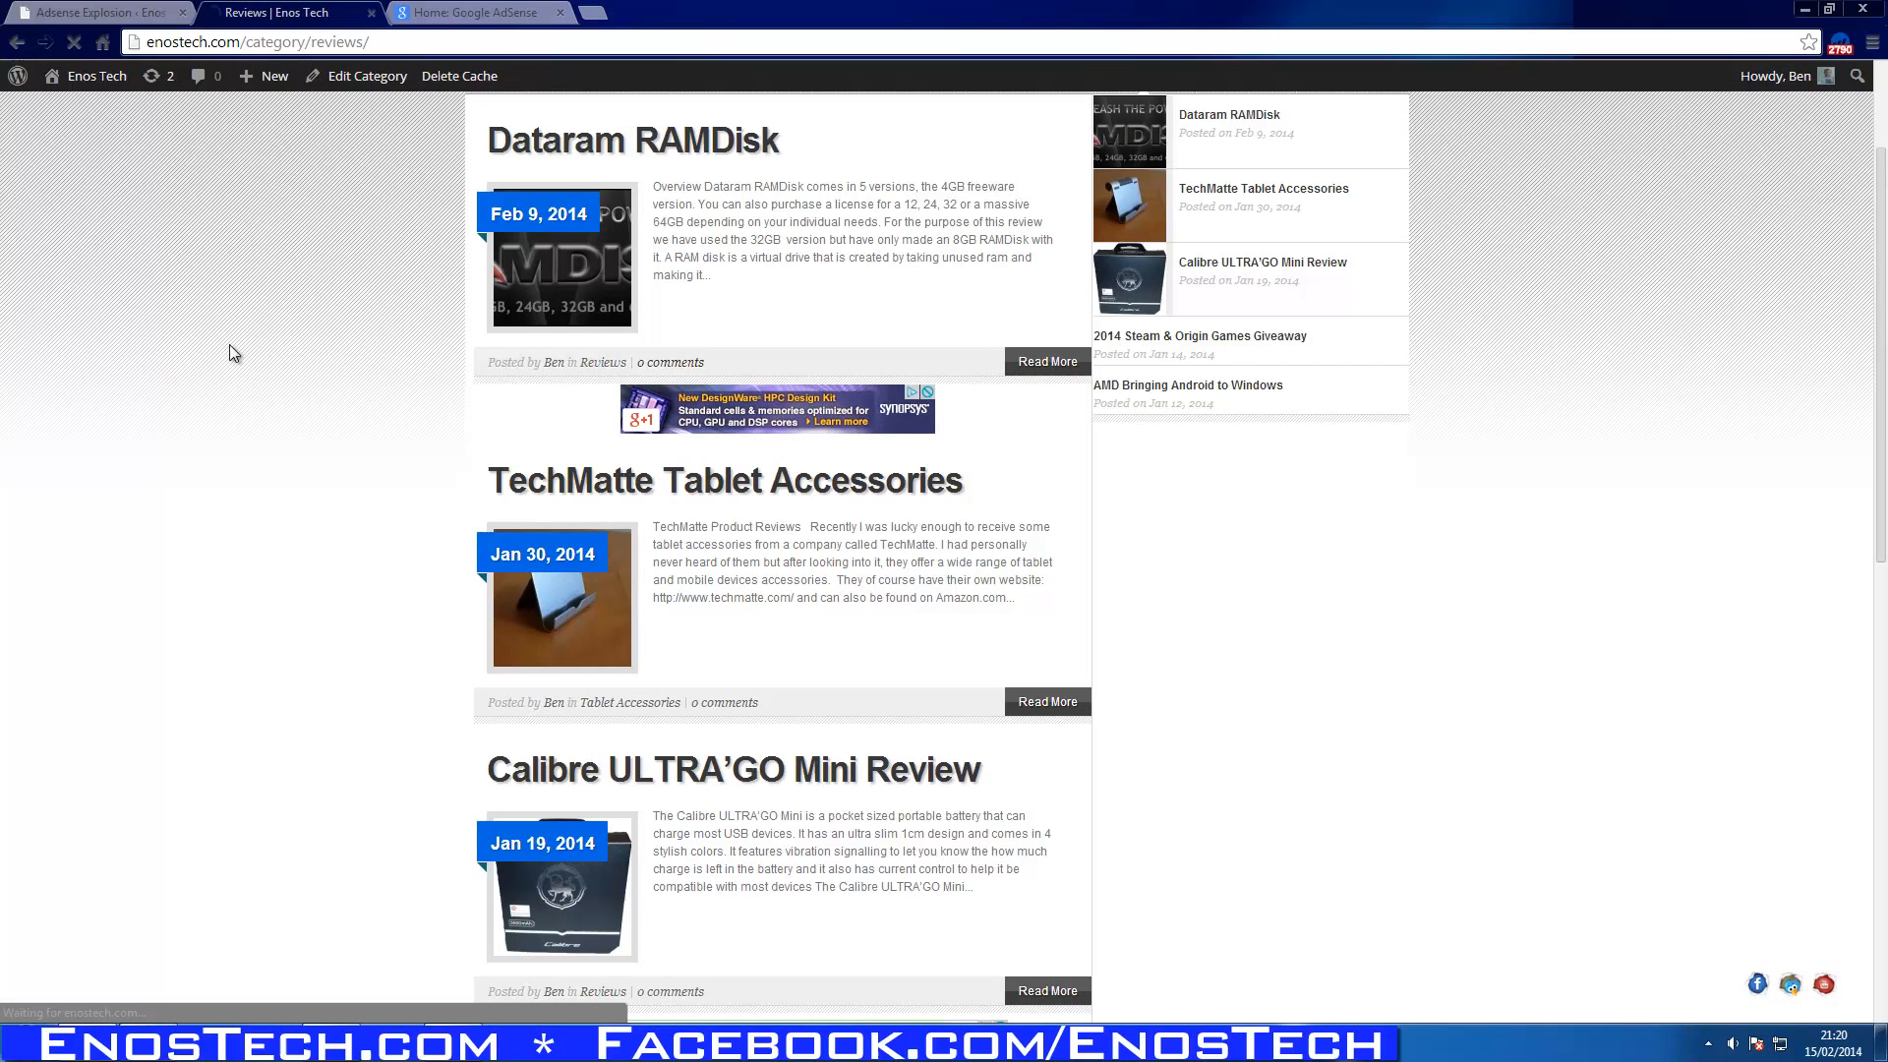
left_click(631, 140)
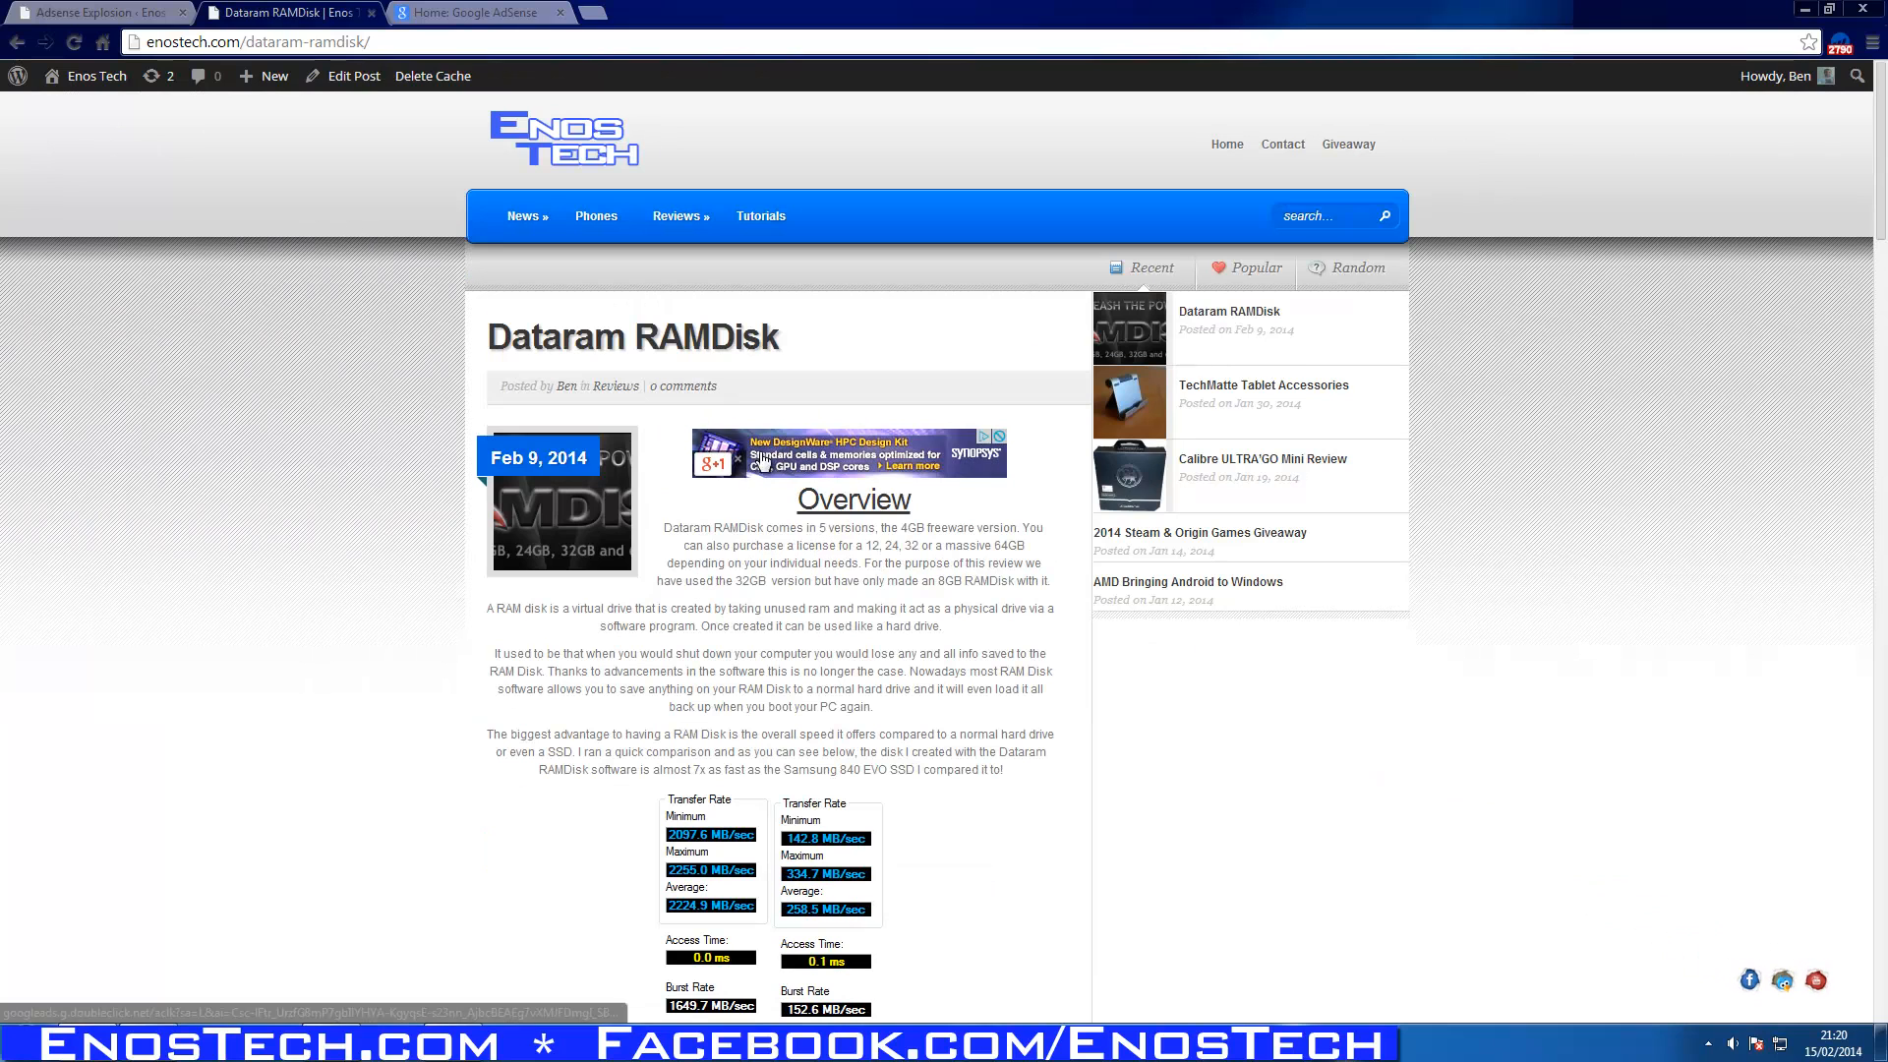
left_click(96, 12)
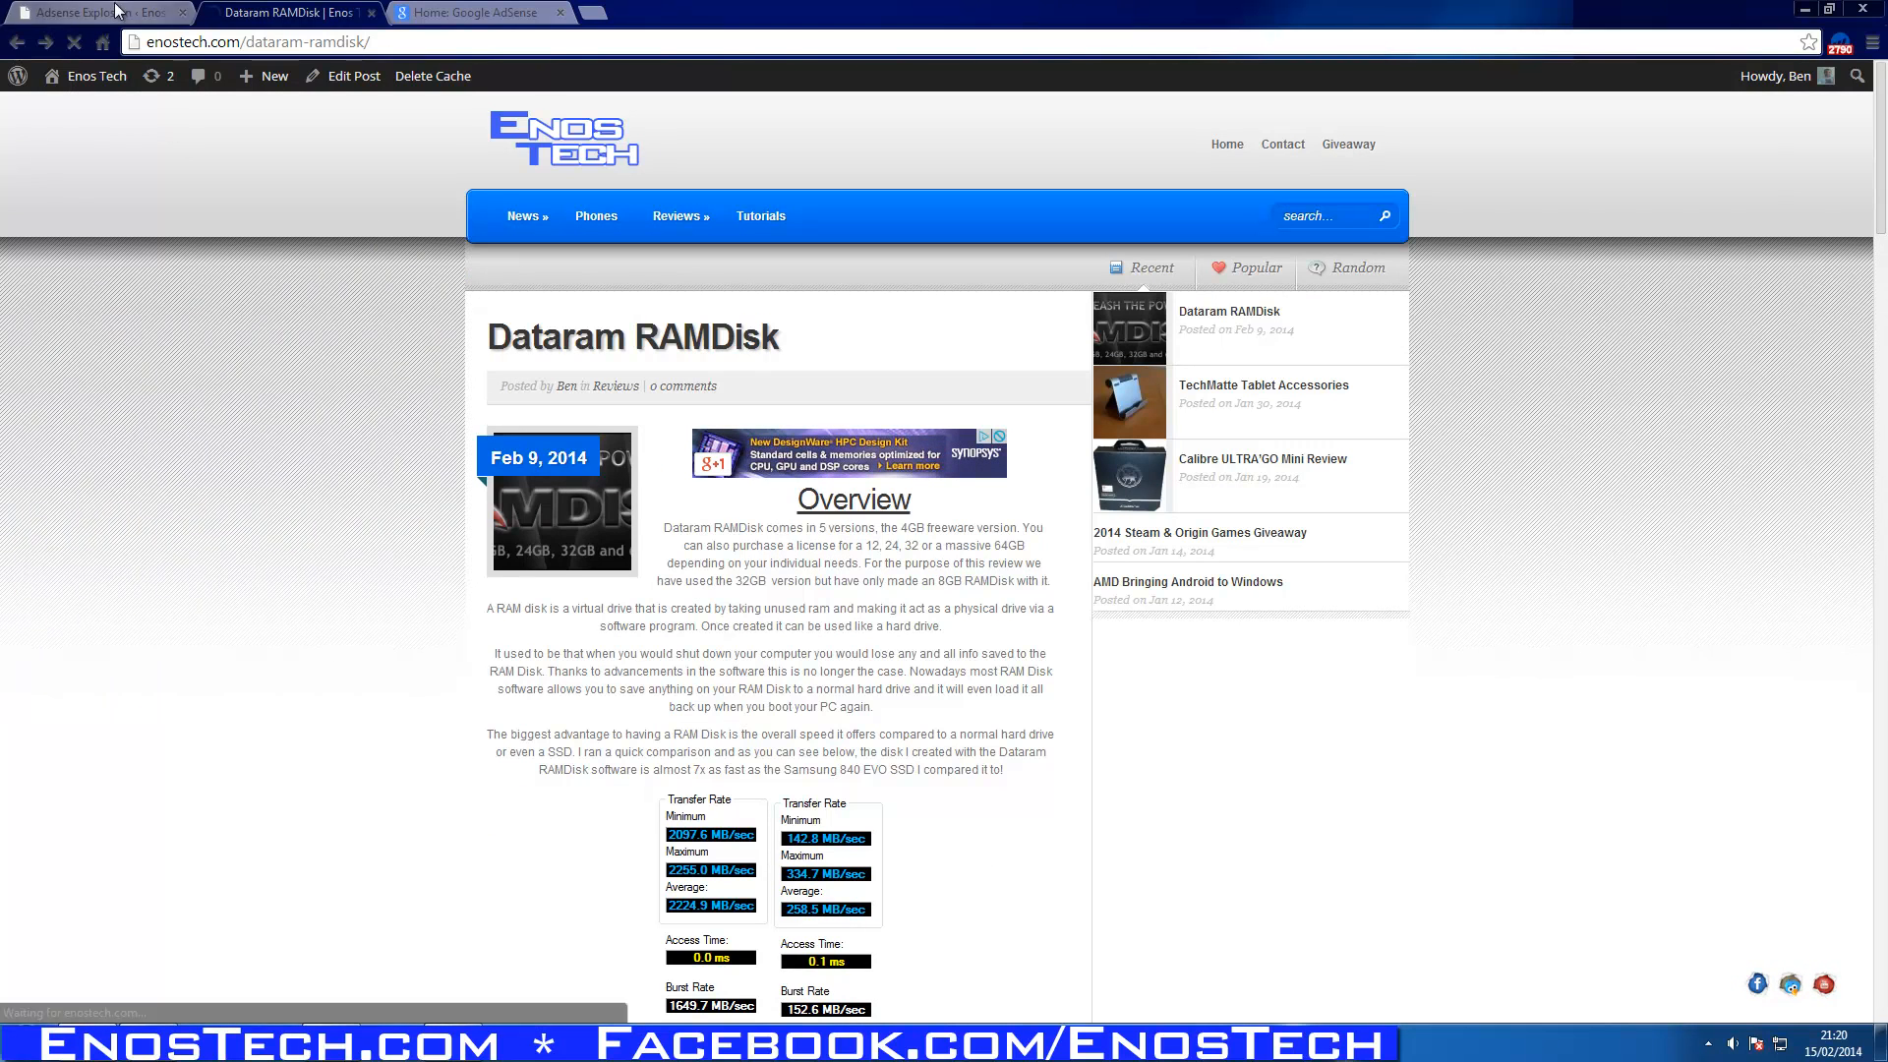
left_click(97, 12)
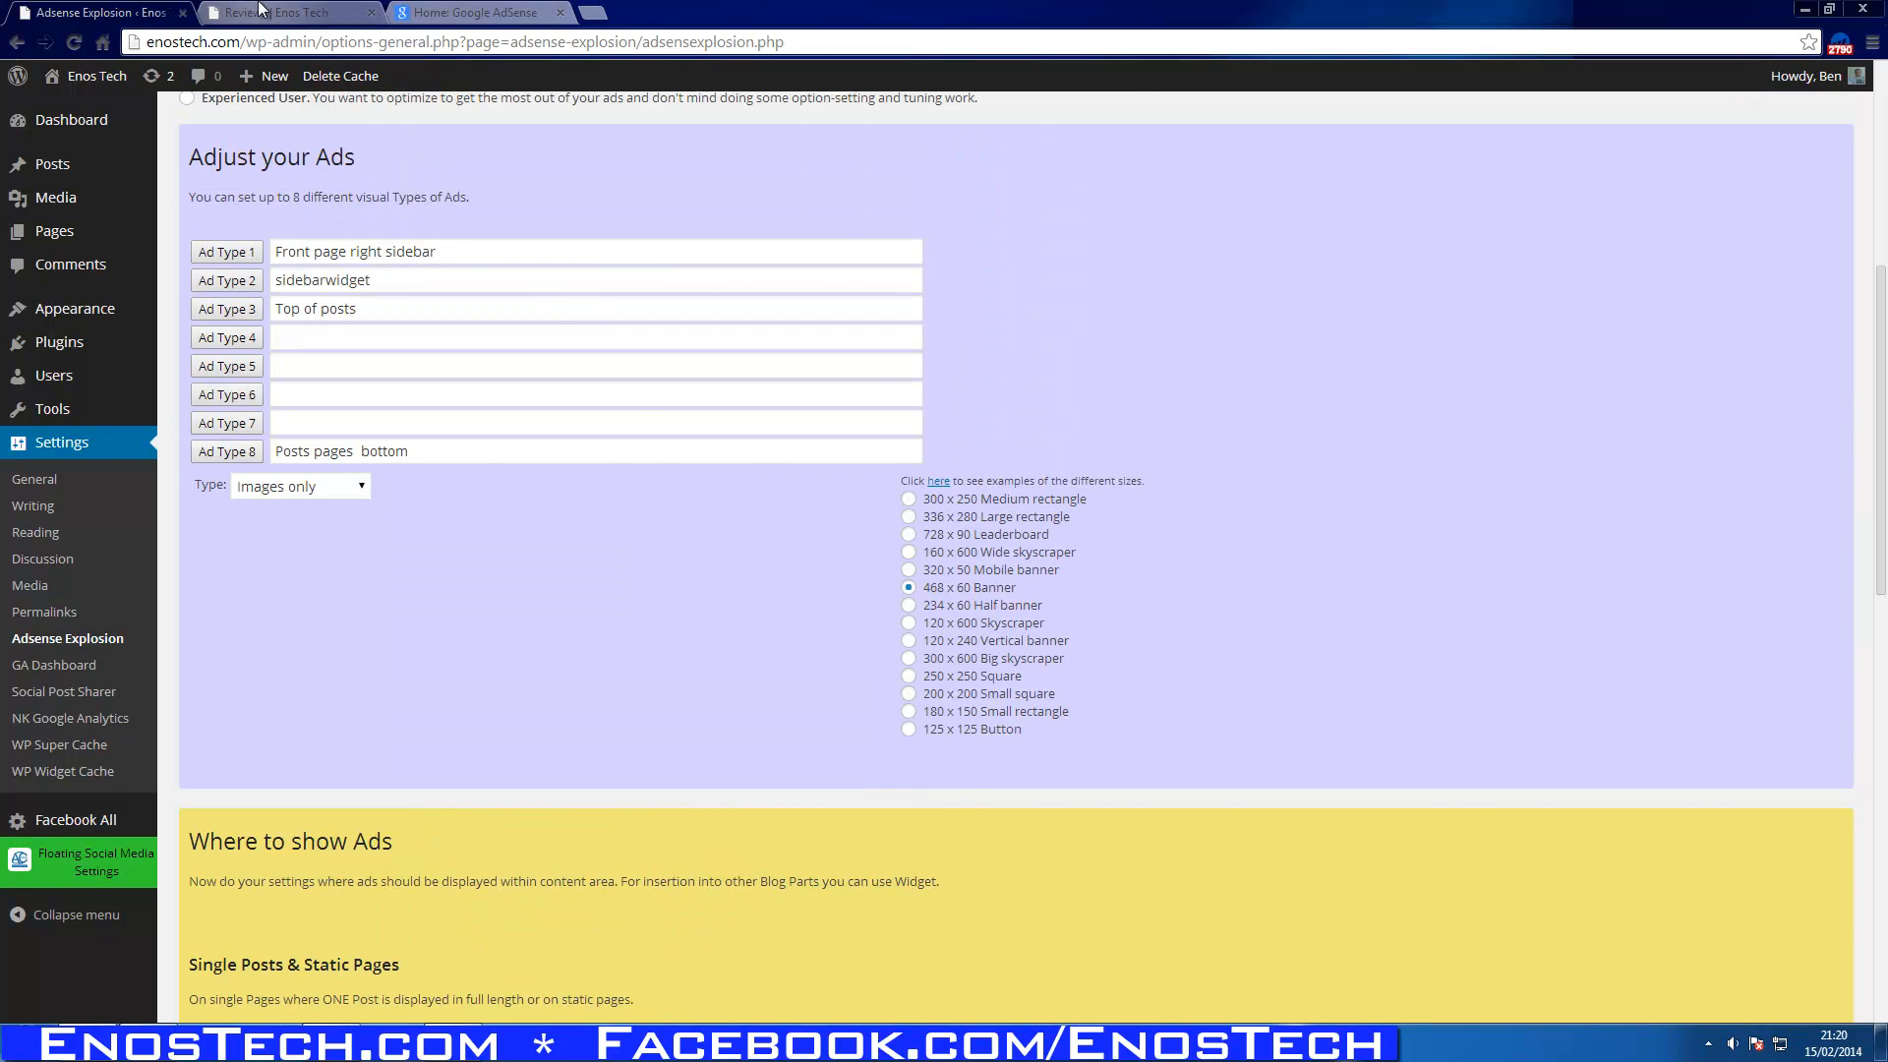
Scroll the Reviews listing to view the ad between posts, then return to the plugin settings.
left_click(289, 12)
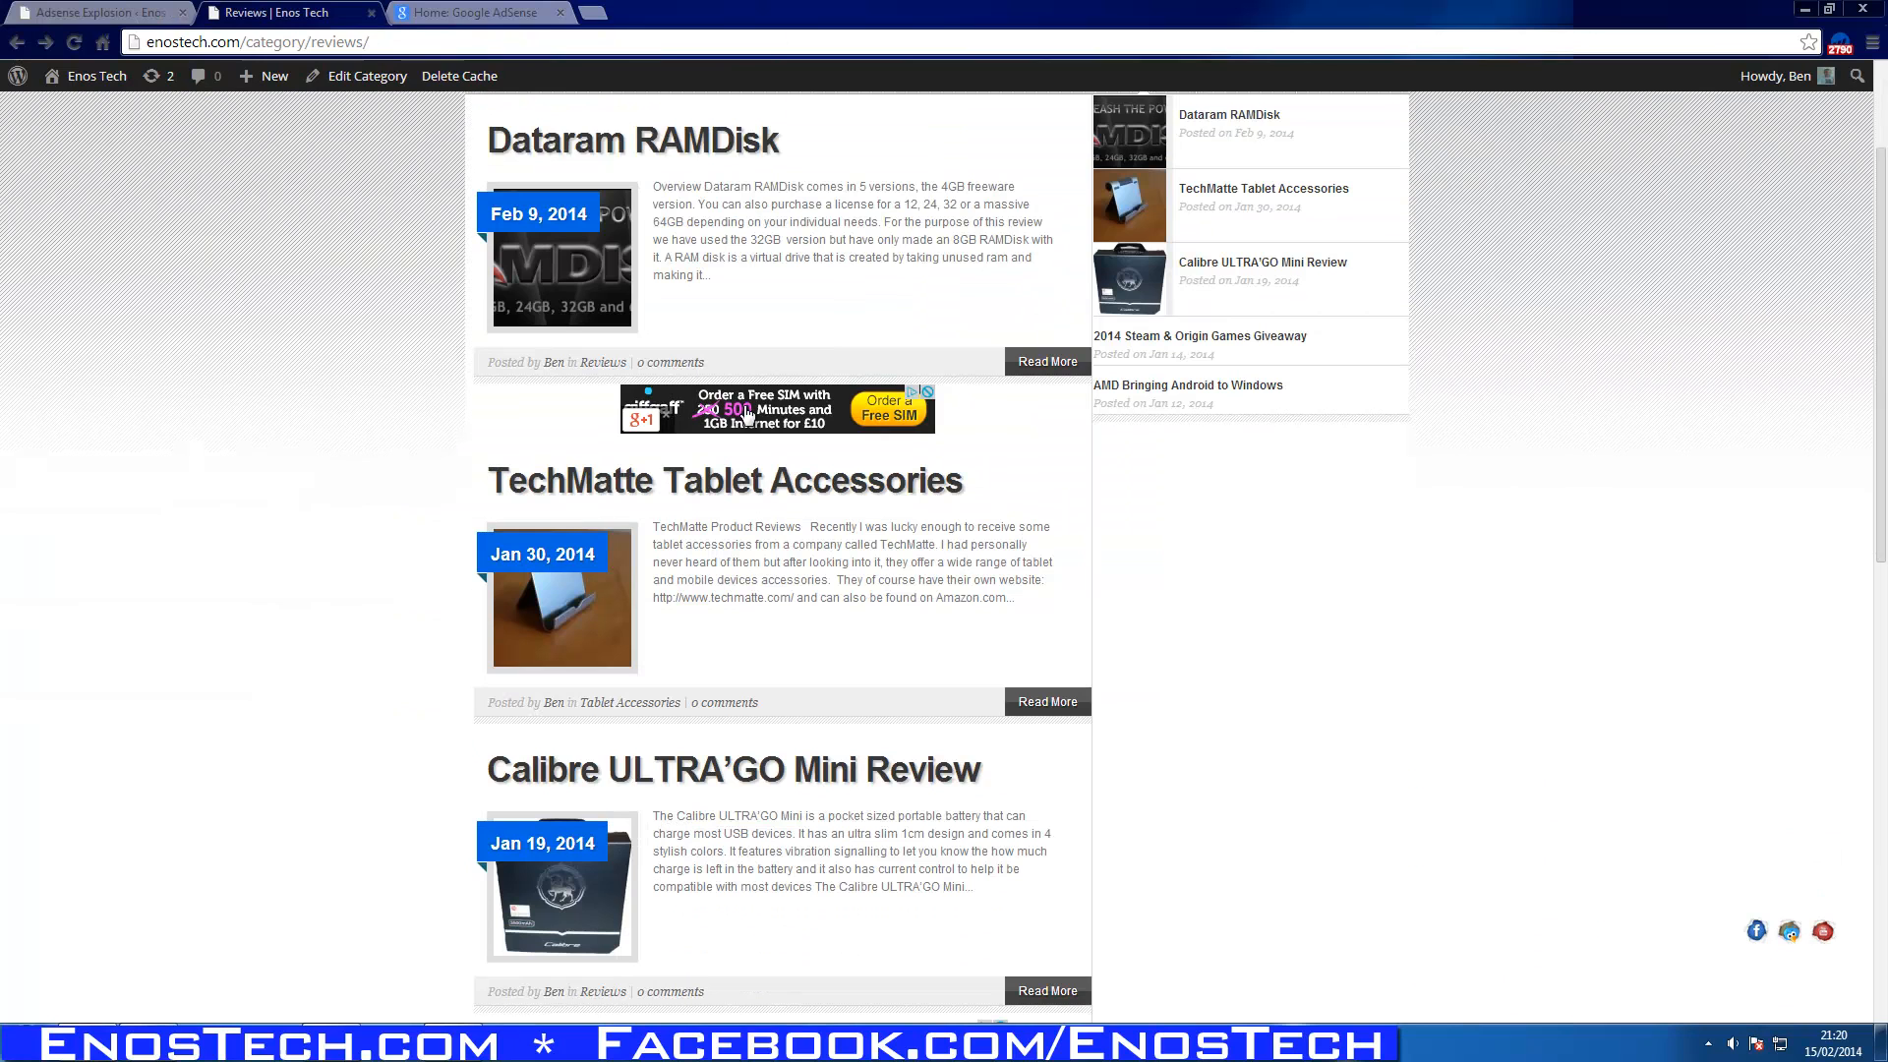
mouse_move(1001, 418)
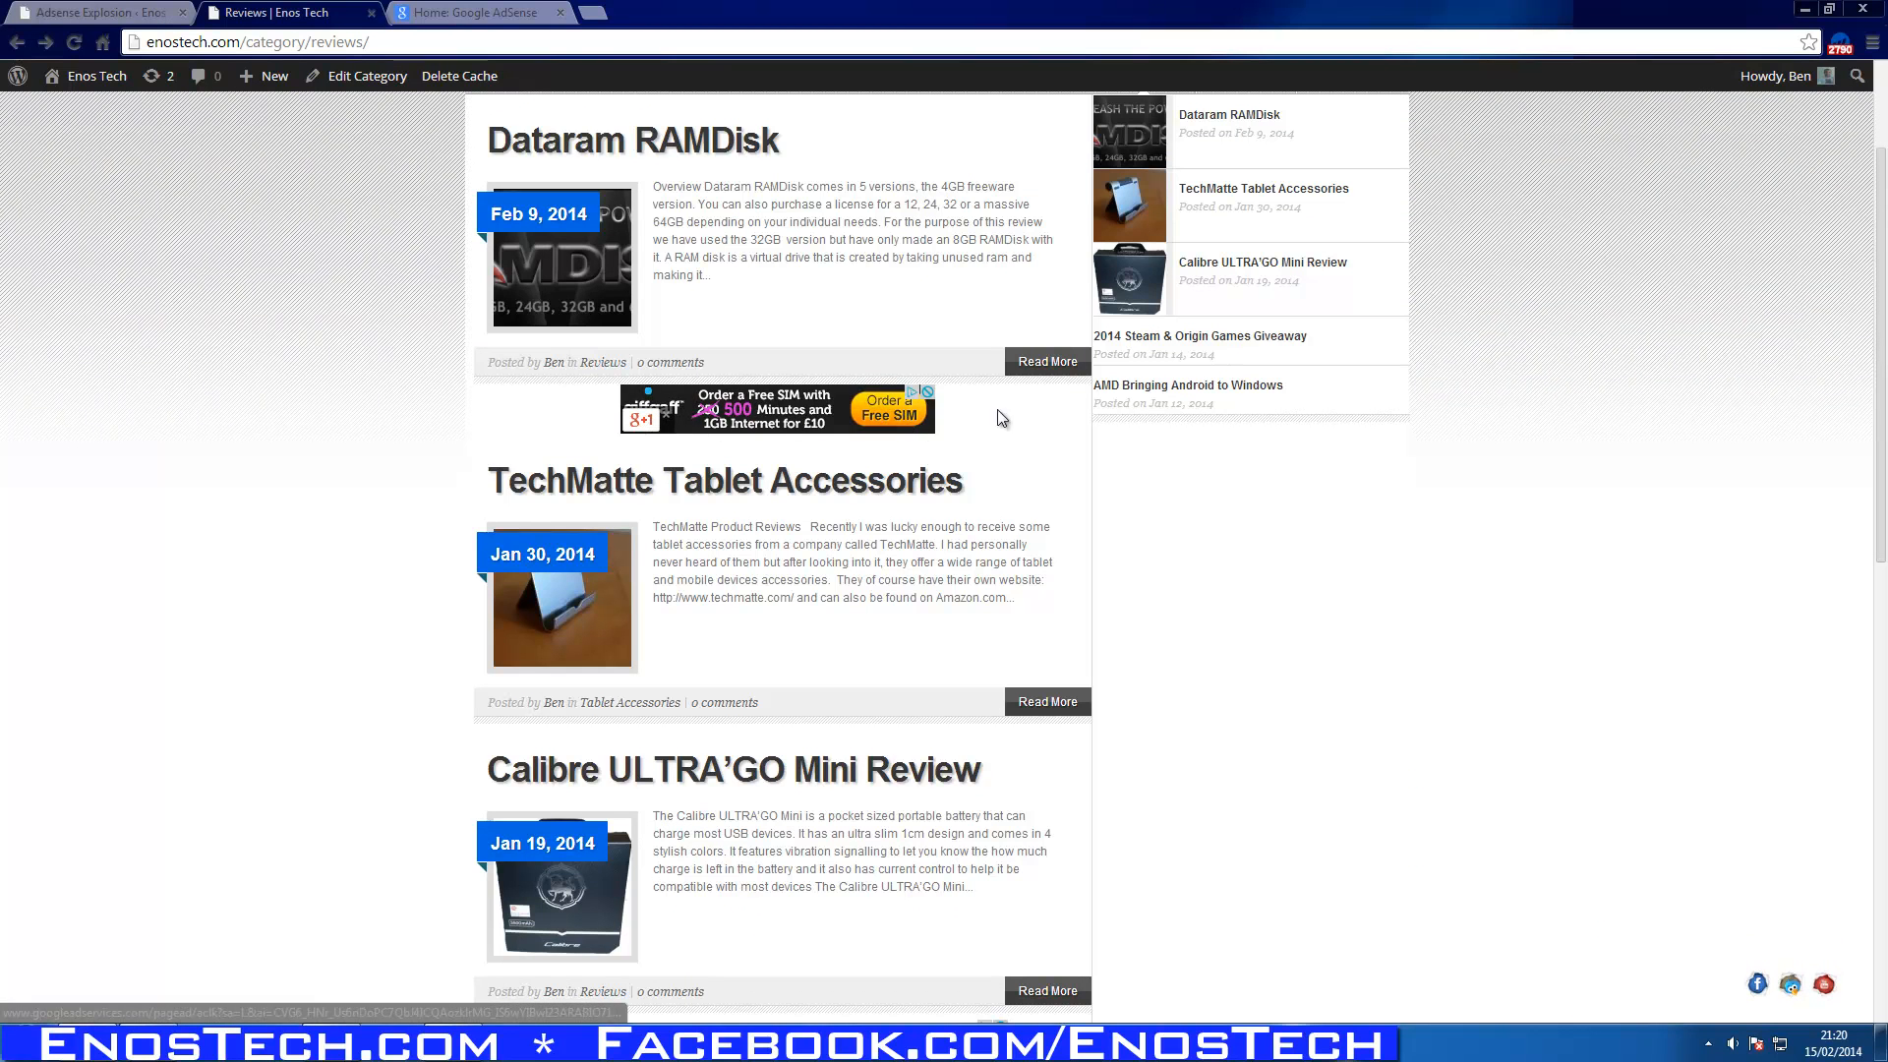
scroll("down", 3)
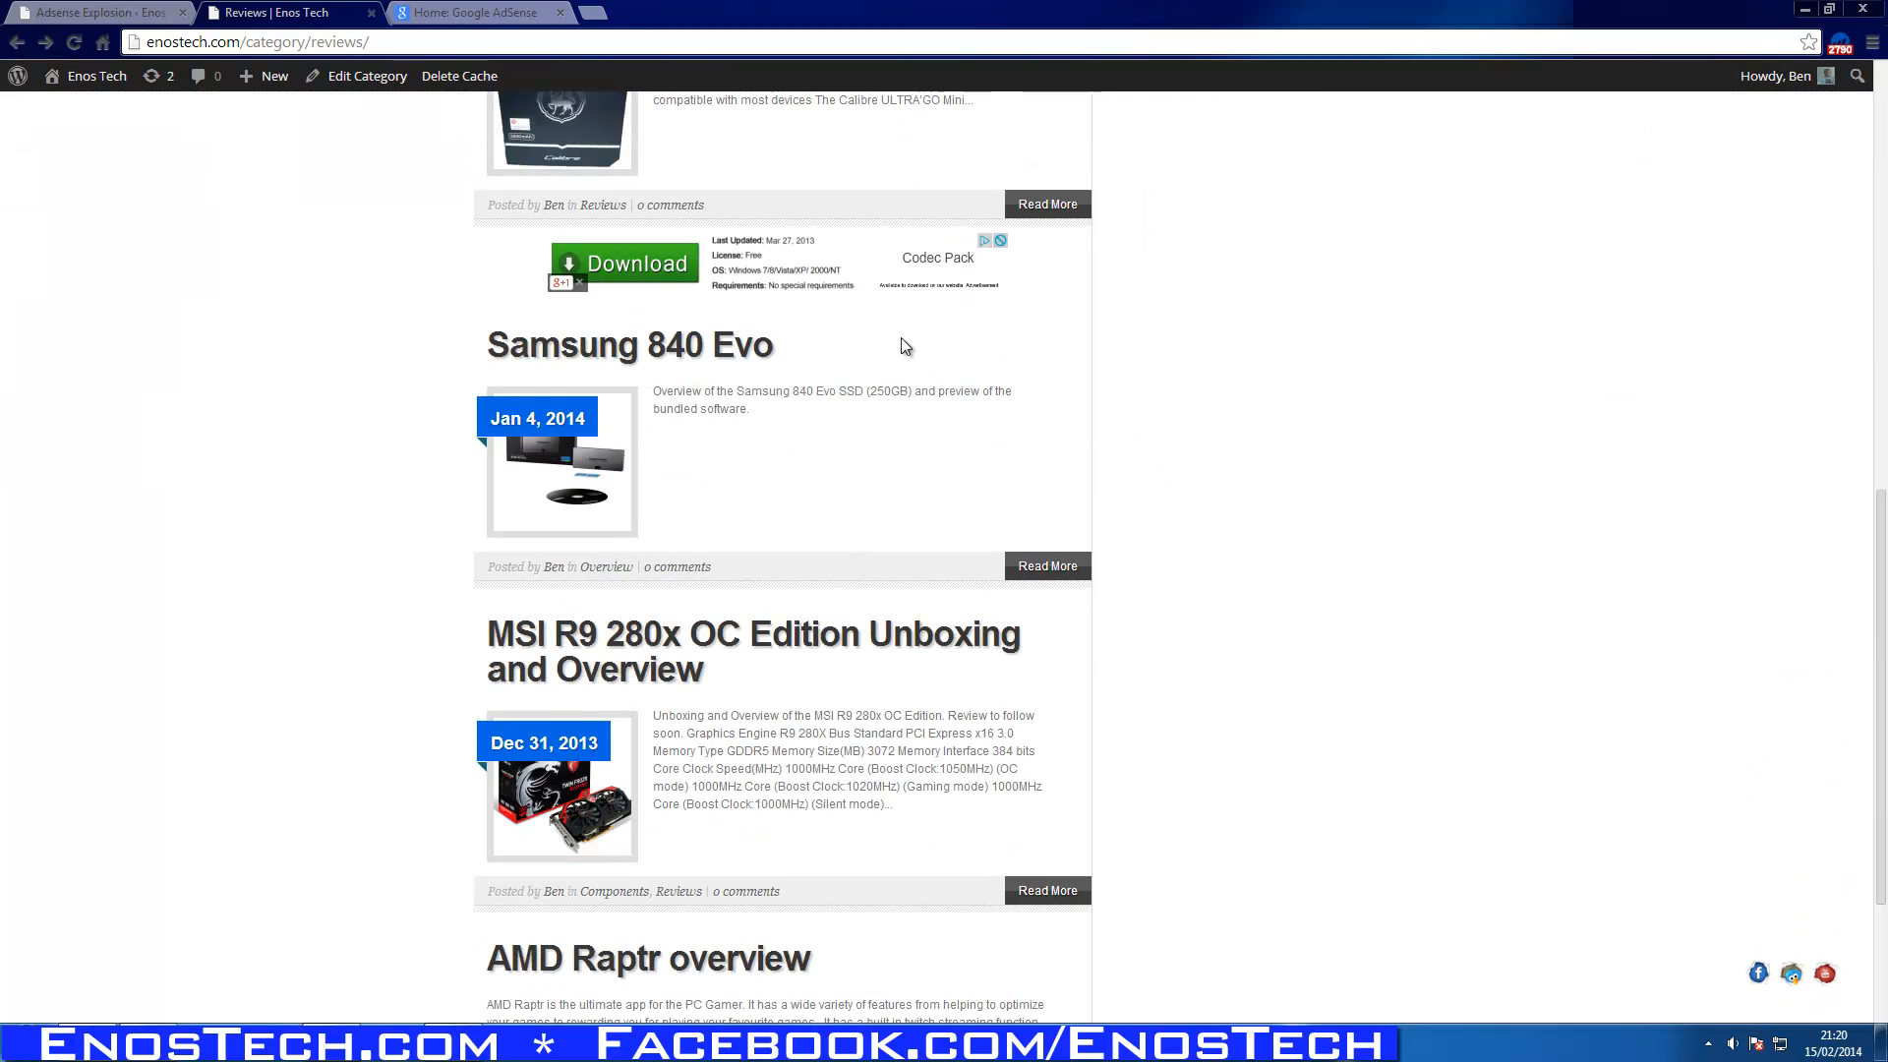
scroll("down", 3)
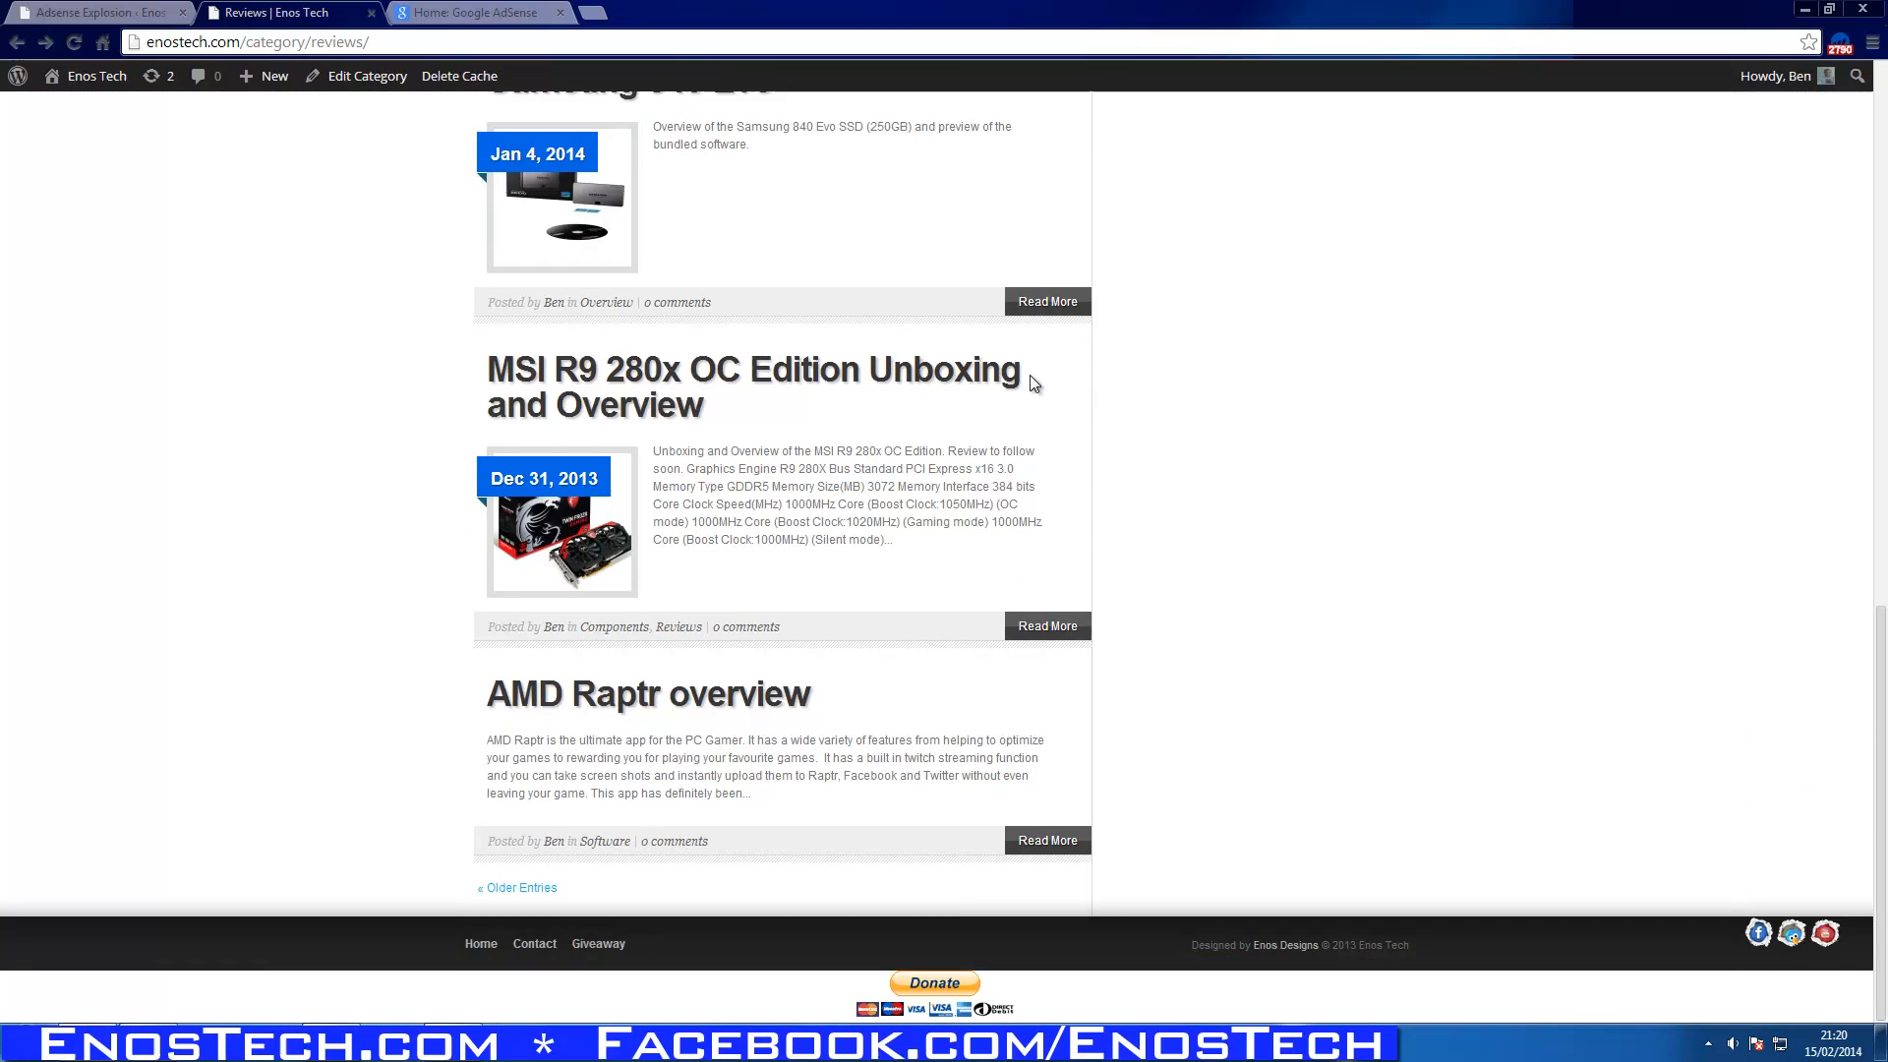
left_click(96, 12)
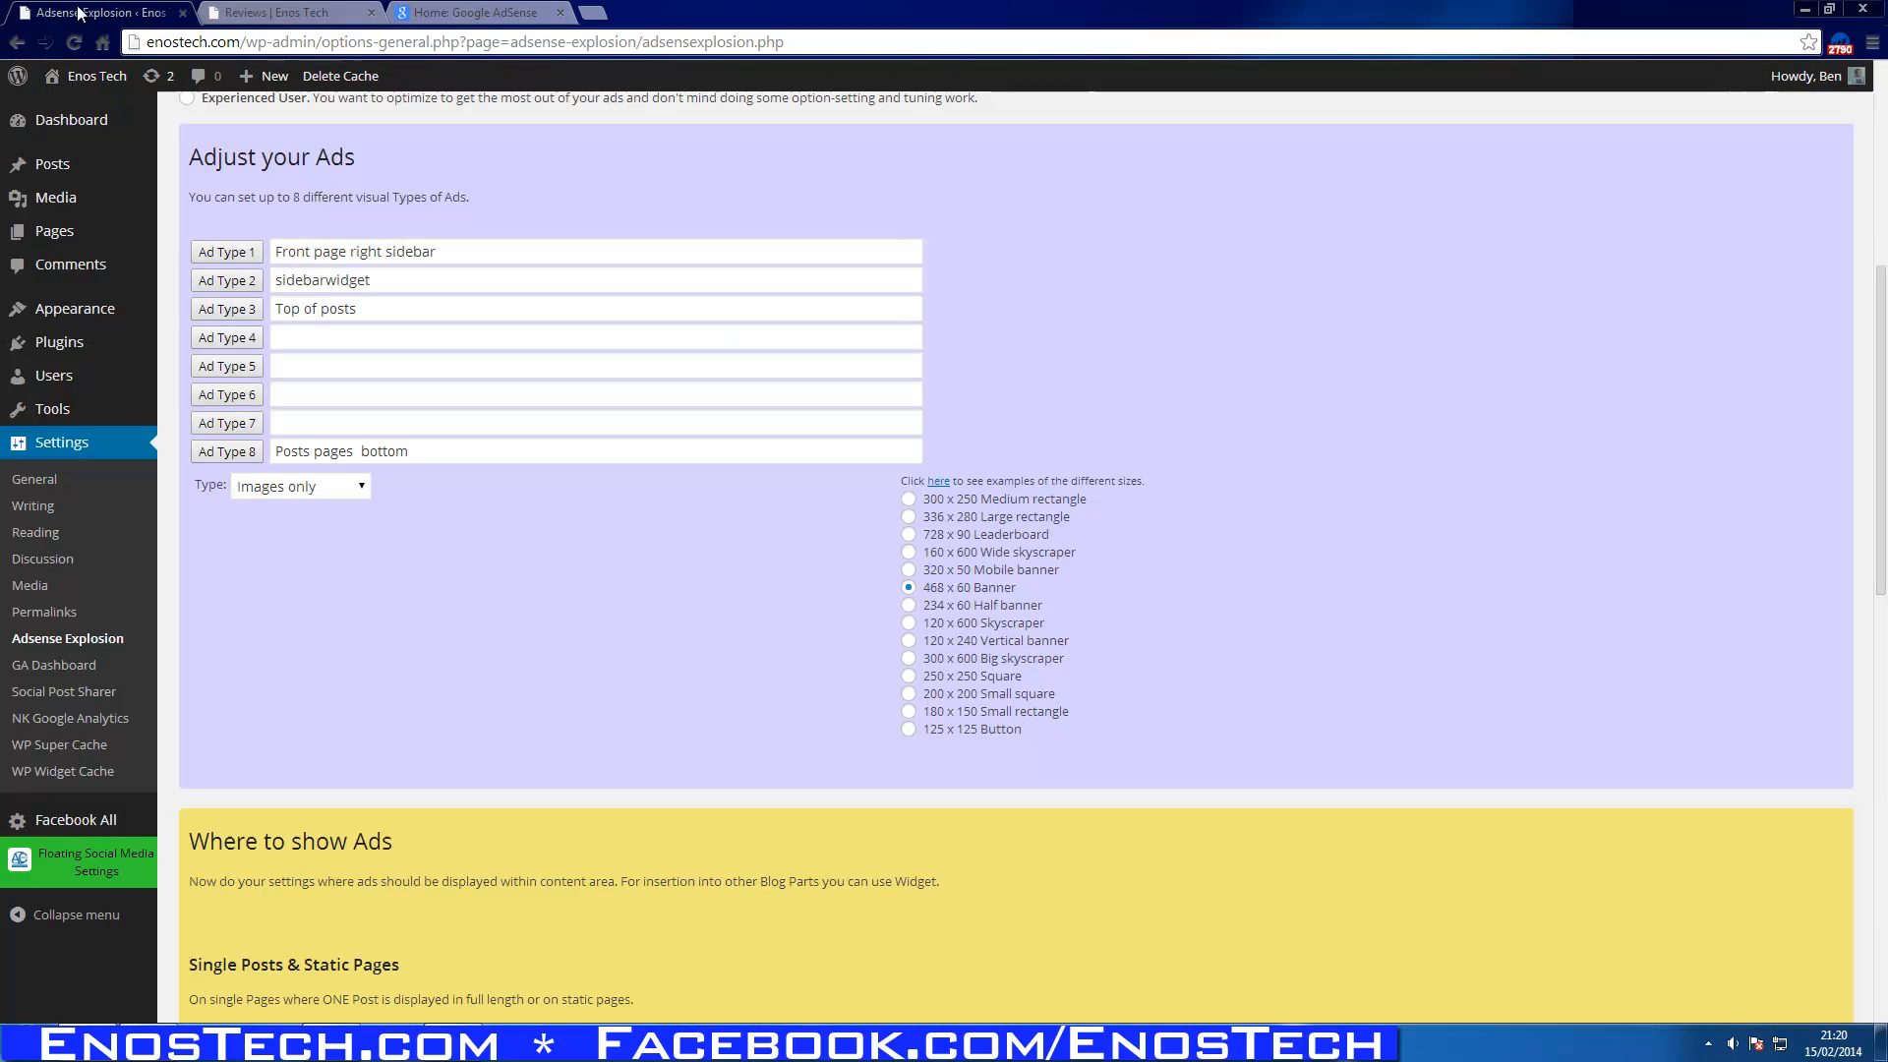
mouse_move(626, 721)
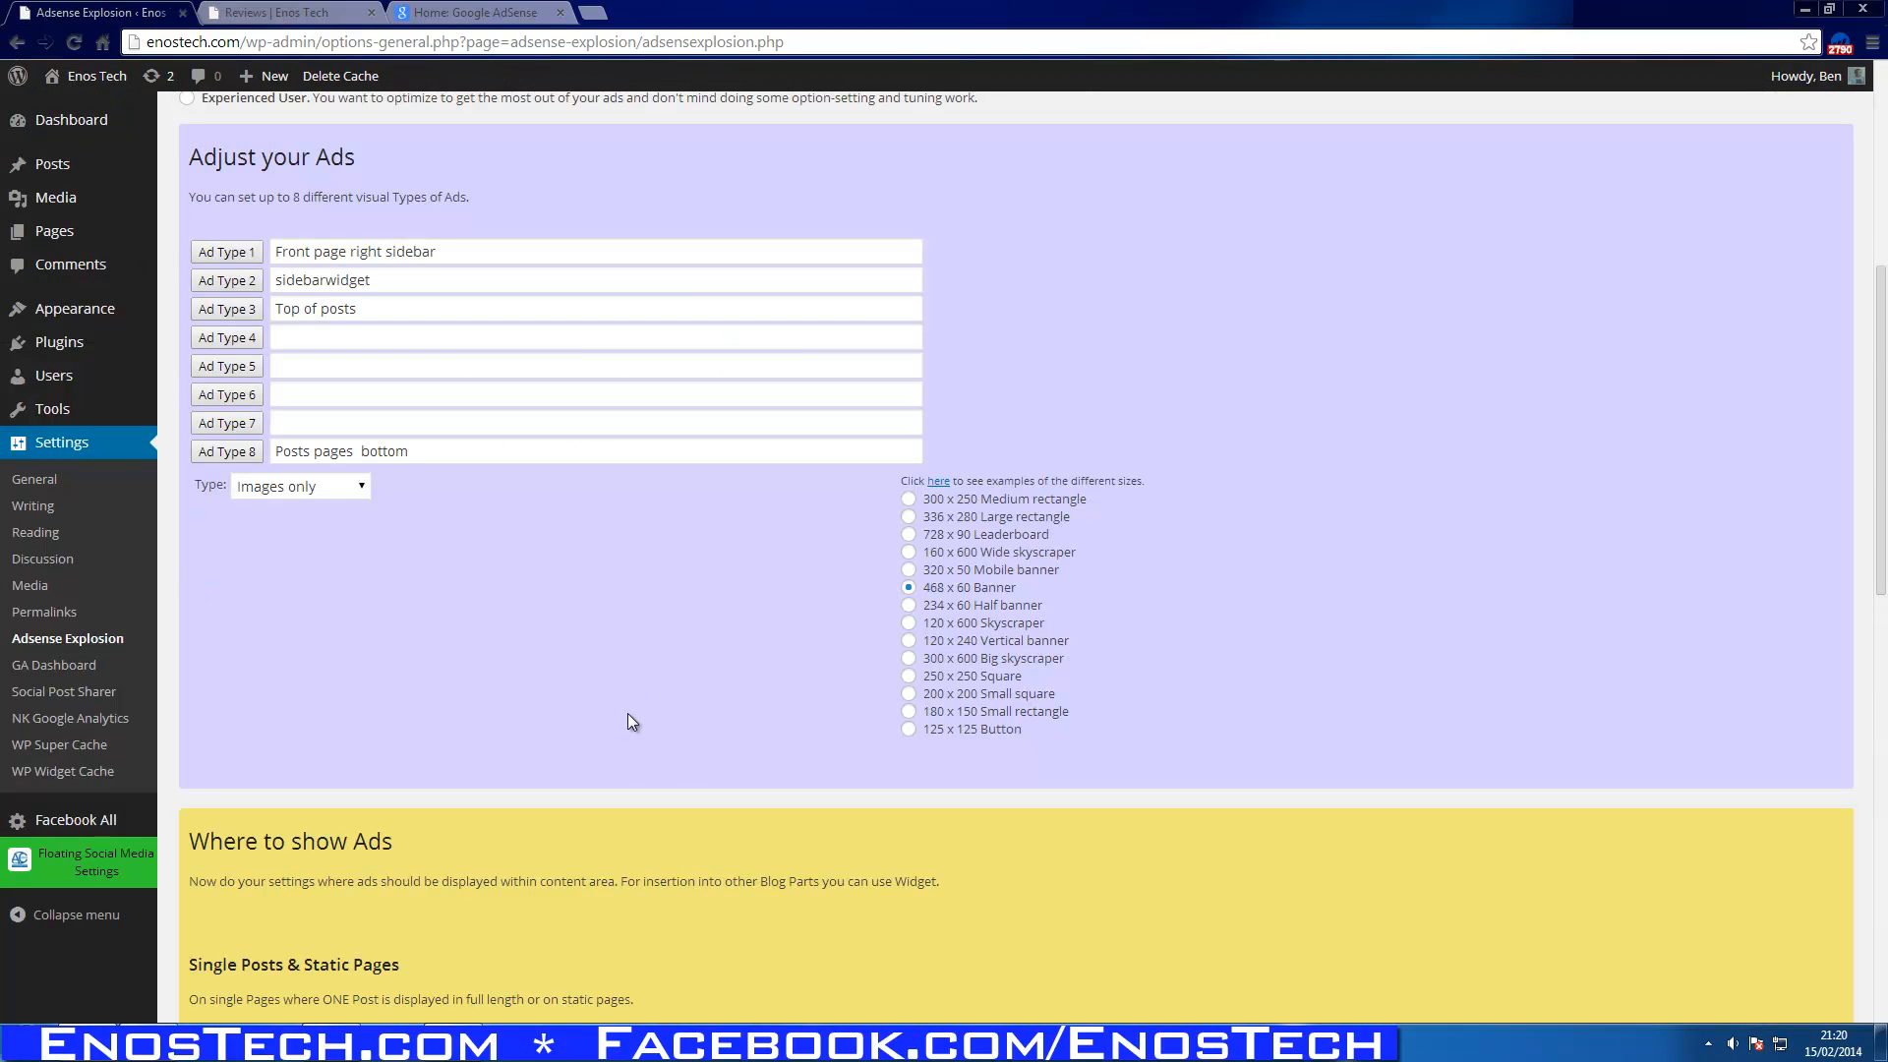
mouse_move(337, 606)
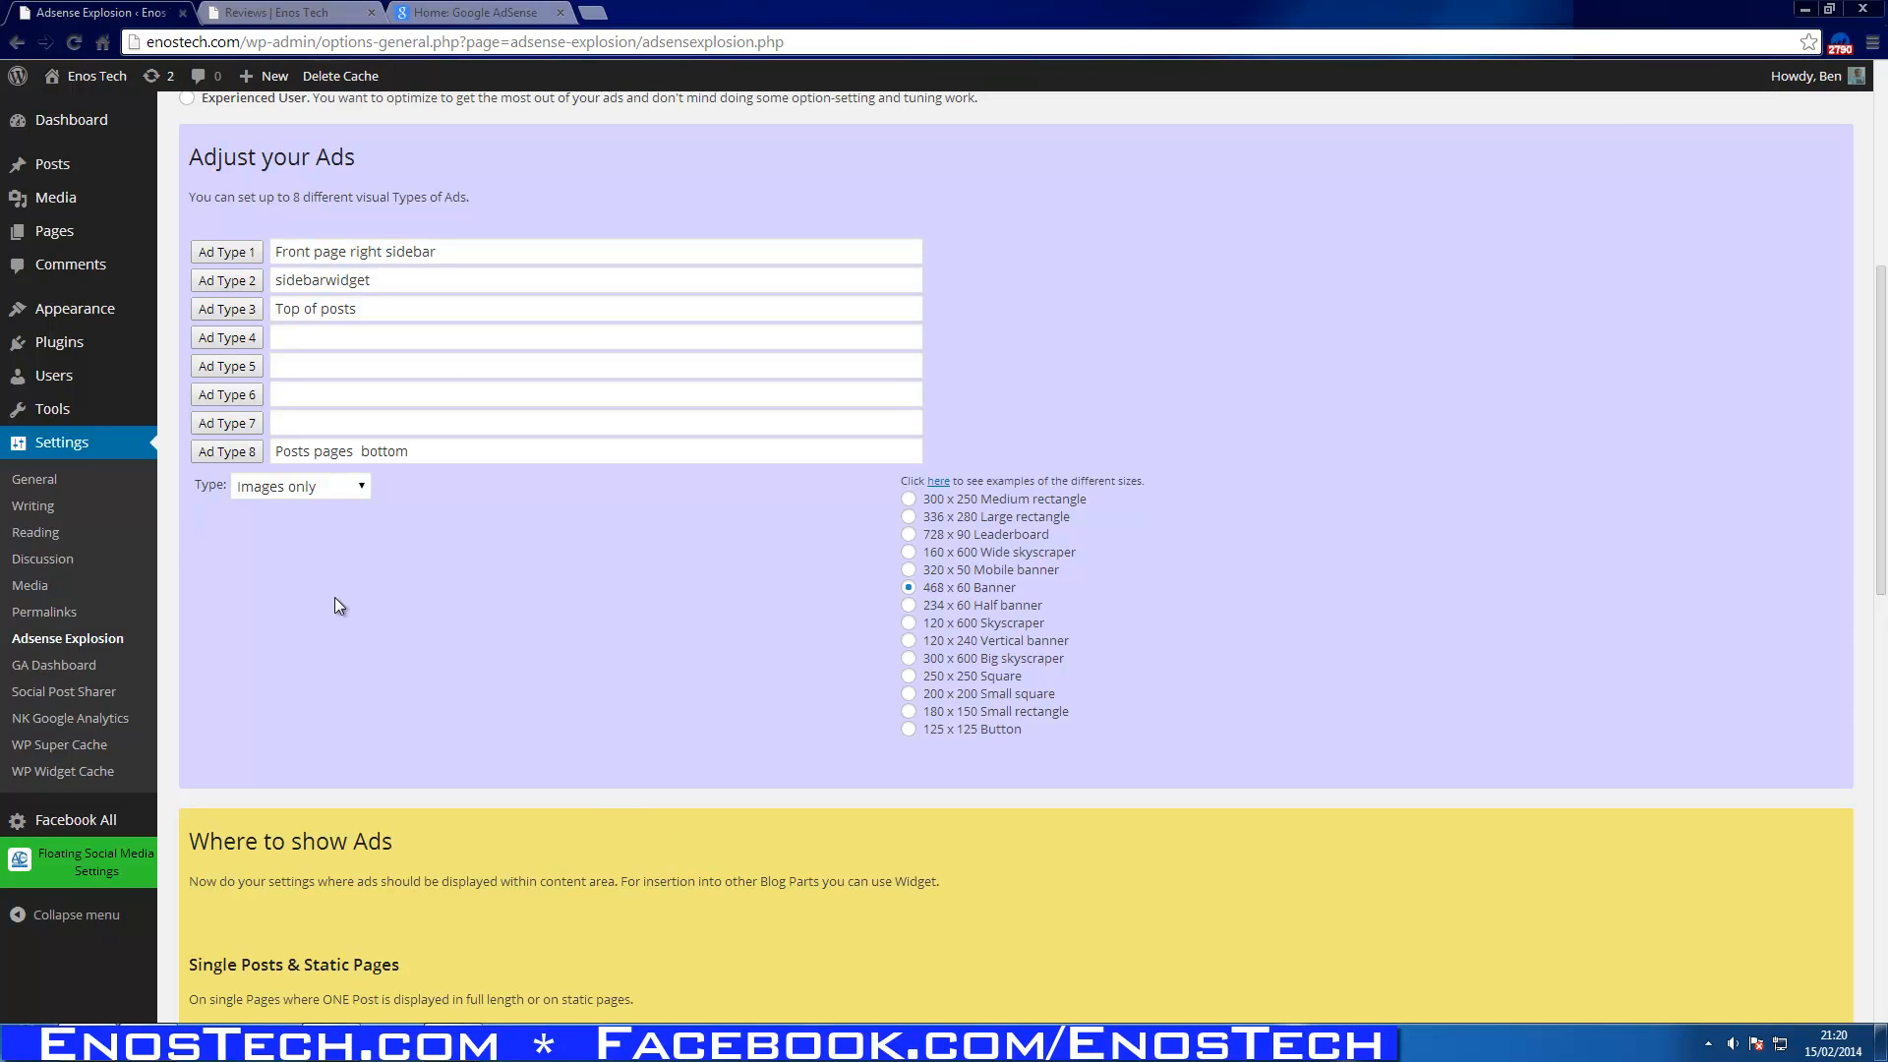
scroll("down", 3)
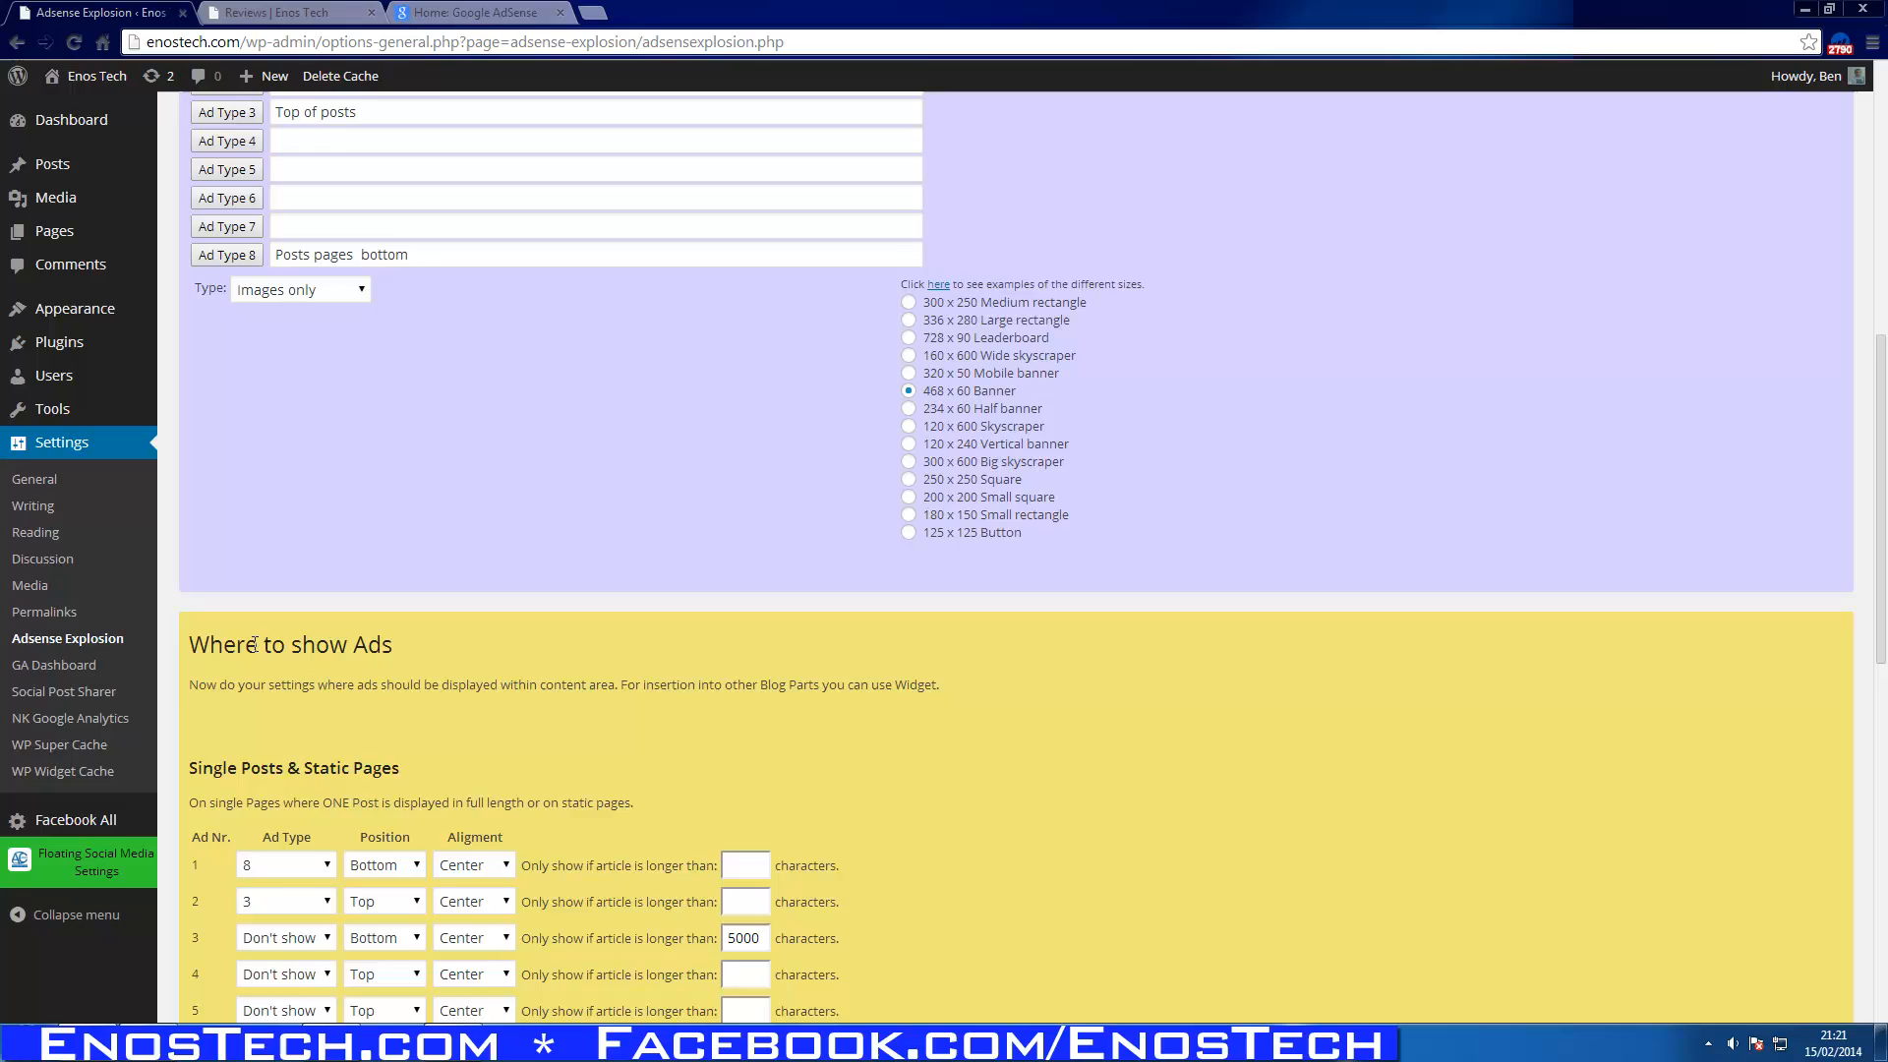
scroll("down", 3)
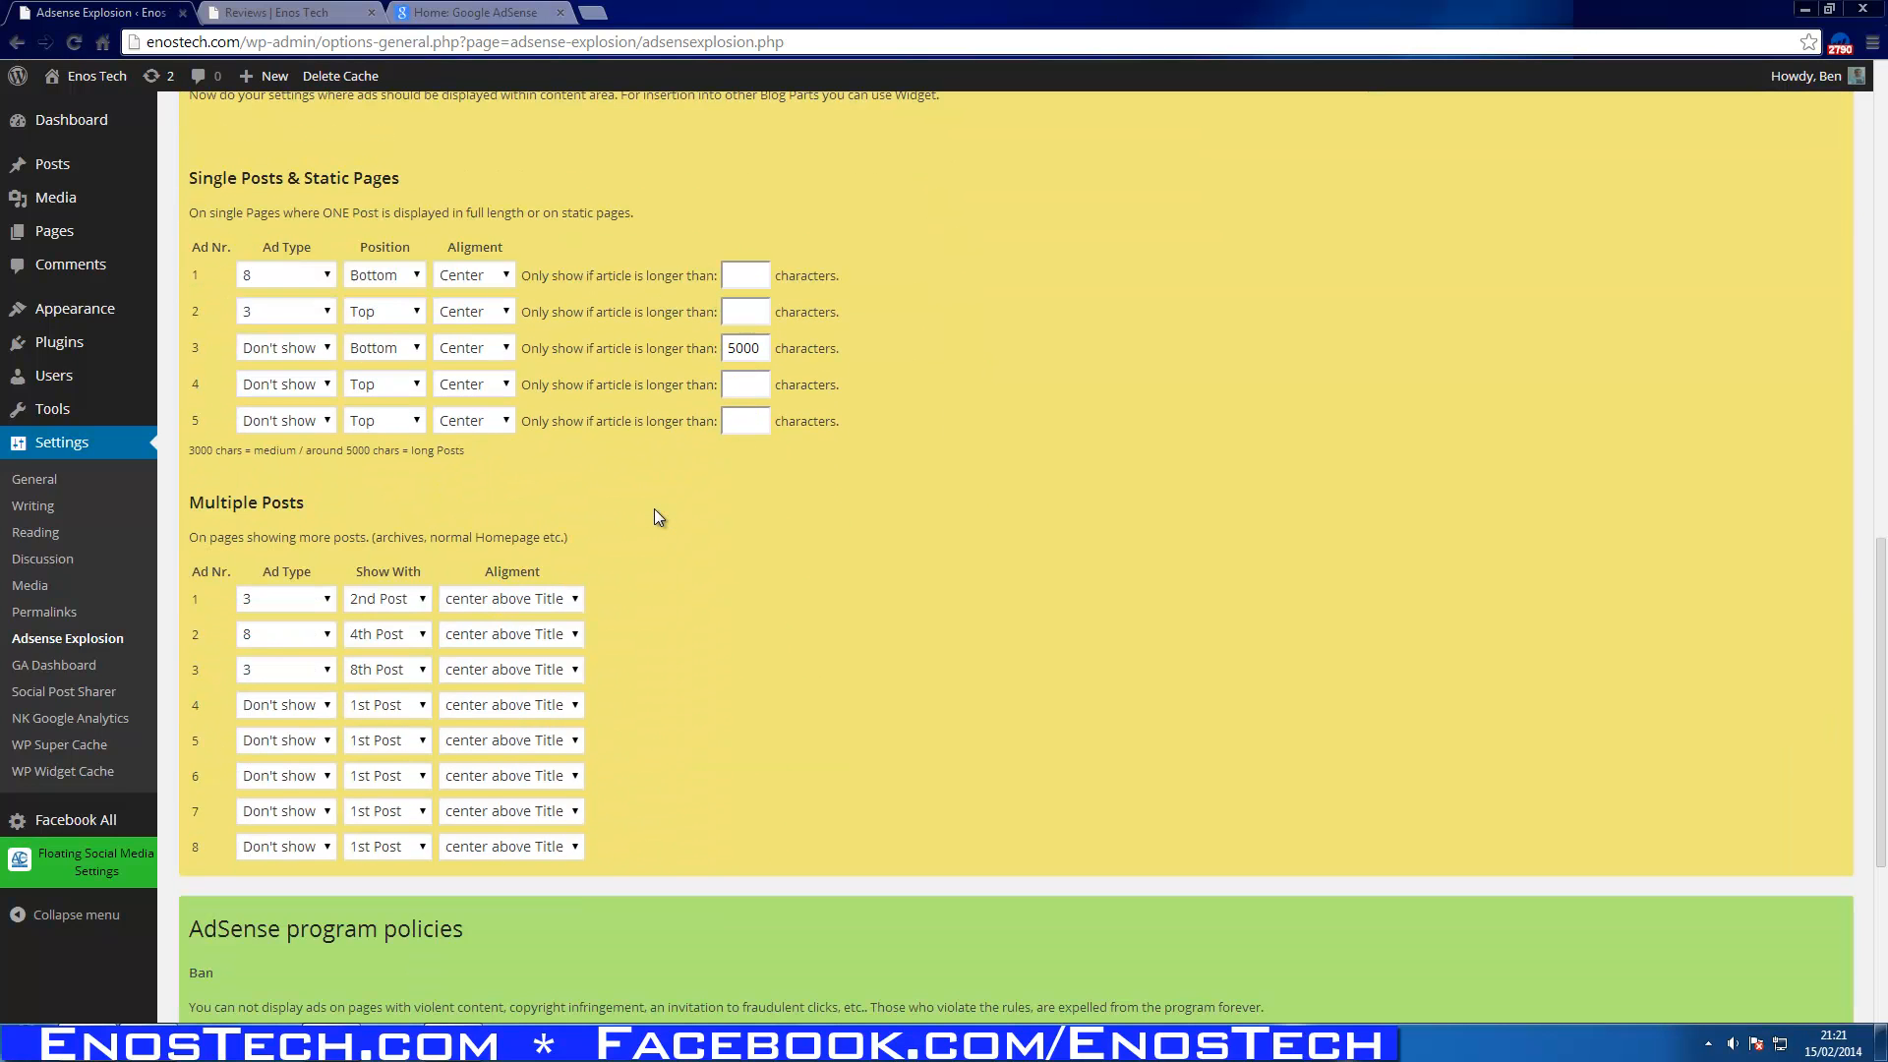
mouse_move(634, 714)
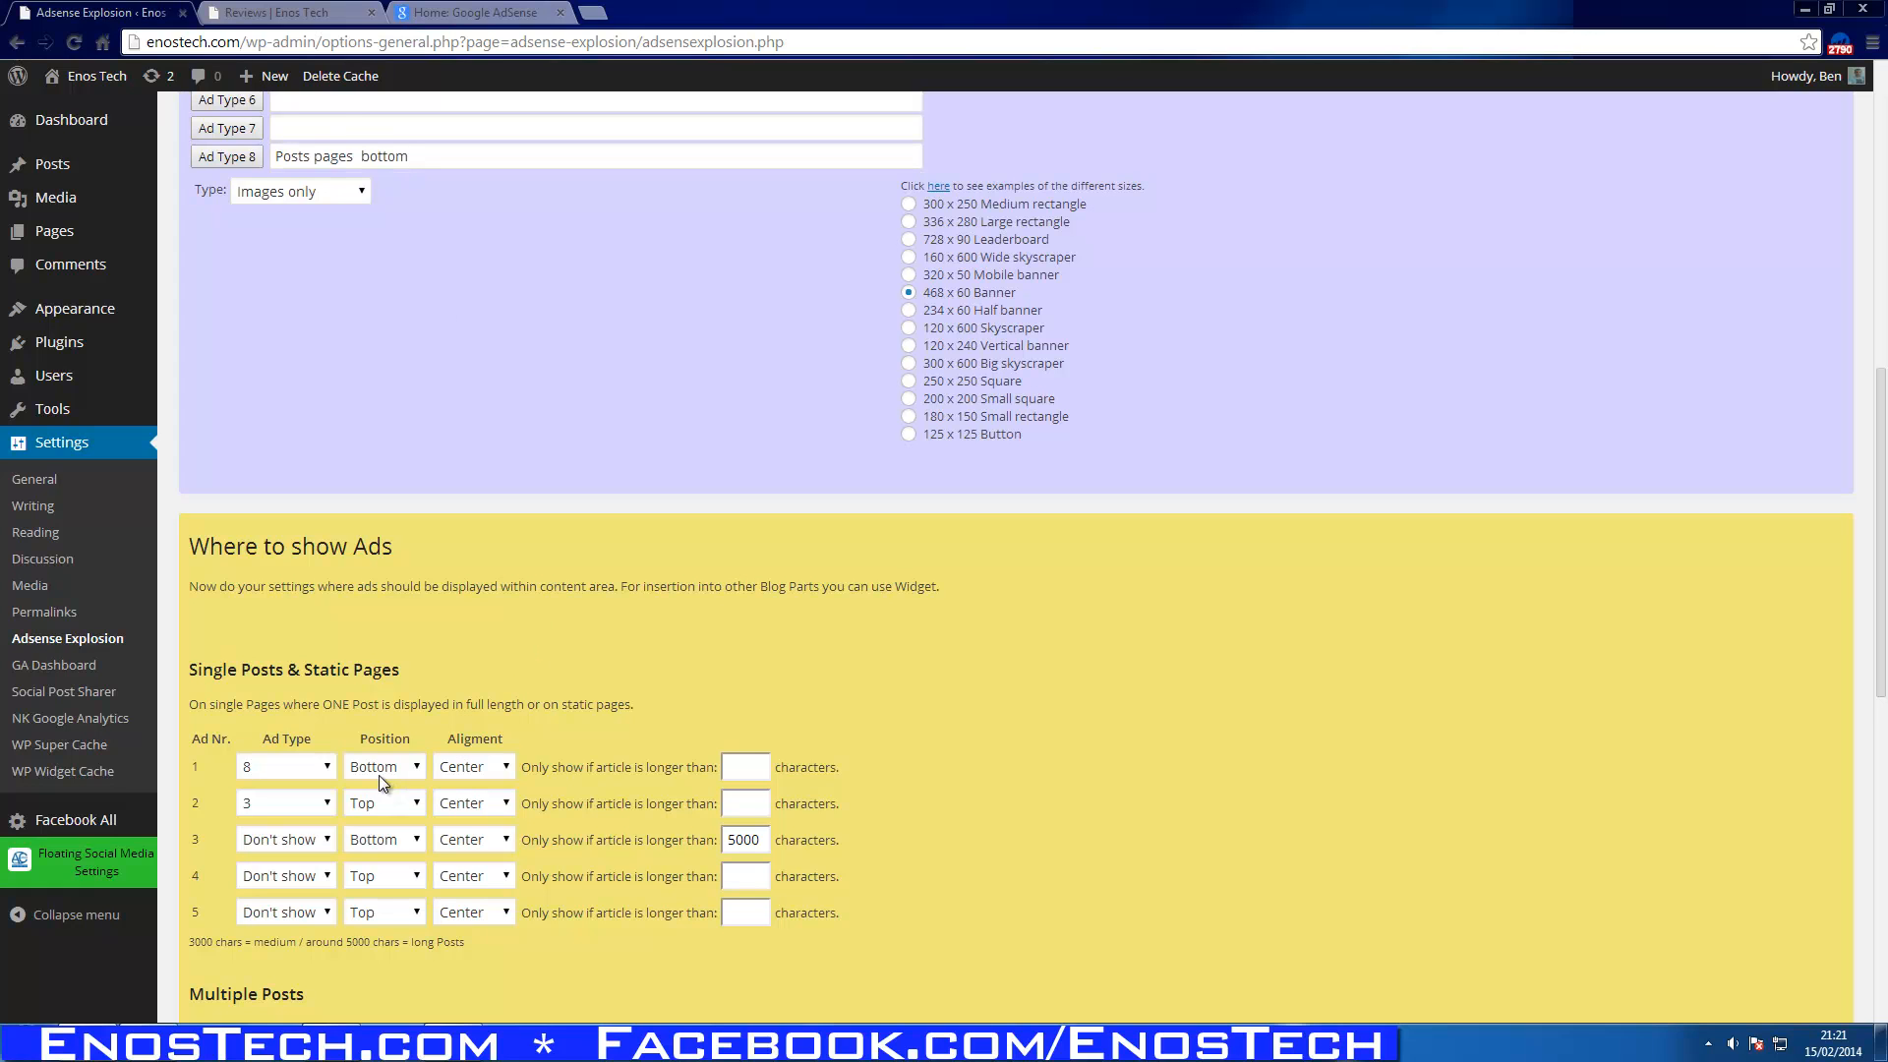
mouse_move(157, 806)
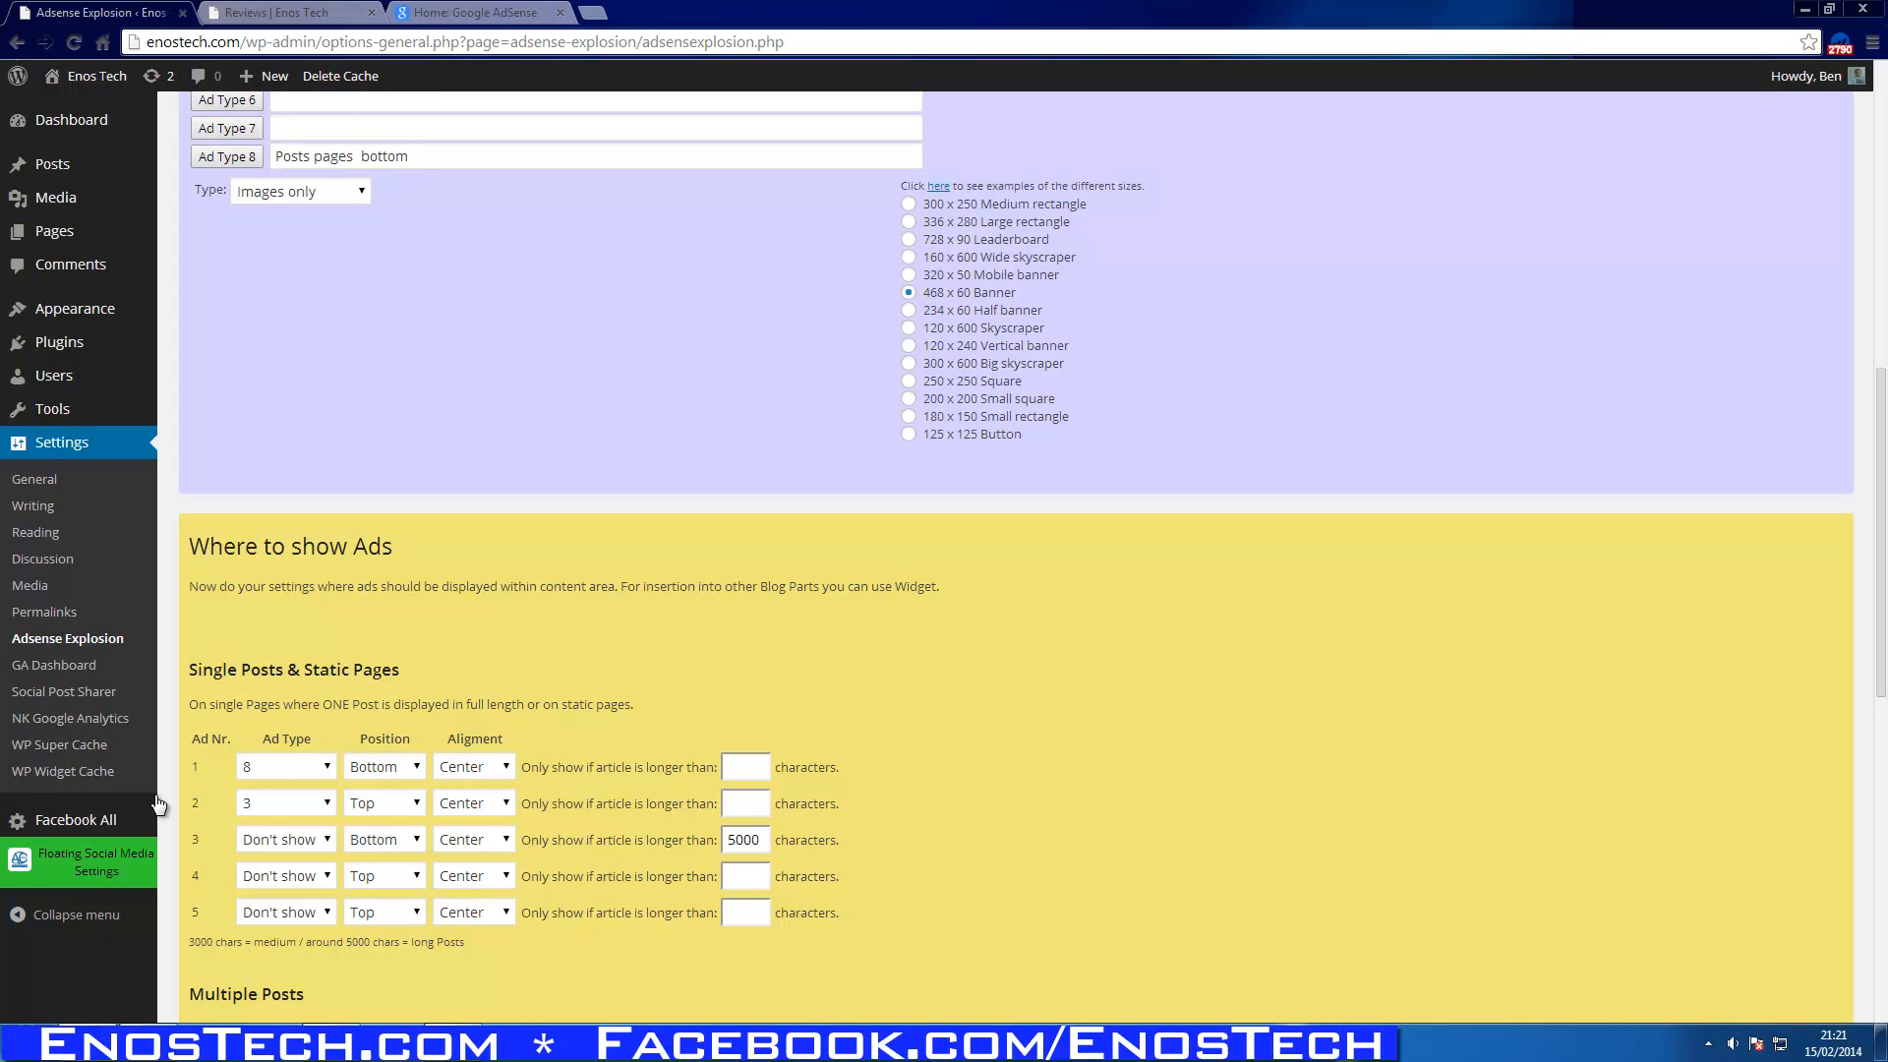
mouse_move(223, 816)
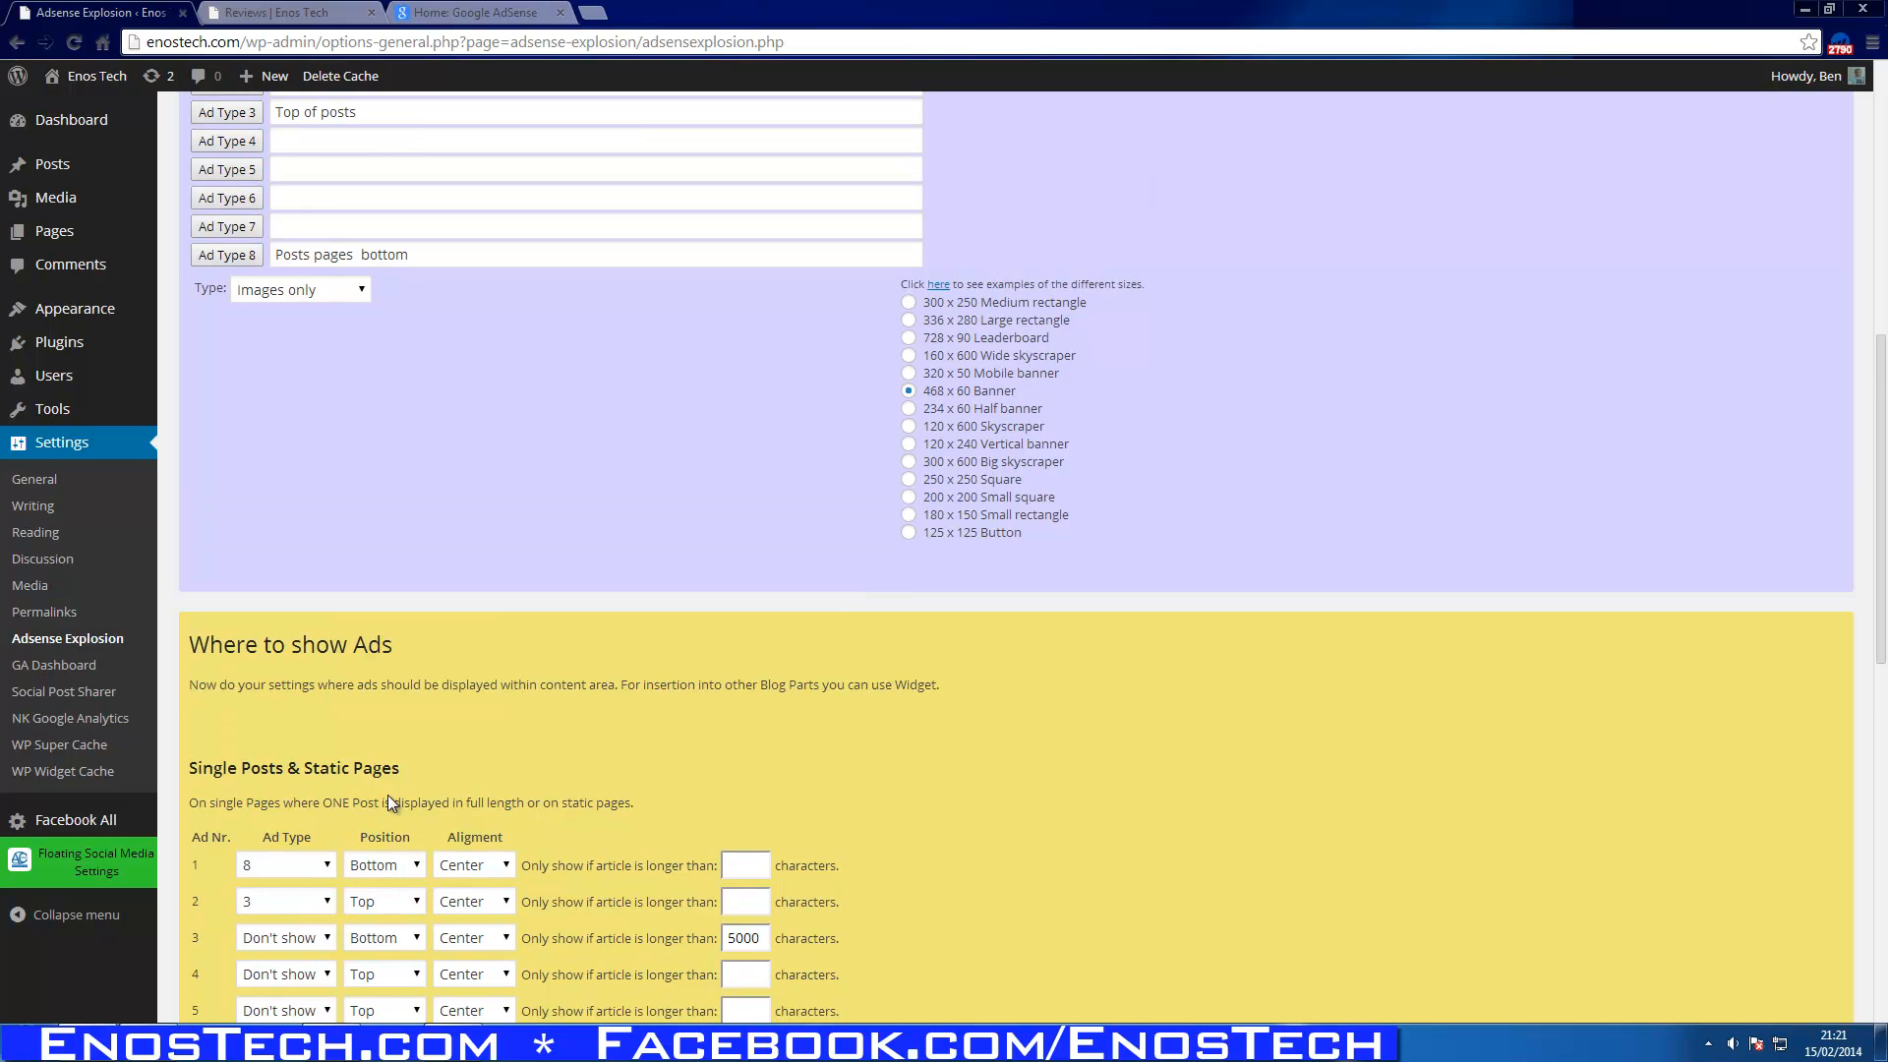
scroll("down", 3)
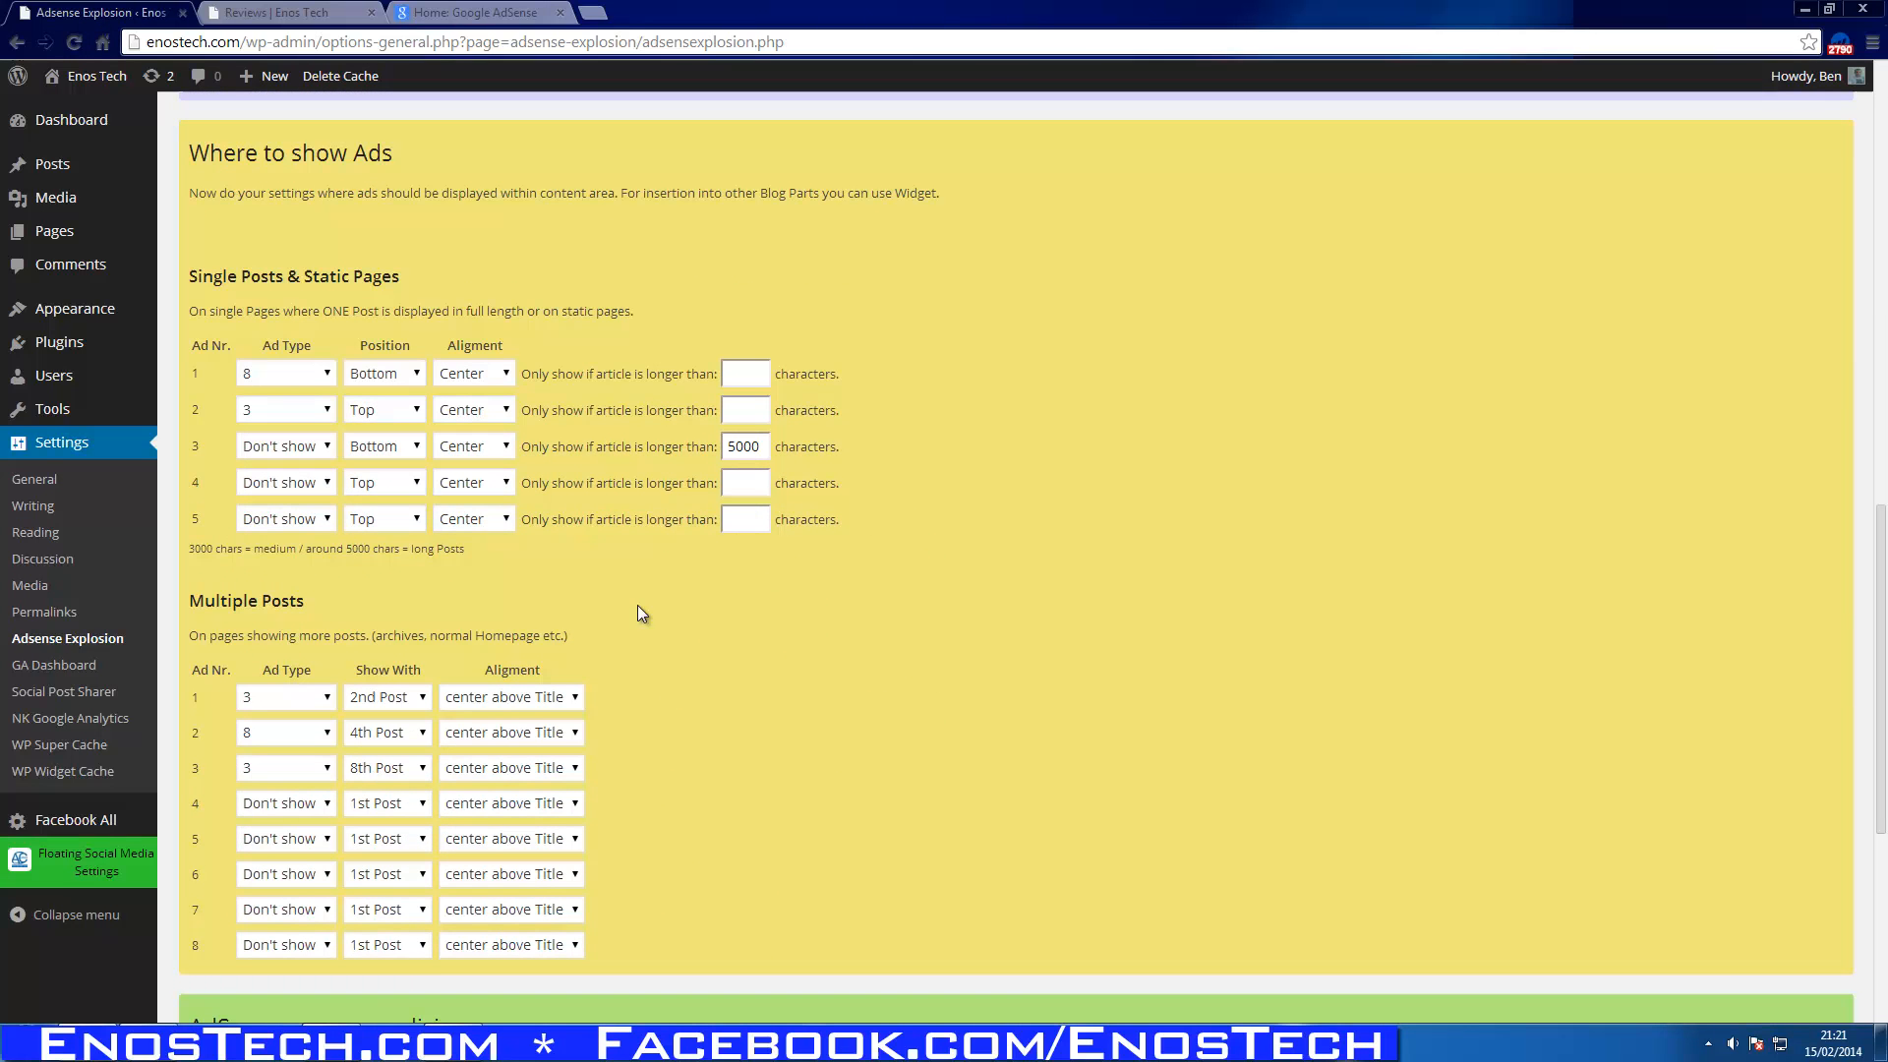
scroll("down", 3)
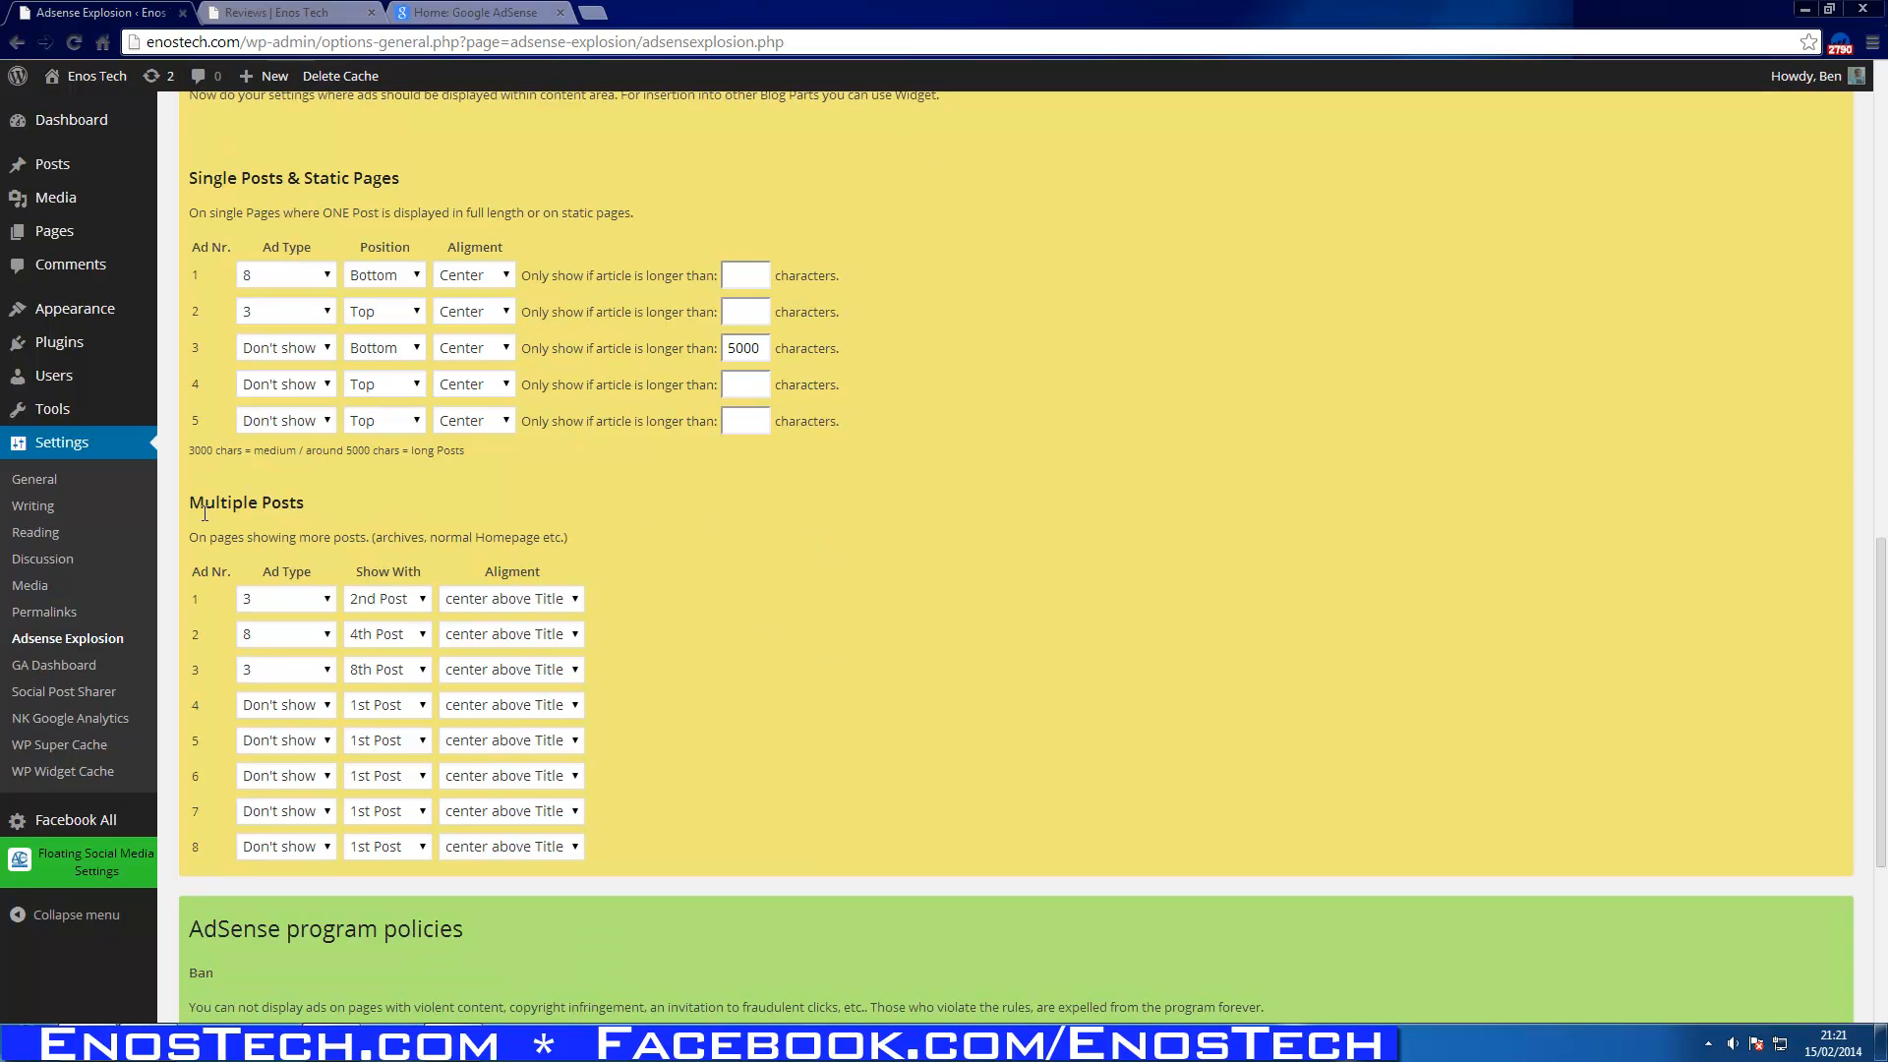
left_click(286, 12)
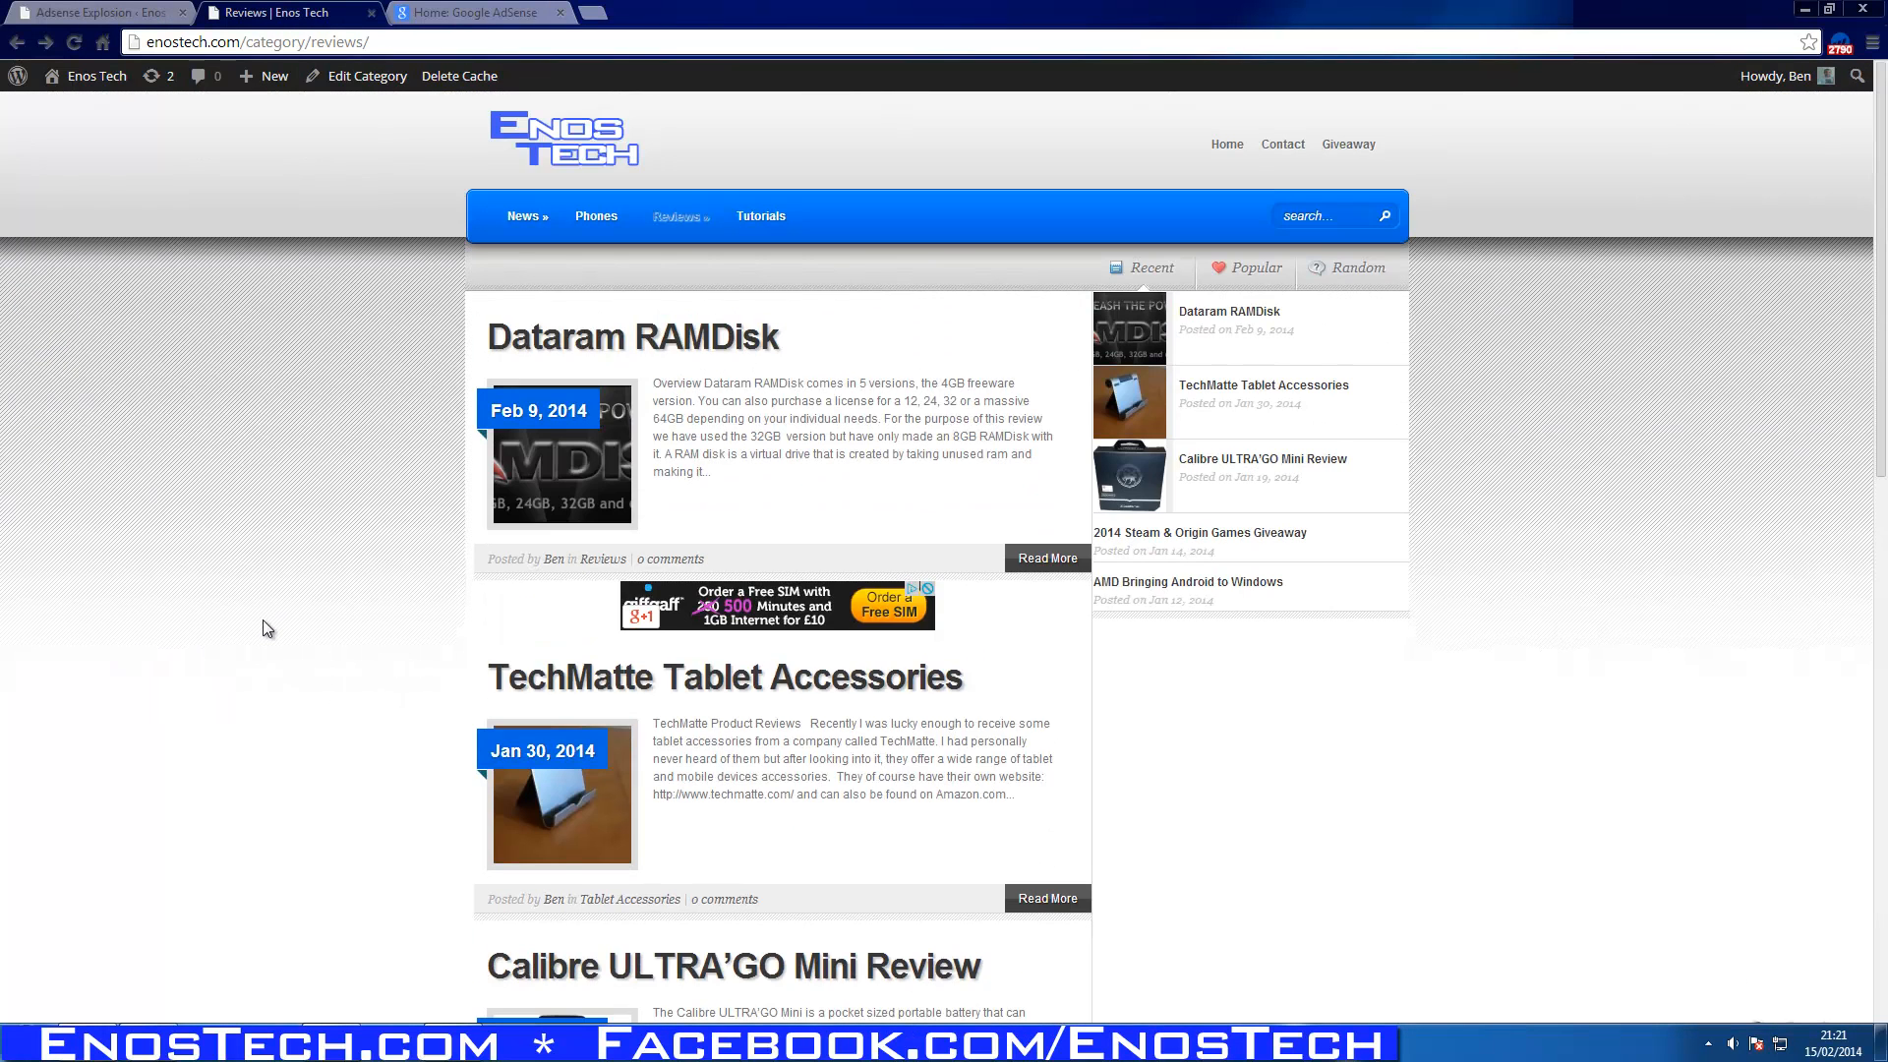
scroll("down", 3)
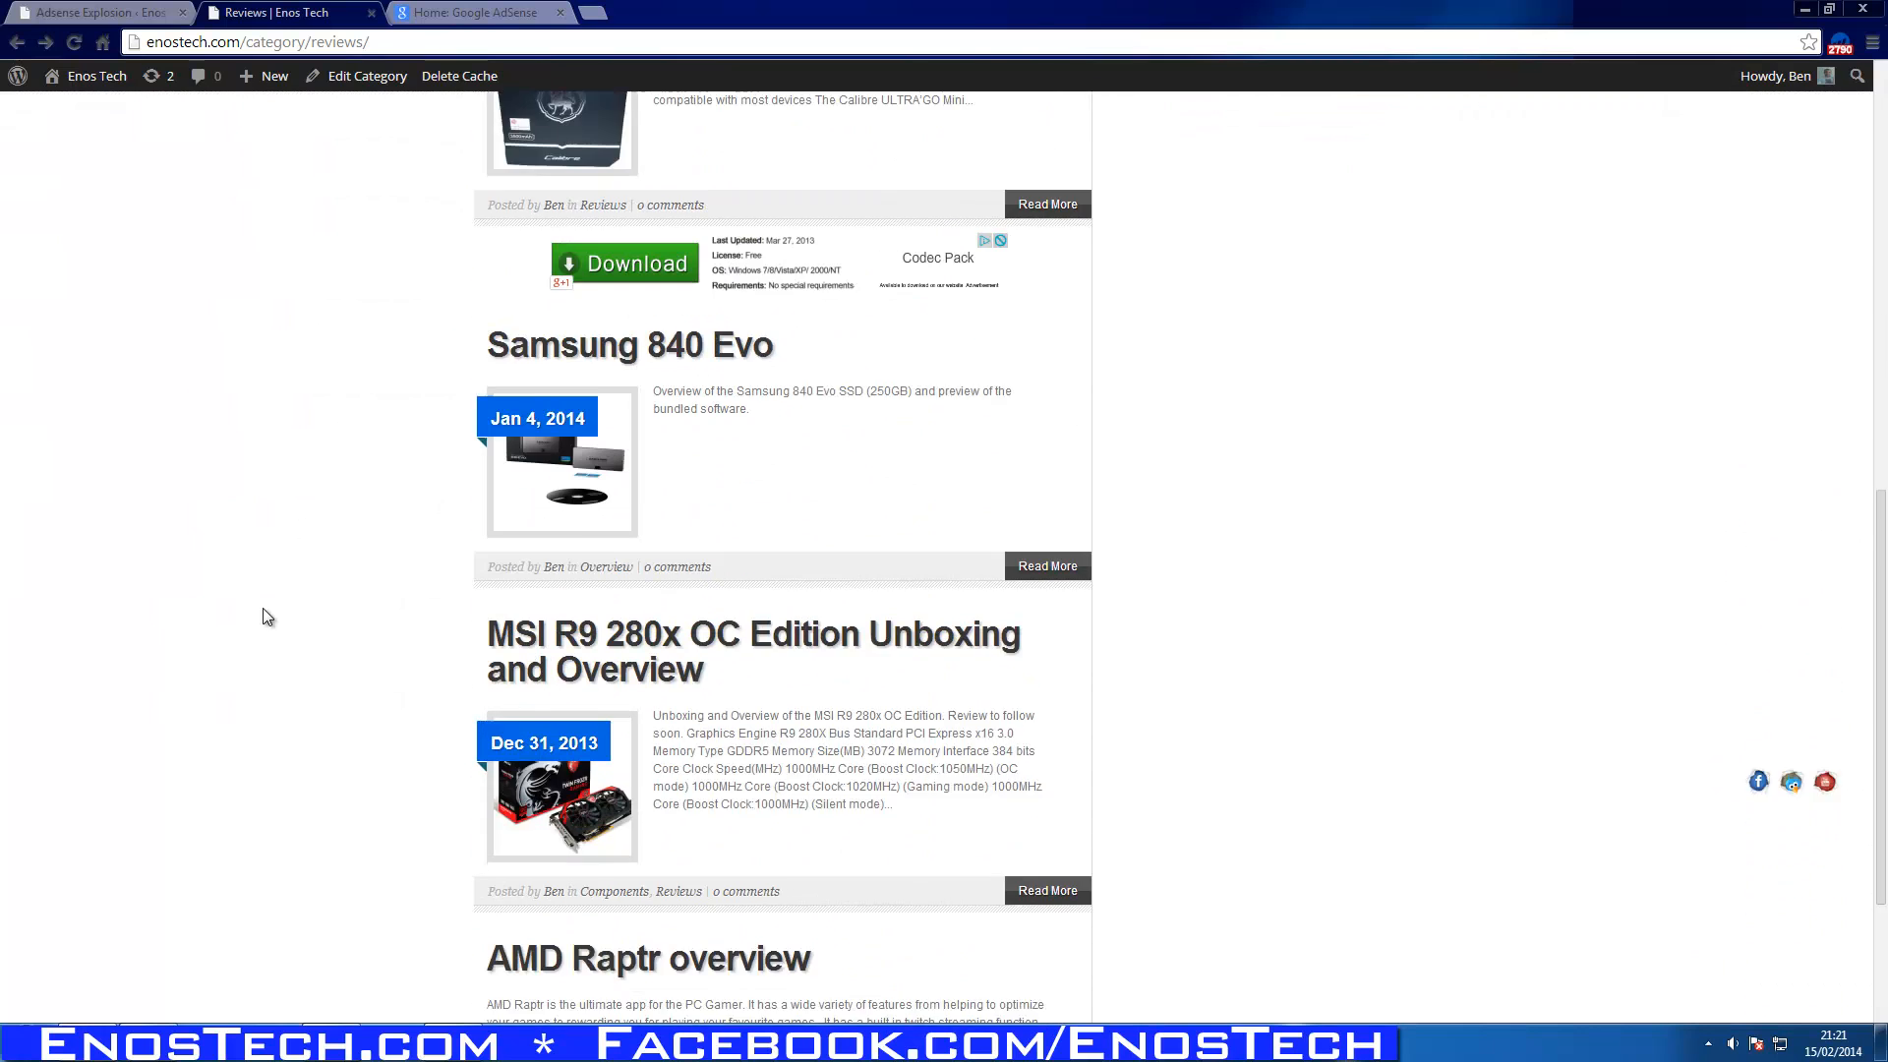
left_click(476, 11)
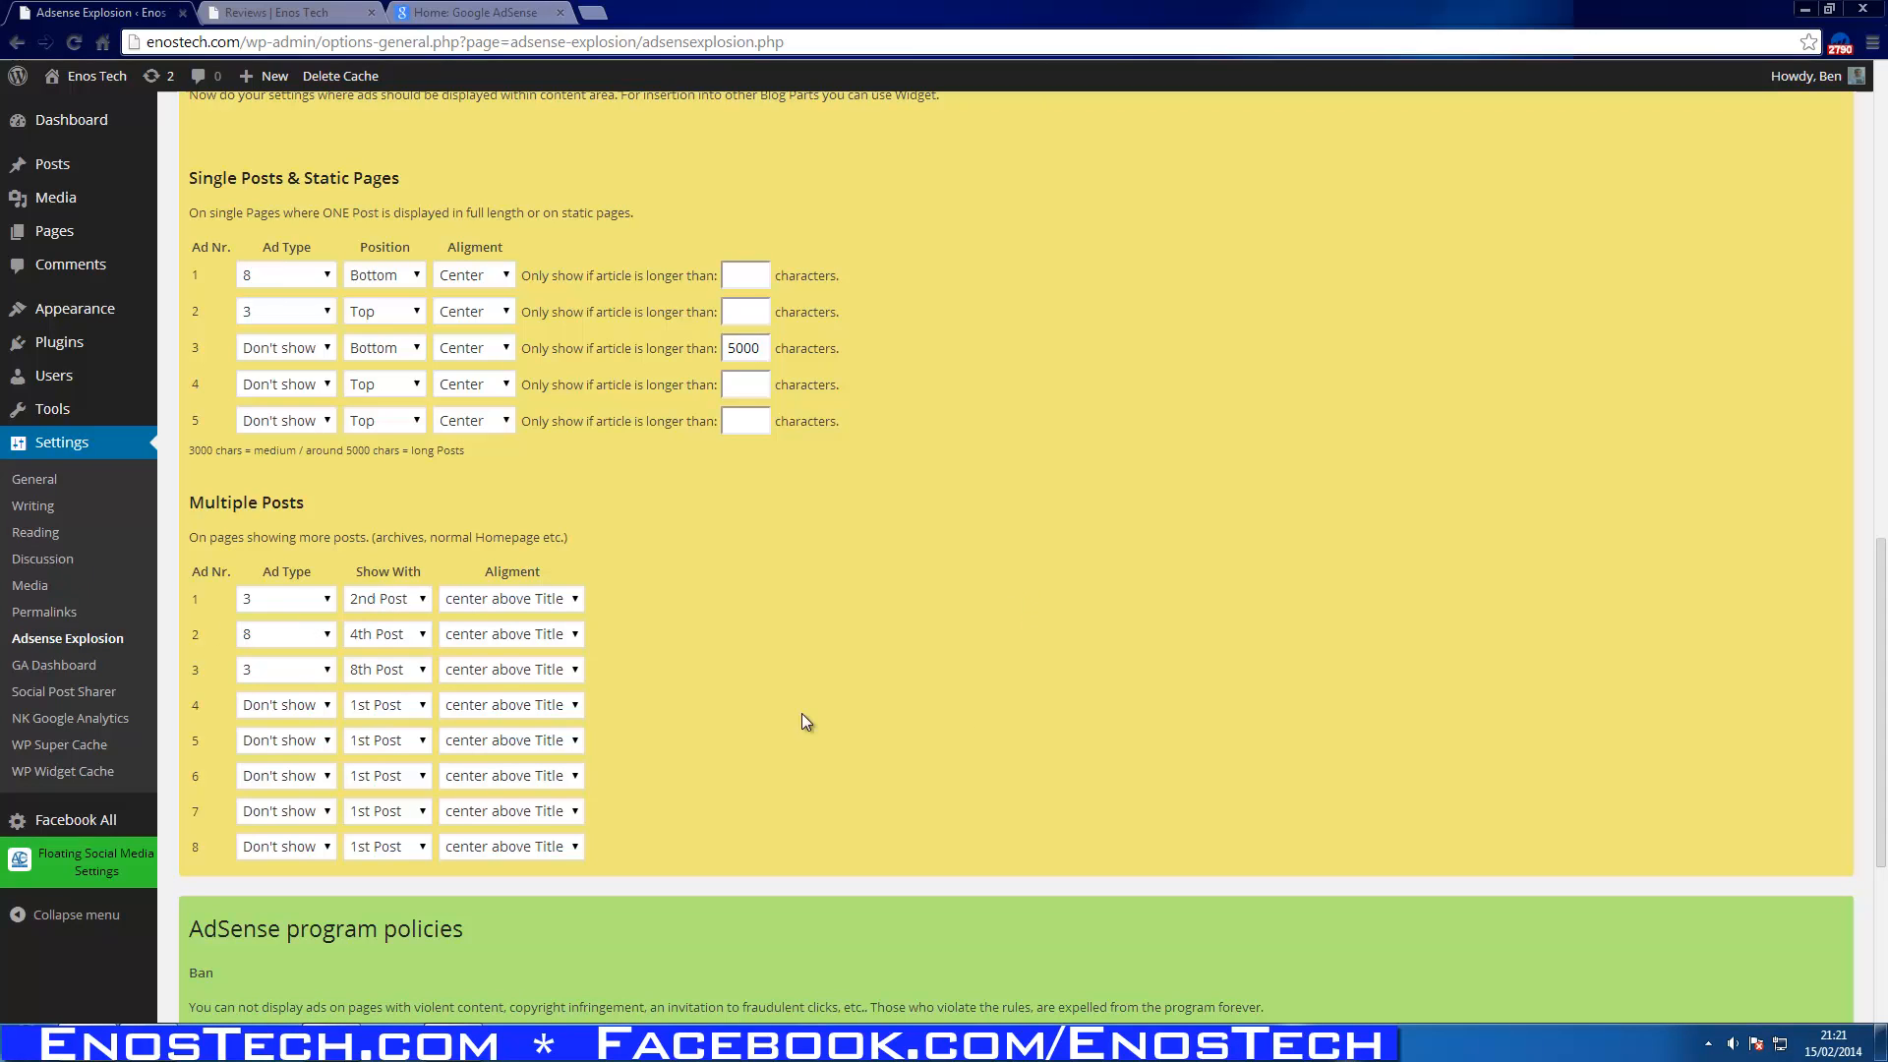
mouse_move(1064, 681)
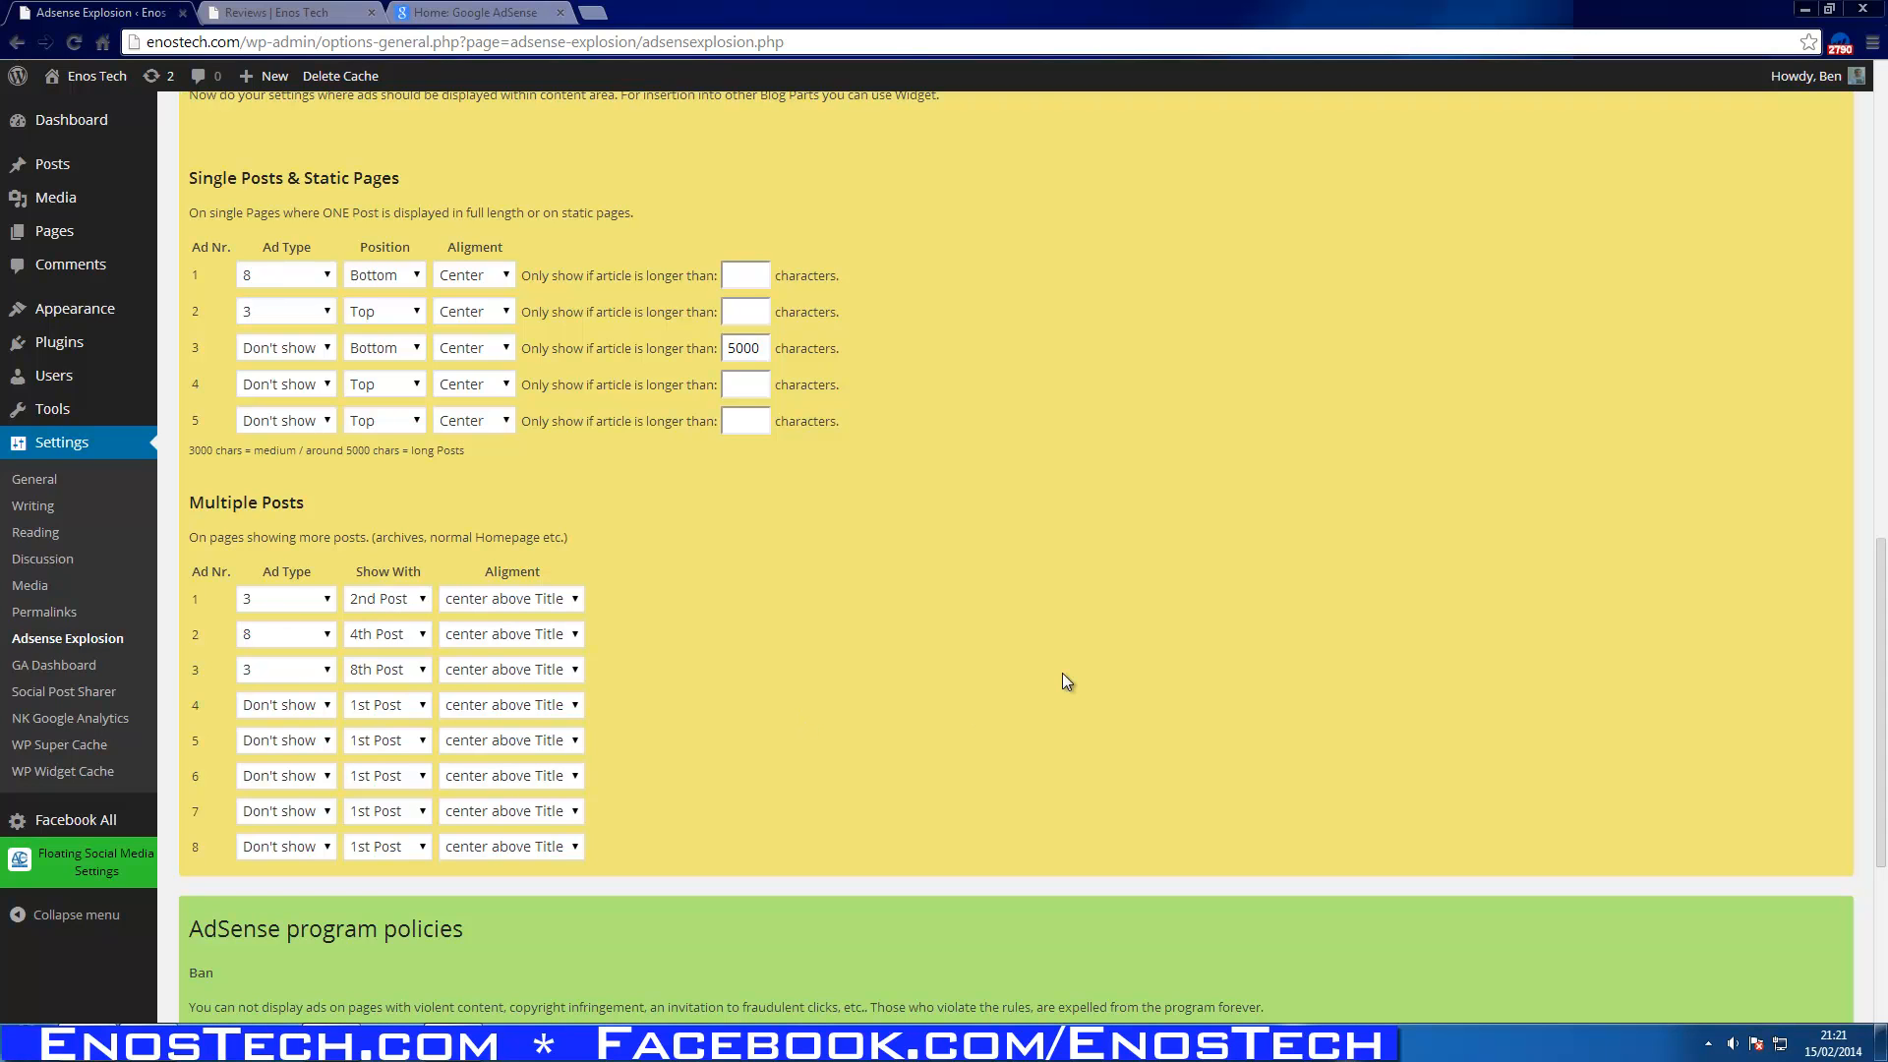
left_click(387, 669)
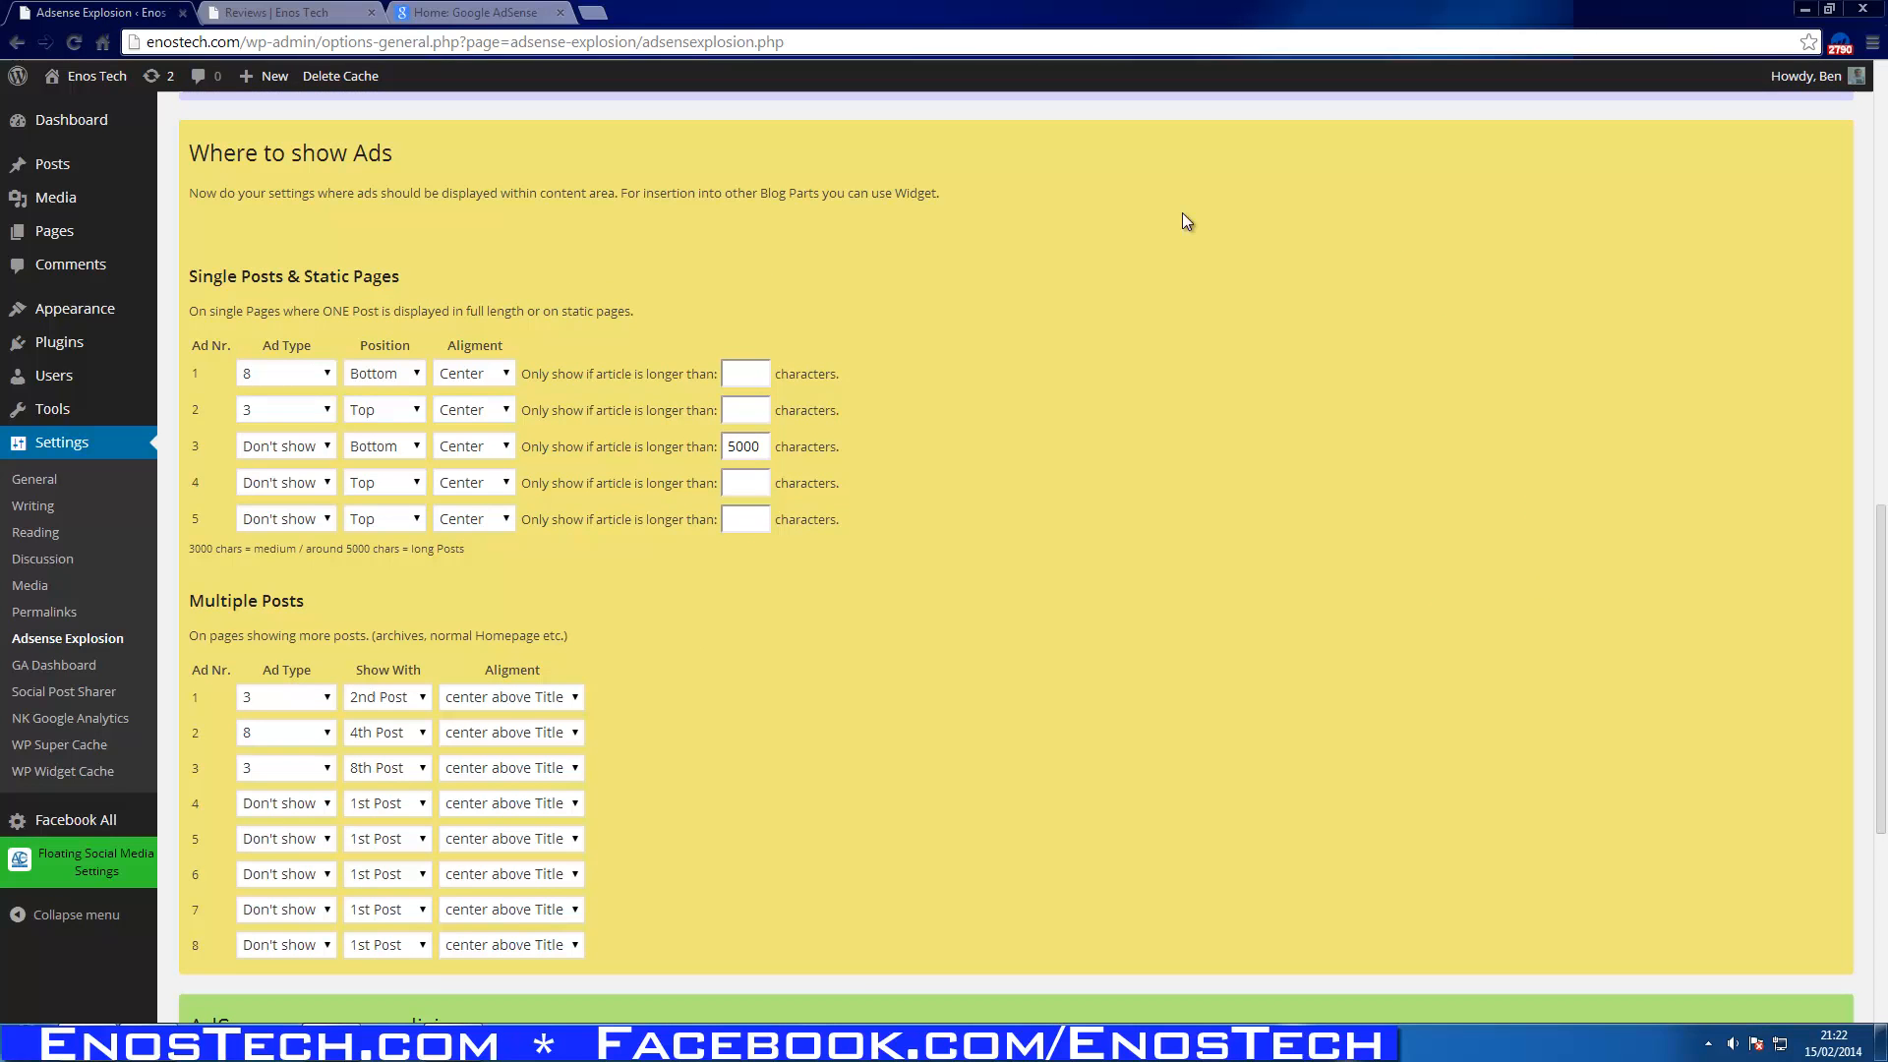
mouse_move(553, 402)
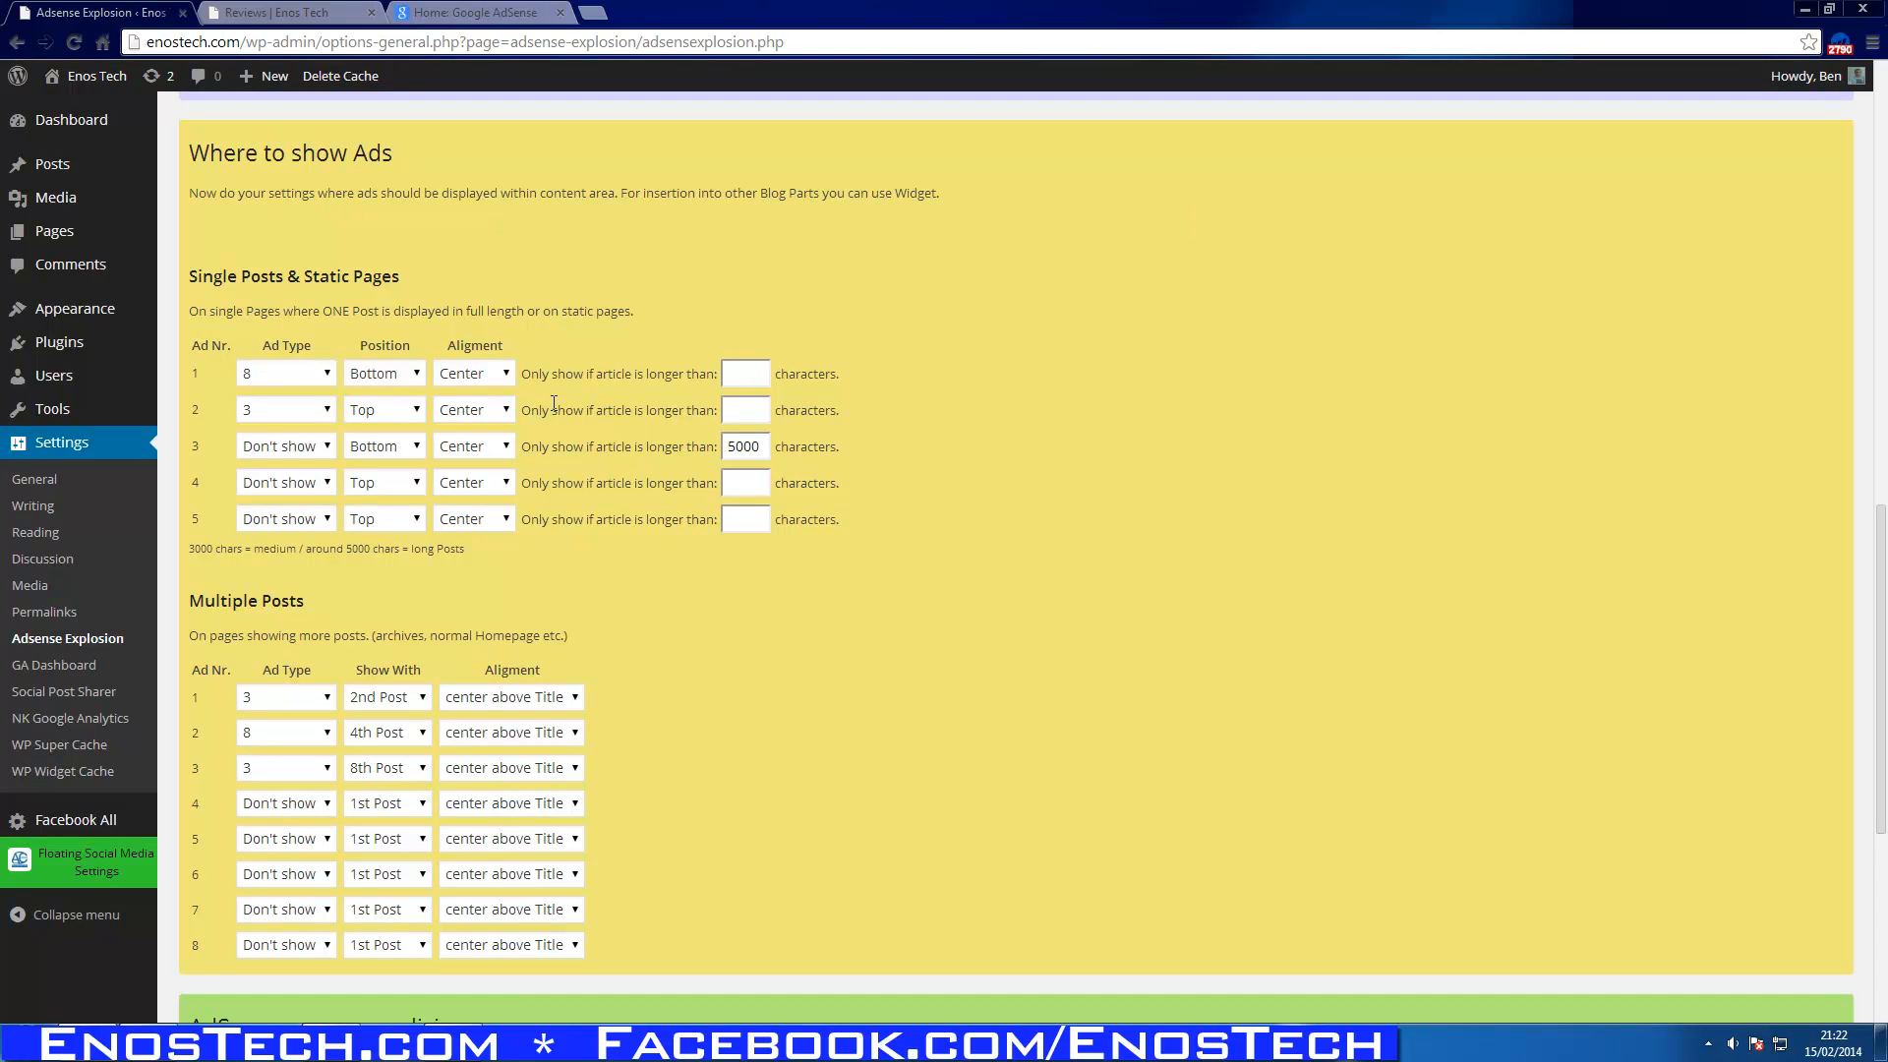
double_click(537, 374)
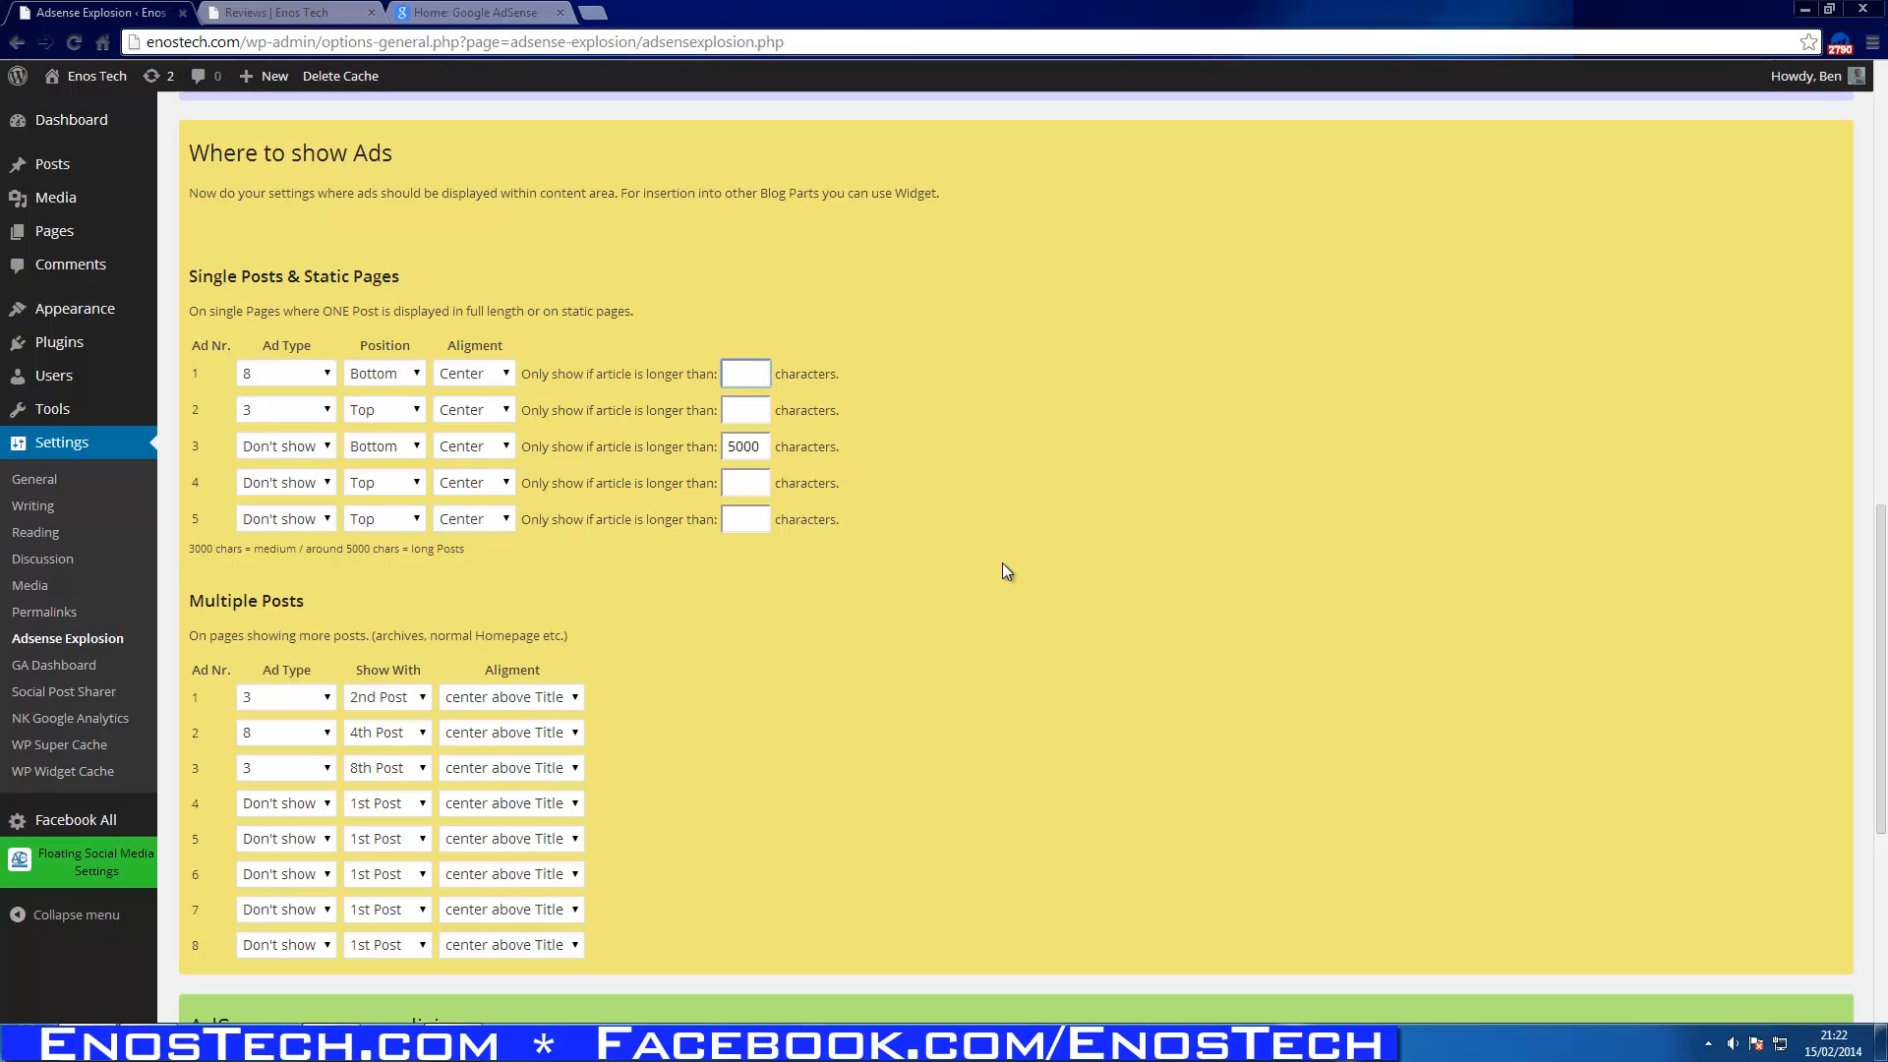
left_click(745, 374)
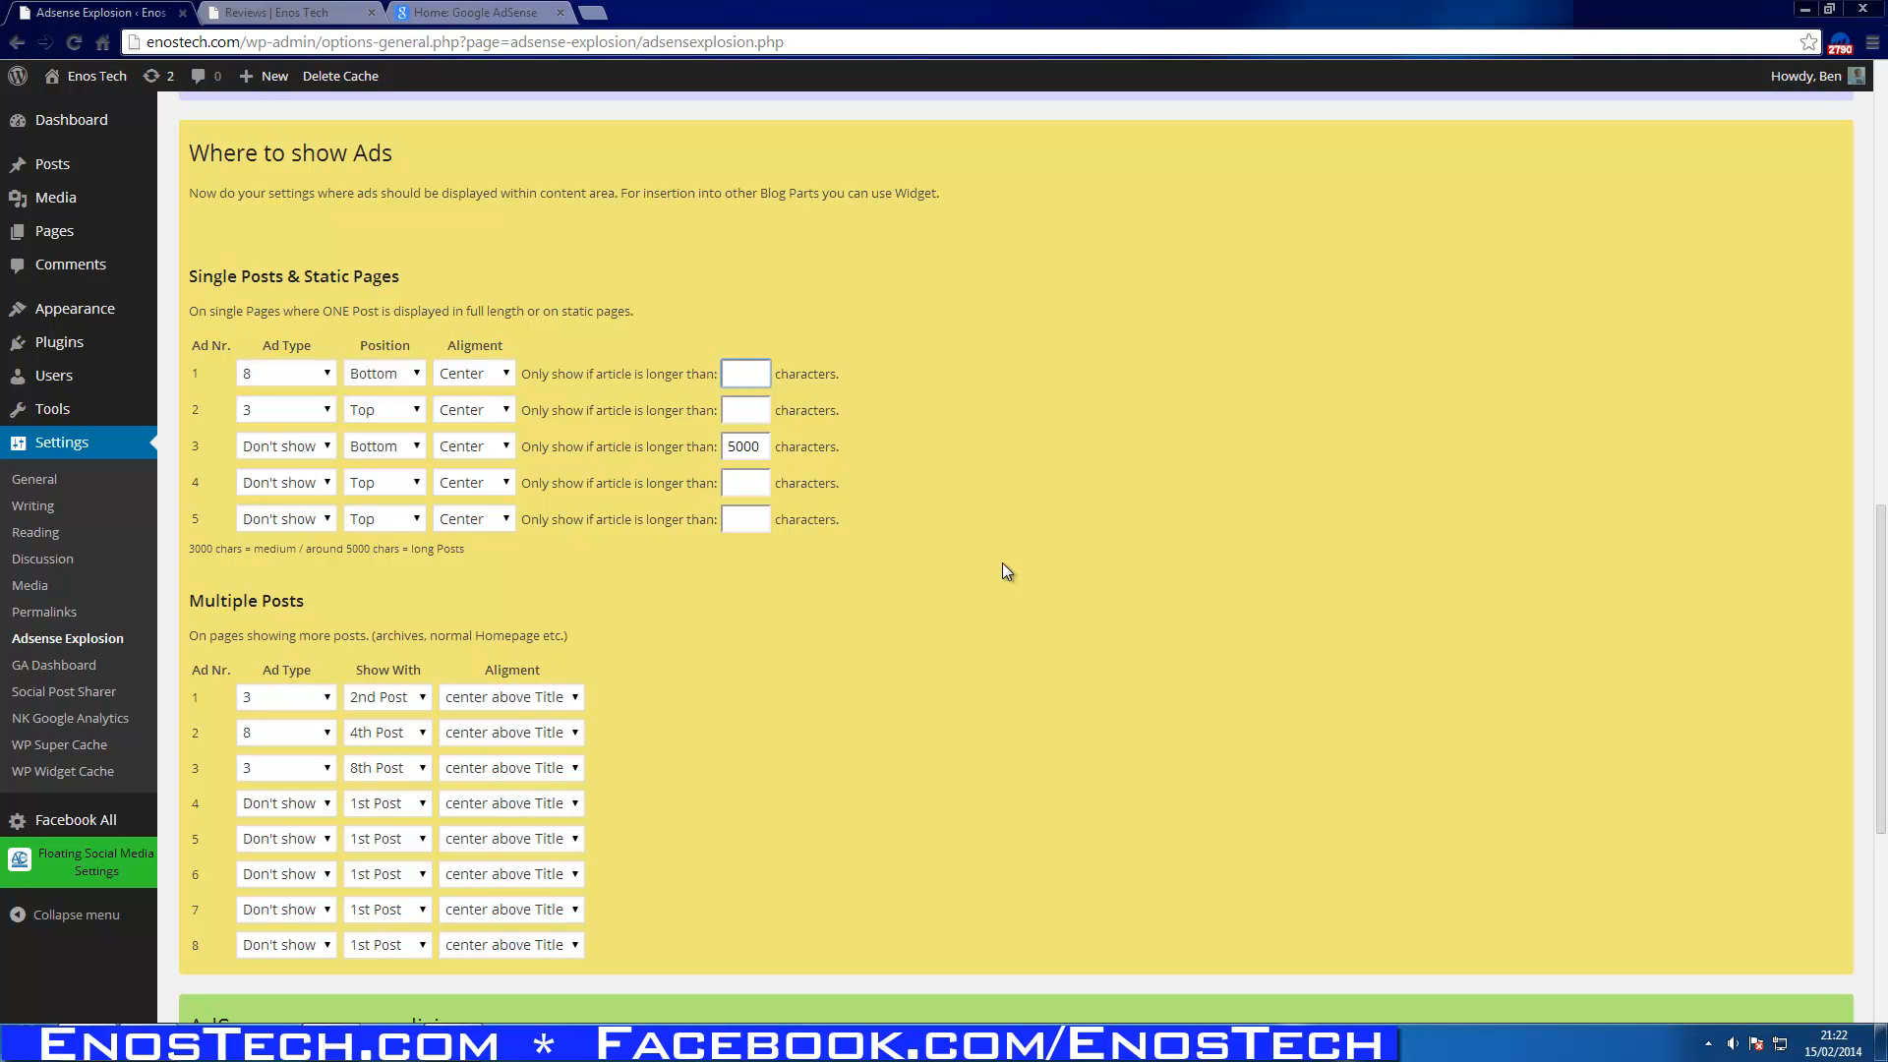
scroll("down", 3)
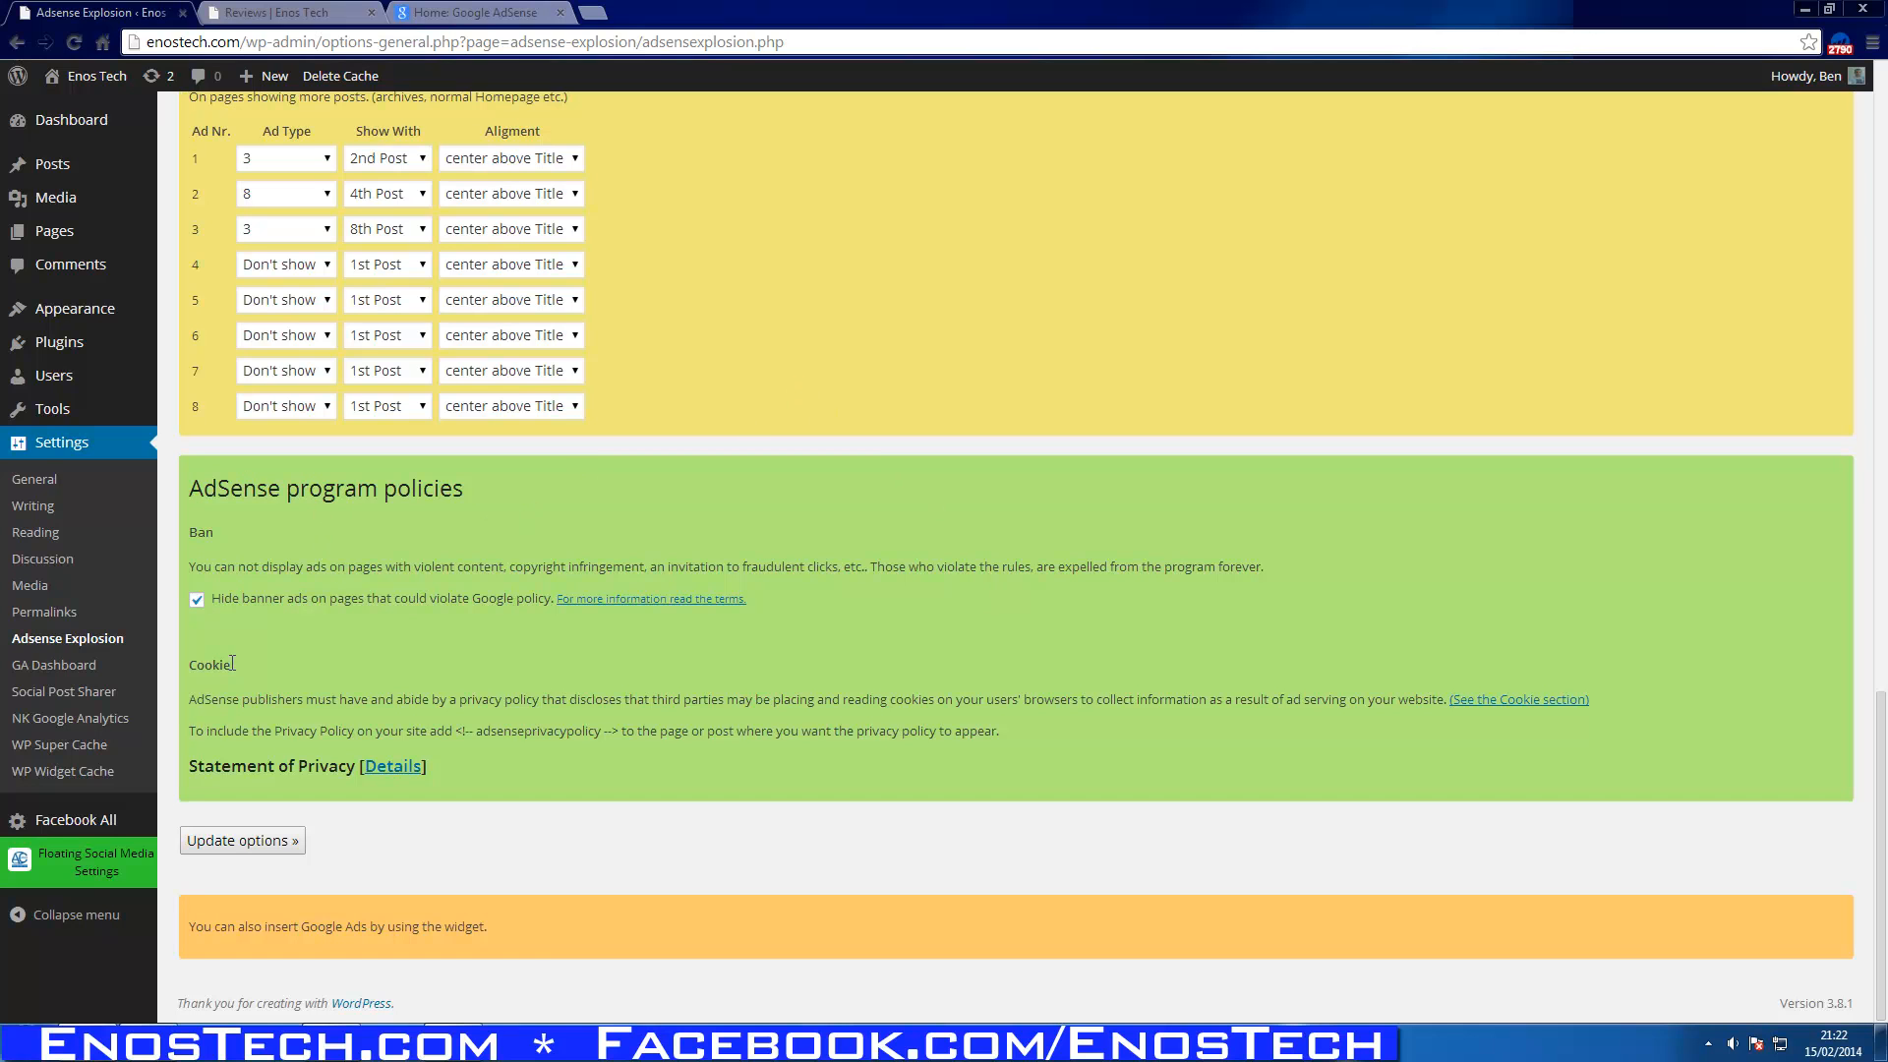
mouse_move(1014, 693)
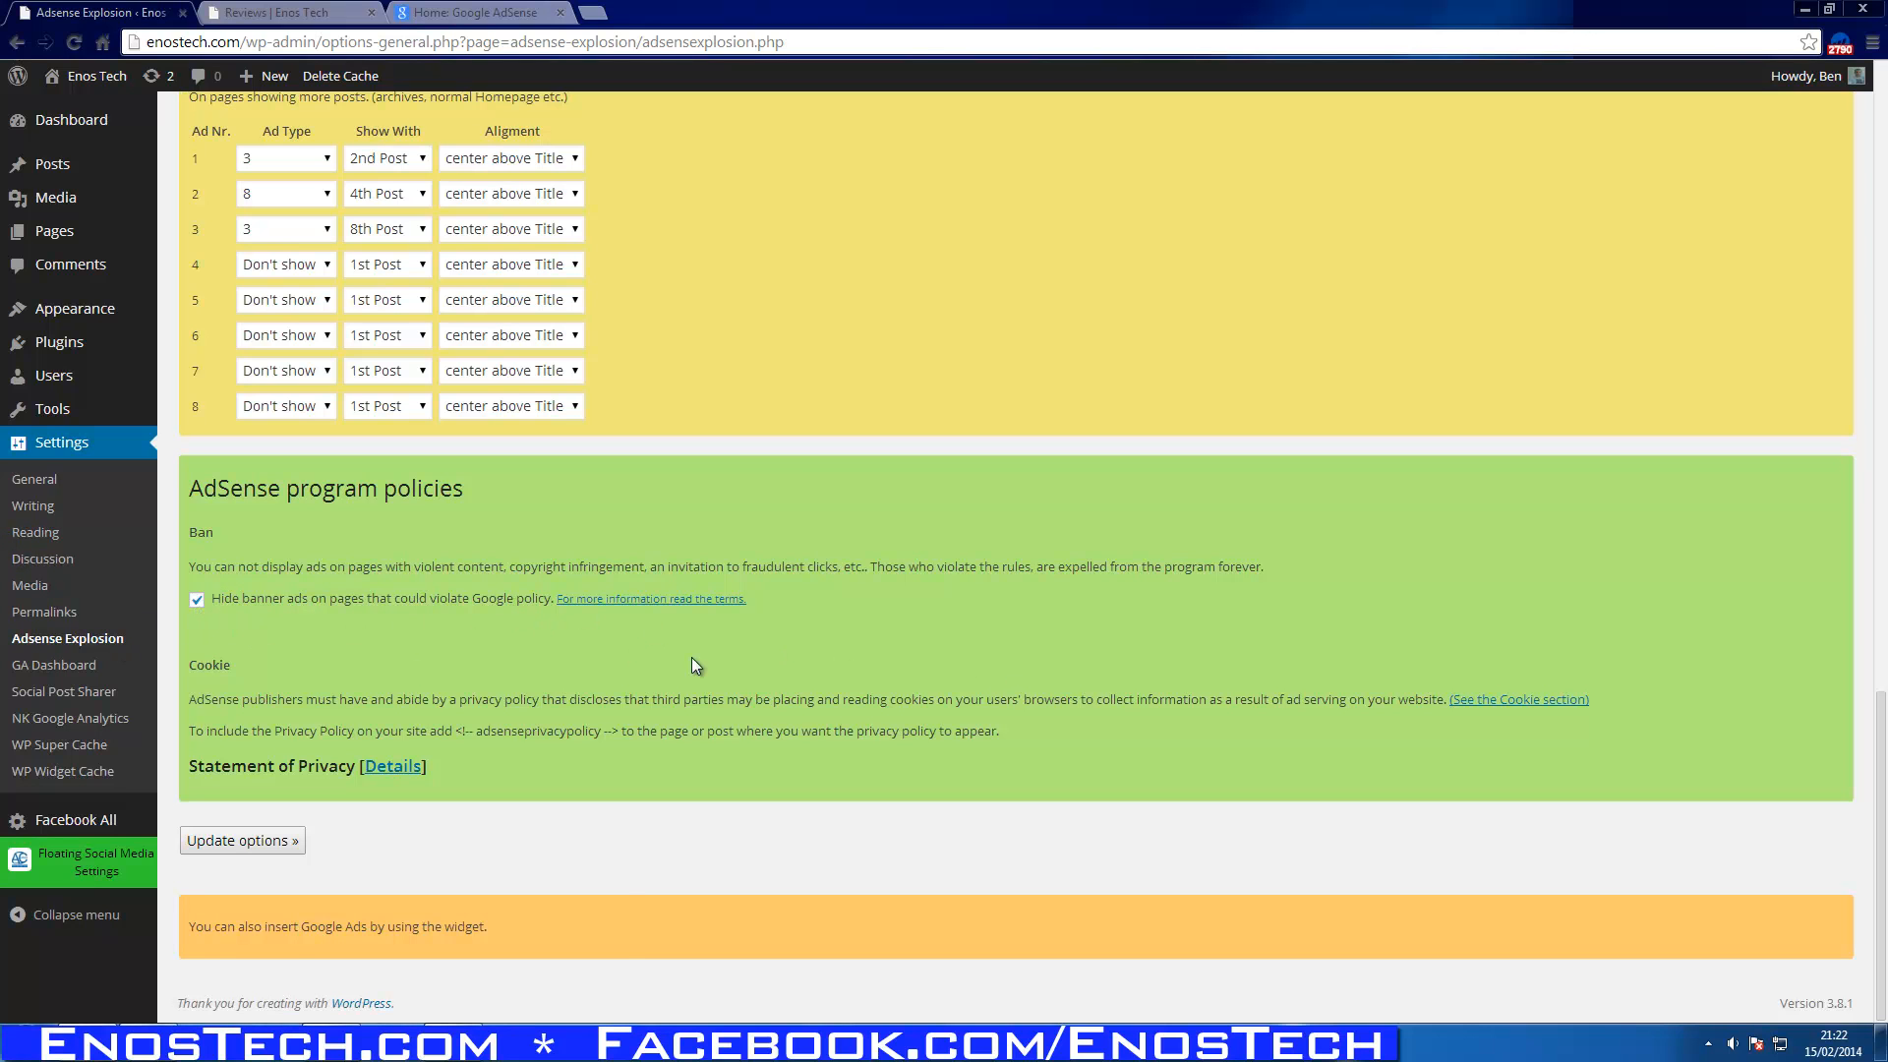
mouse_move(777, 670)
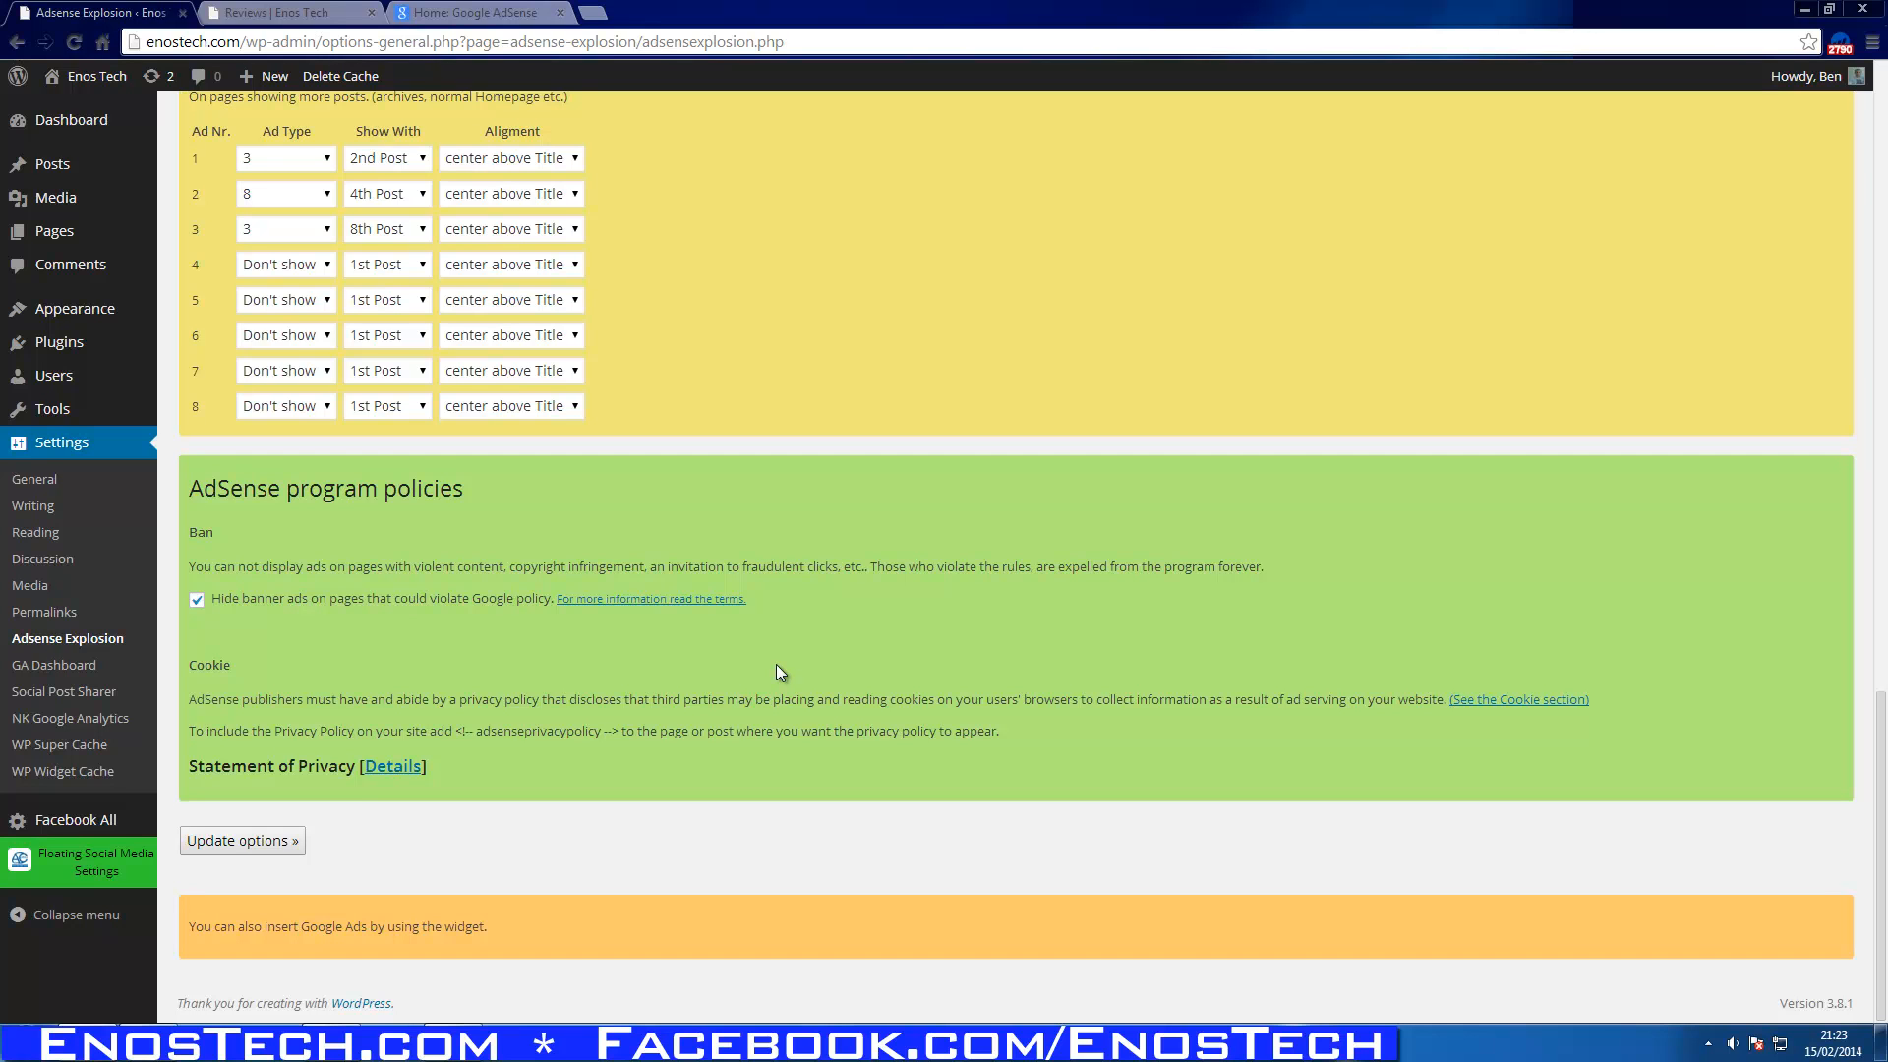
mouse_move(332, 758)
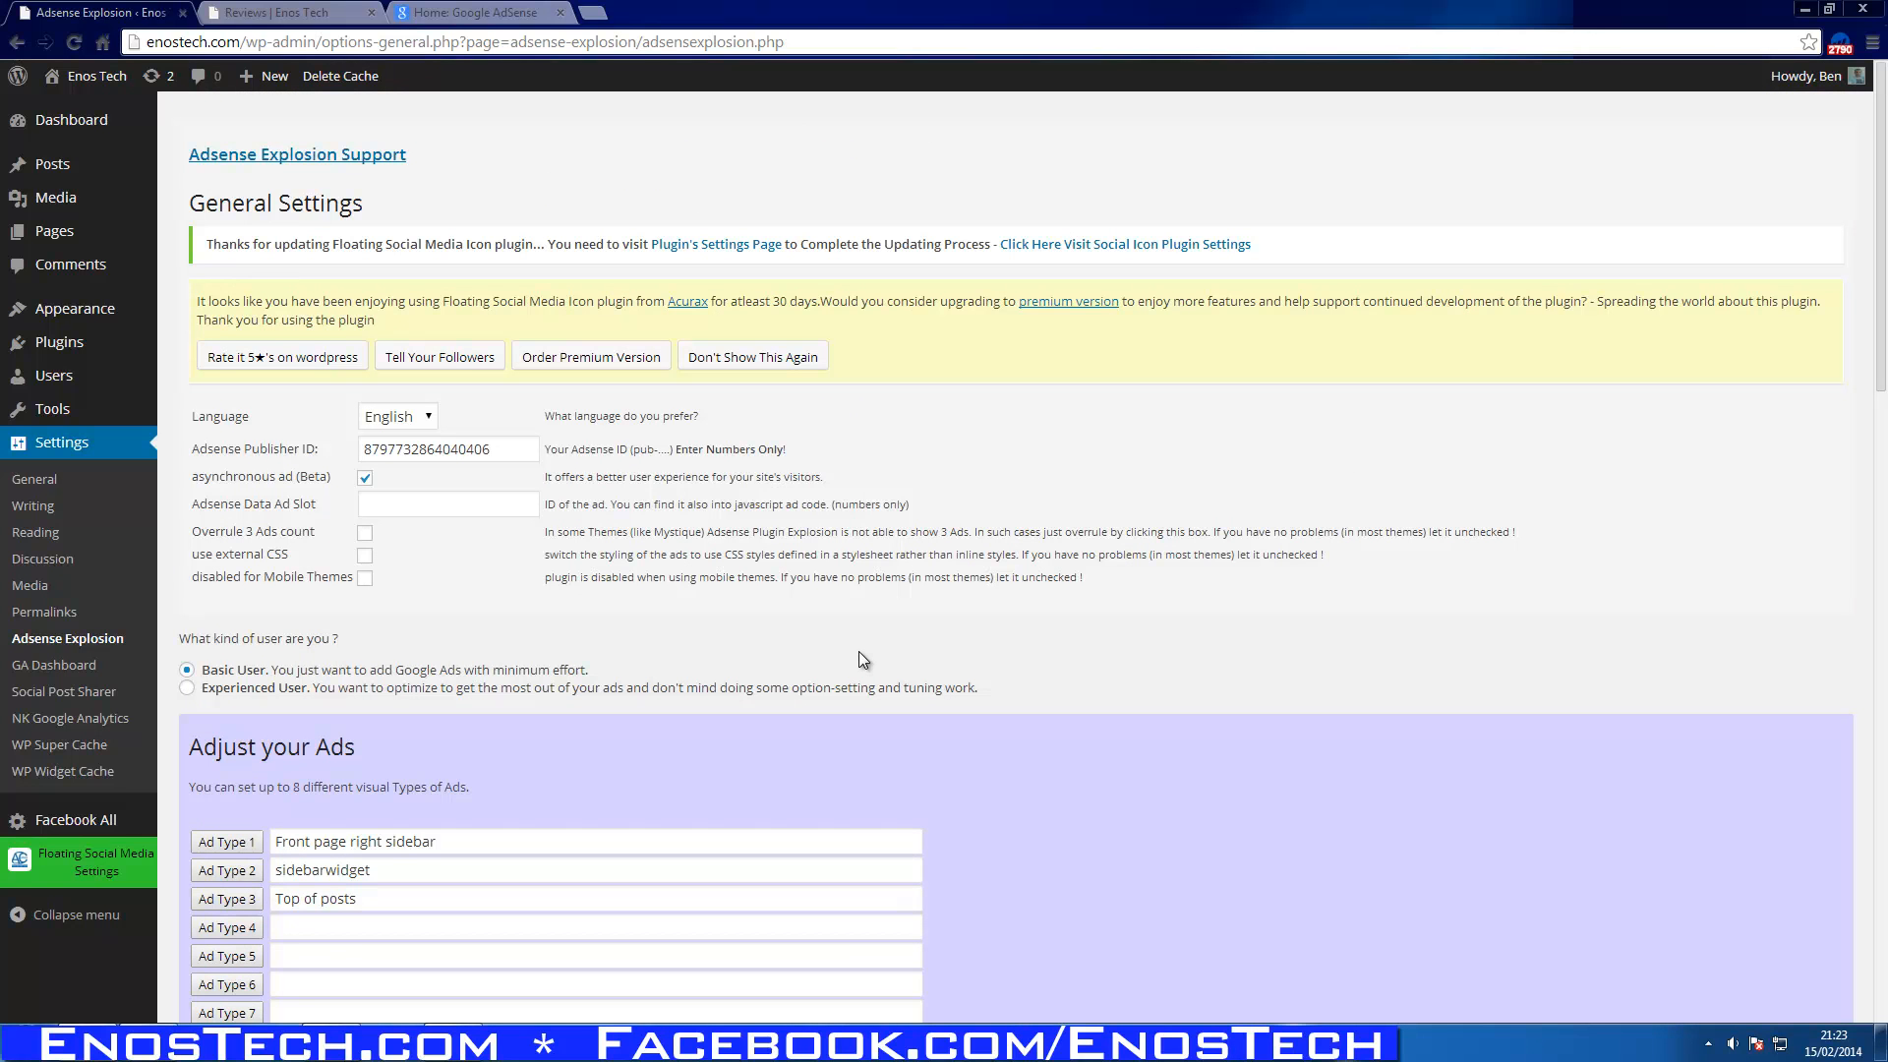
scroll("down", 3)
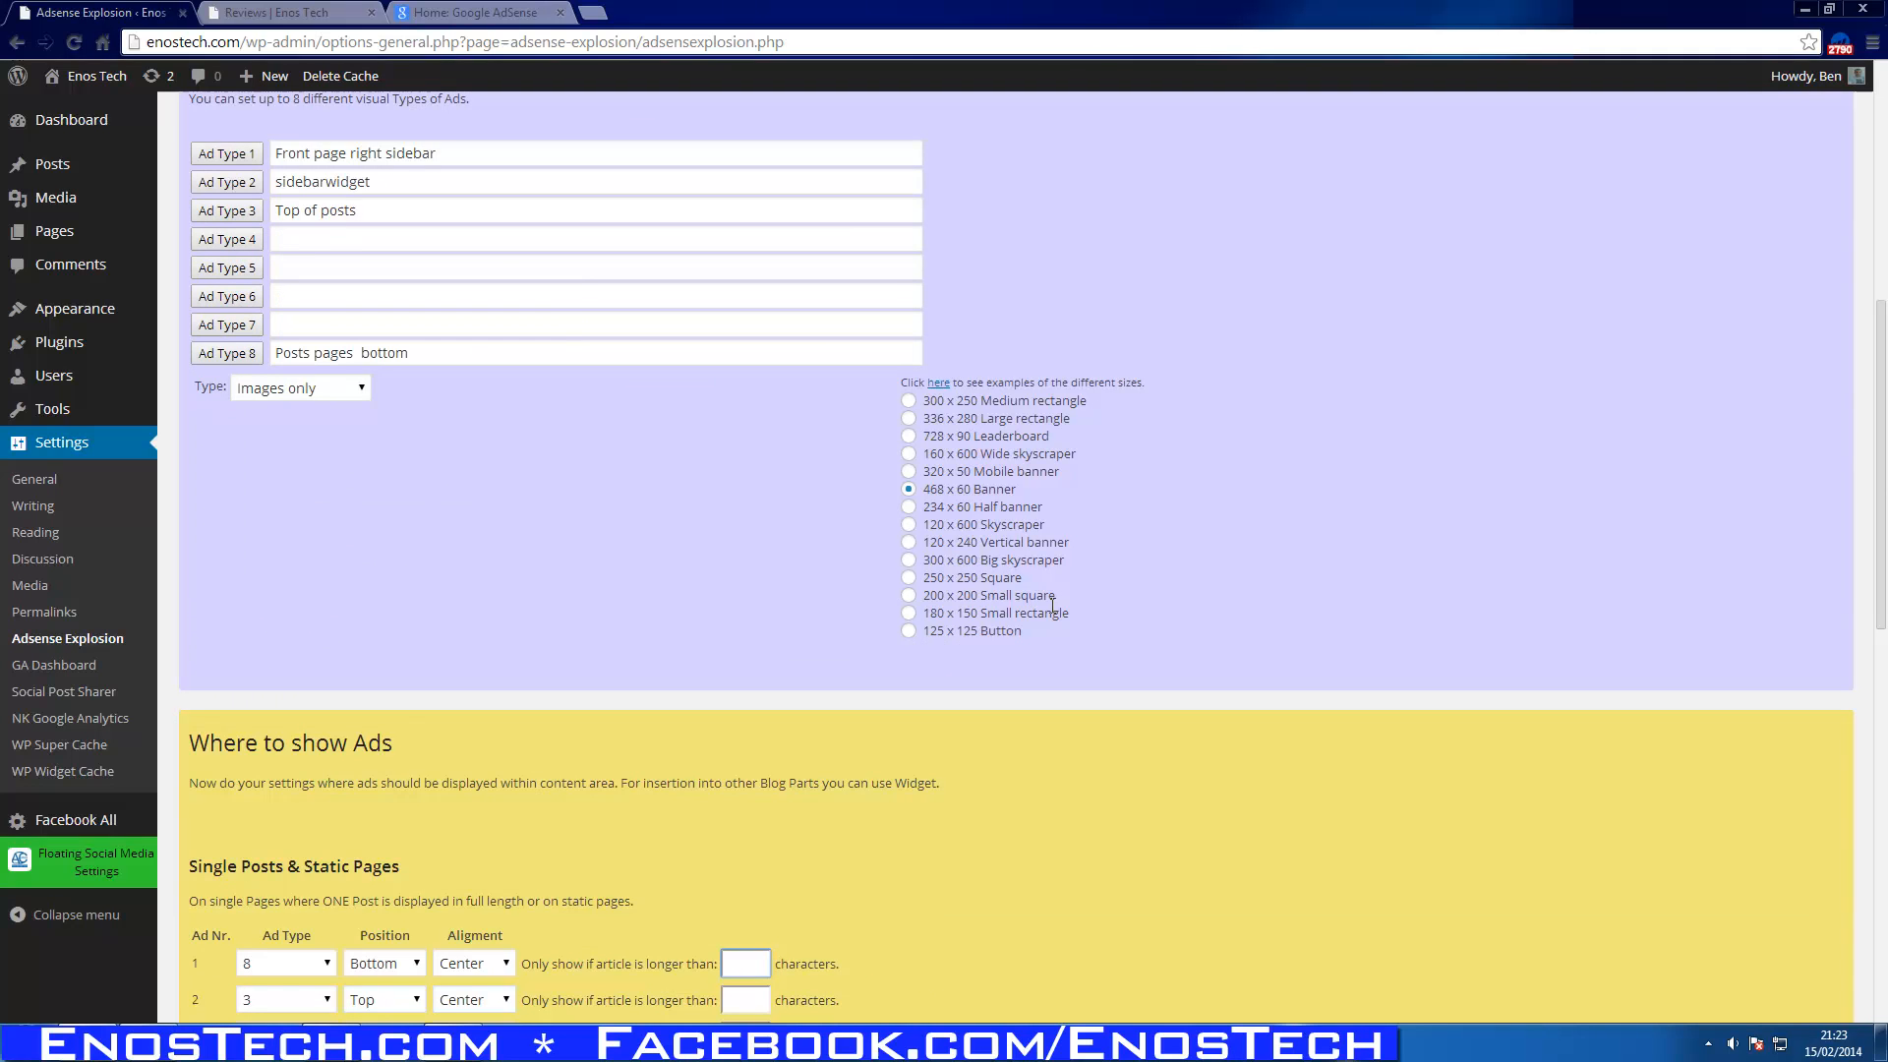
left_click(746, 964)
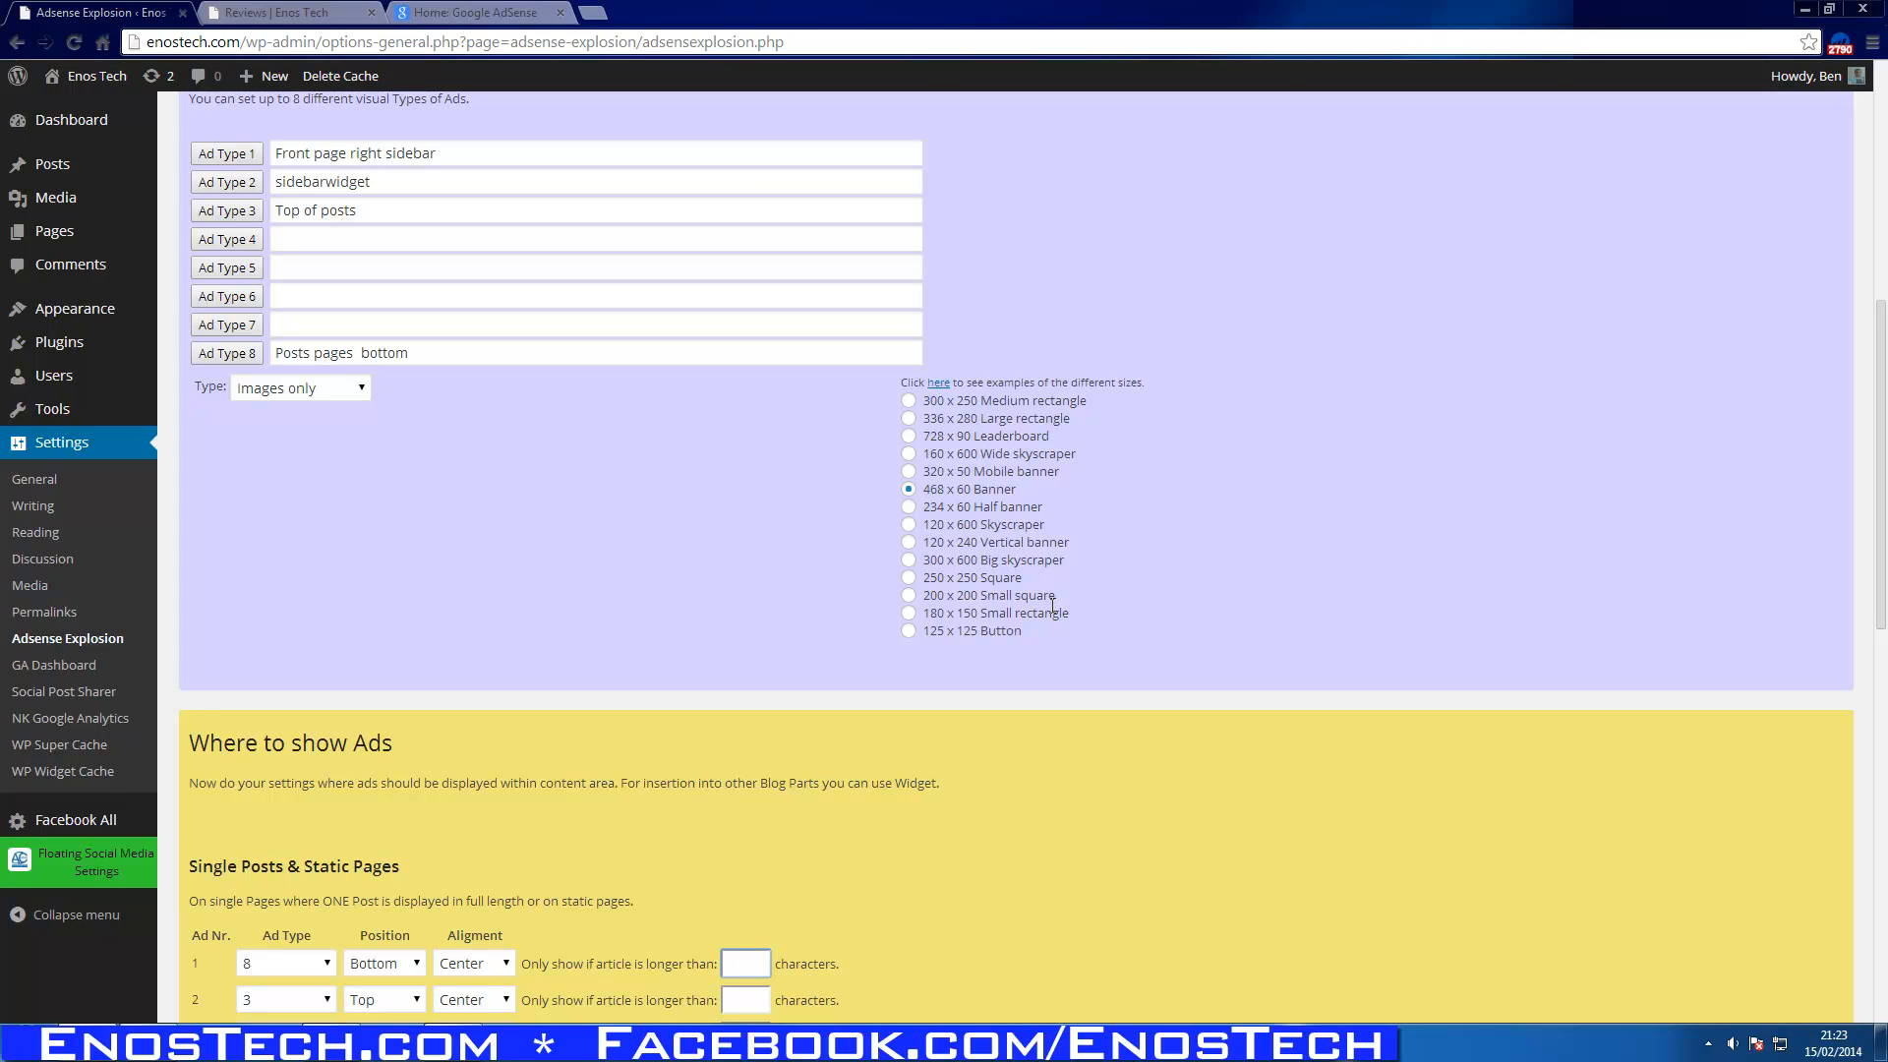
left_click(746, 964)
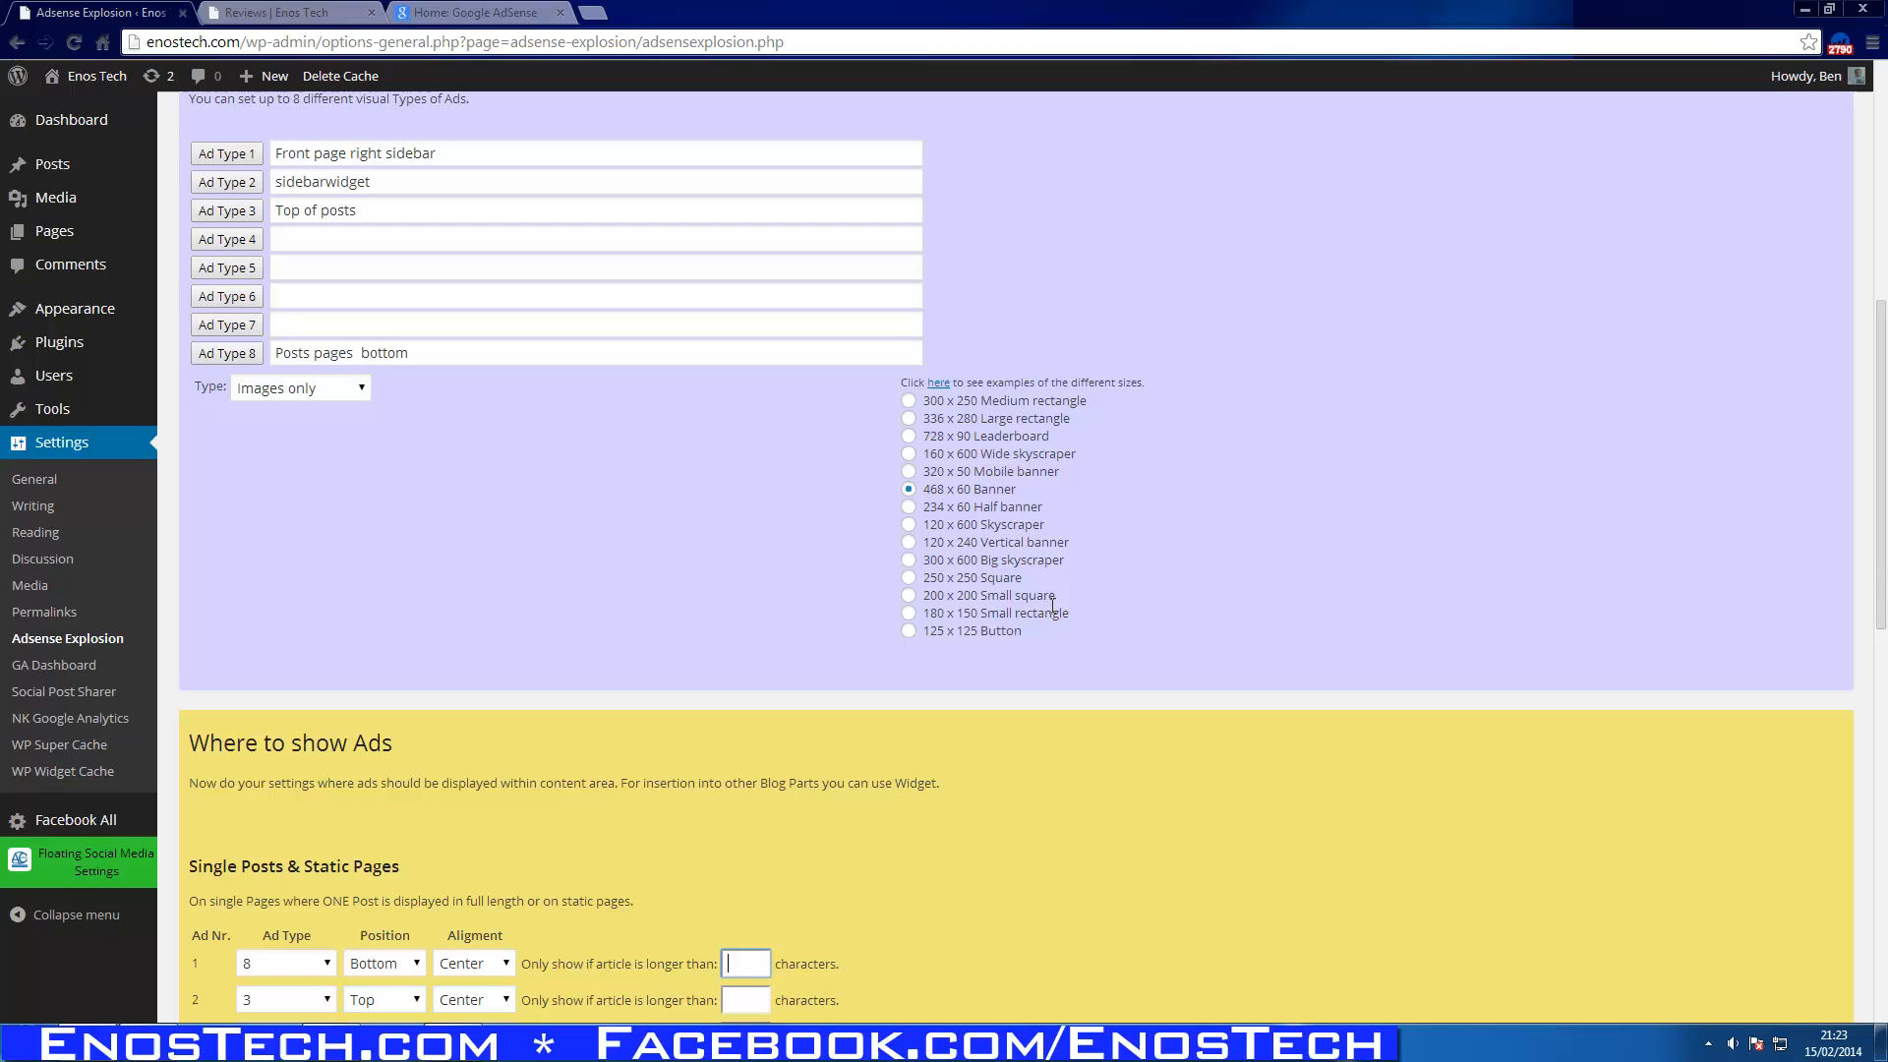